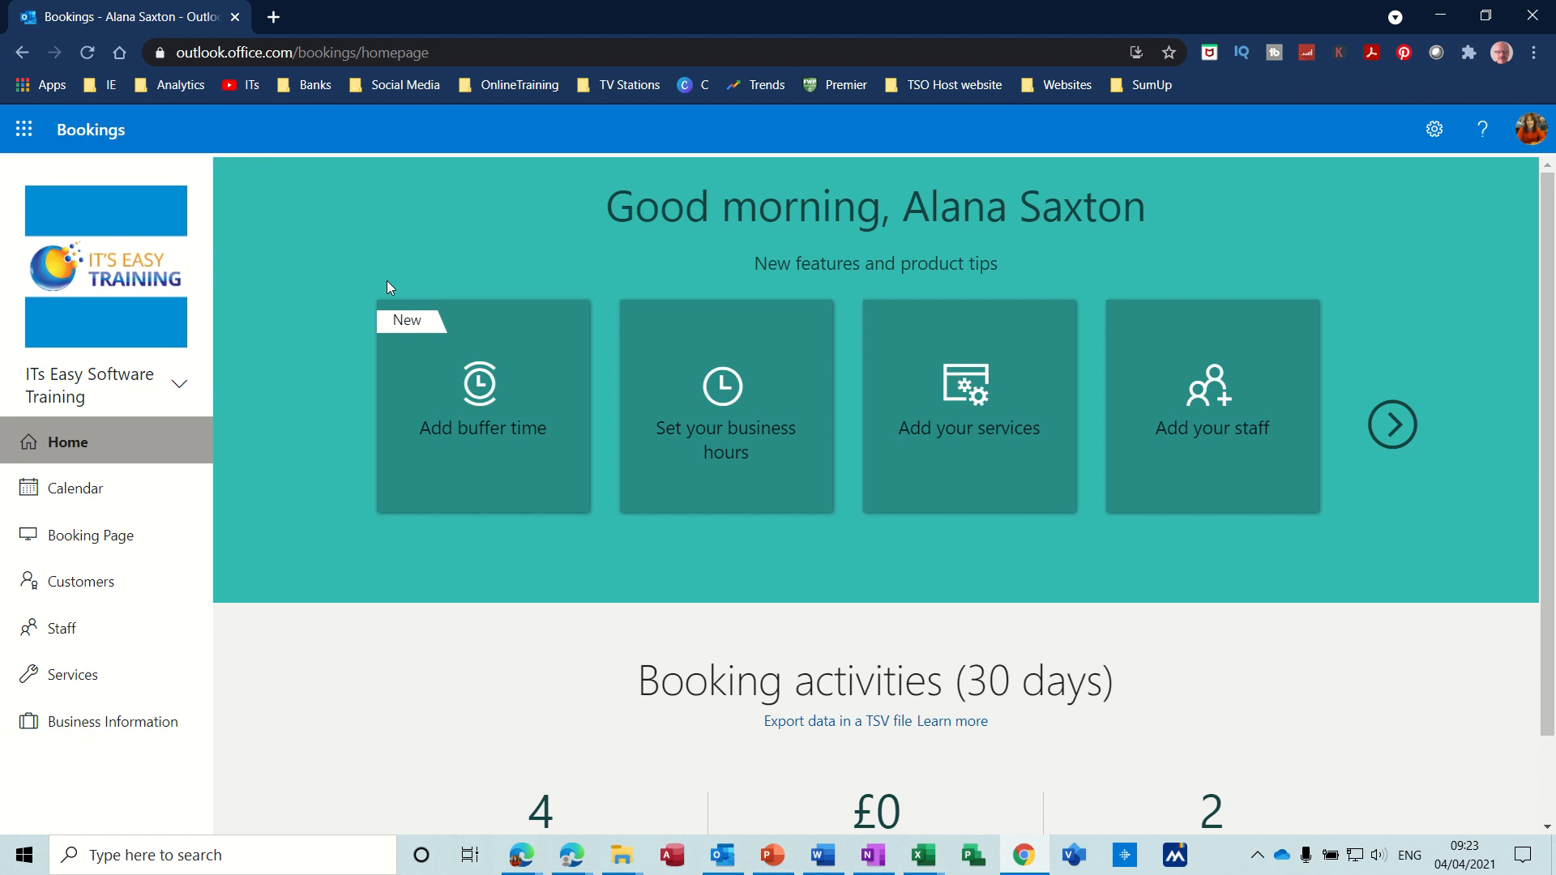
Show the Business Information page with business details and opening hours.
left_click(24, 130)
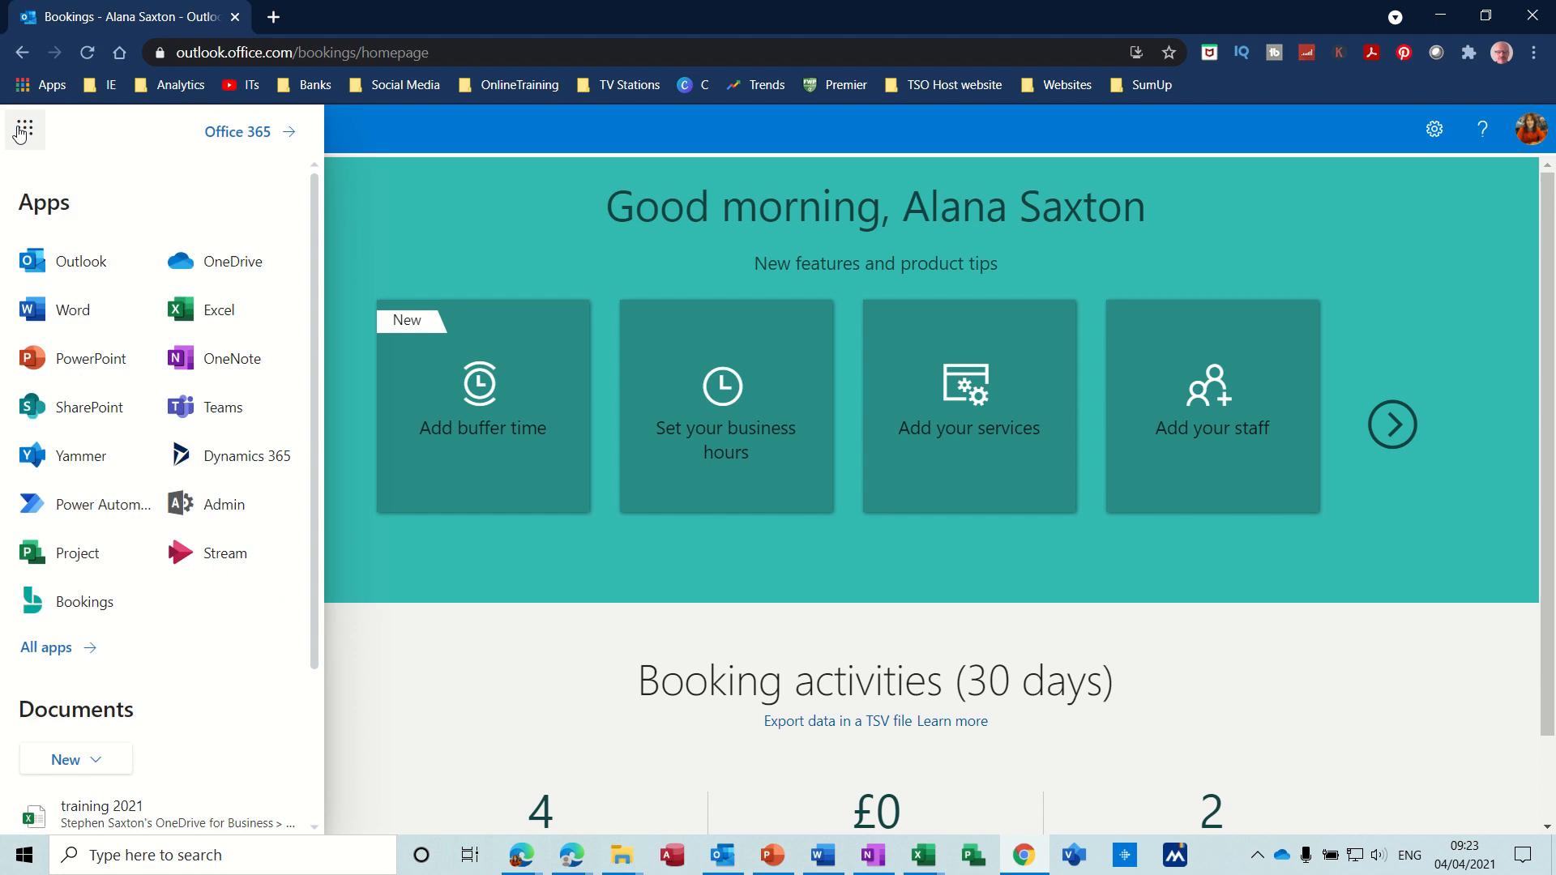
mouse_move(73, 309)
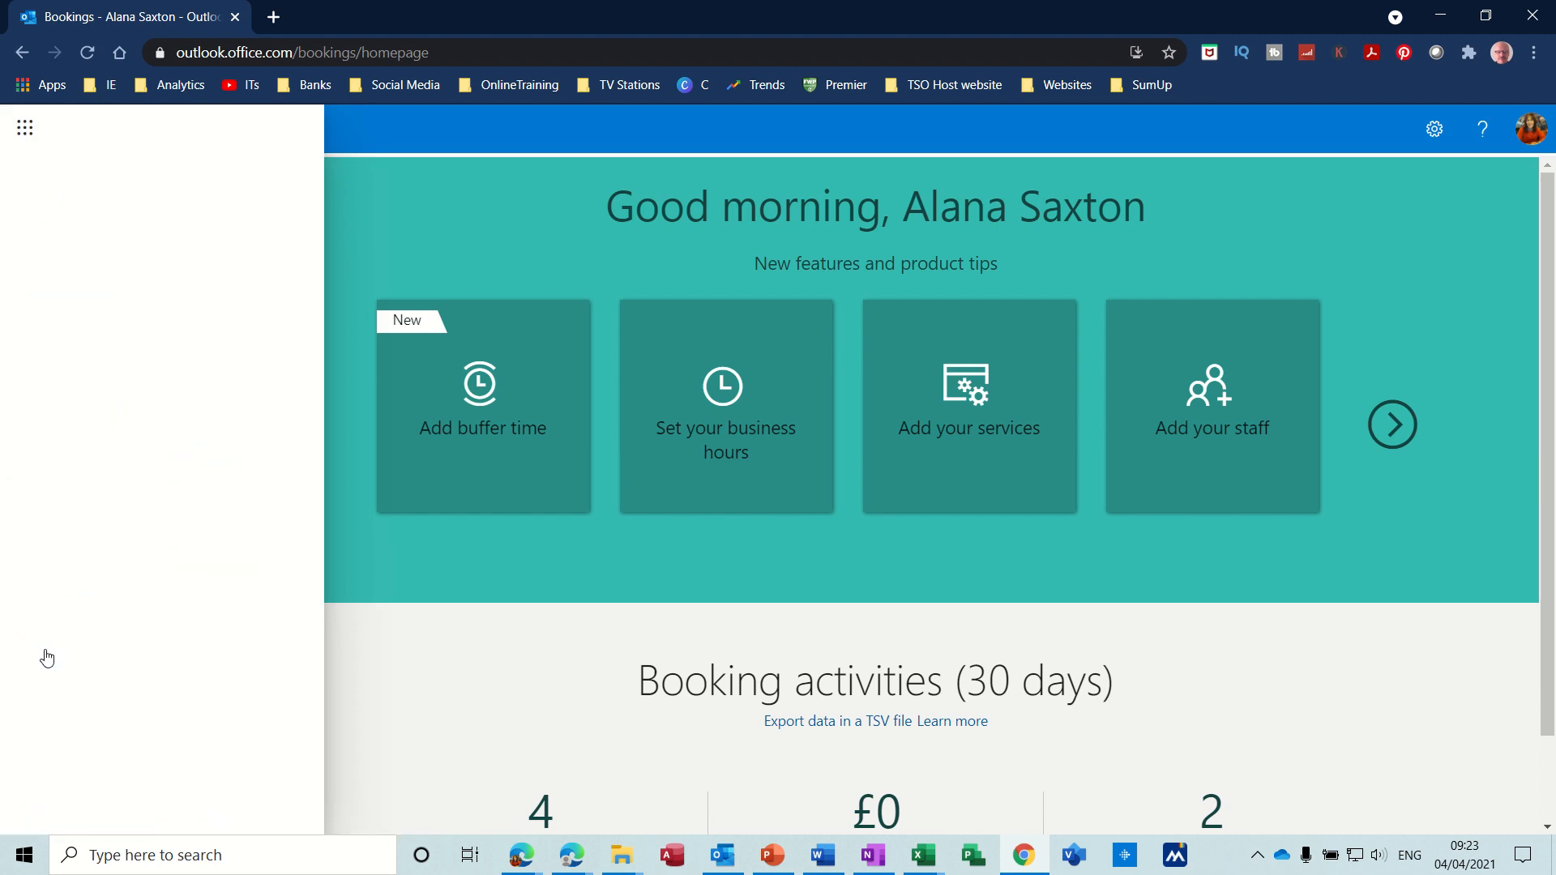
left_click(24, 126)
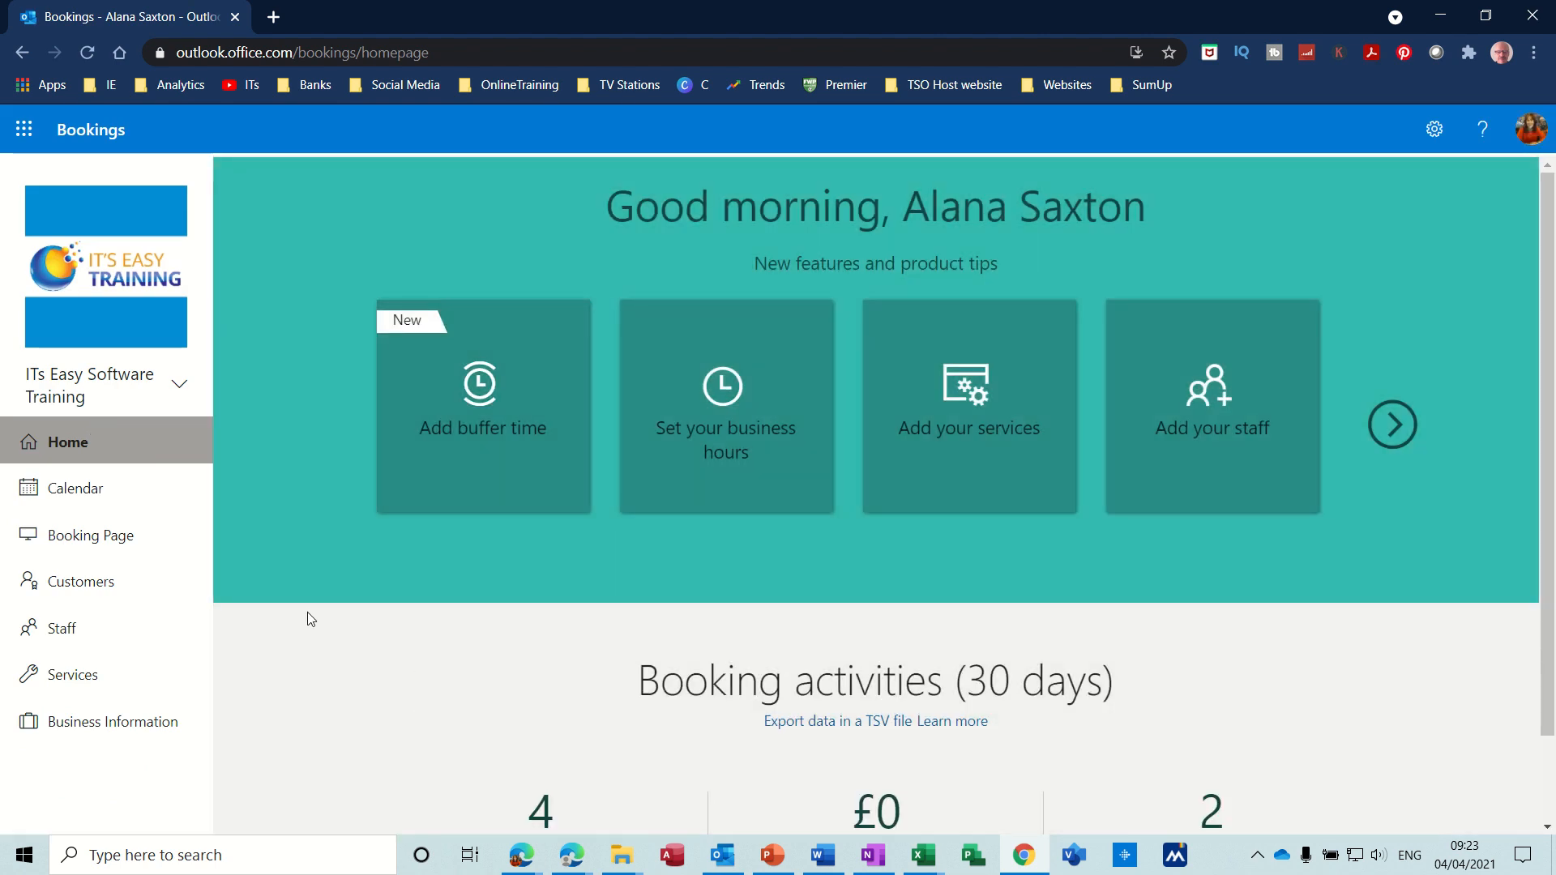
mouse_move(524, 559)
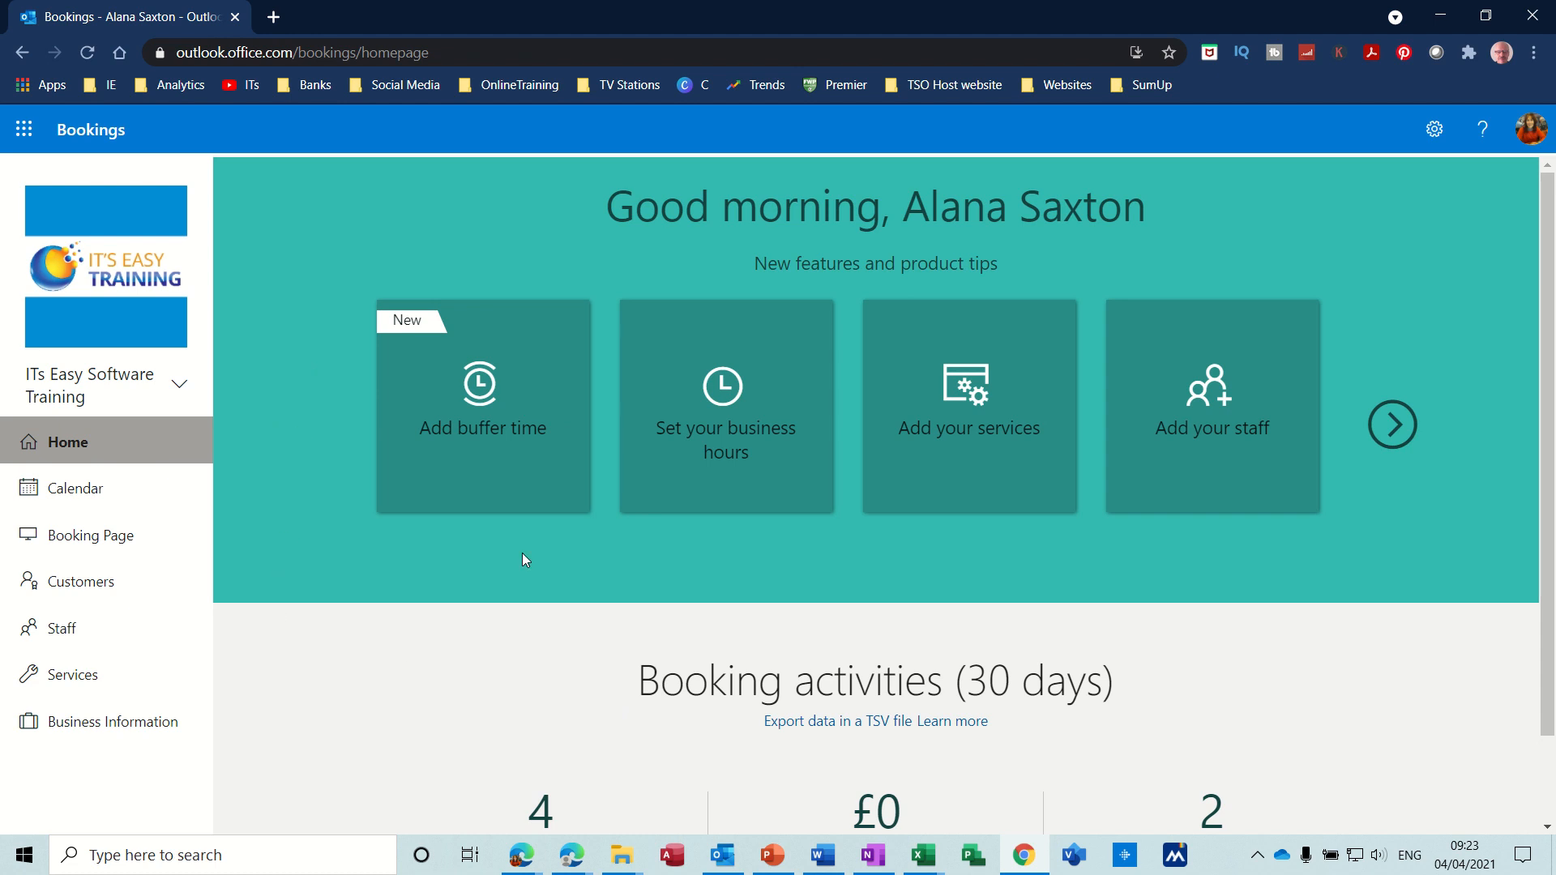
mouse_move(441, 605)
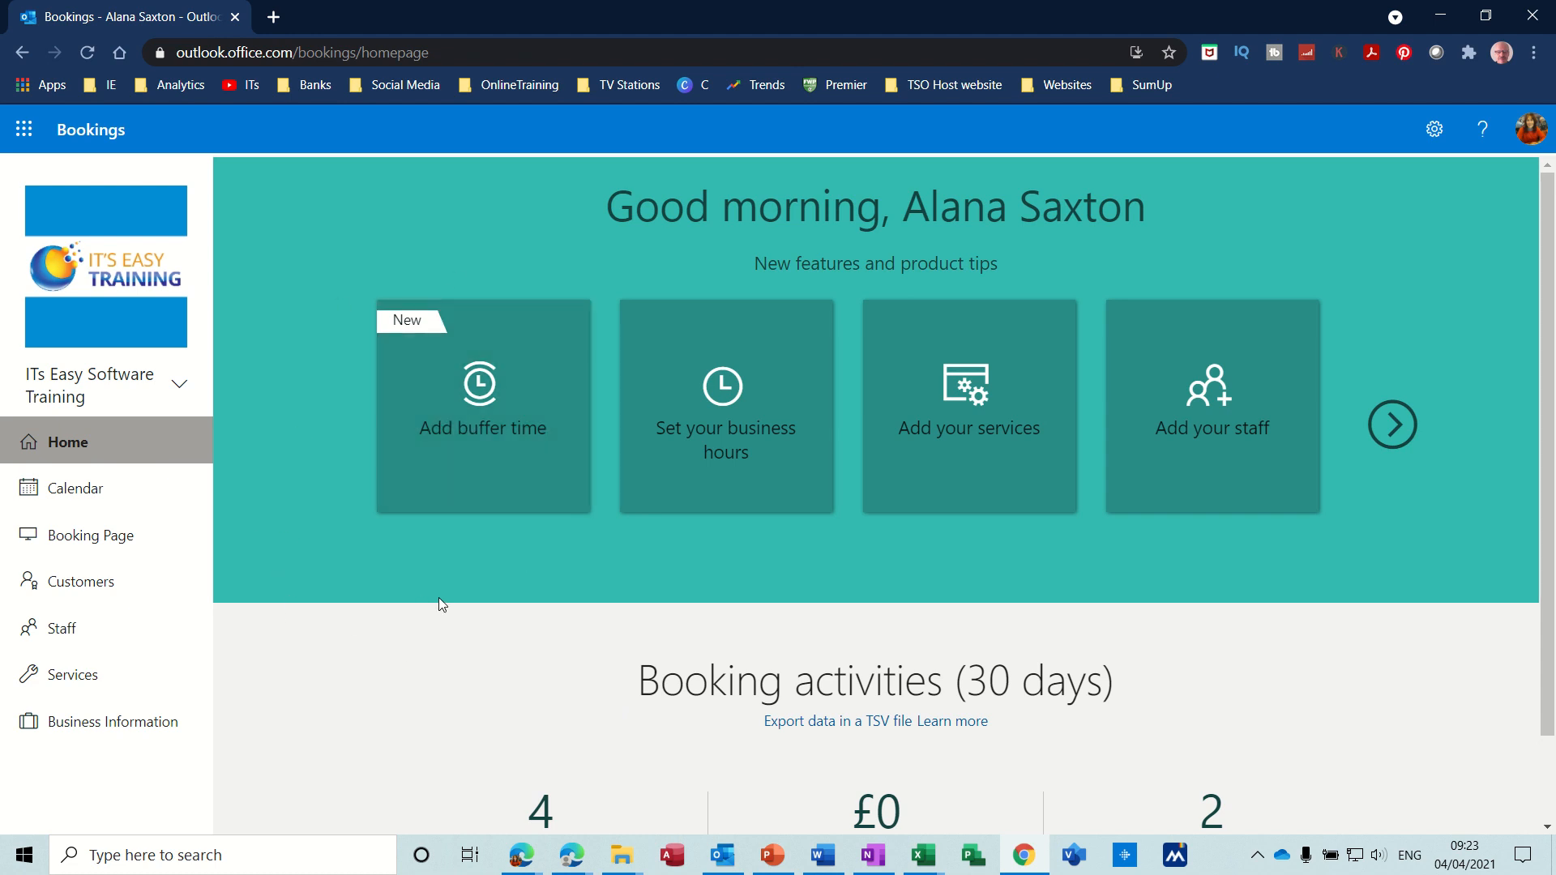
mouse_move(83, 733)
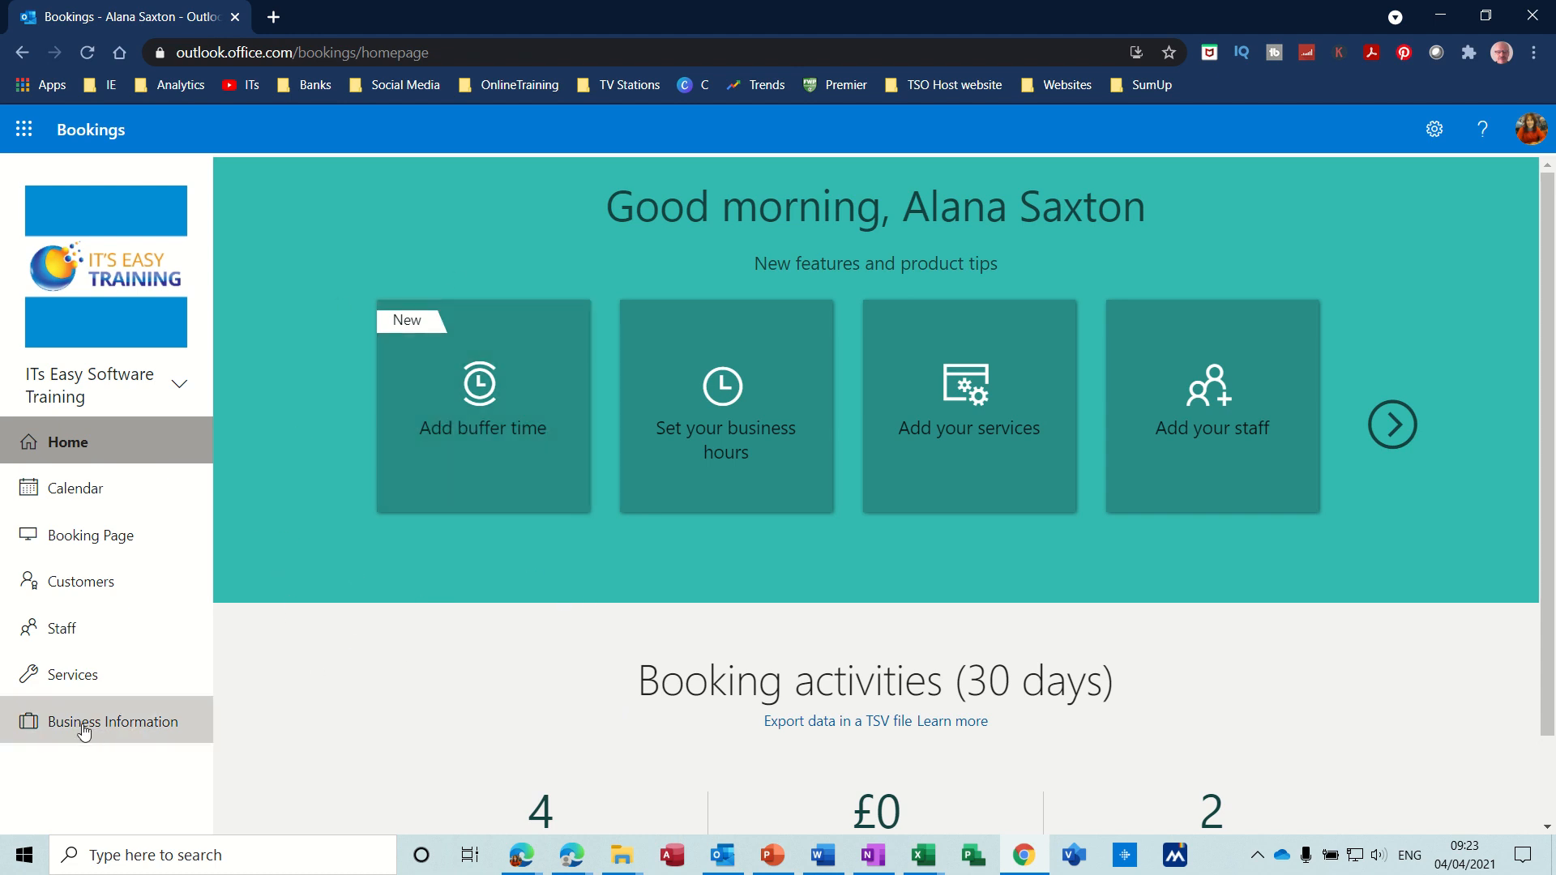
left_click(111, 721)
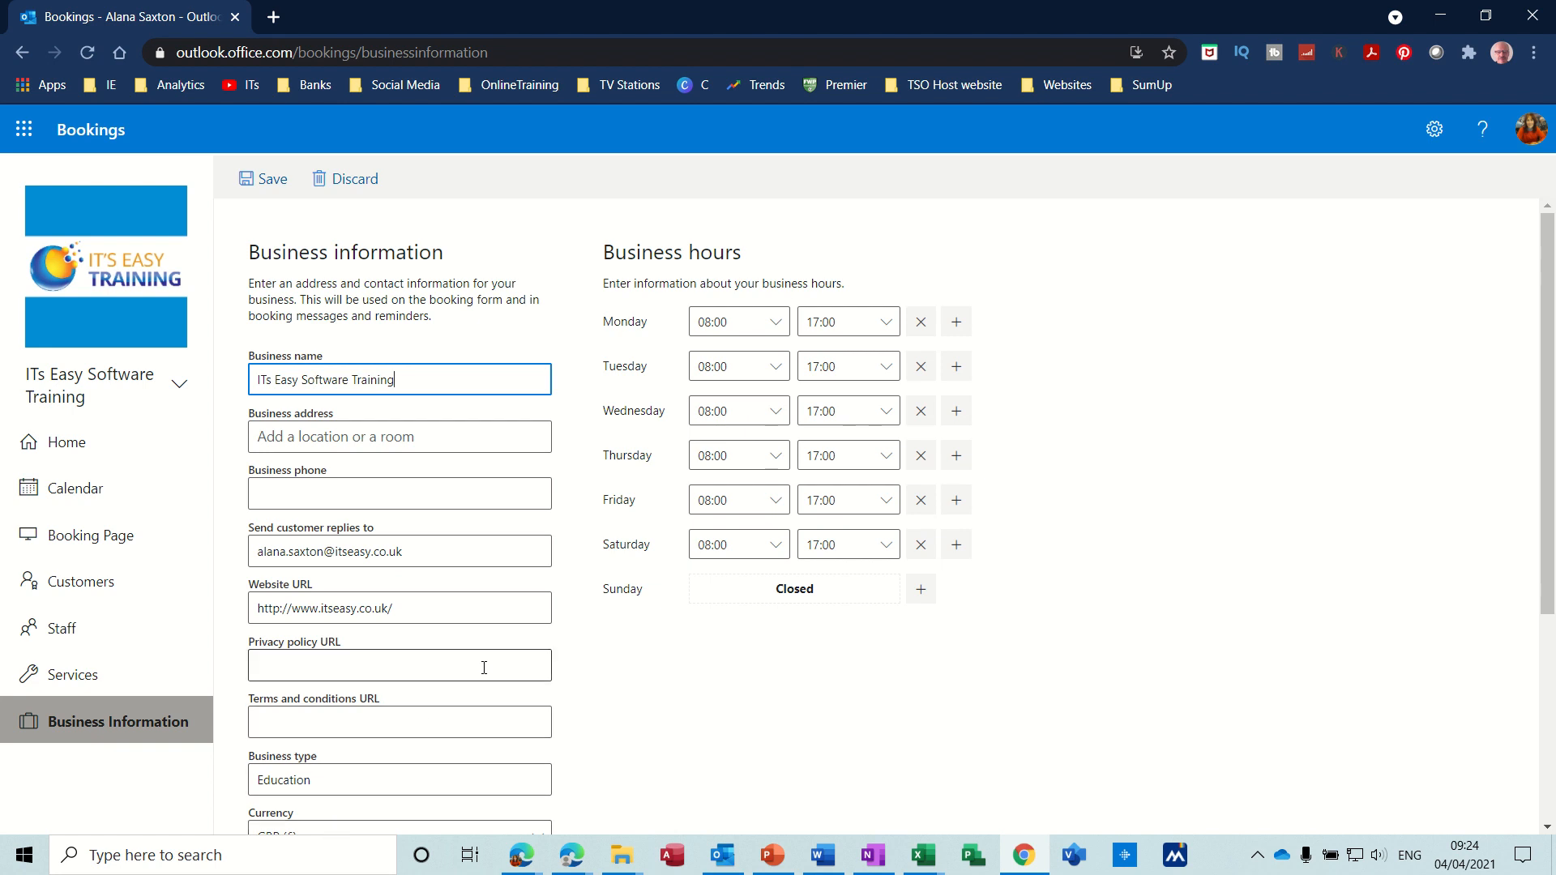
mouse_move(744, 460)
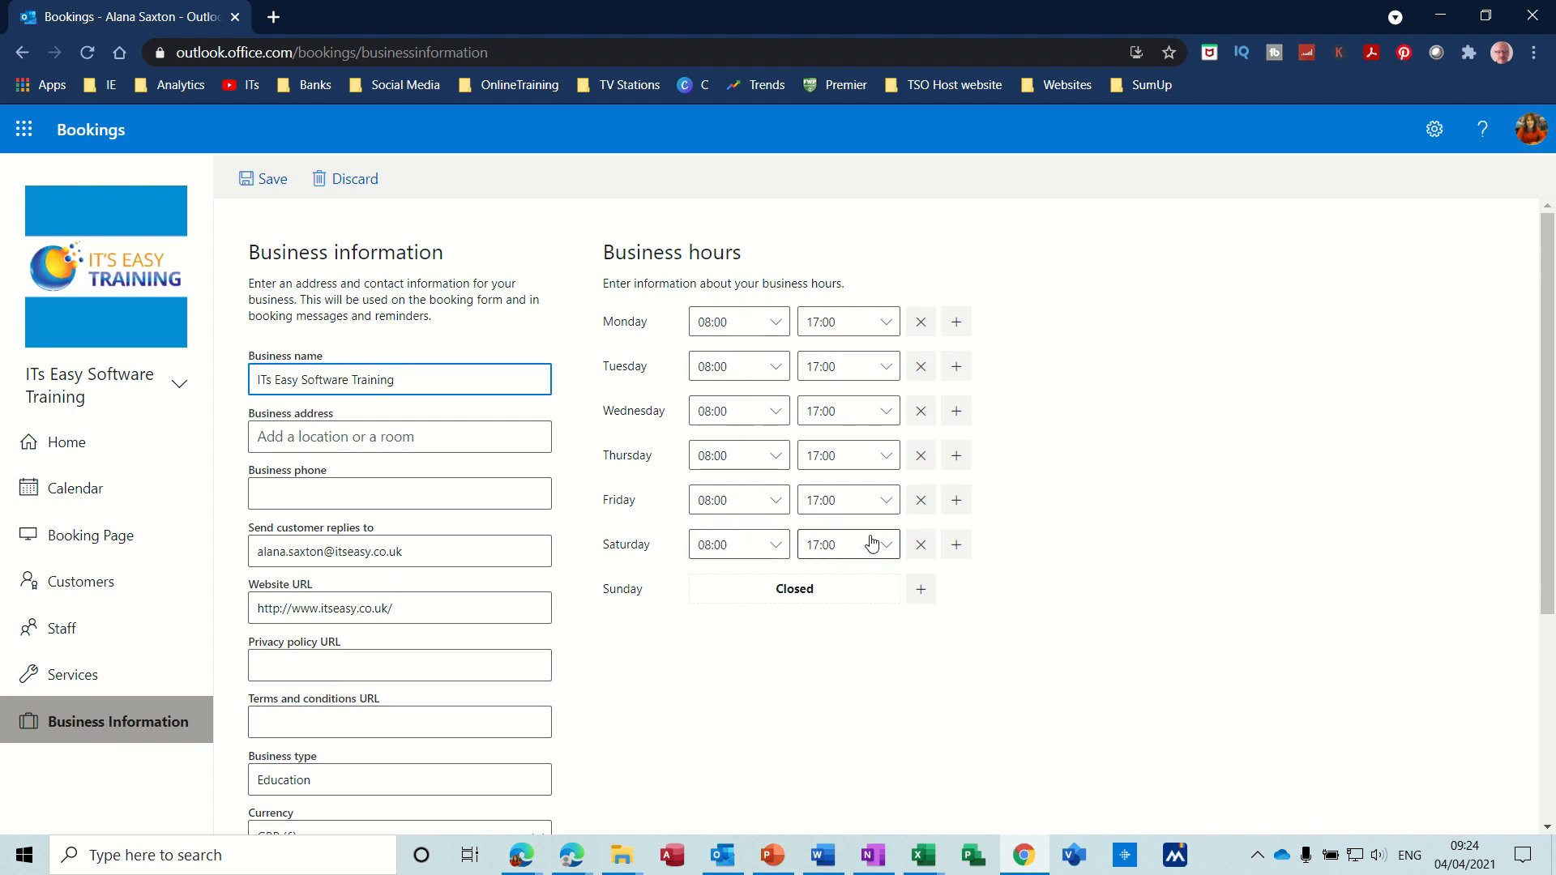
mouse_move(729, 520)
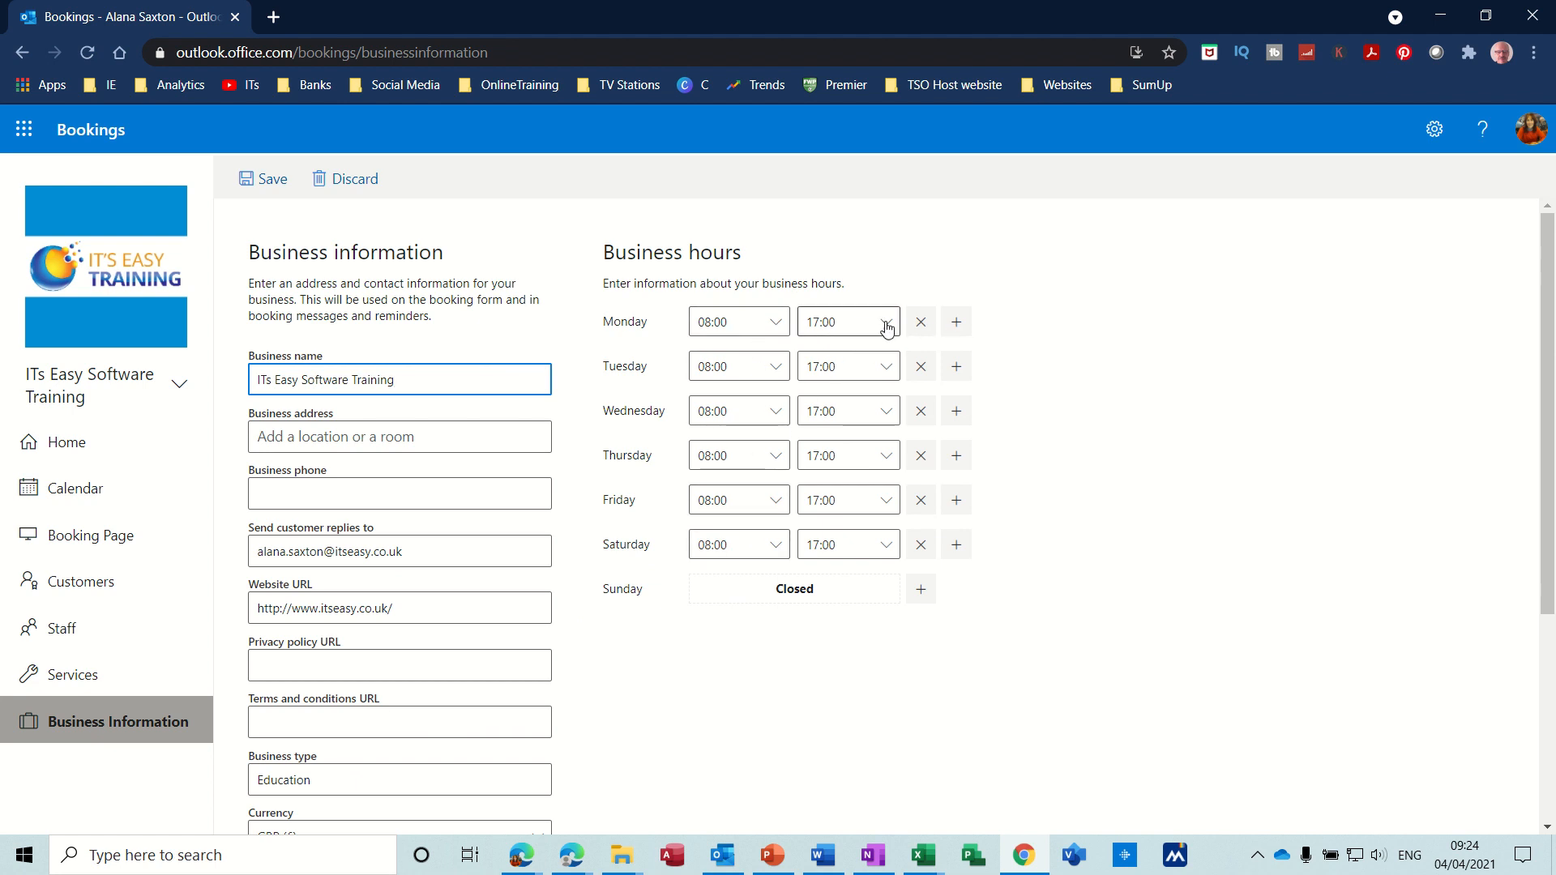
Review Monday's closing time, keeping 17:00, and scroll to the business logo.
left_click(887, 321)
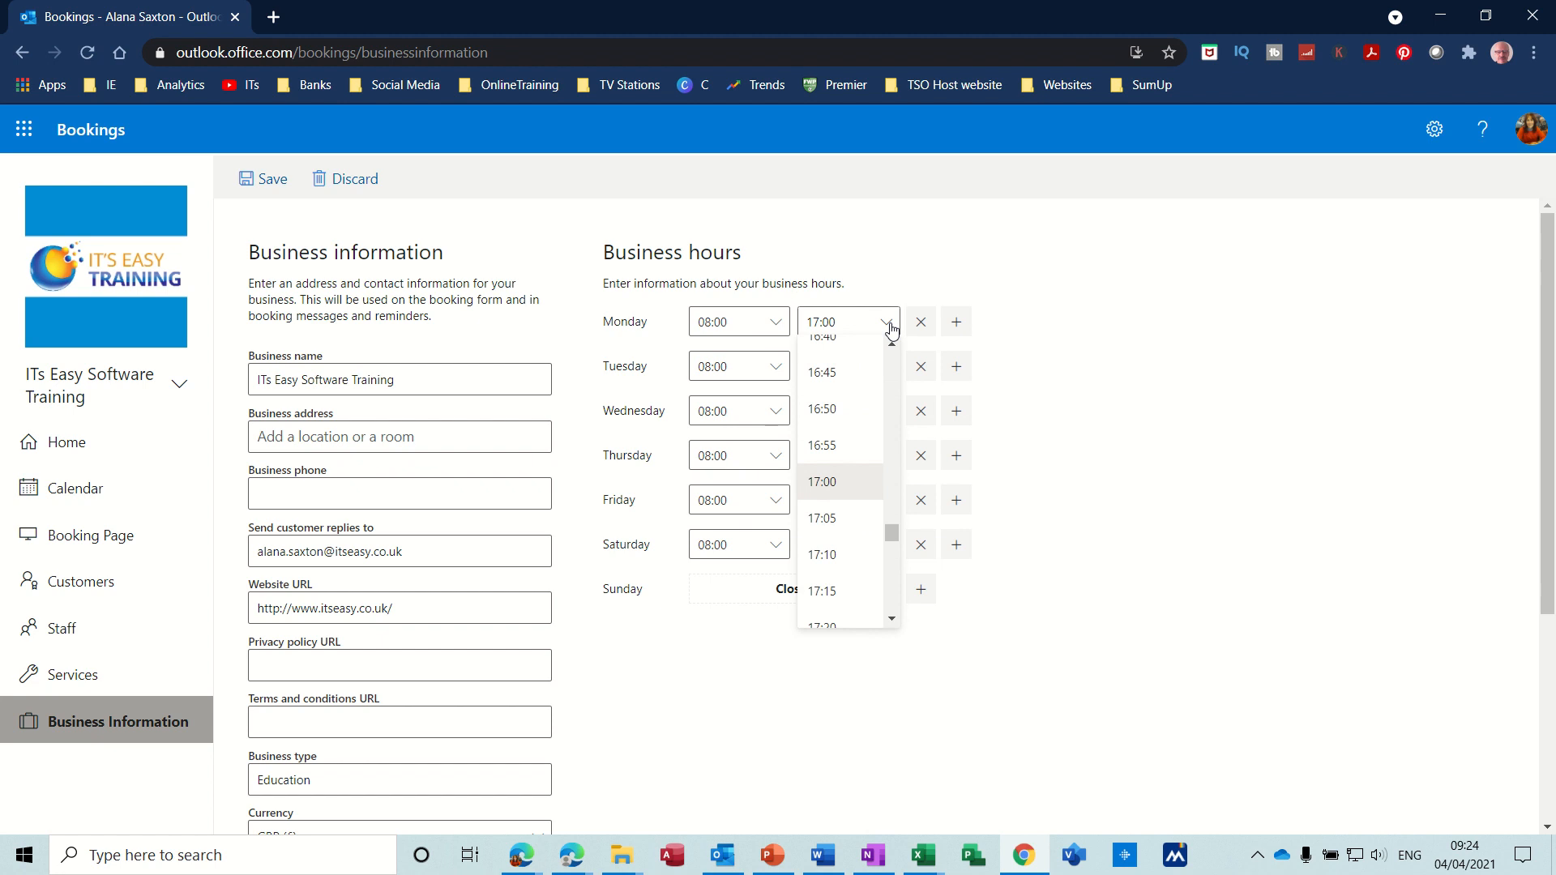
left_click(821, 483)
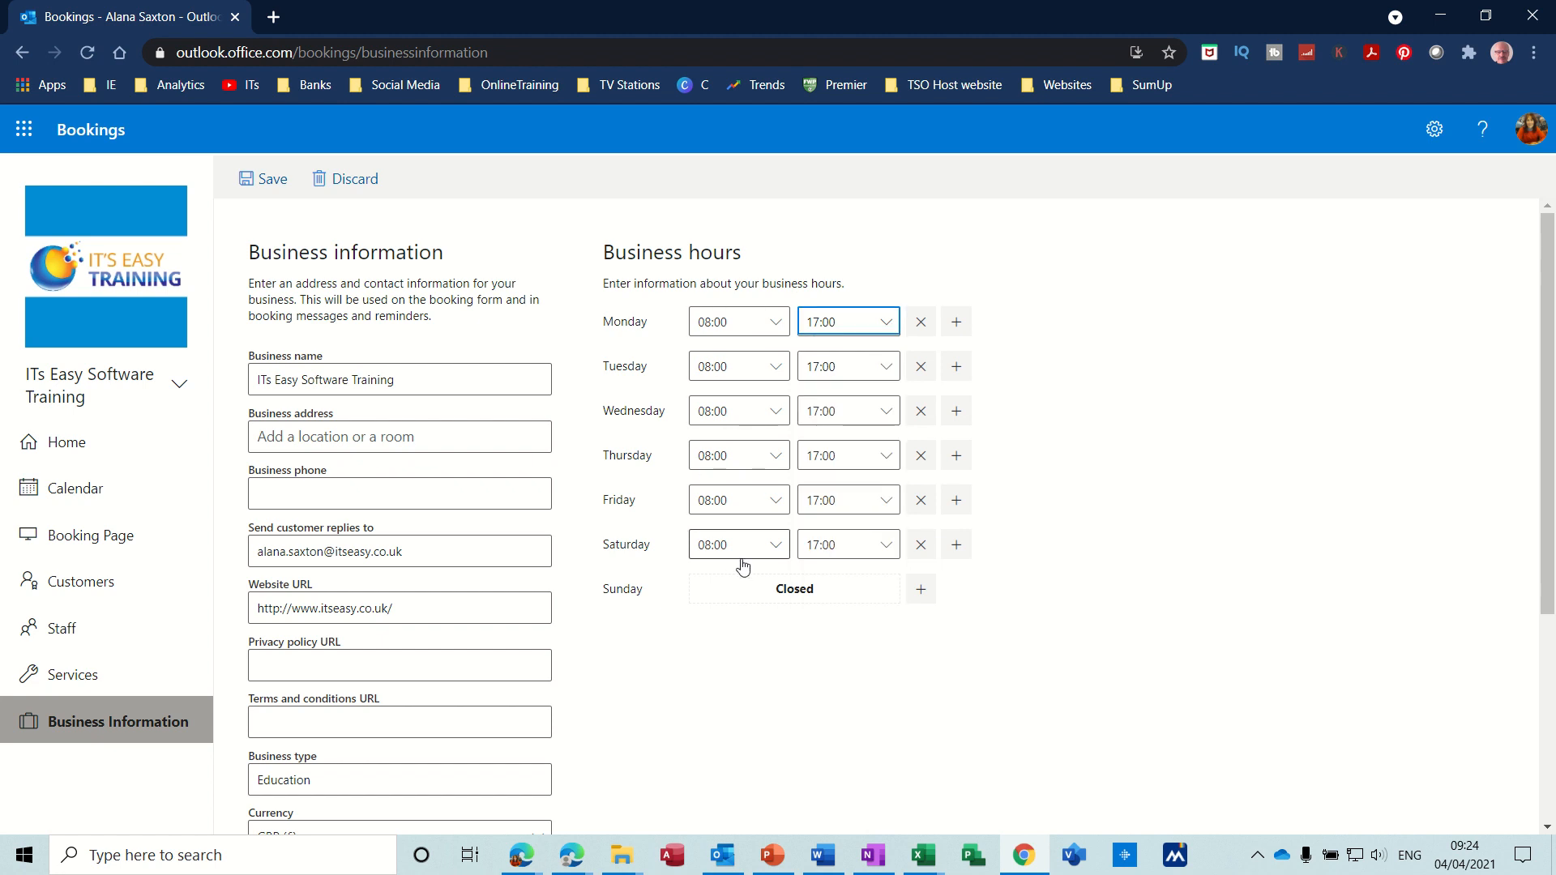
mouse_move(696, 693)
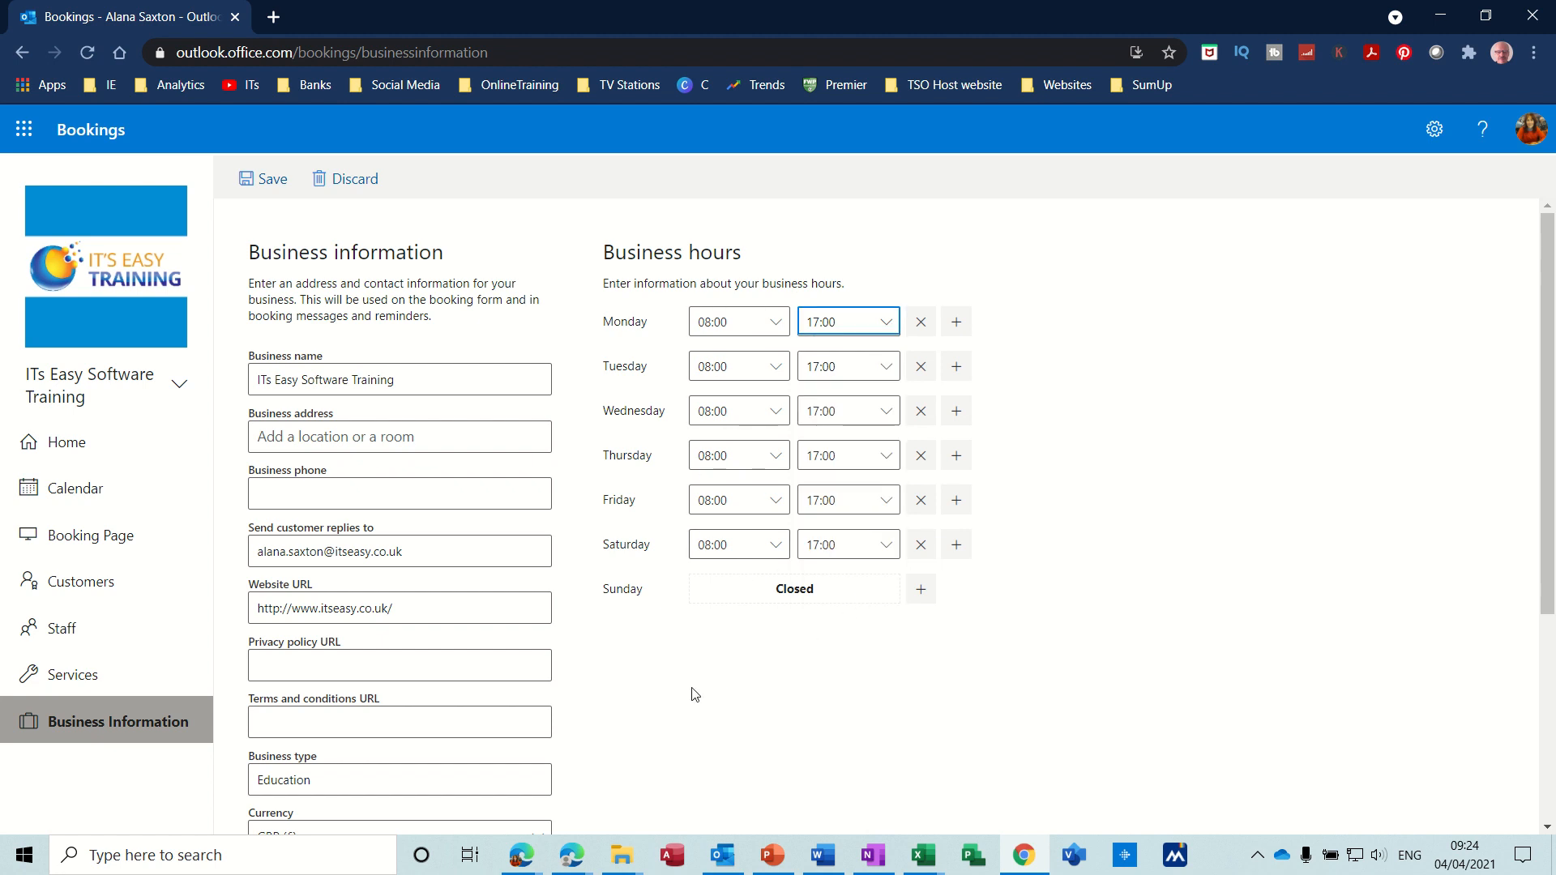
scroll("down", 3)
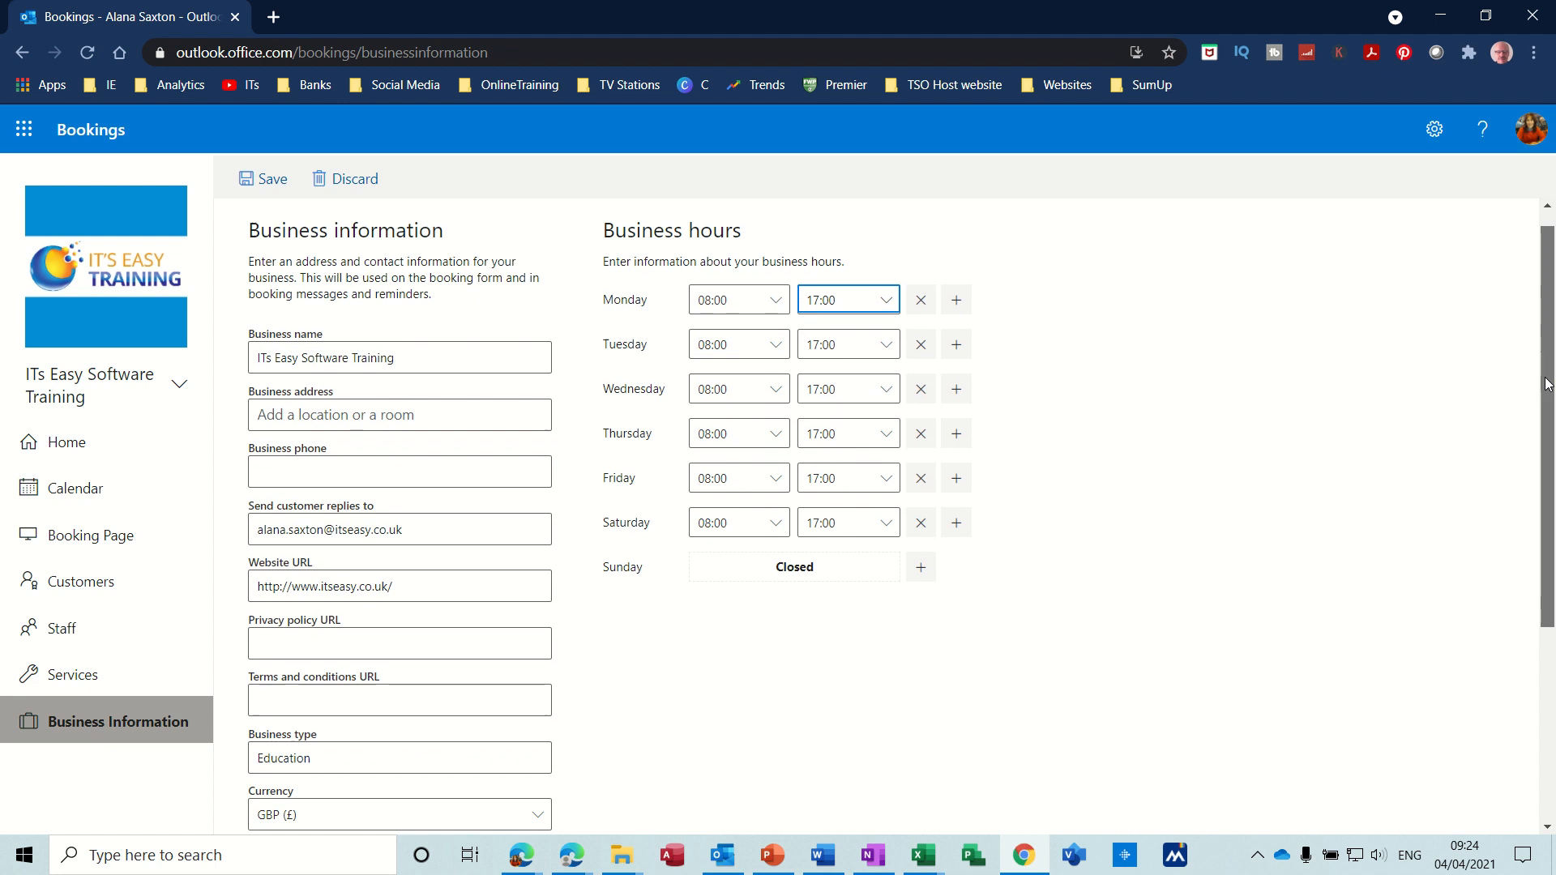
scroll("down", 3)
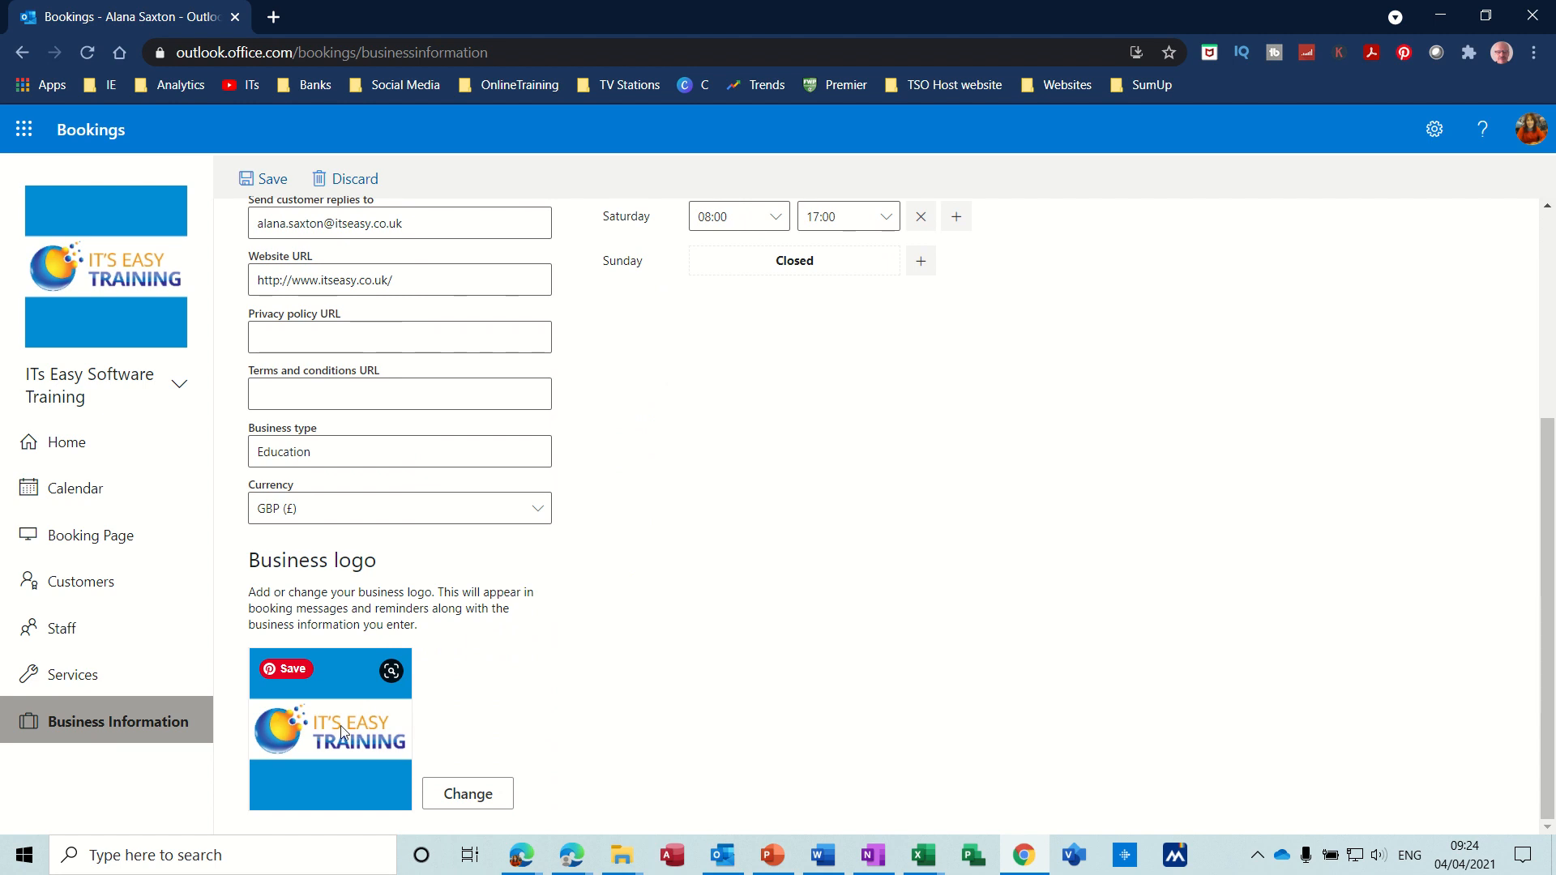
mouse_move(87, 684)
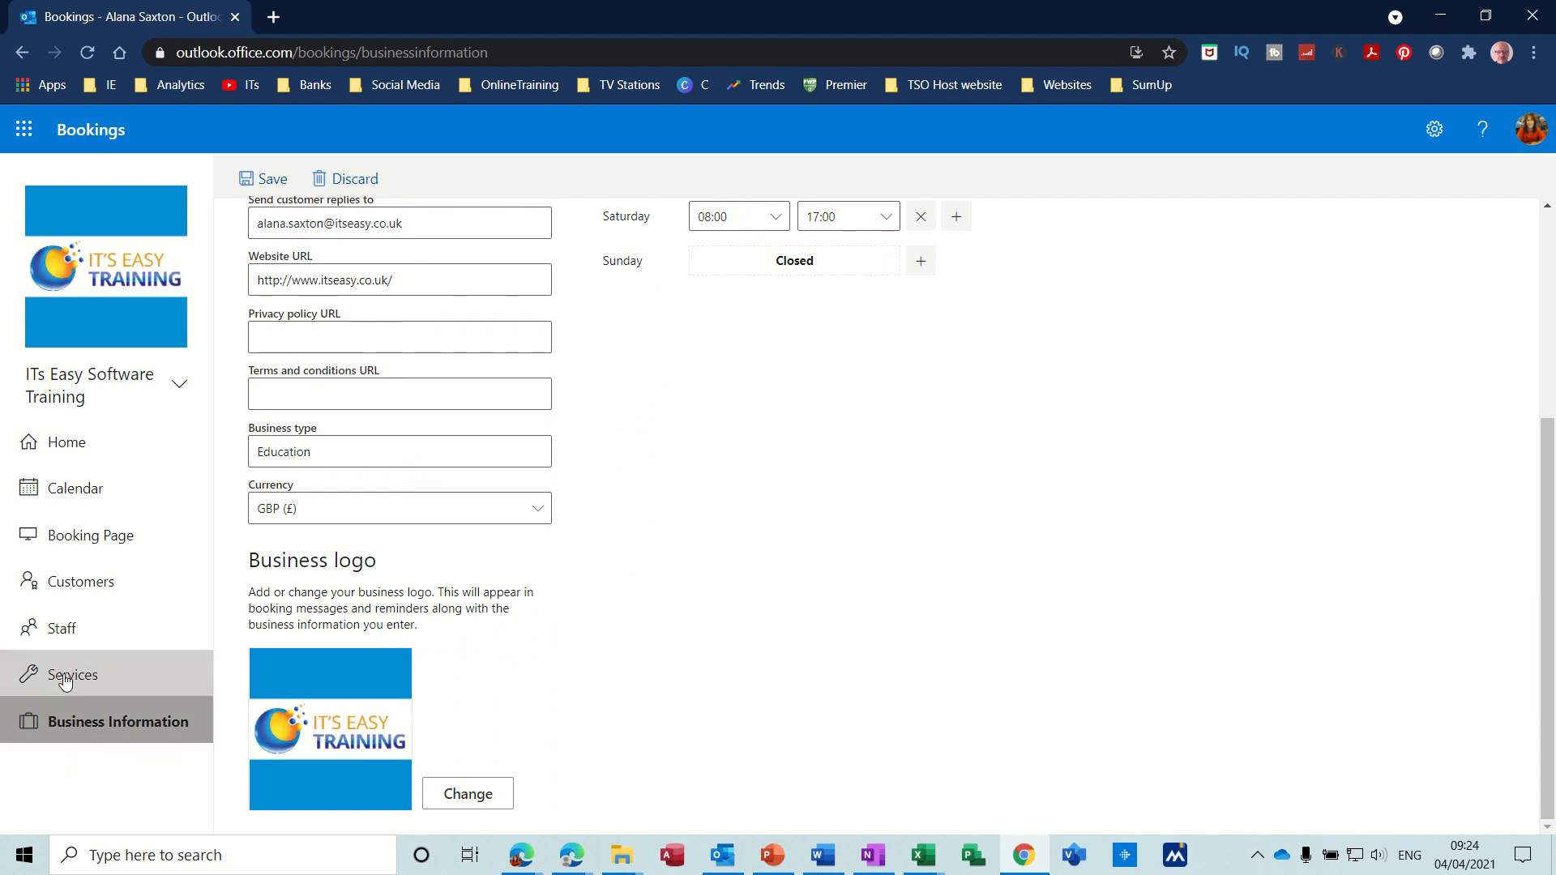
Show the Manage services list with Initial consult and the Introduction courses.
left_click(71, 674)
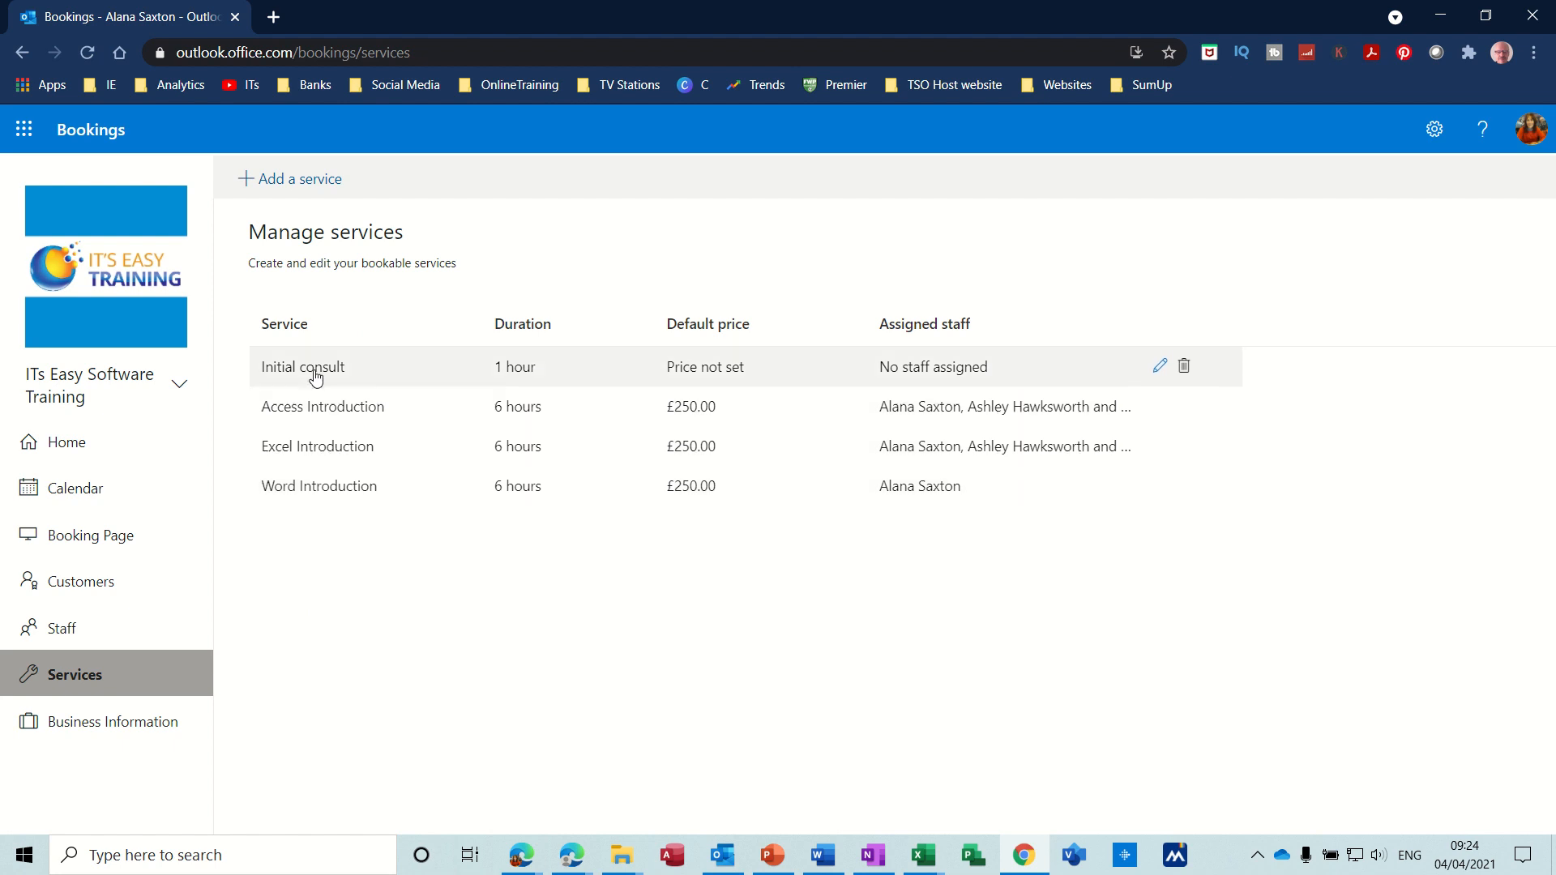
mouse_move(303, 183)
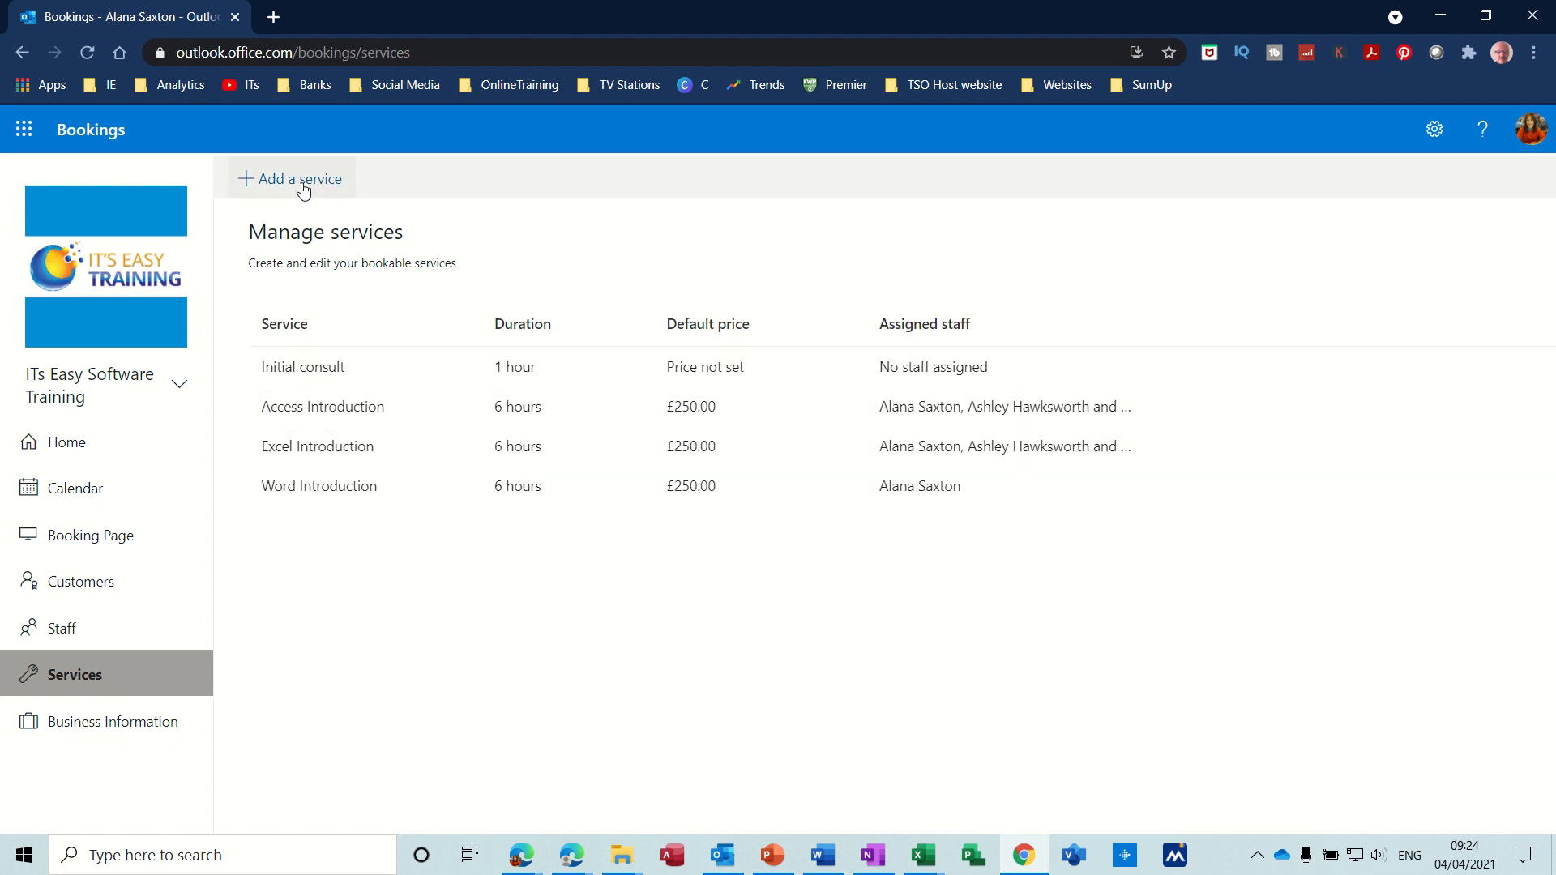
Start a new service named 'PowerPoint Introduction'.
left_click(301, 178)
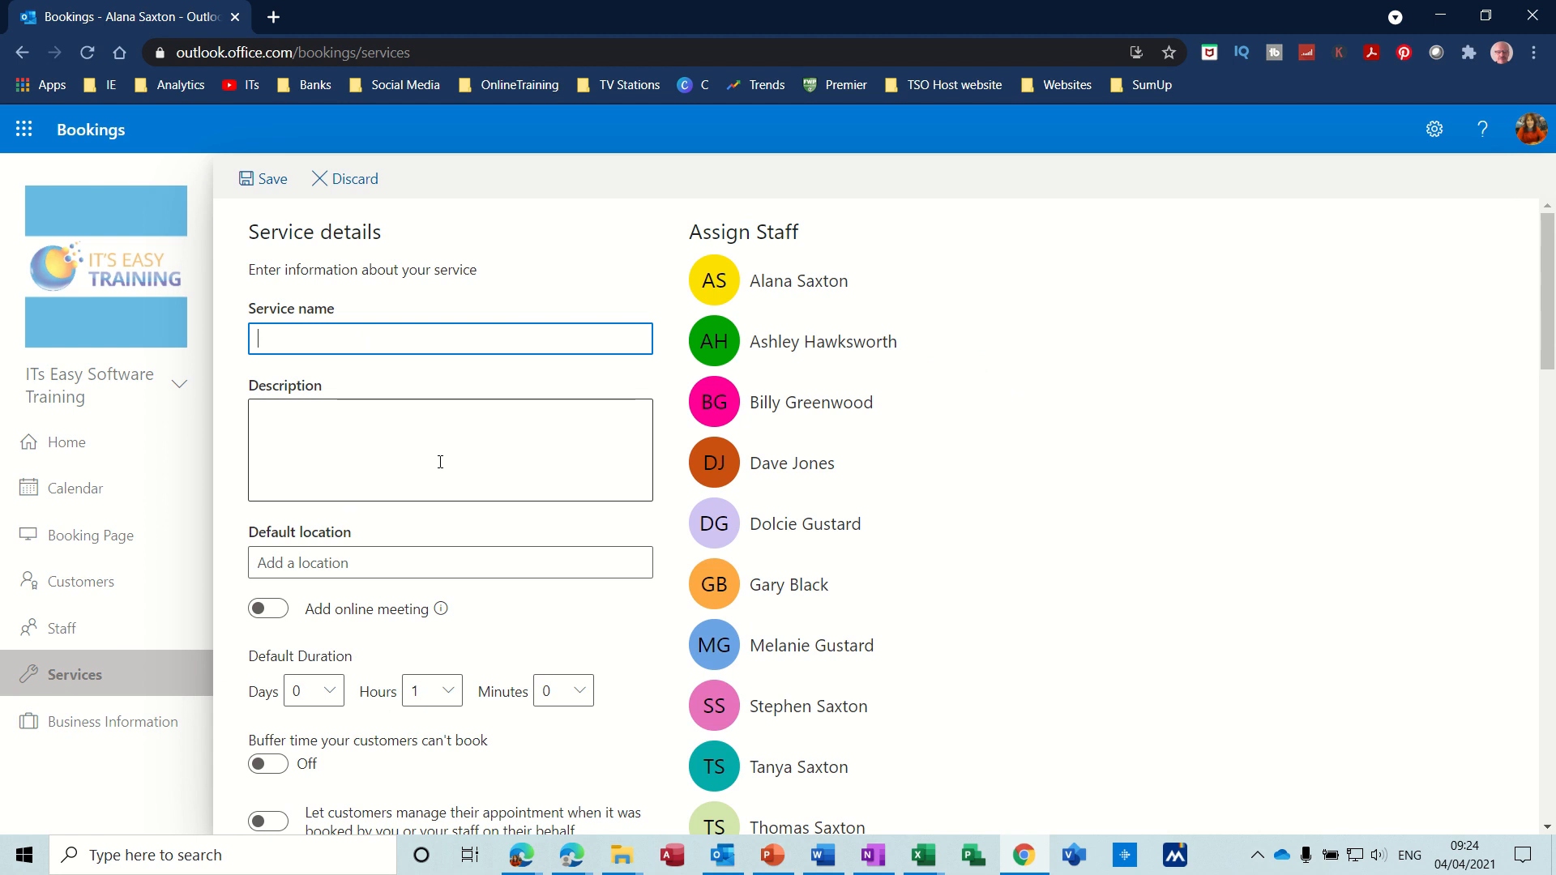
type("PowerPoint")
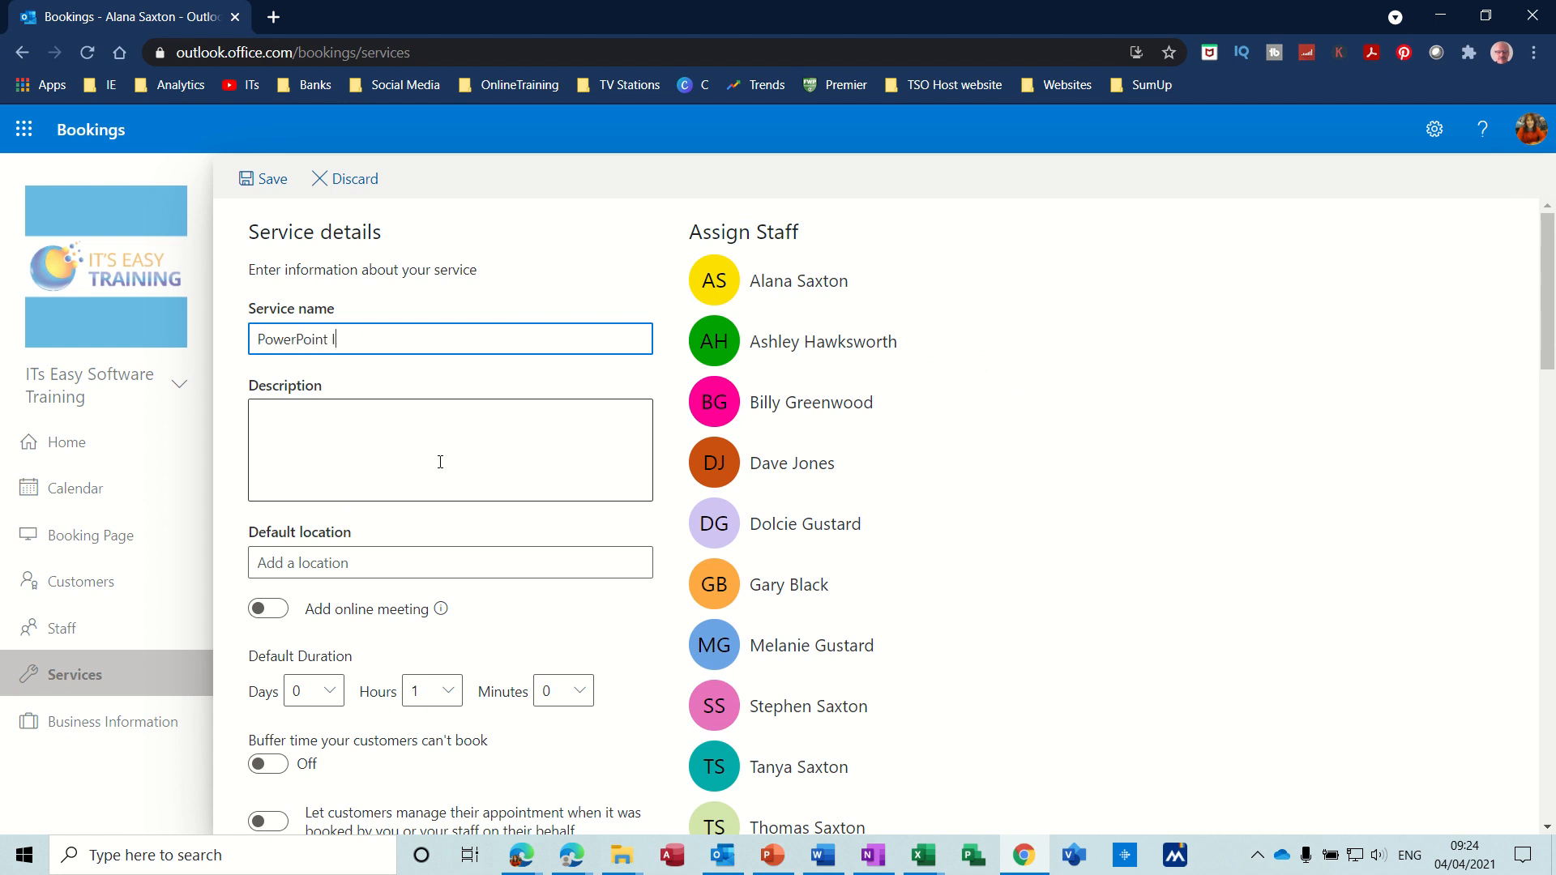
type("Introductio")
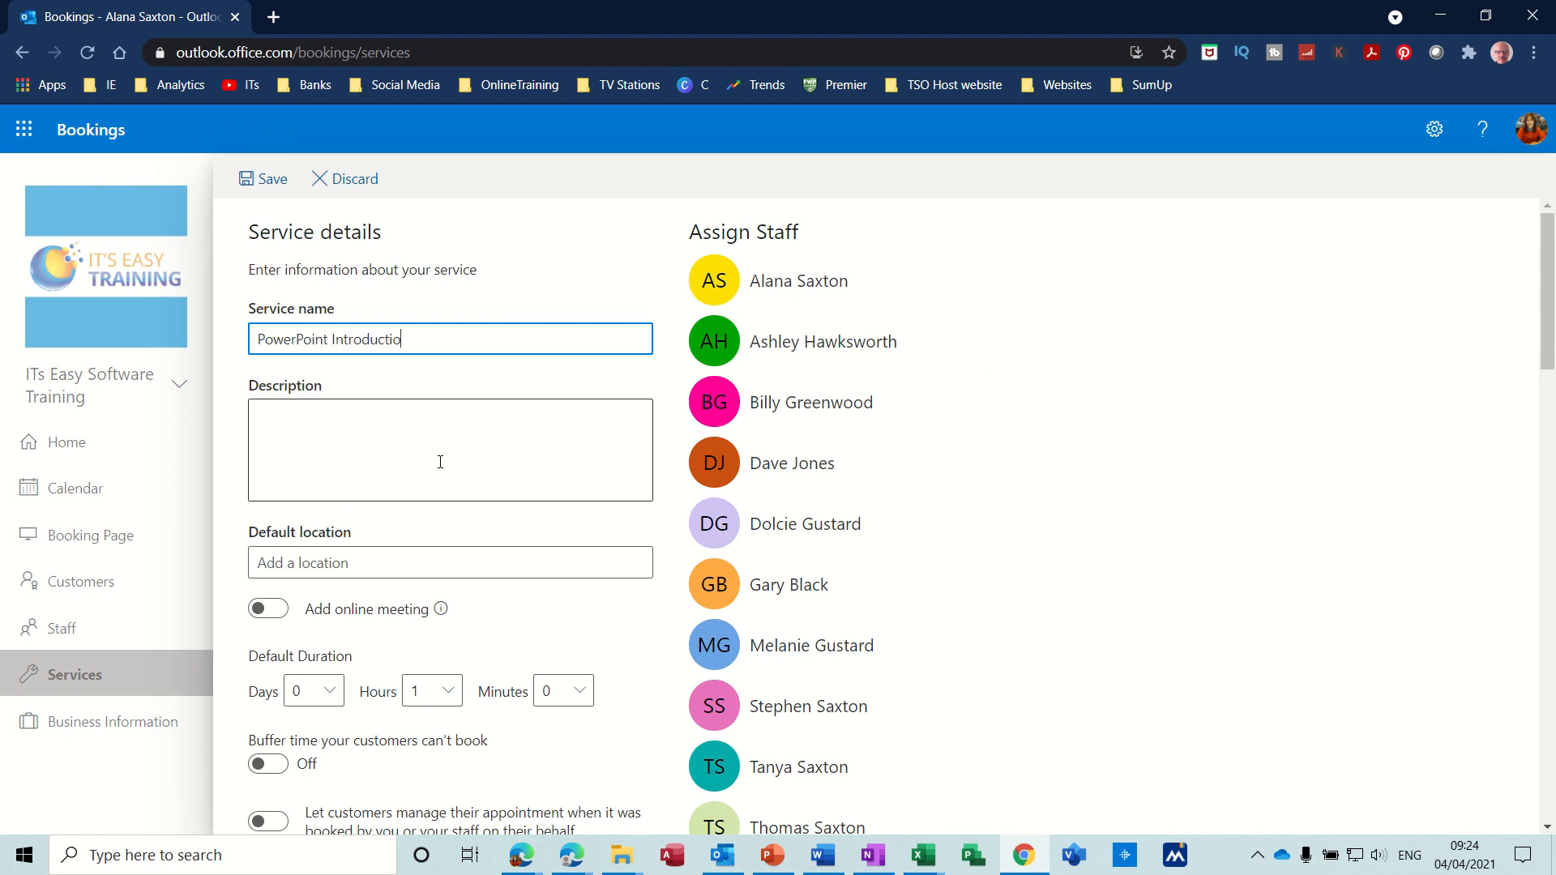
Describe it as 'Getting started with PowerPoint' with default location Online.
left_click(449, 449)
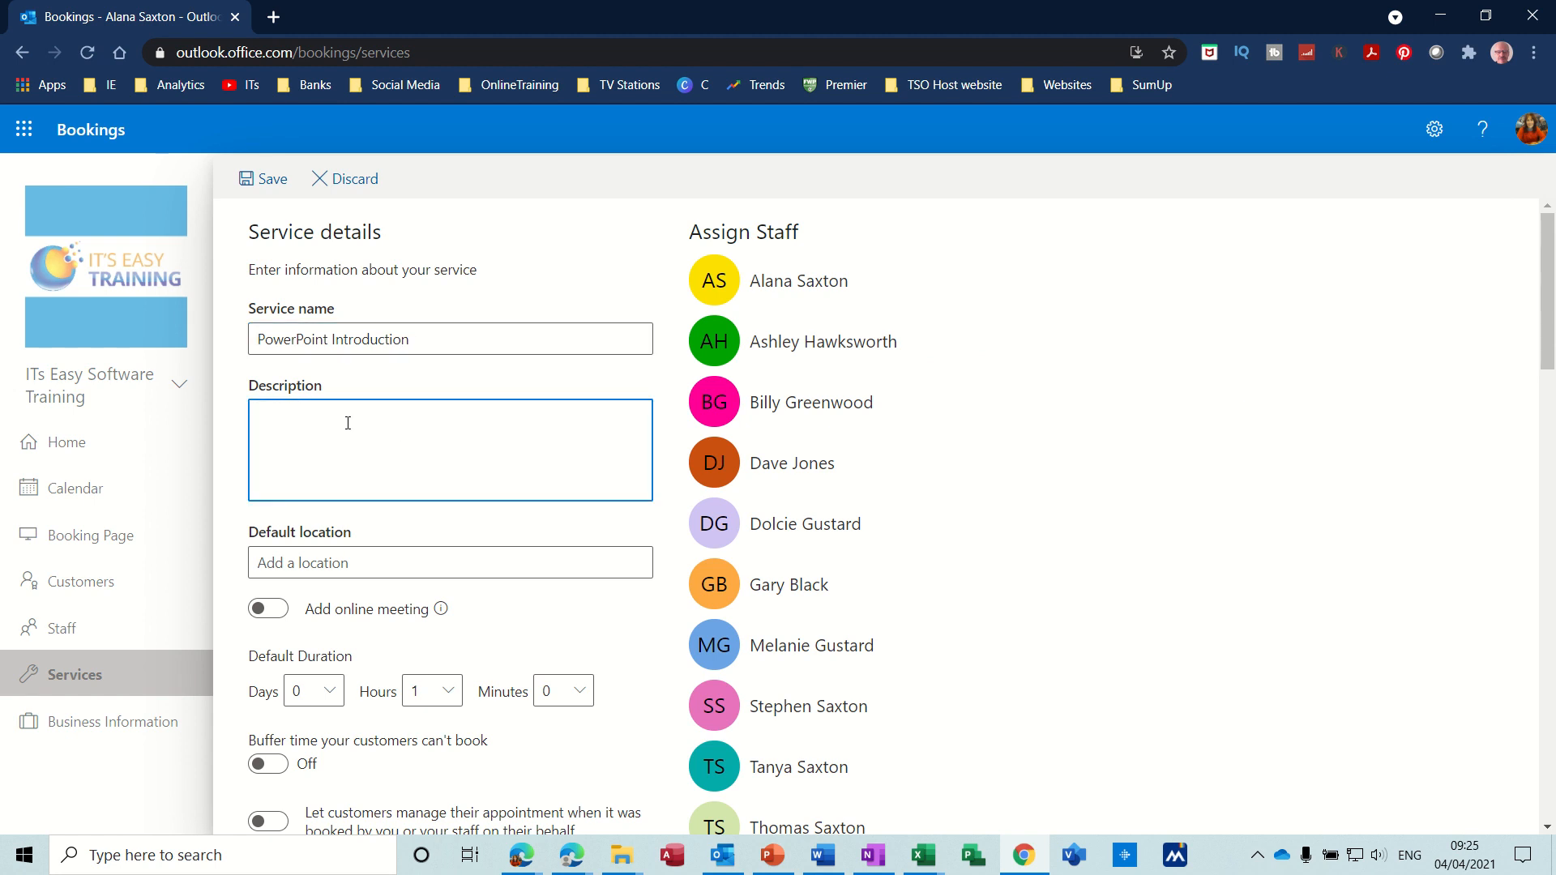
type("Getting sta")
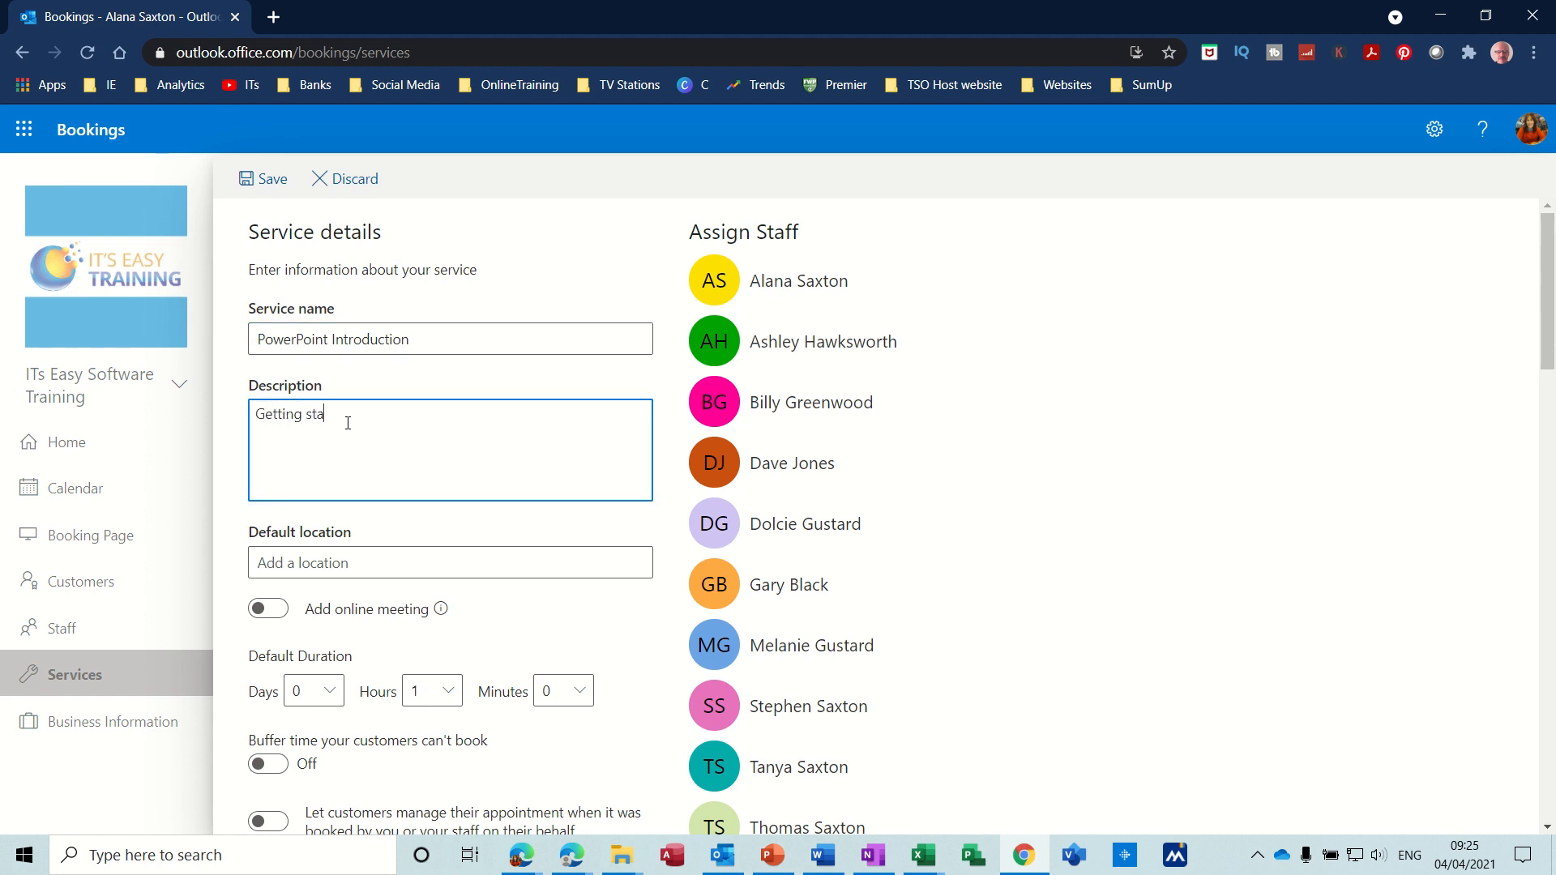
type("rted with")
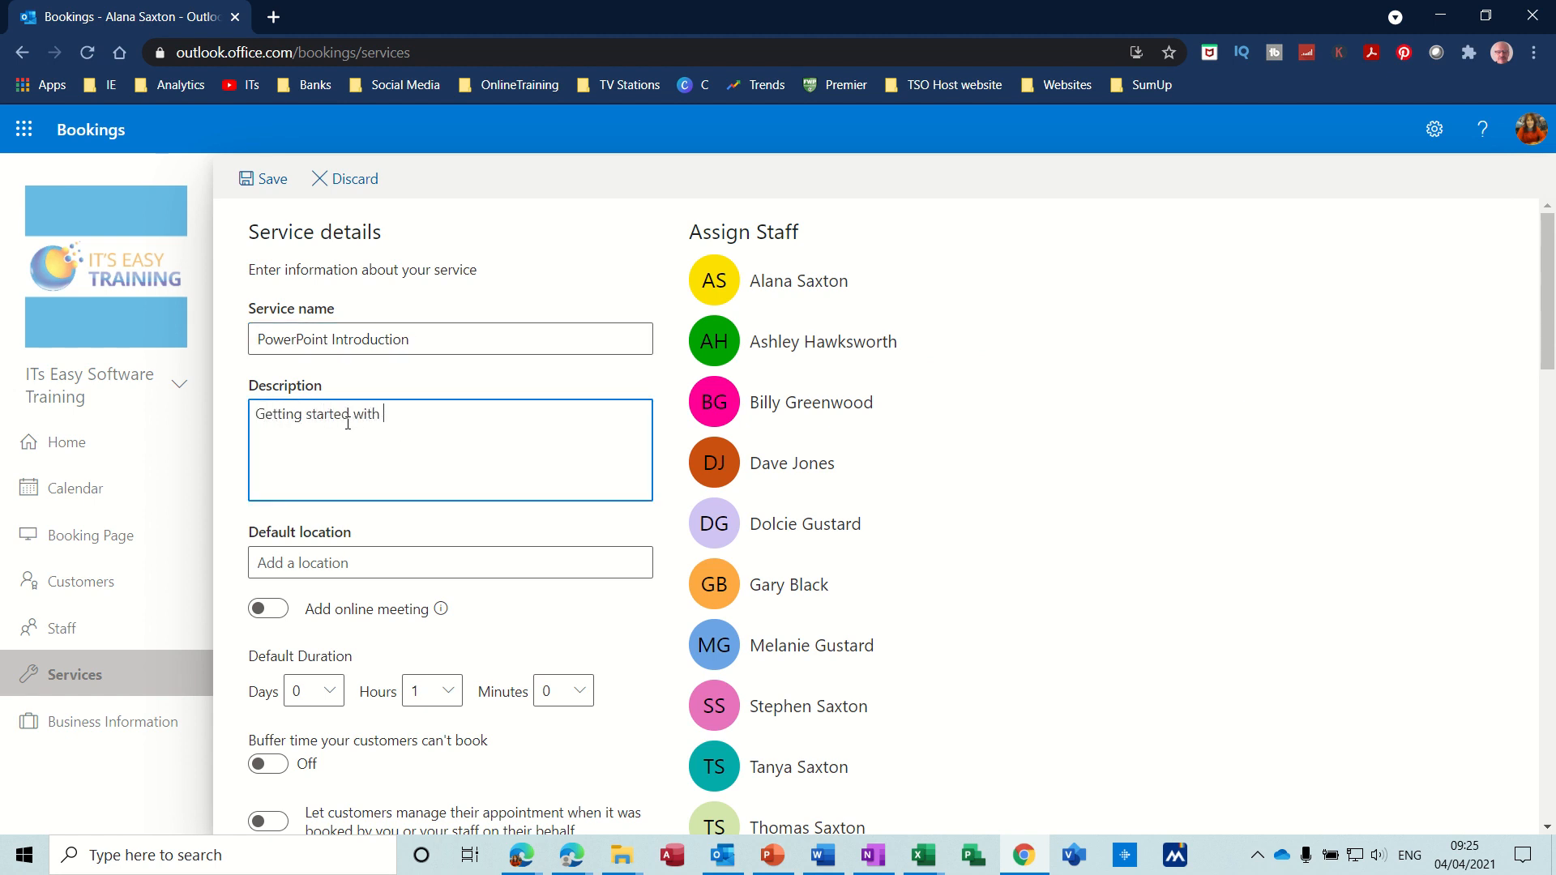
type("PowerPoint")
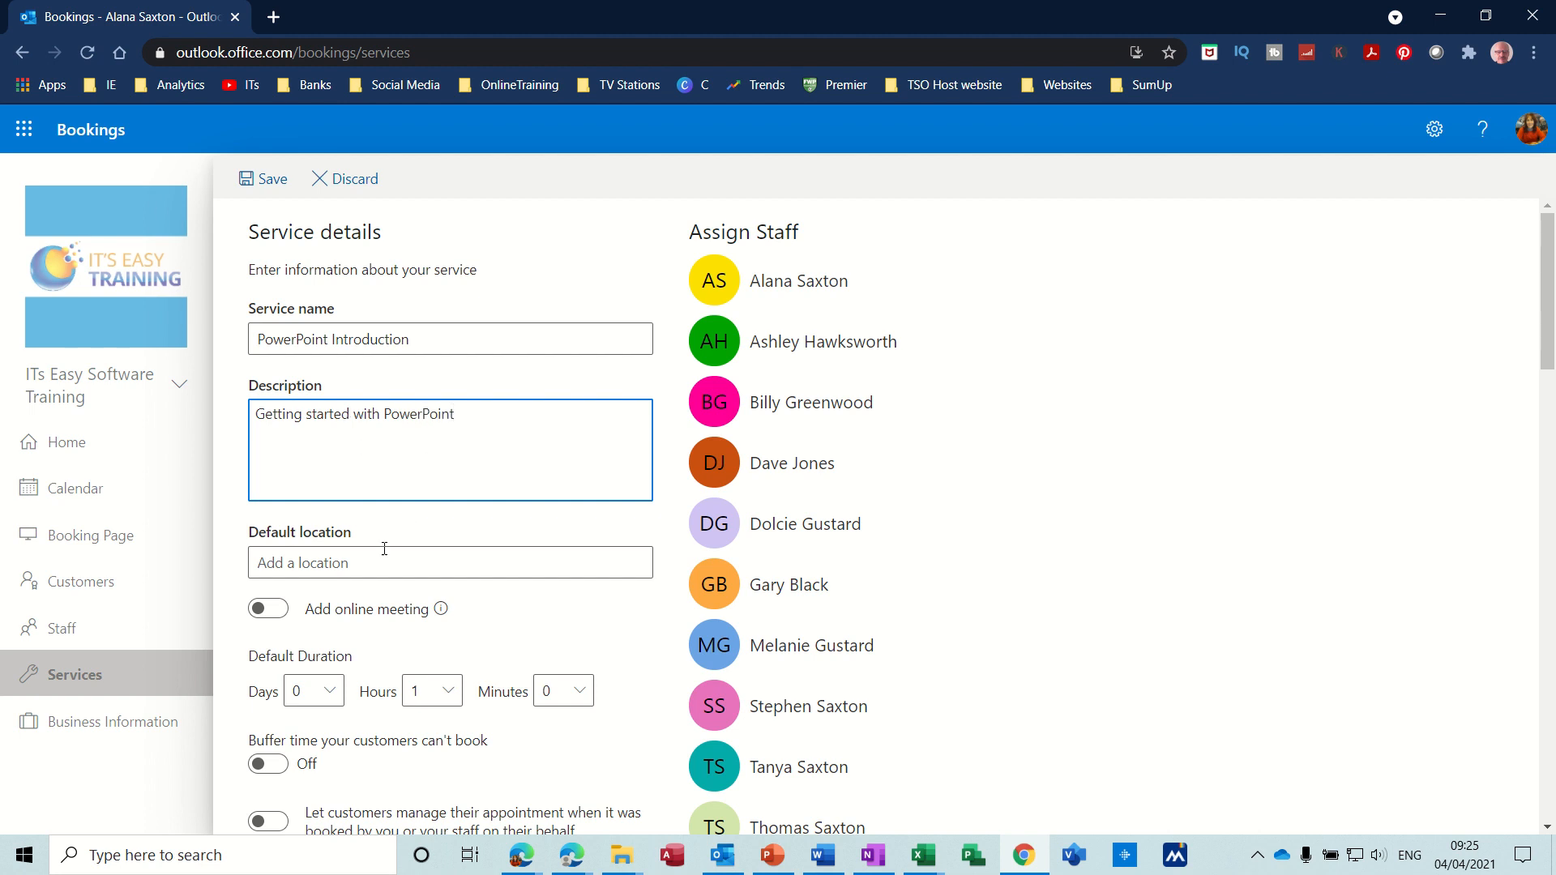
type("O")
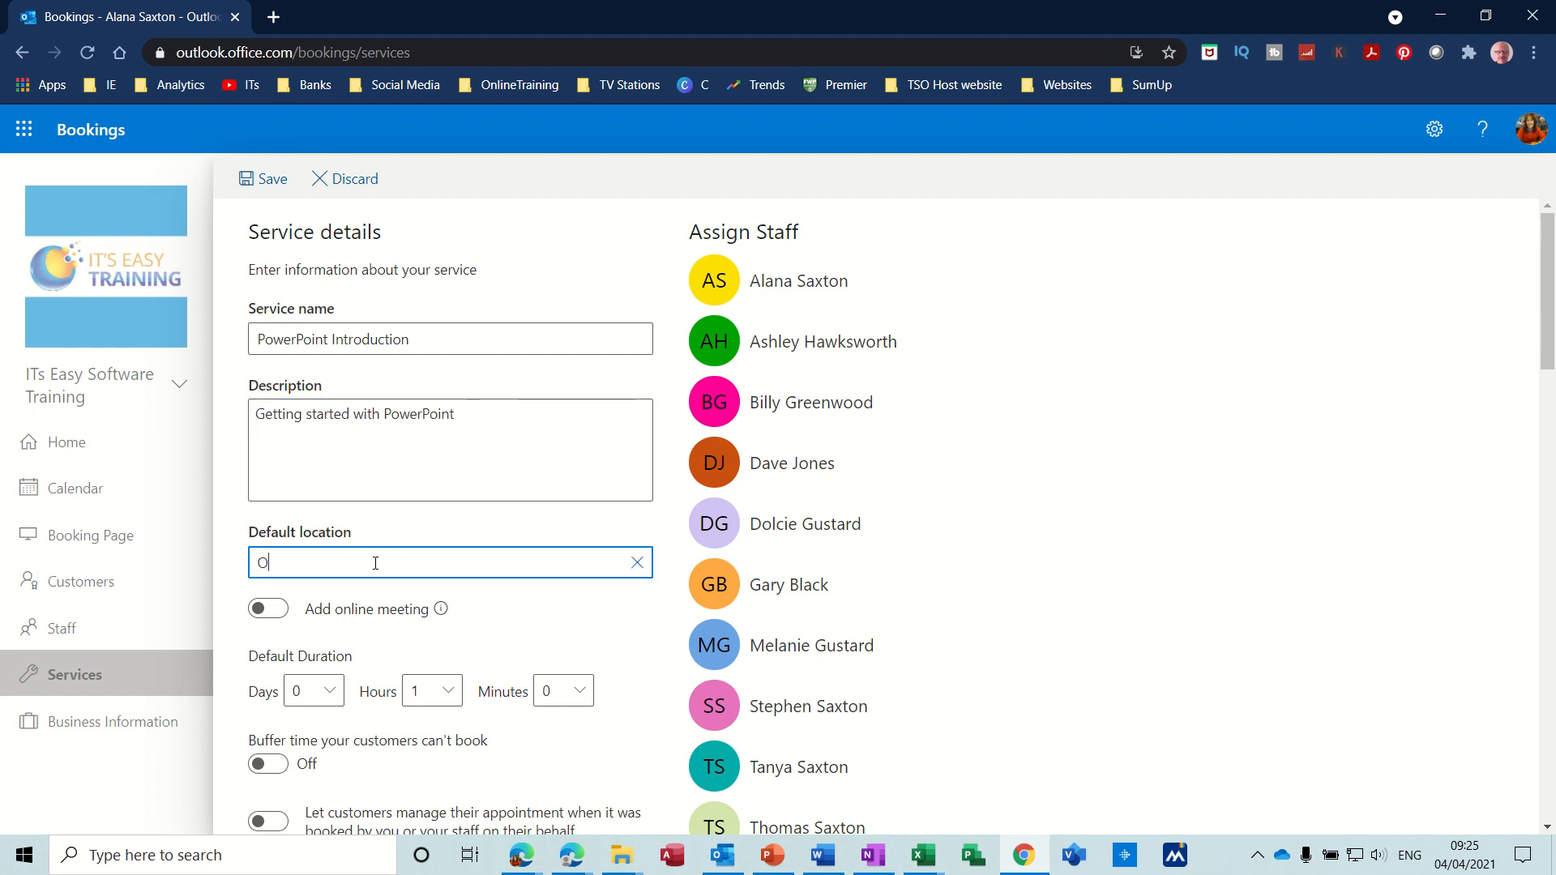
type("nline")
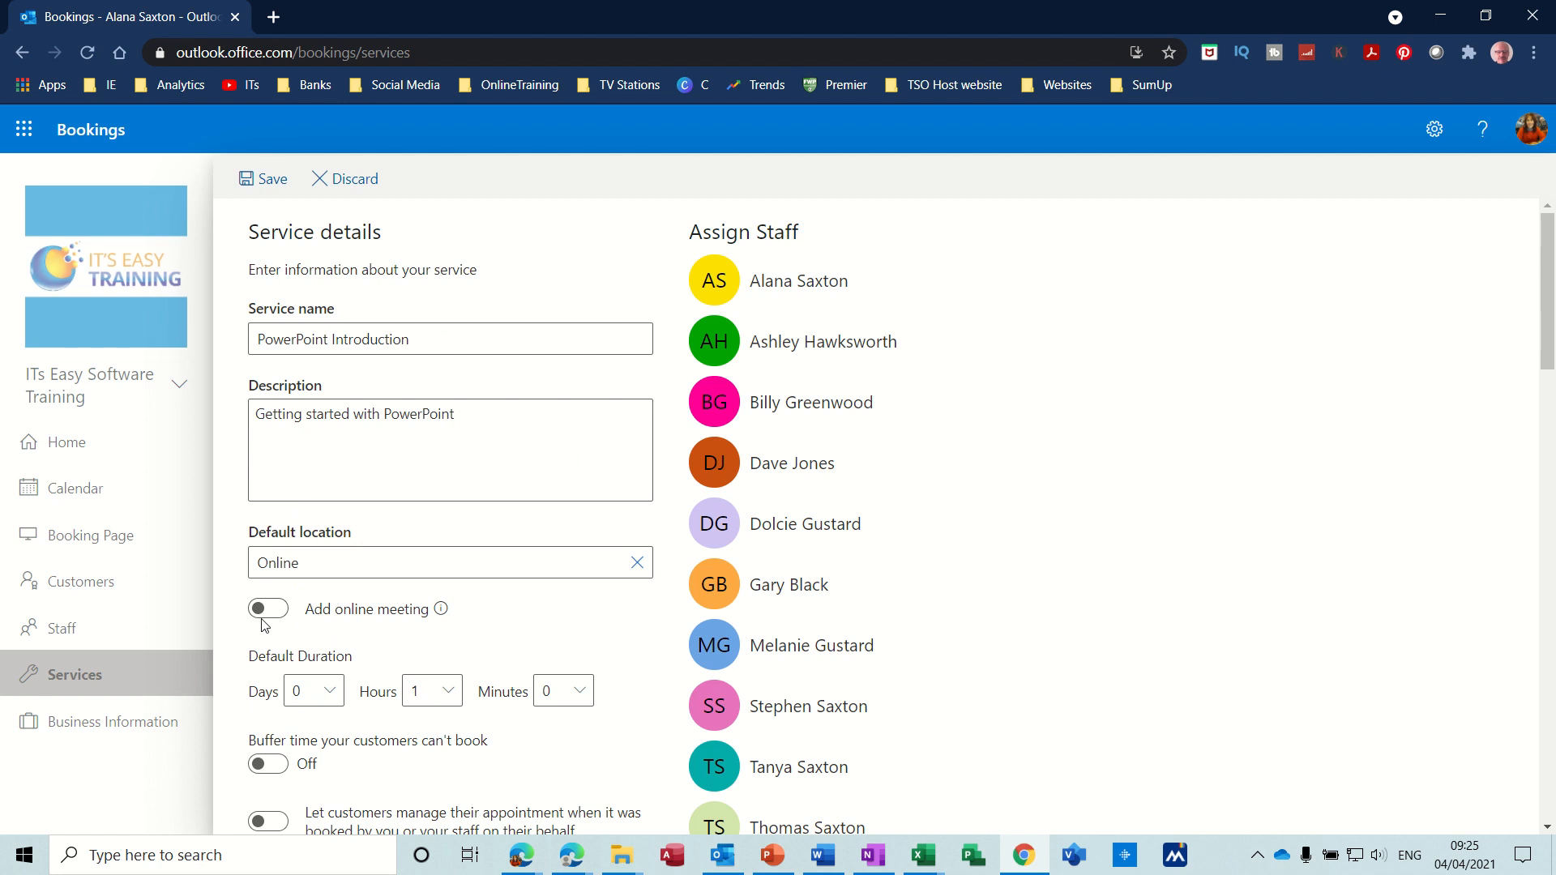
Enable online meetings, a 6-hour duration and 1 hour buffer time before bookings.
left_click(268, 608)
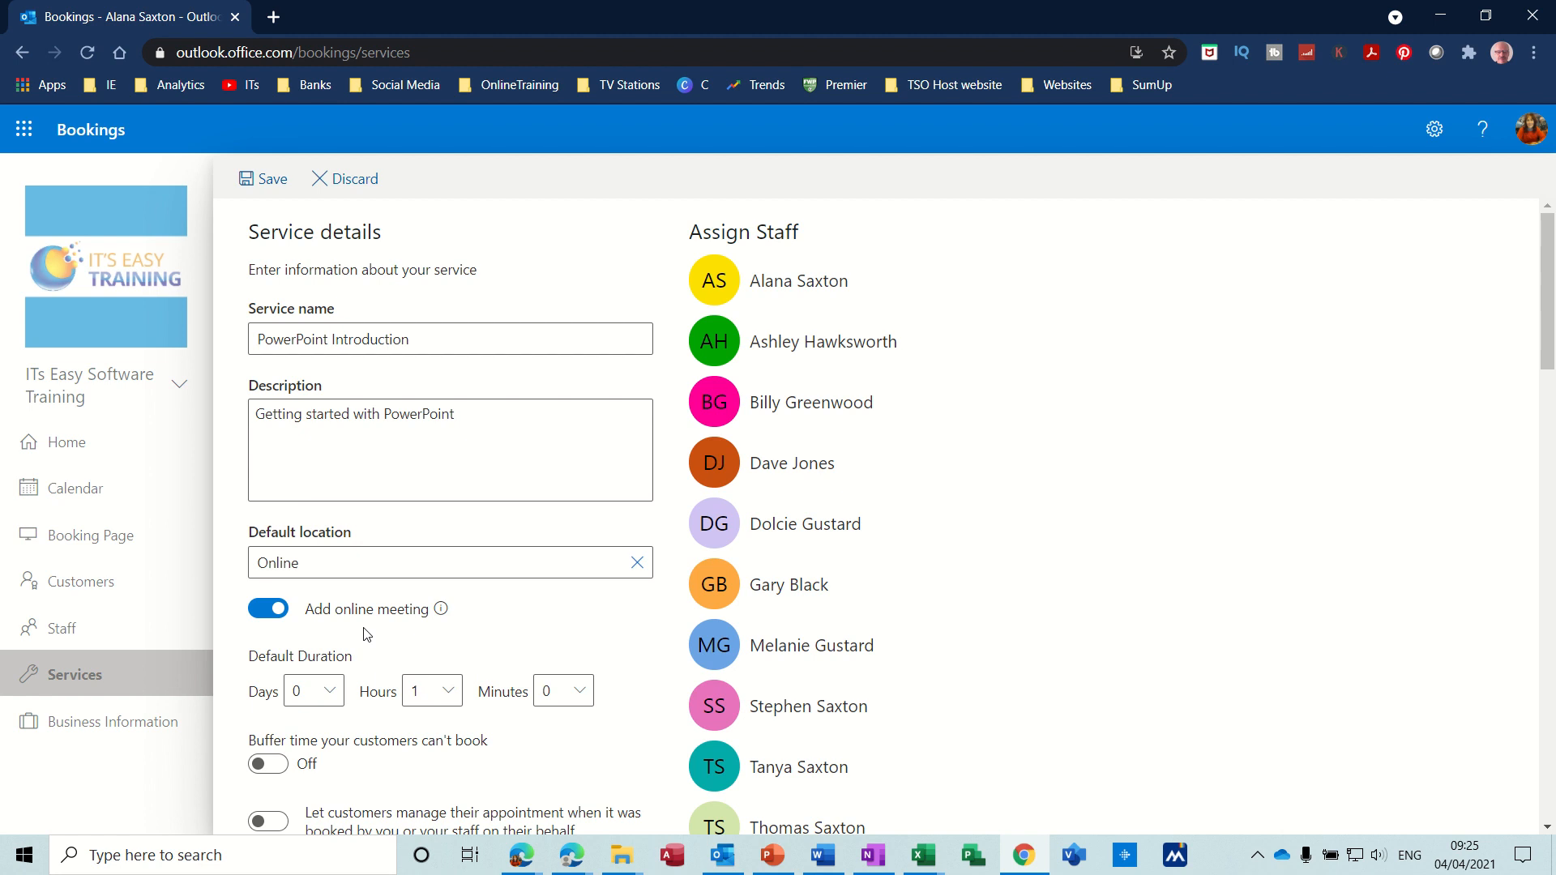
mouse_move(374, 635)
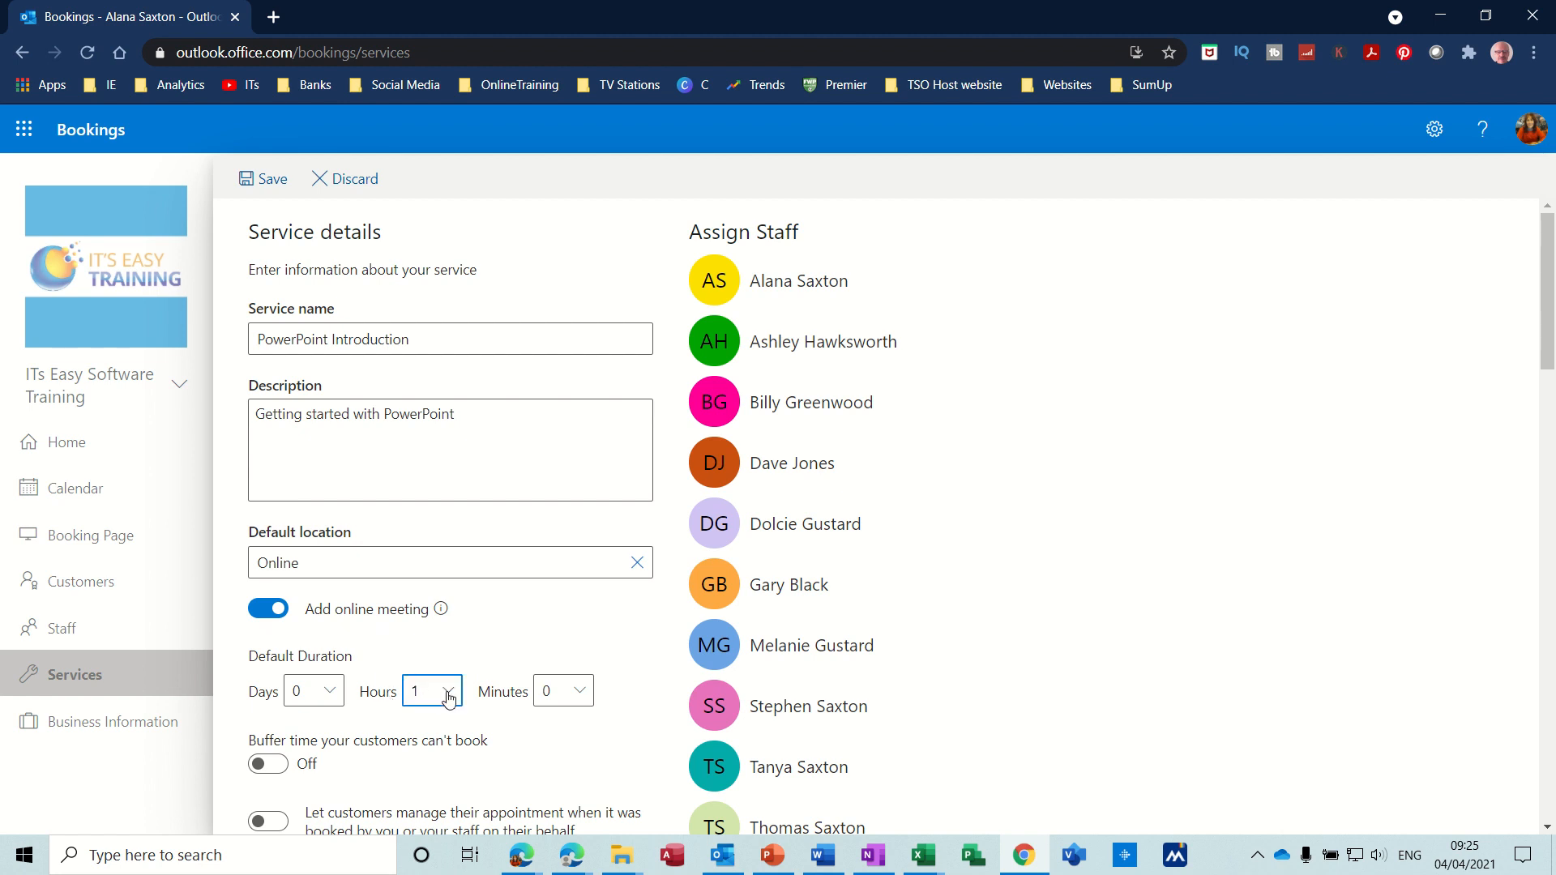
left_click(447, 690)
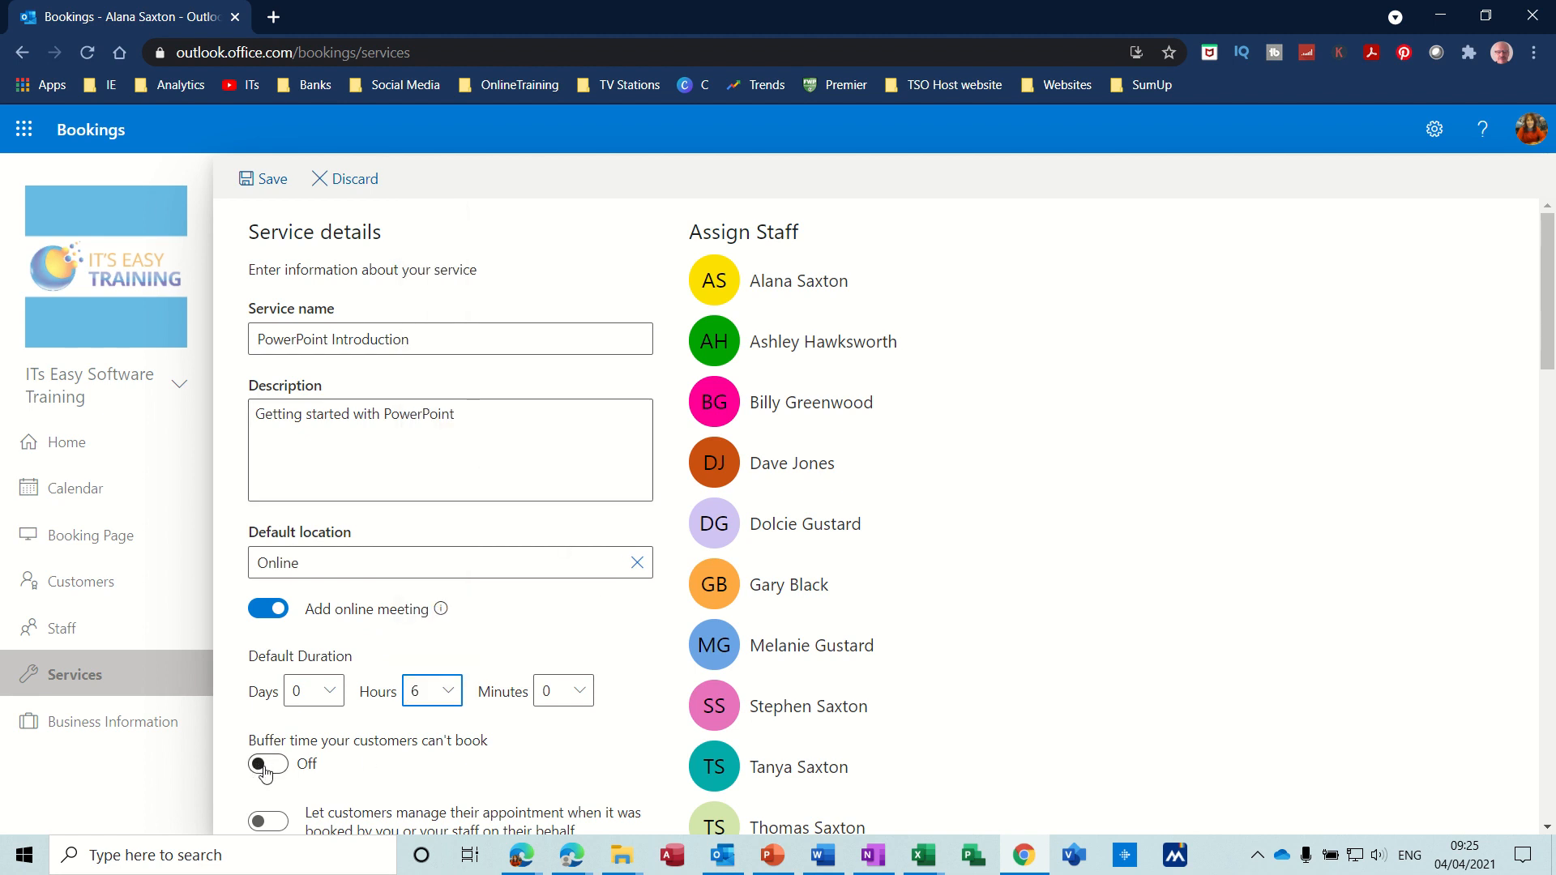
left_click(267, 764)
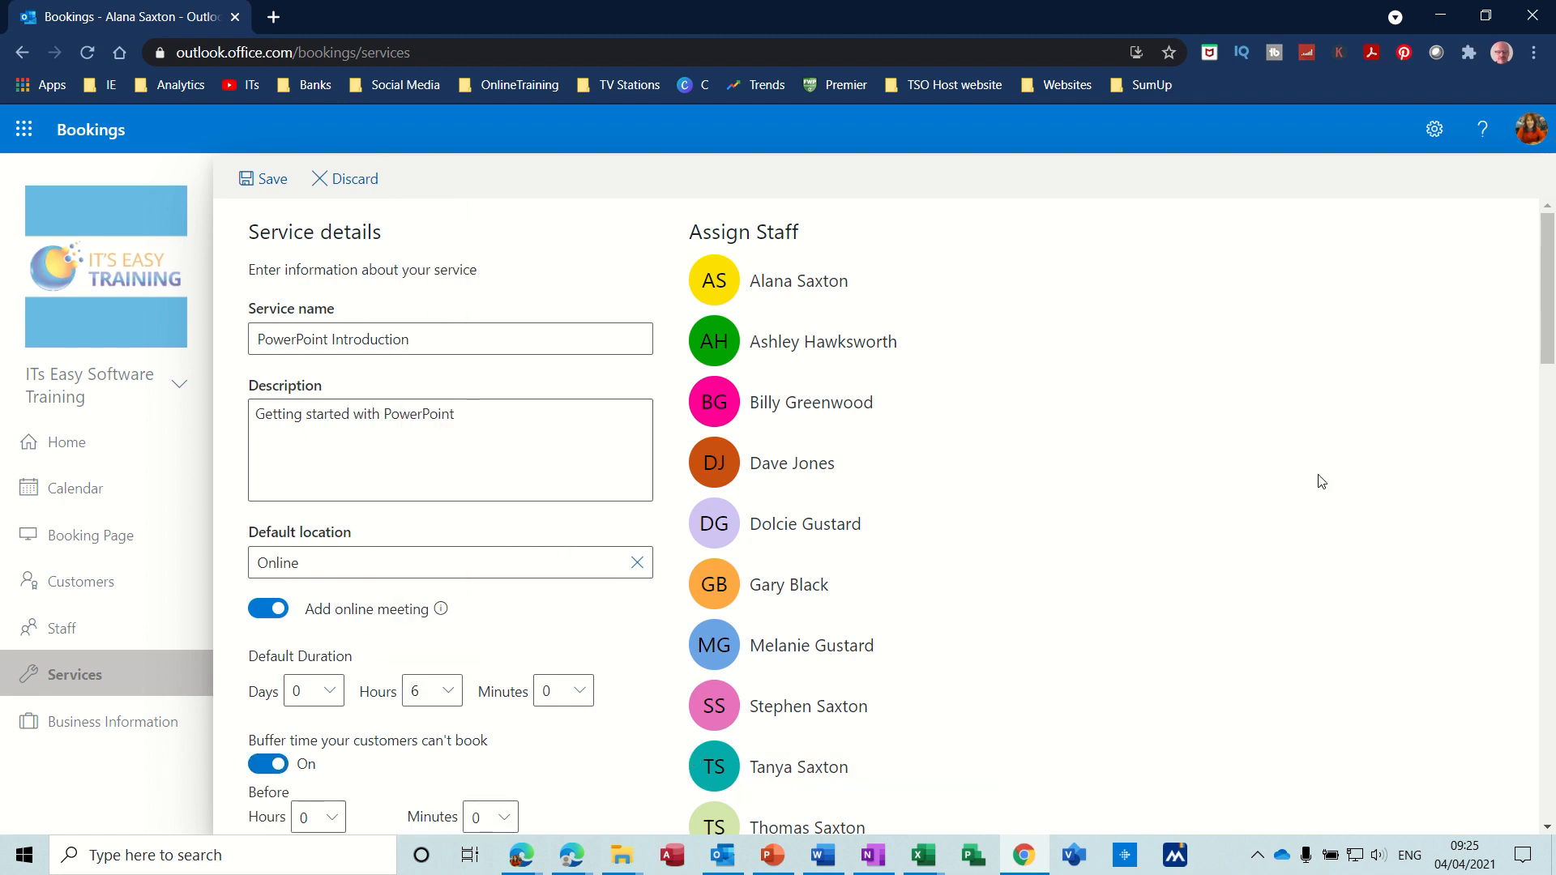
scroll("down", 3)
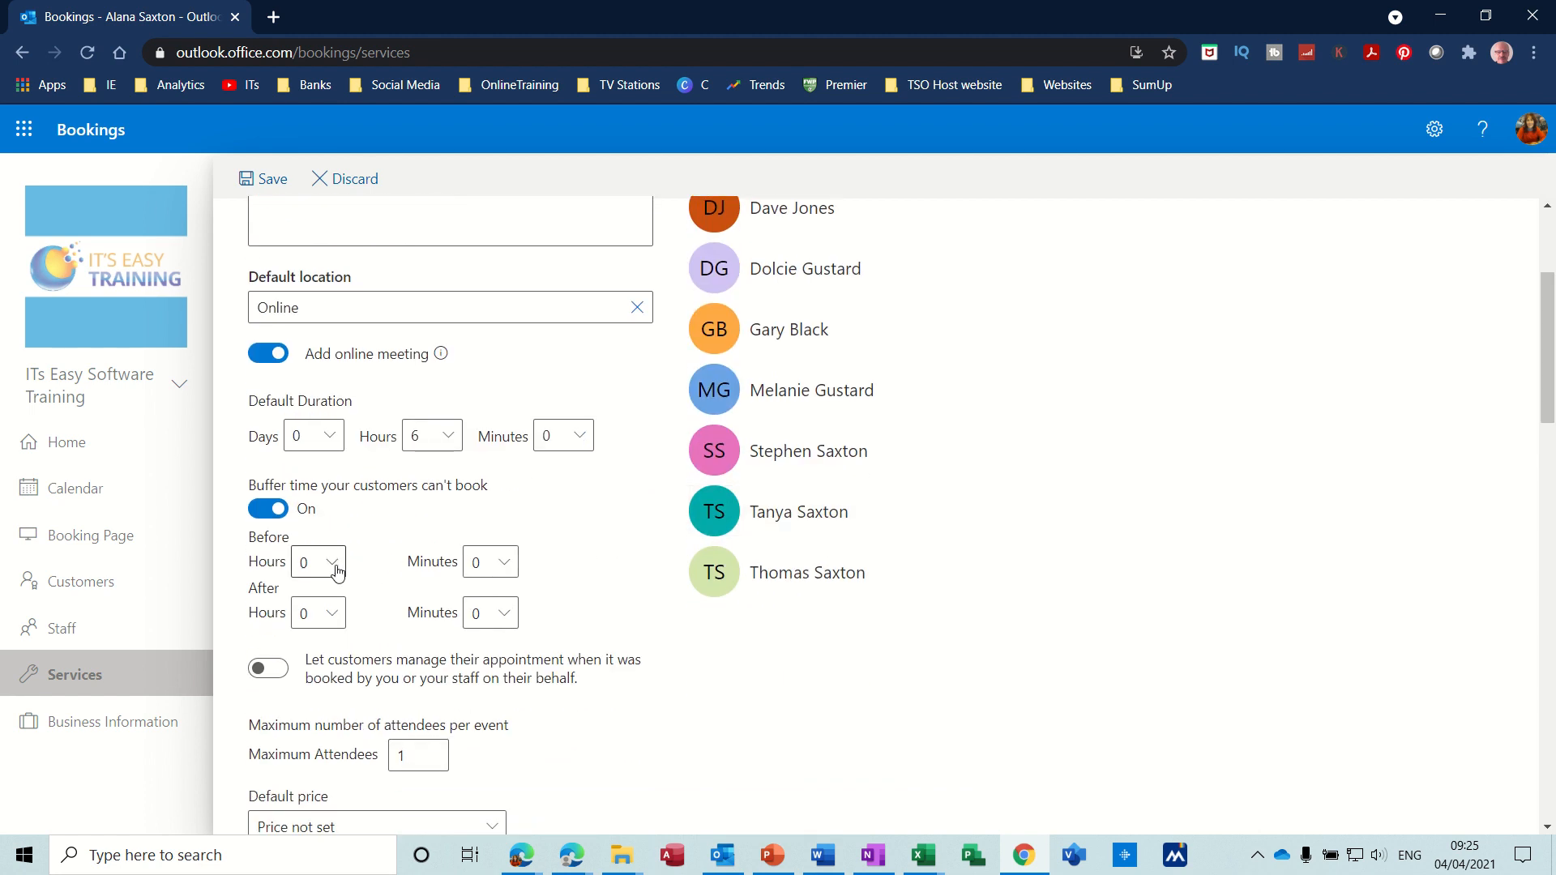
left_click(333, 563)
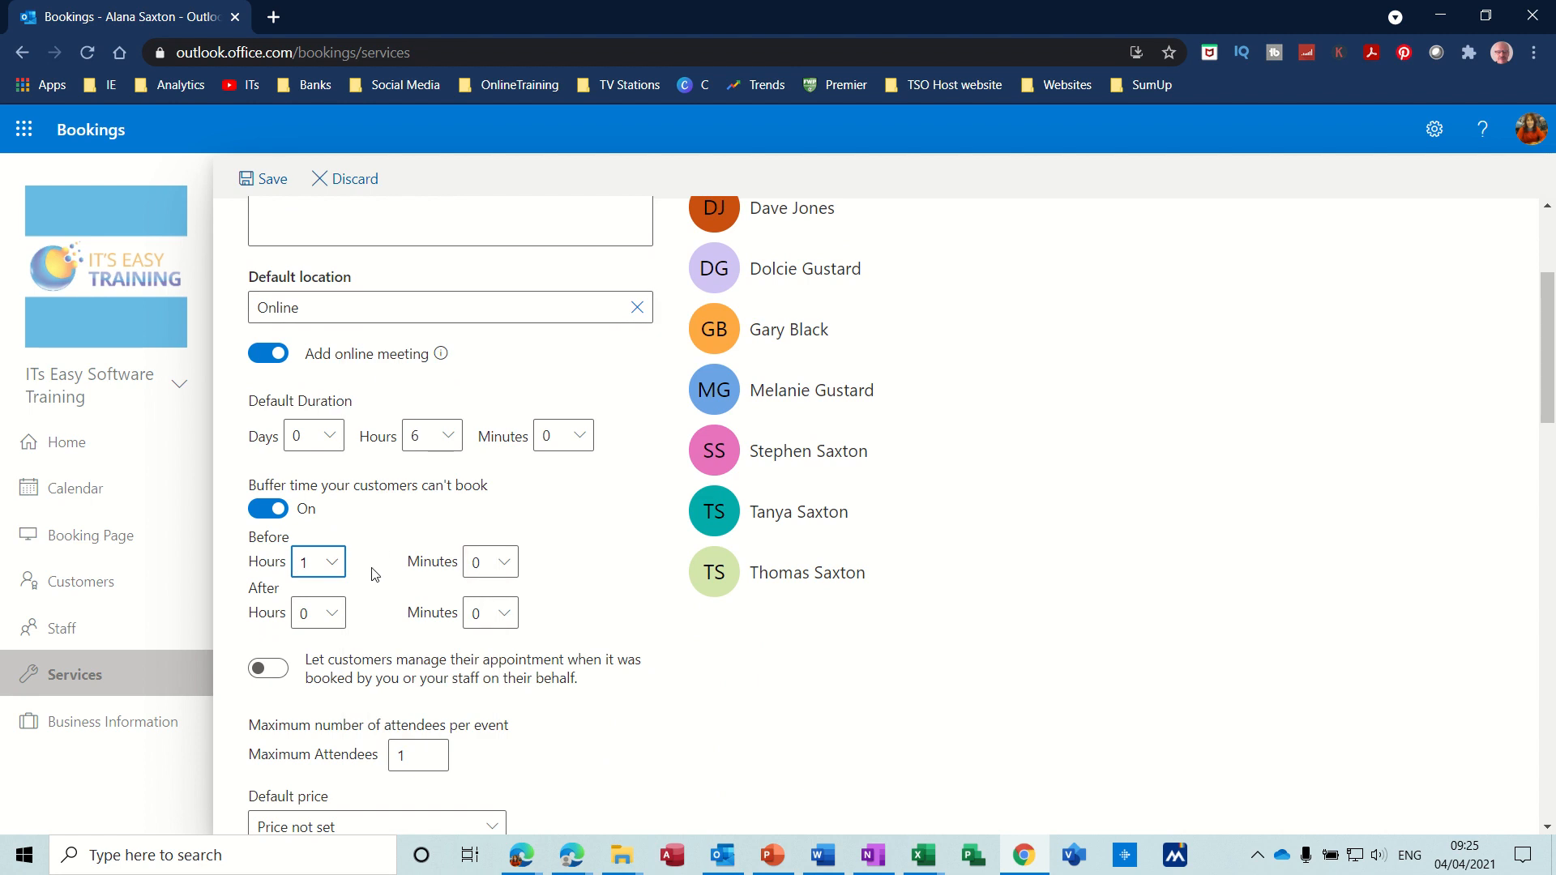
mouse_move(546, 571)
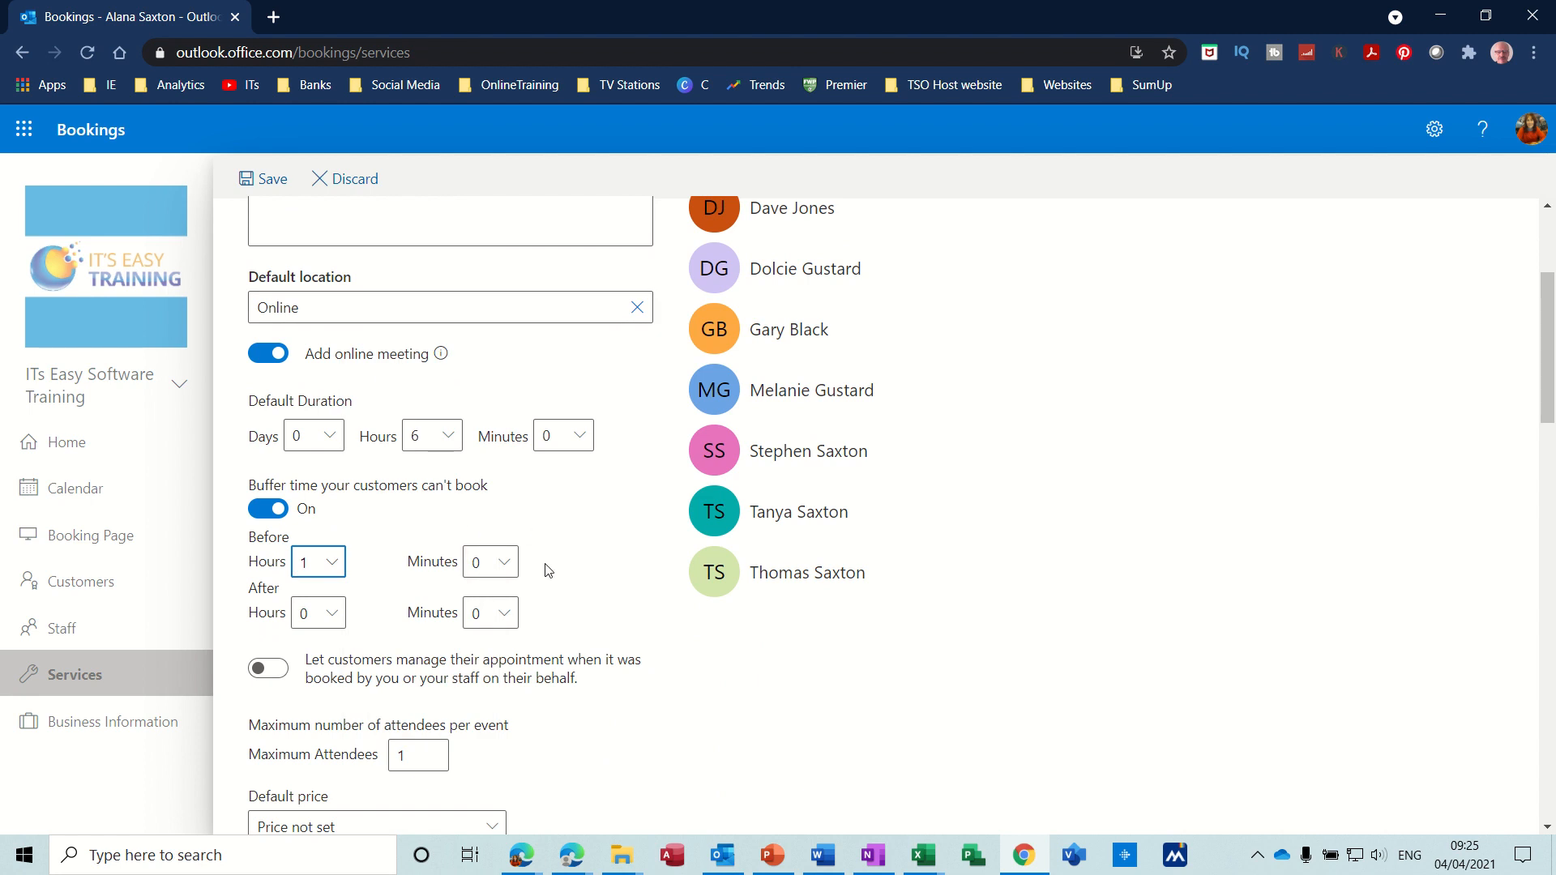
mouse_move(267, 668)
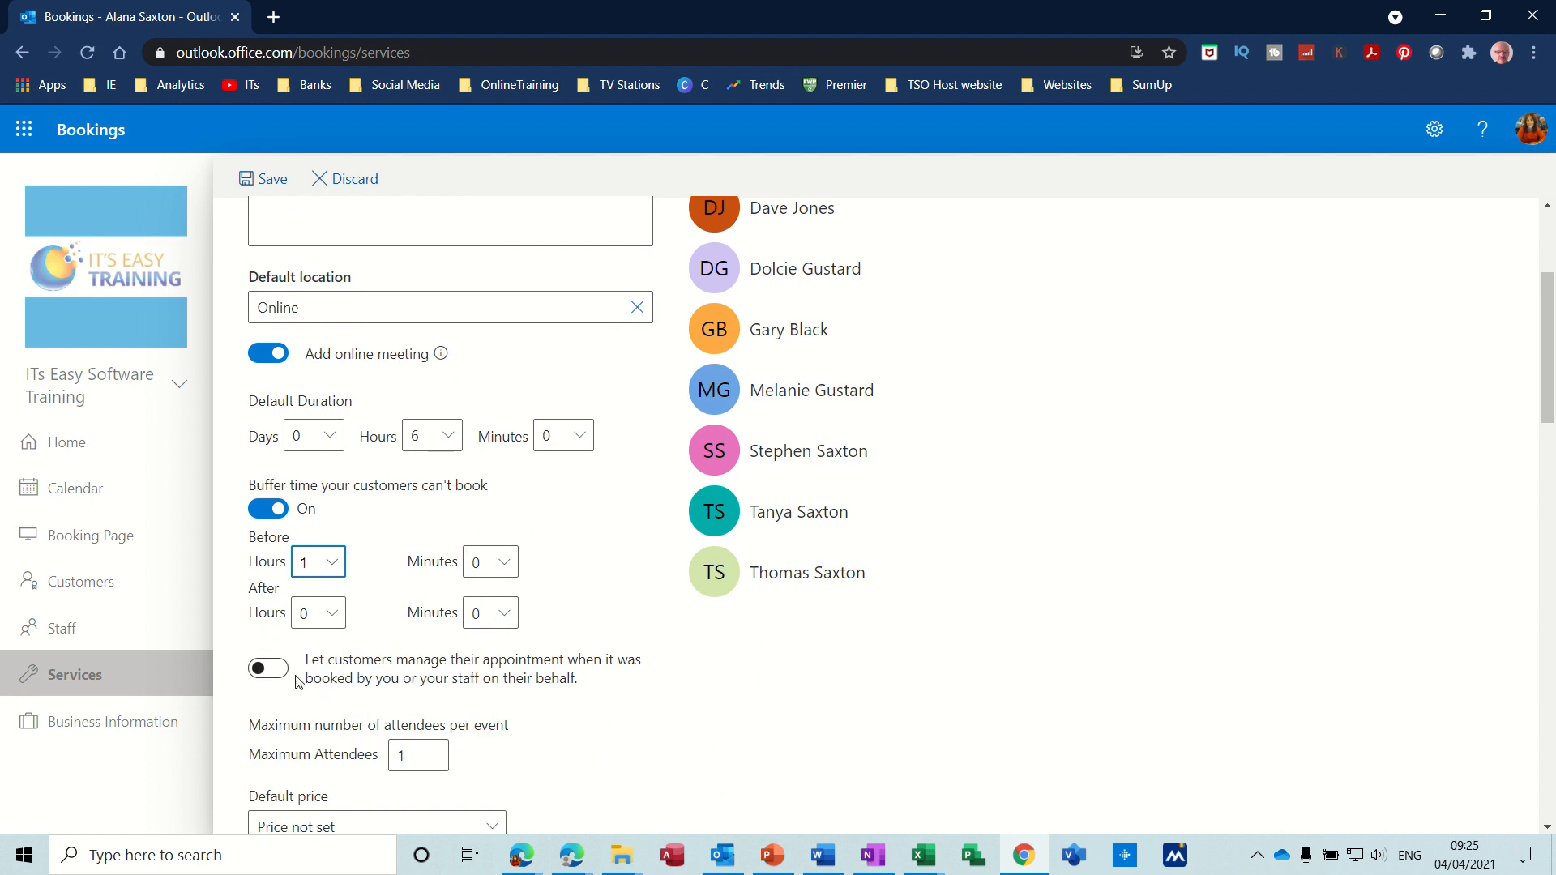
mouse_move(353, 752)
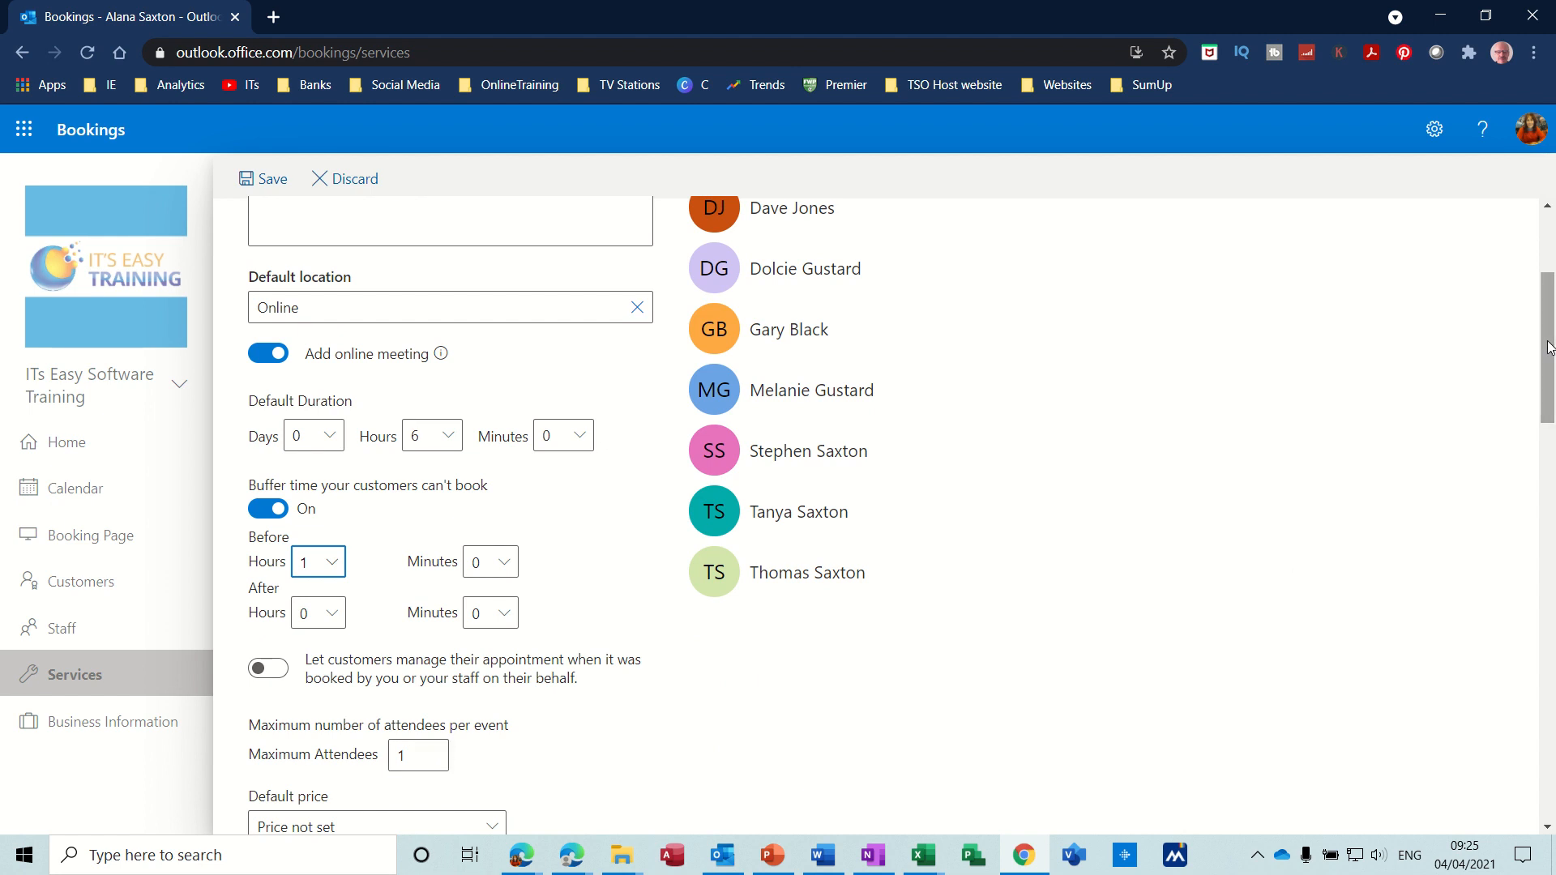
Give the service a fixed default price of 250.
scroll("down", 3)
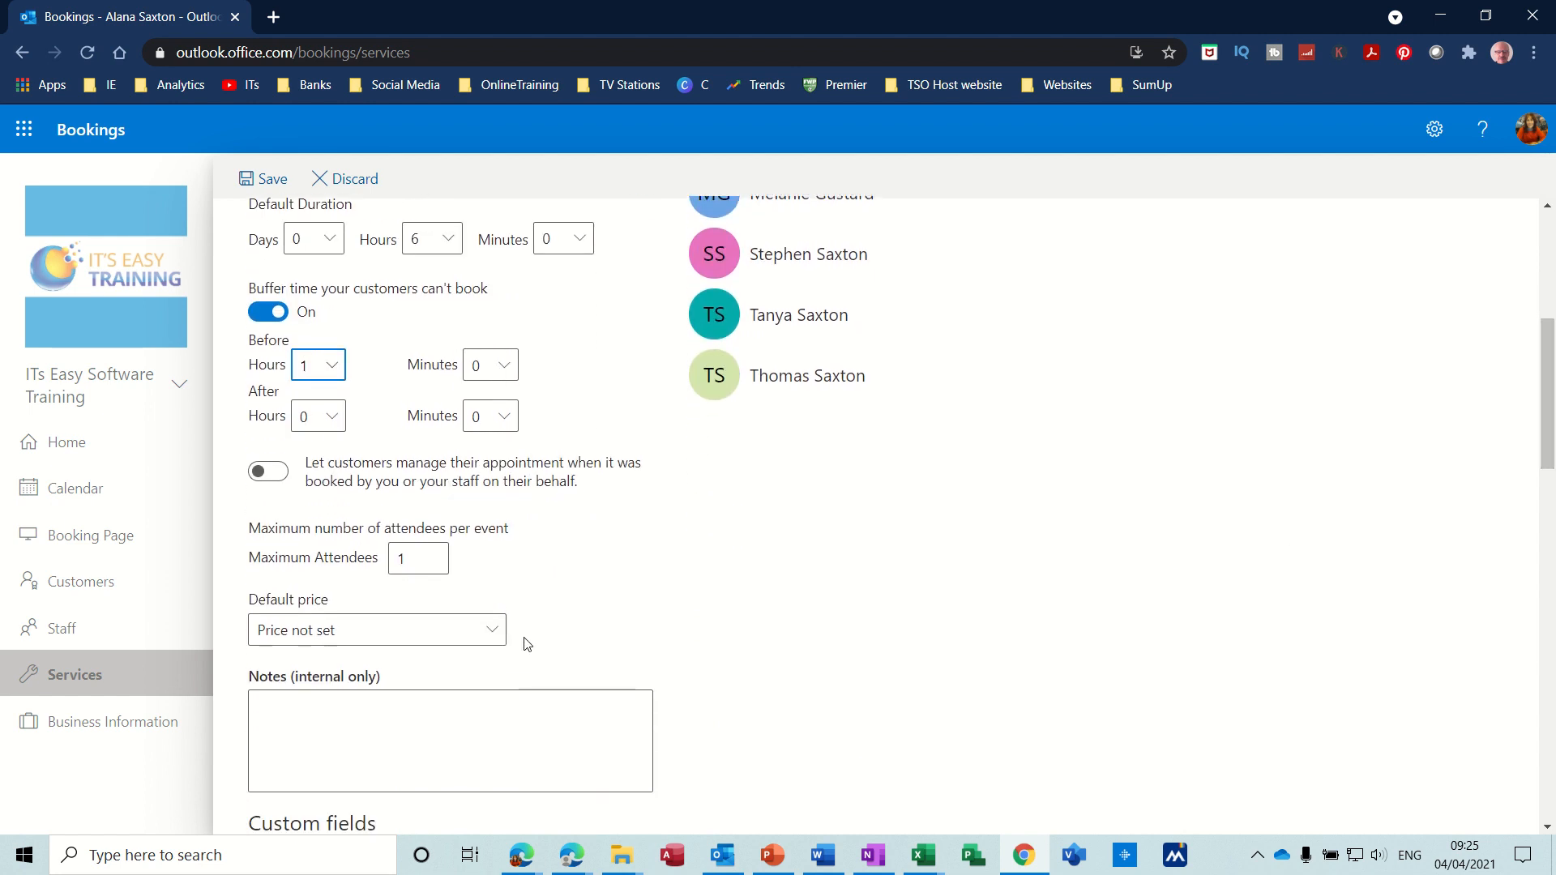
left_click(376, 629)
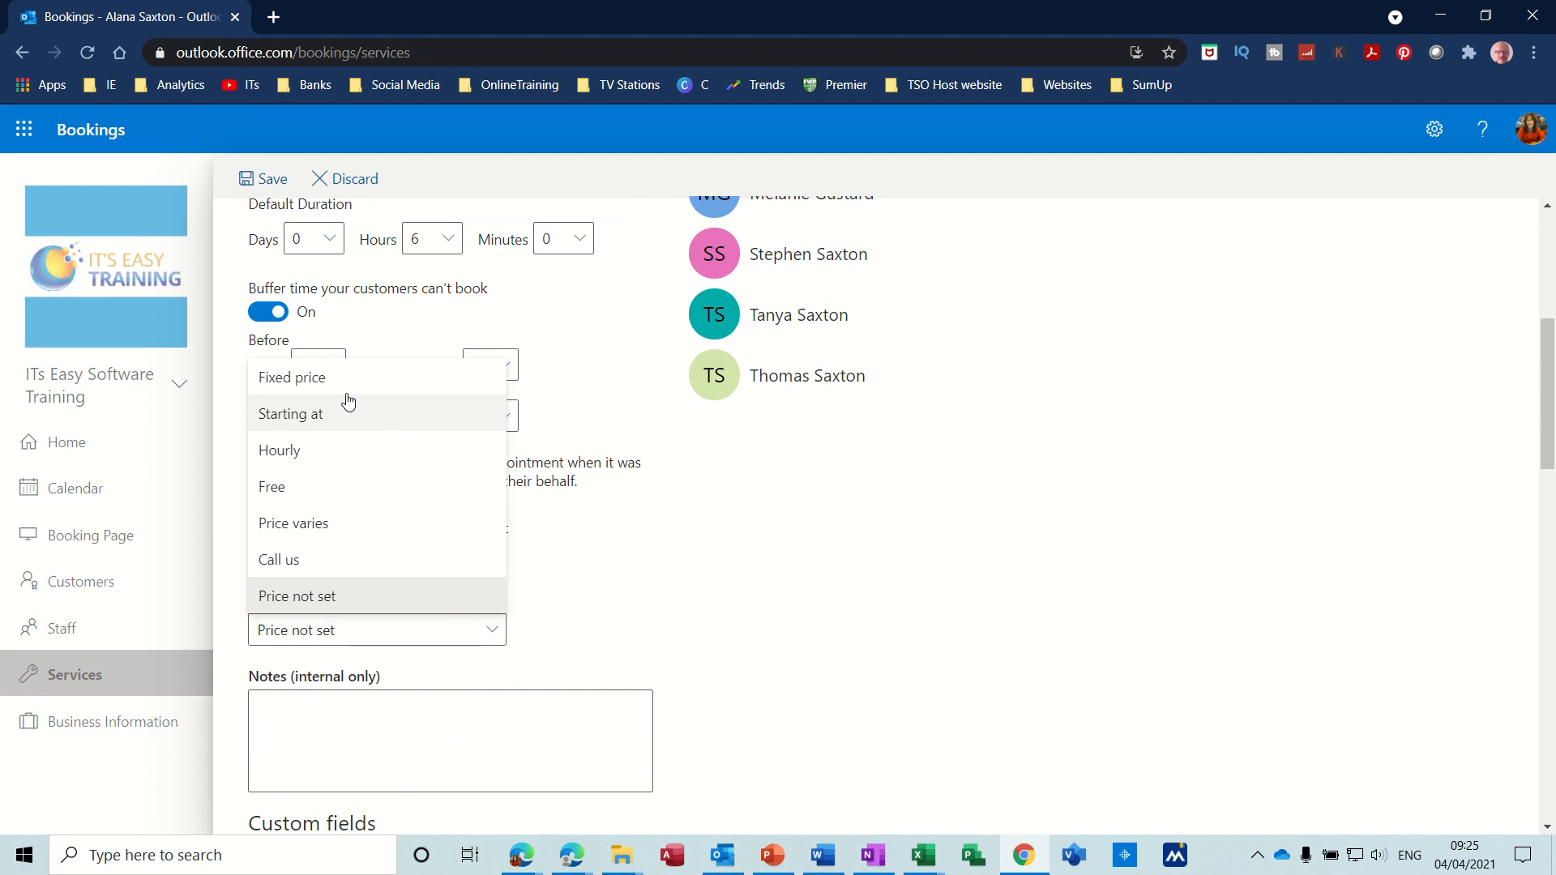
left_click(291, 380)
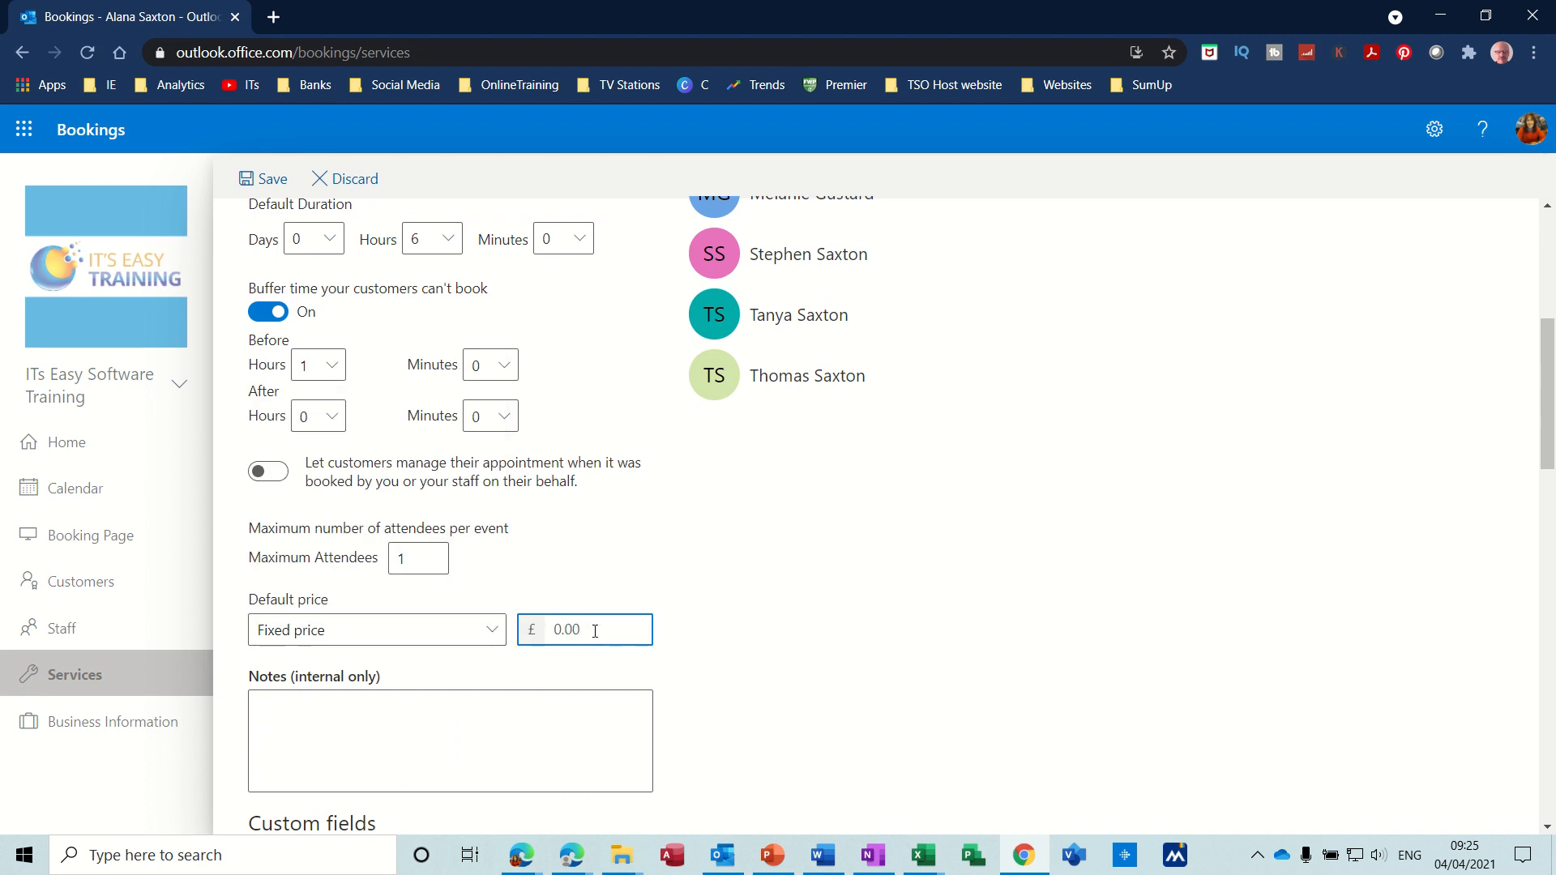
type("250")
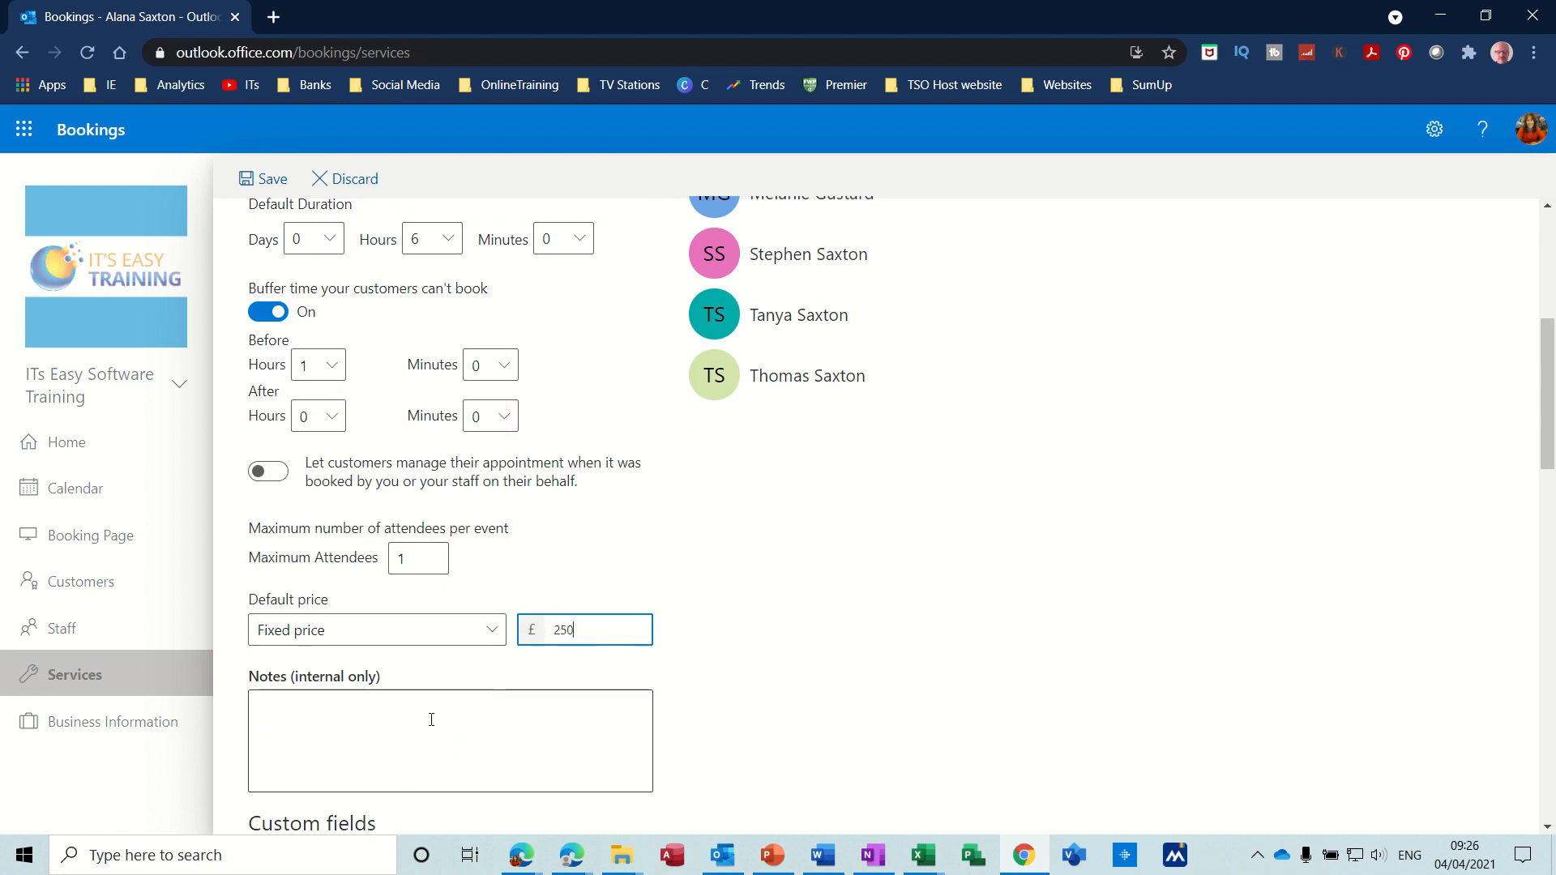
left_click(449, 739)
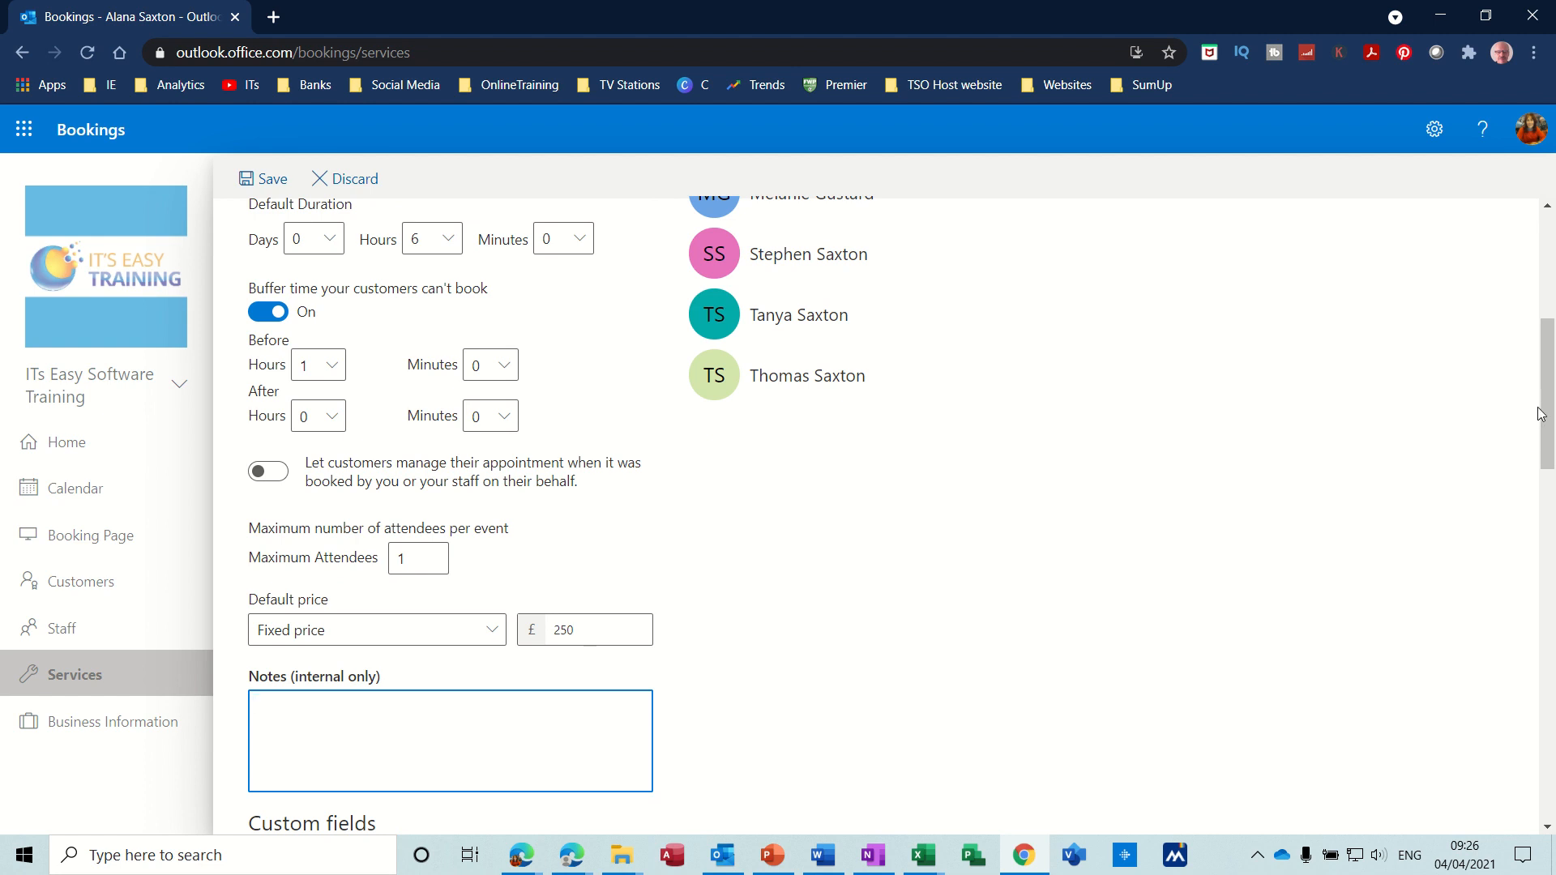
scroll("down", 3)
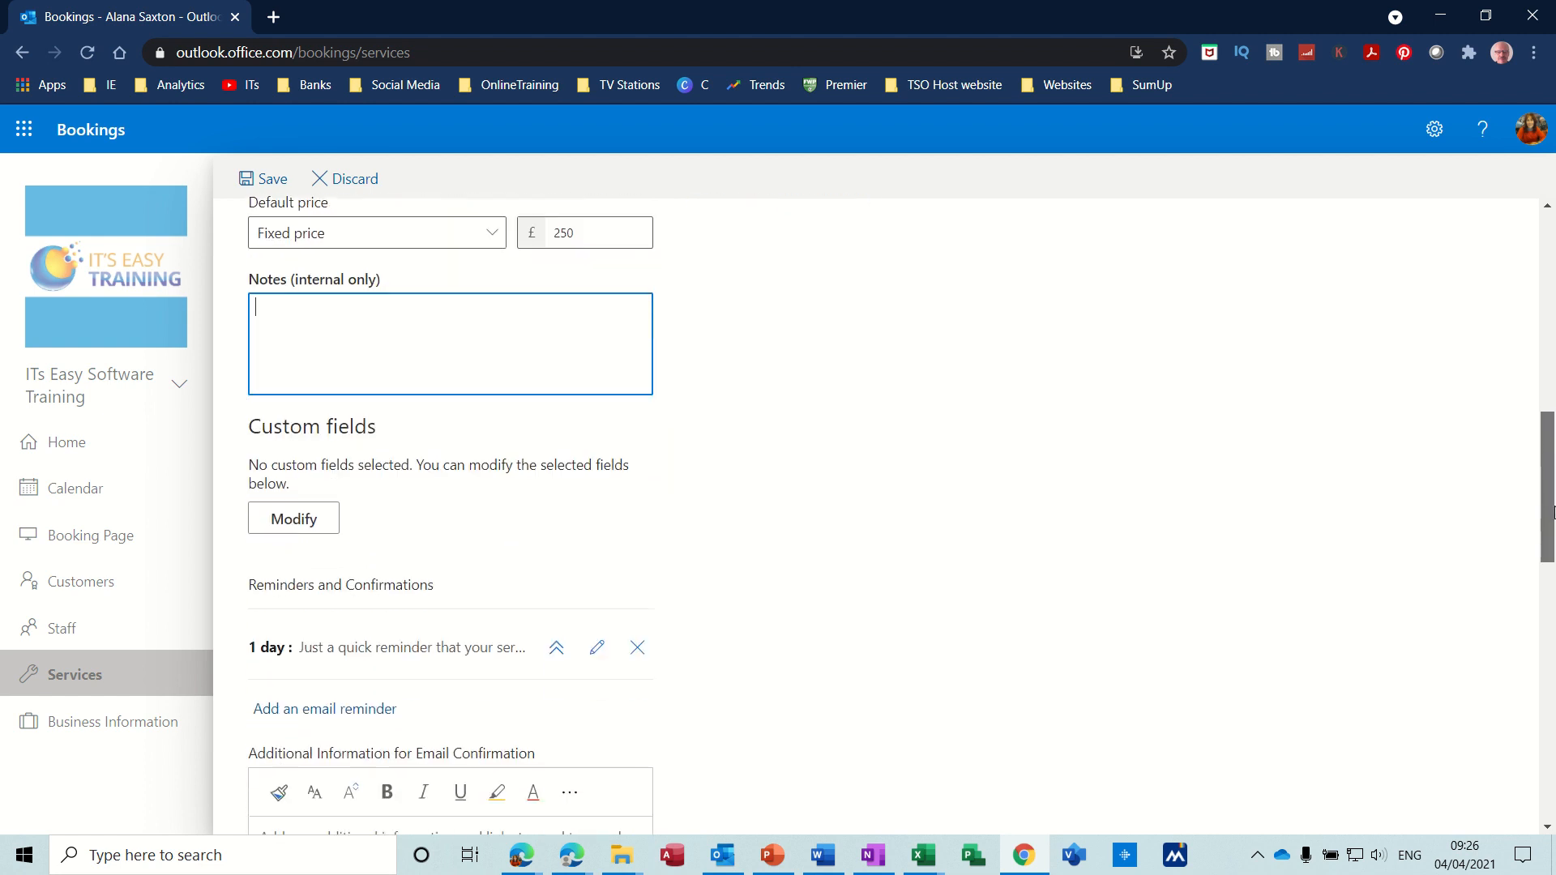
scroll("down", 3)
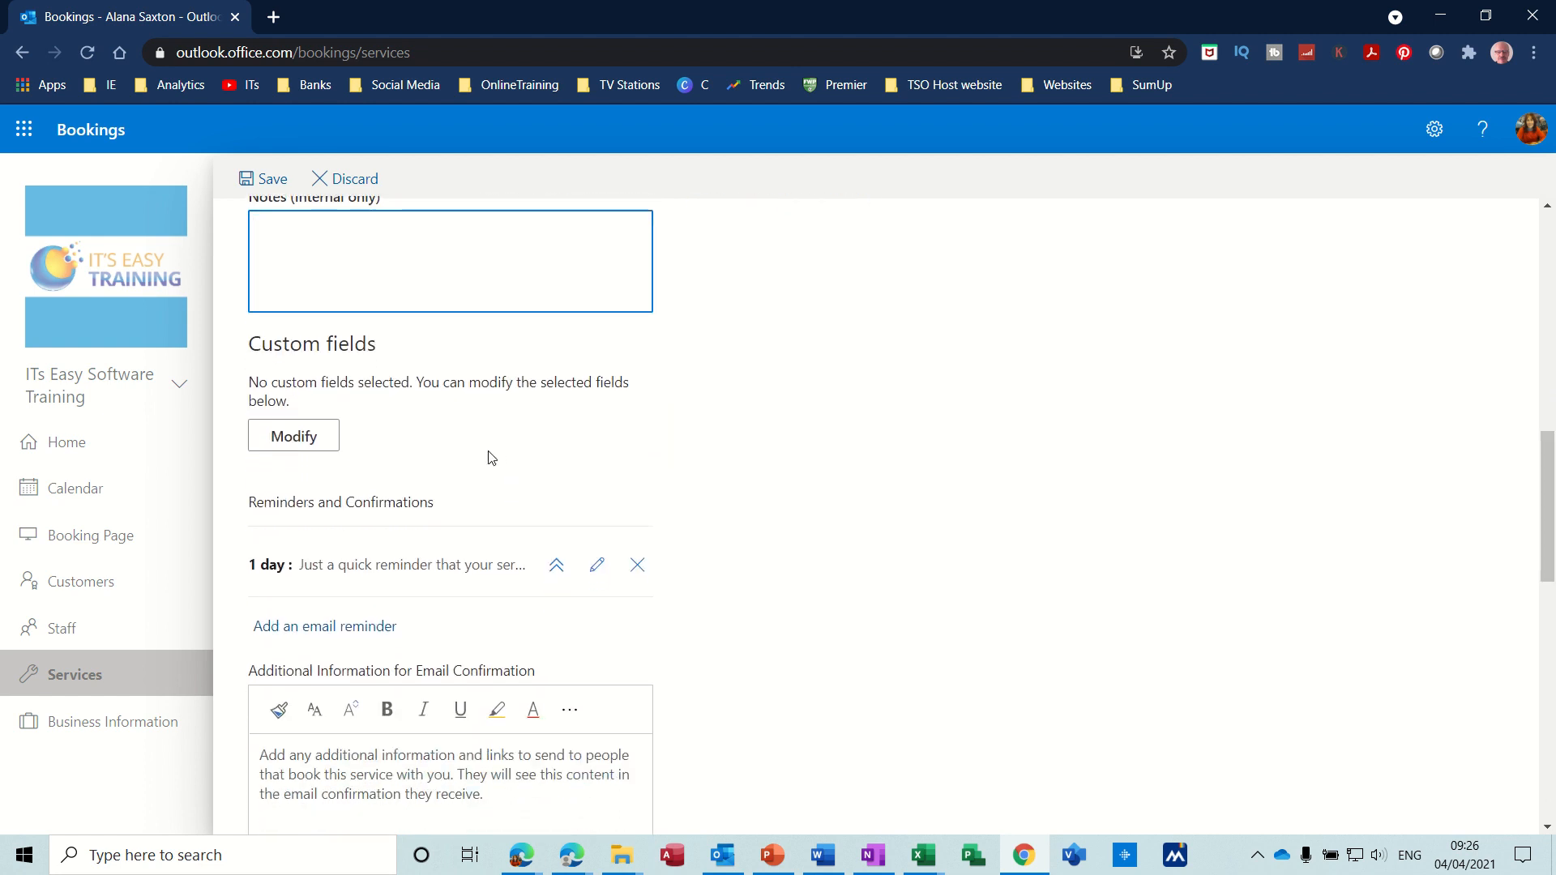
left_click(293, 436)
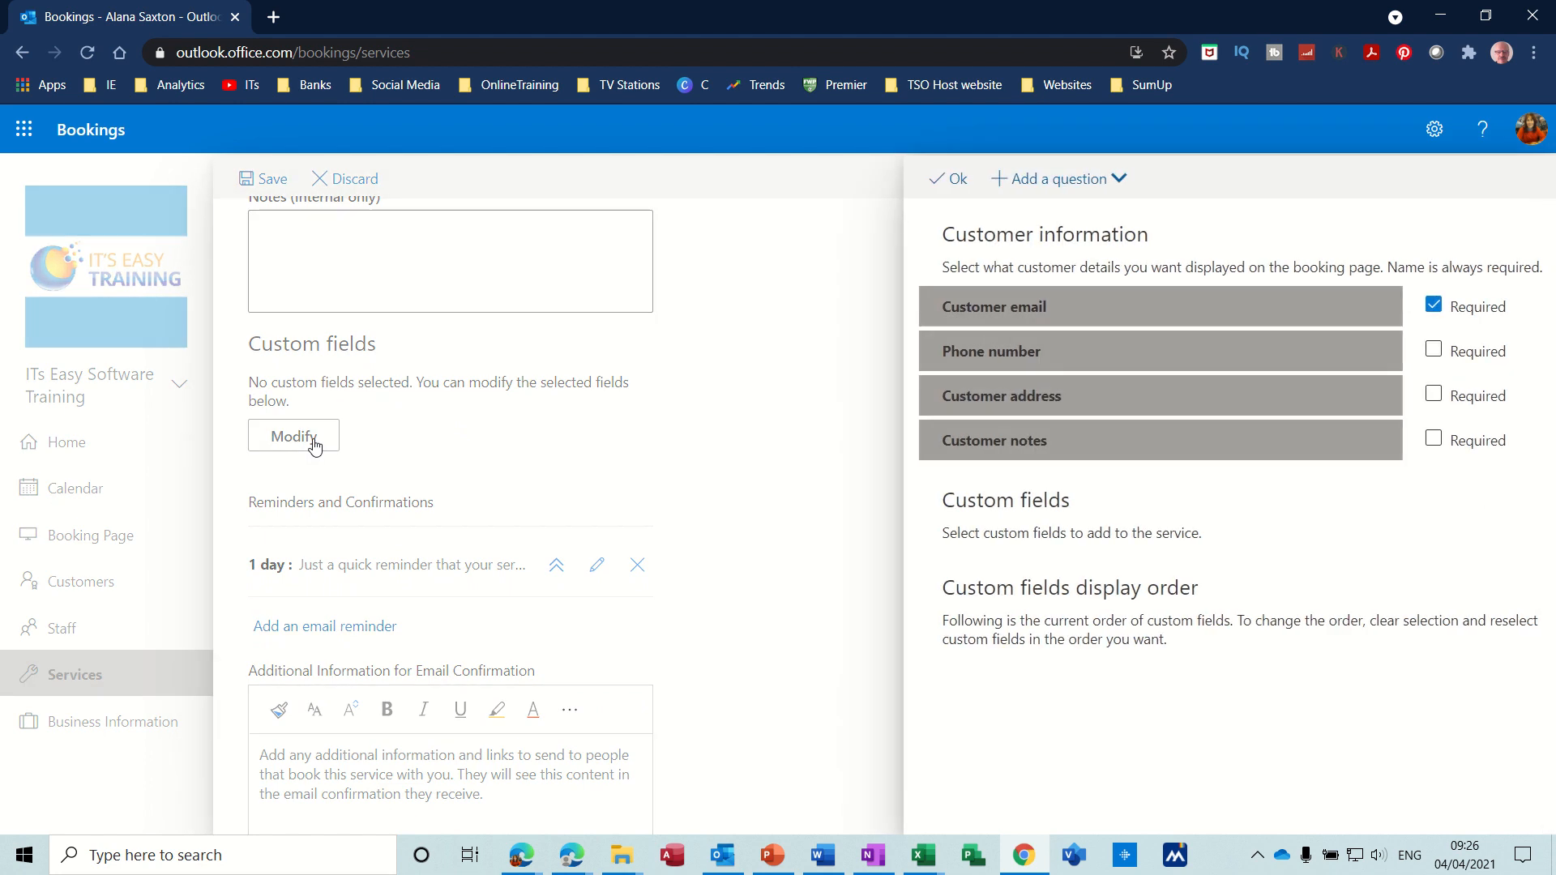
mouse_move(1160, 307)
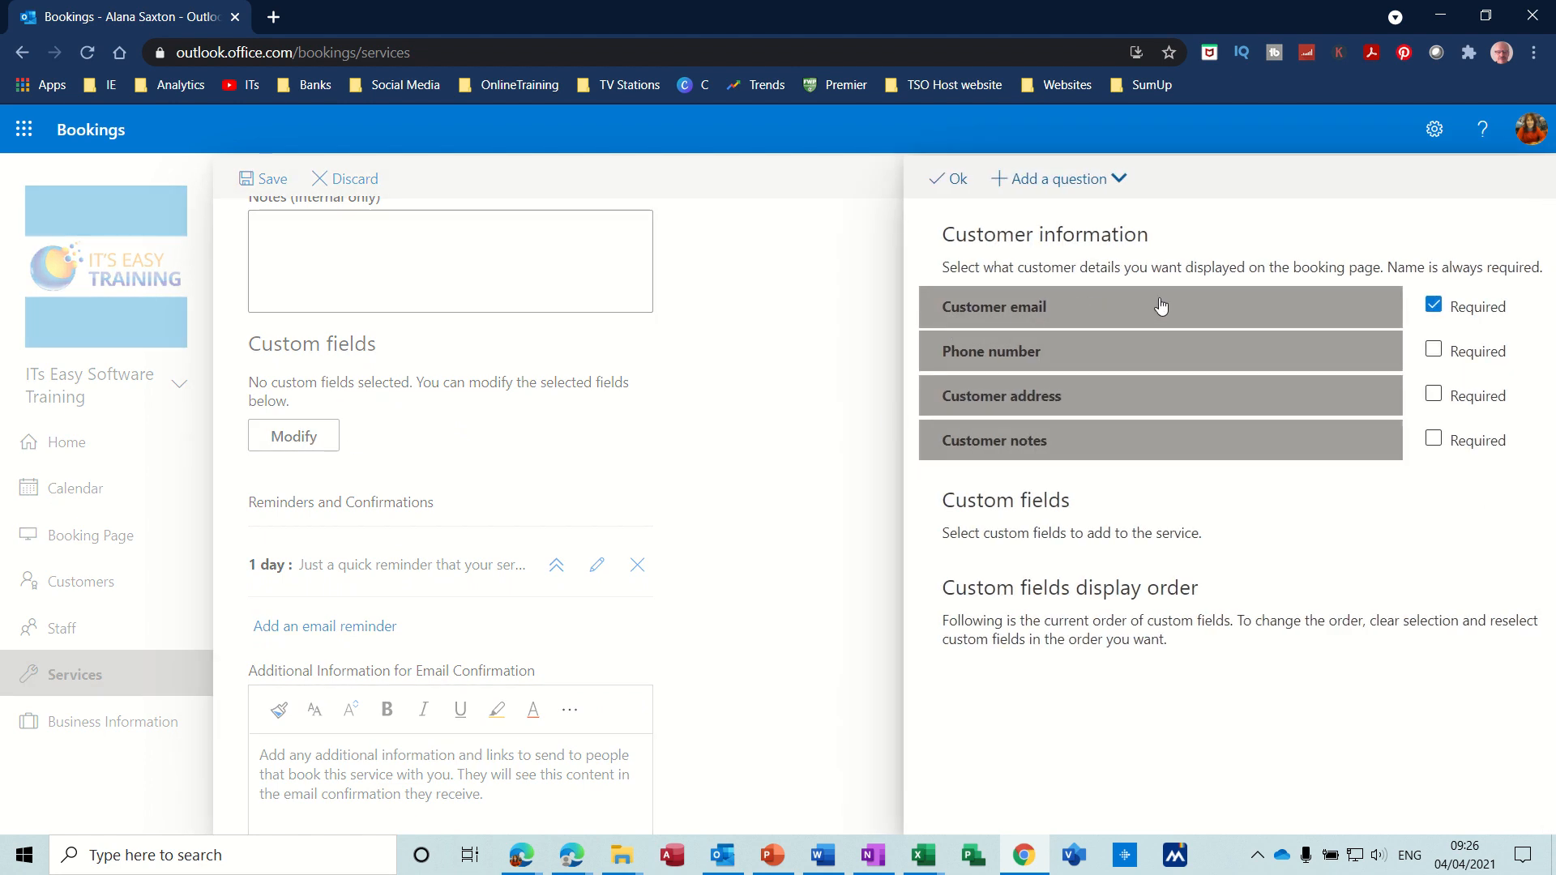
mouse_move(1062, 310)
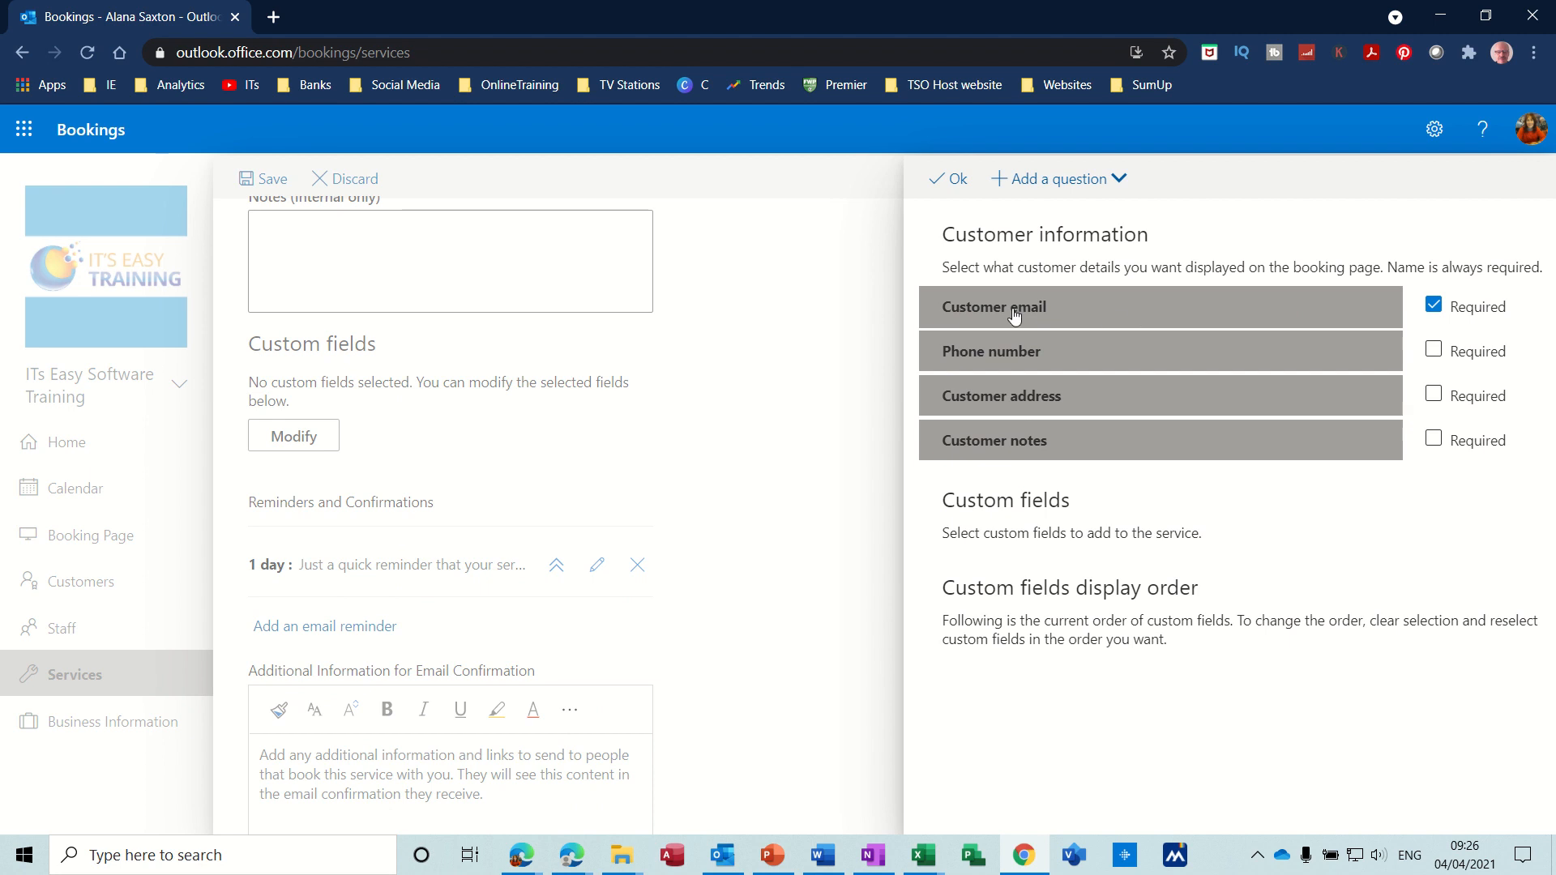
mouse_move(1080, 316)
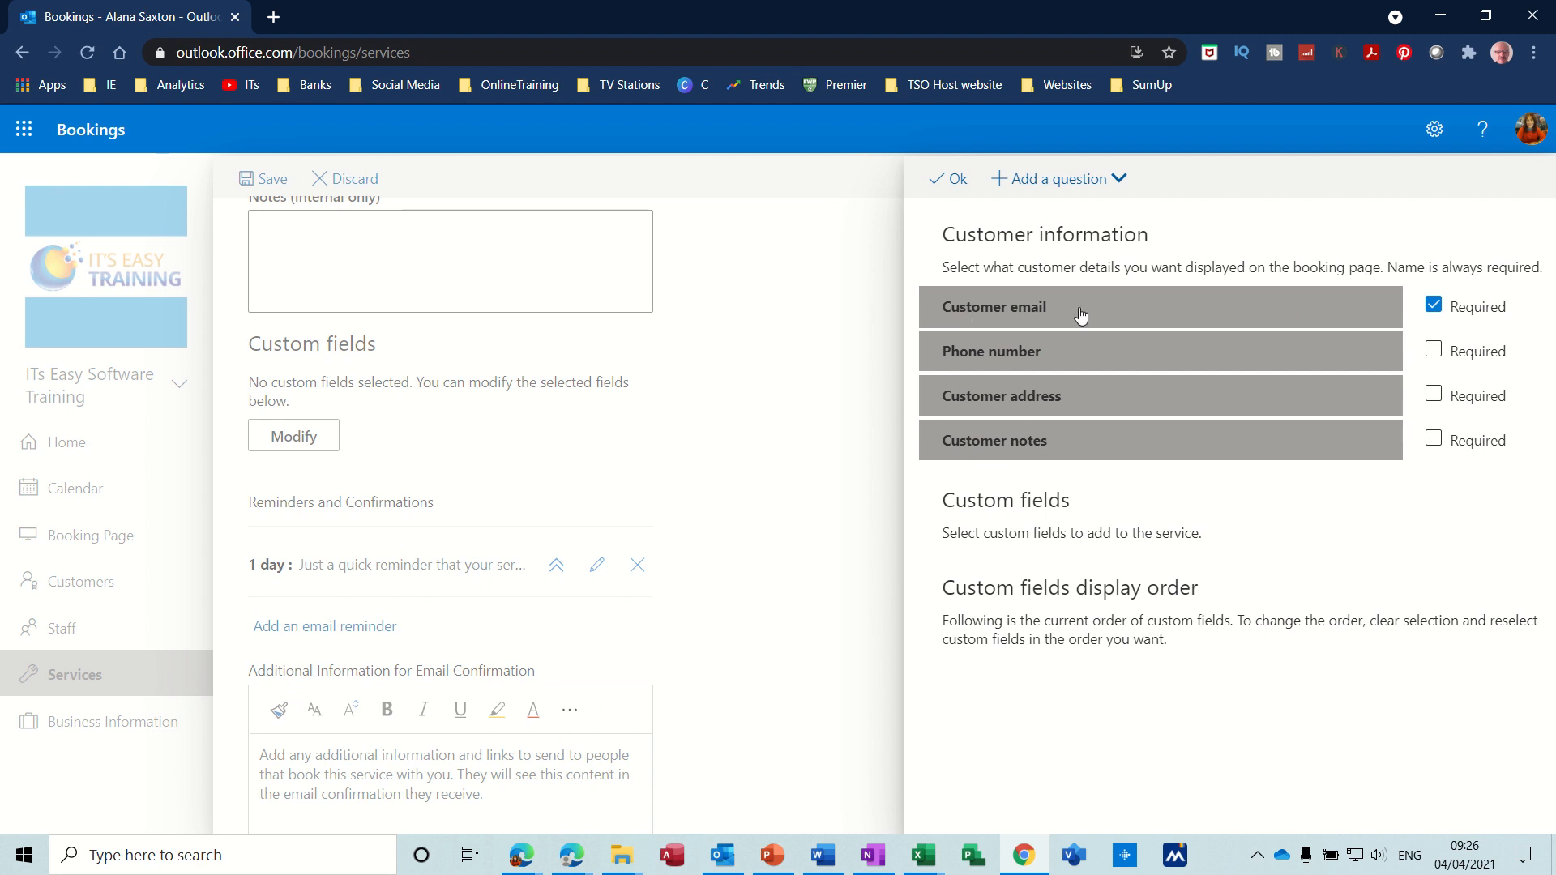
mouse_move(1078, 316)
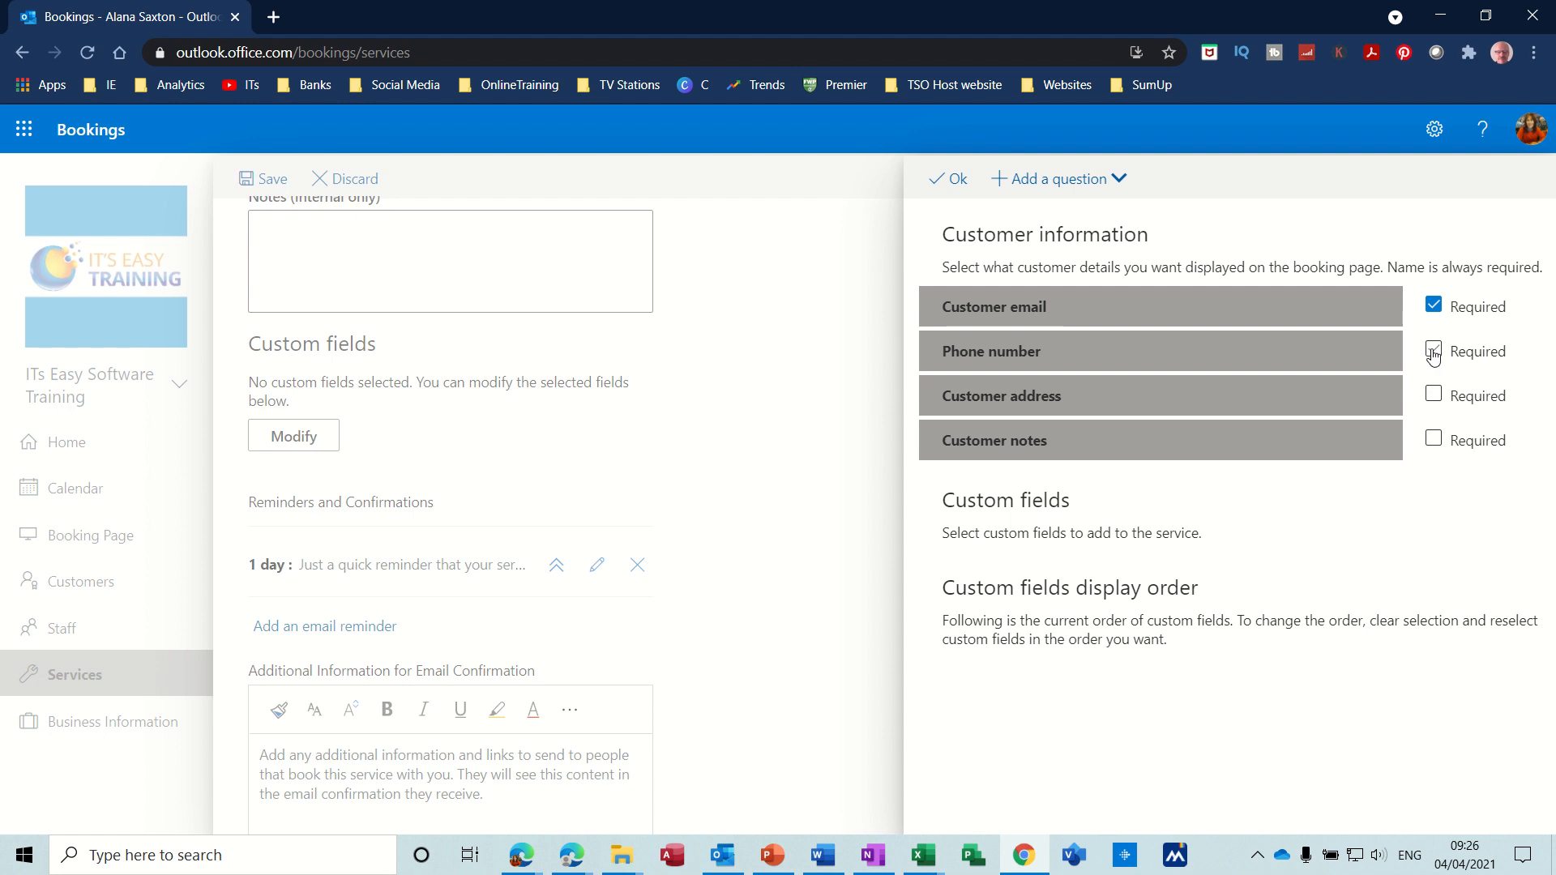
left_click(1434, 350)
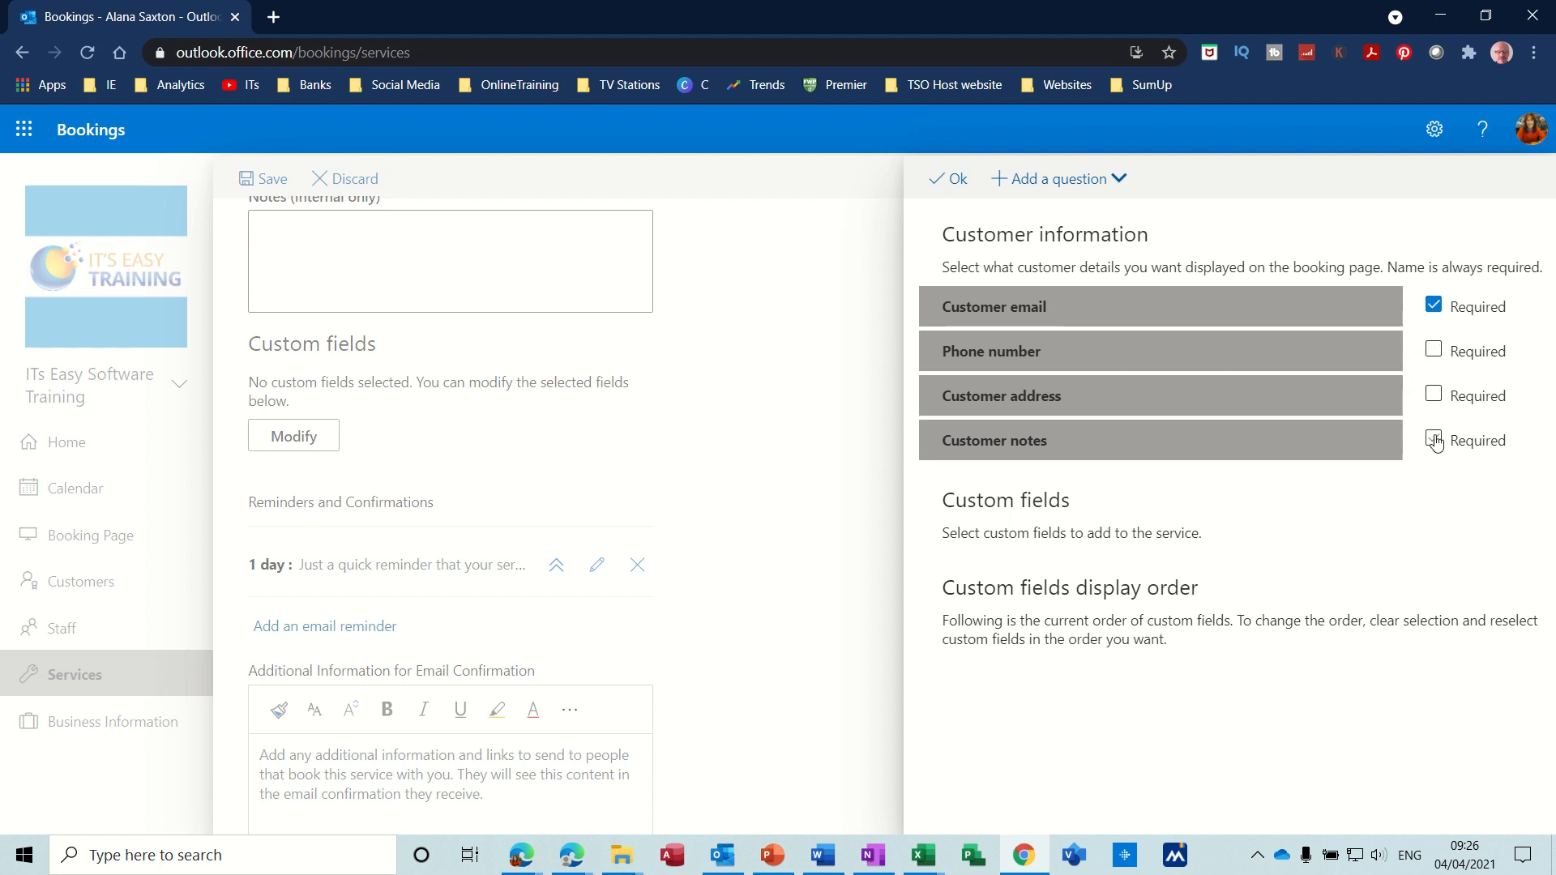
left_click(1433, 441)
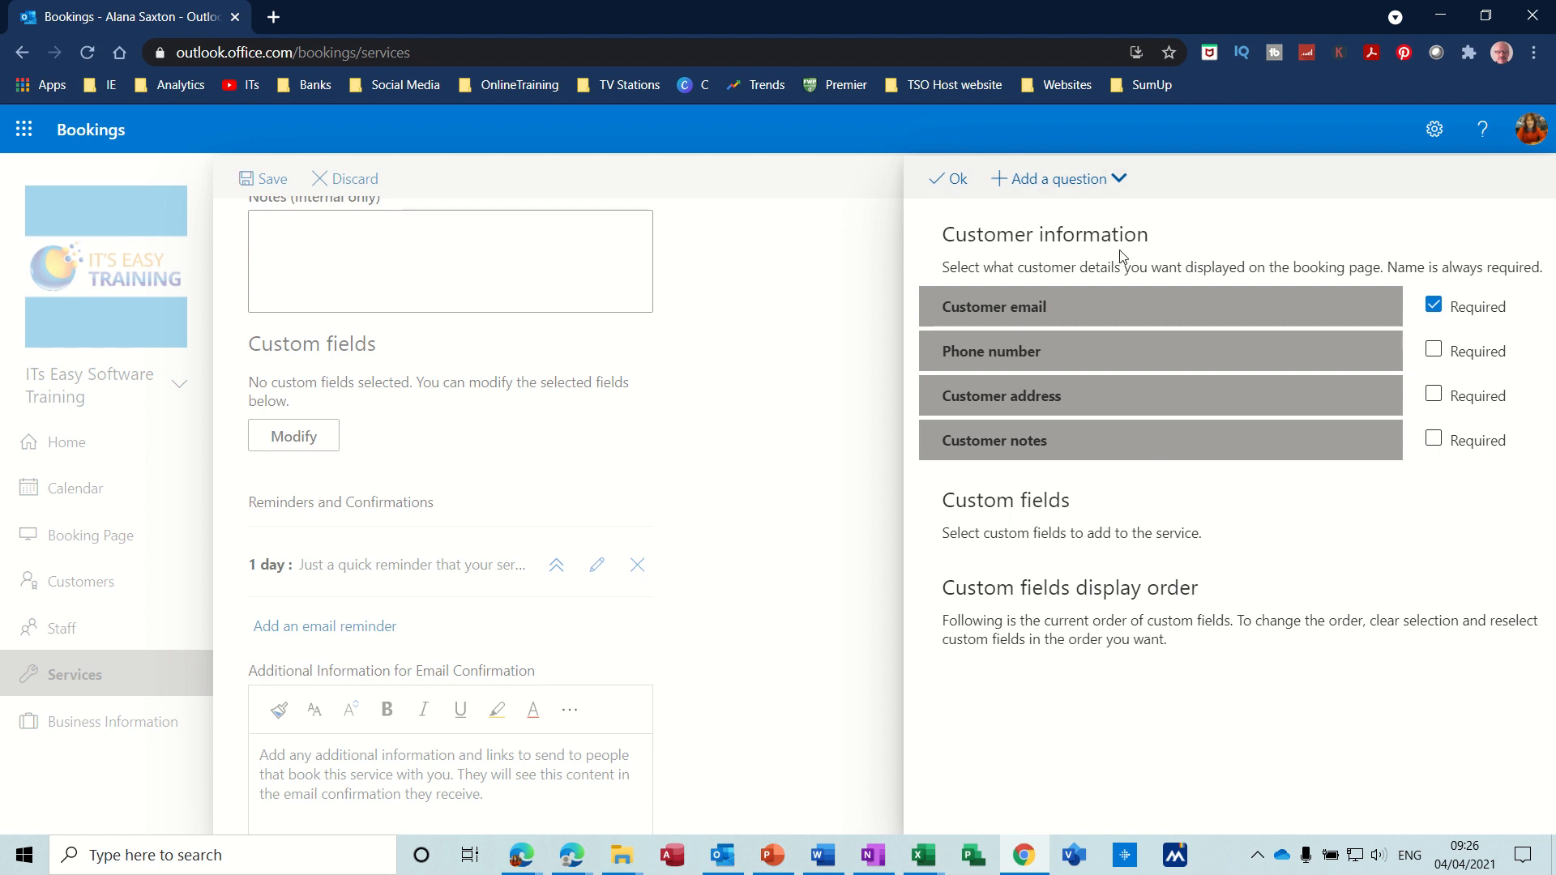
mouse_move(1104, 183)
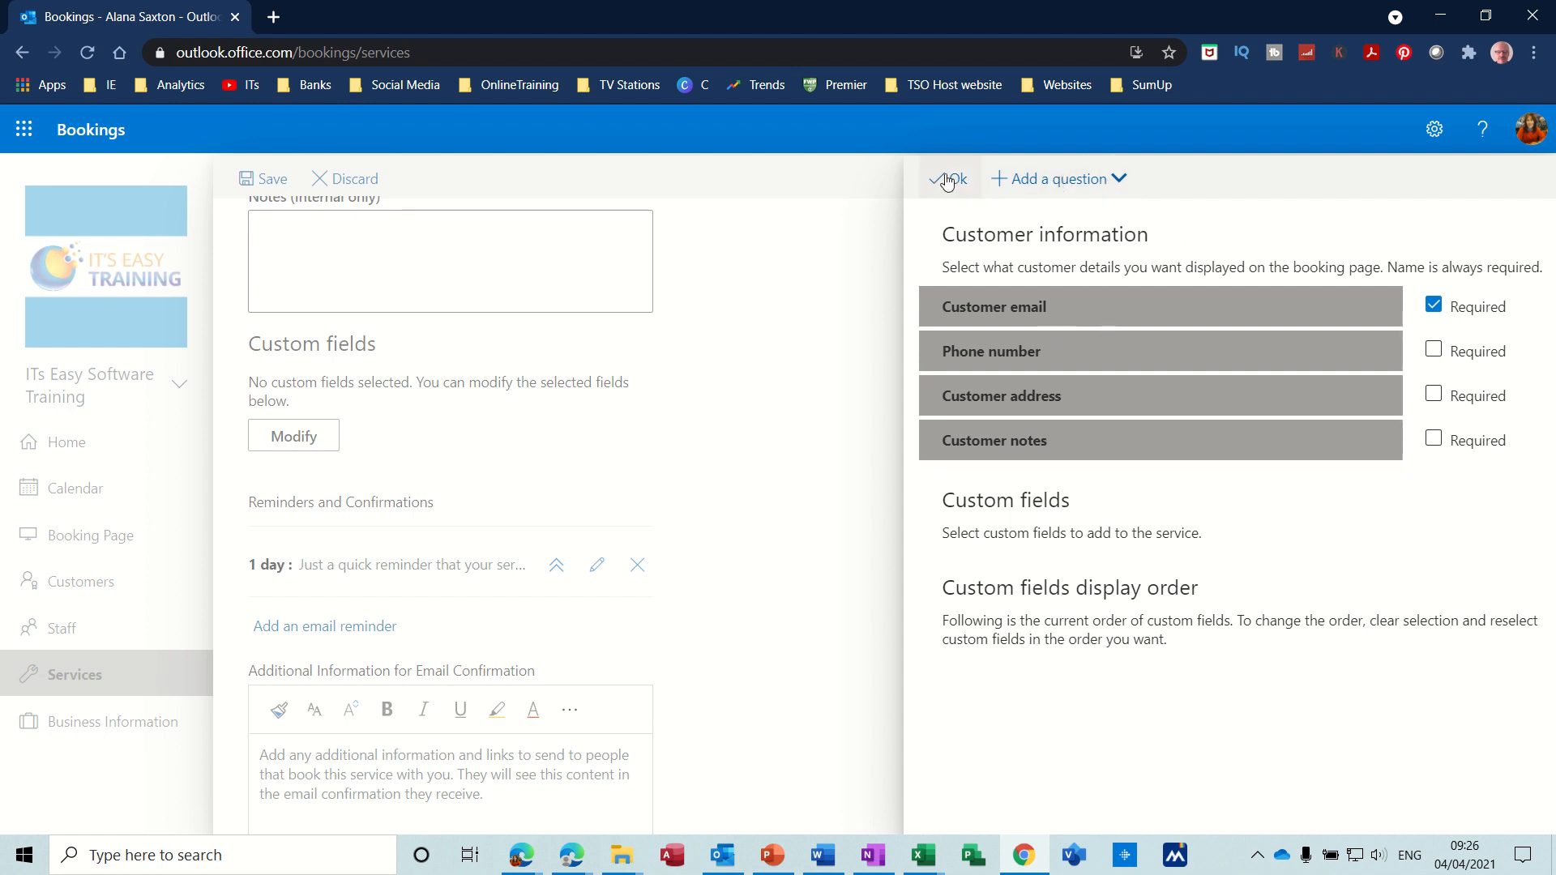
left_click(947, 178)
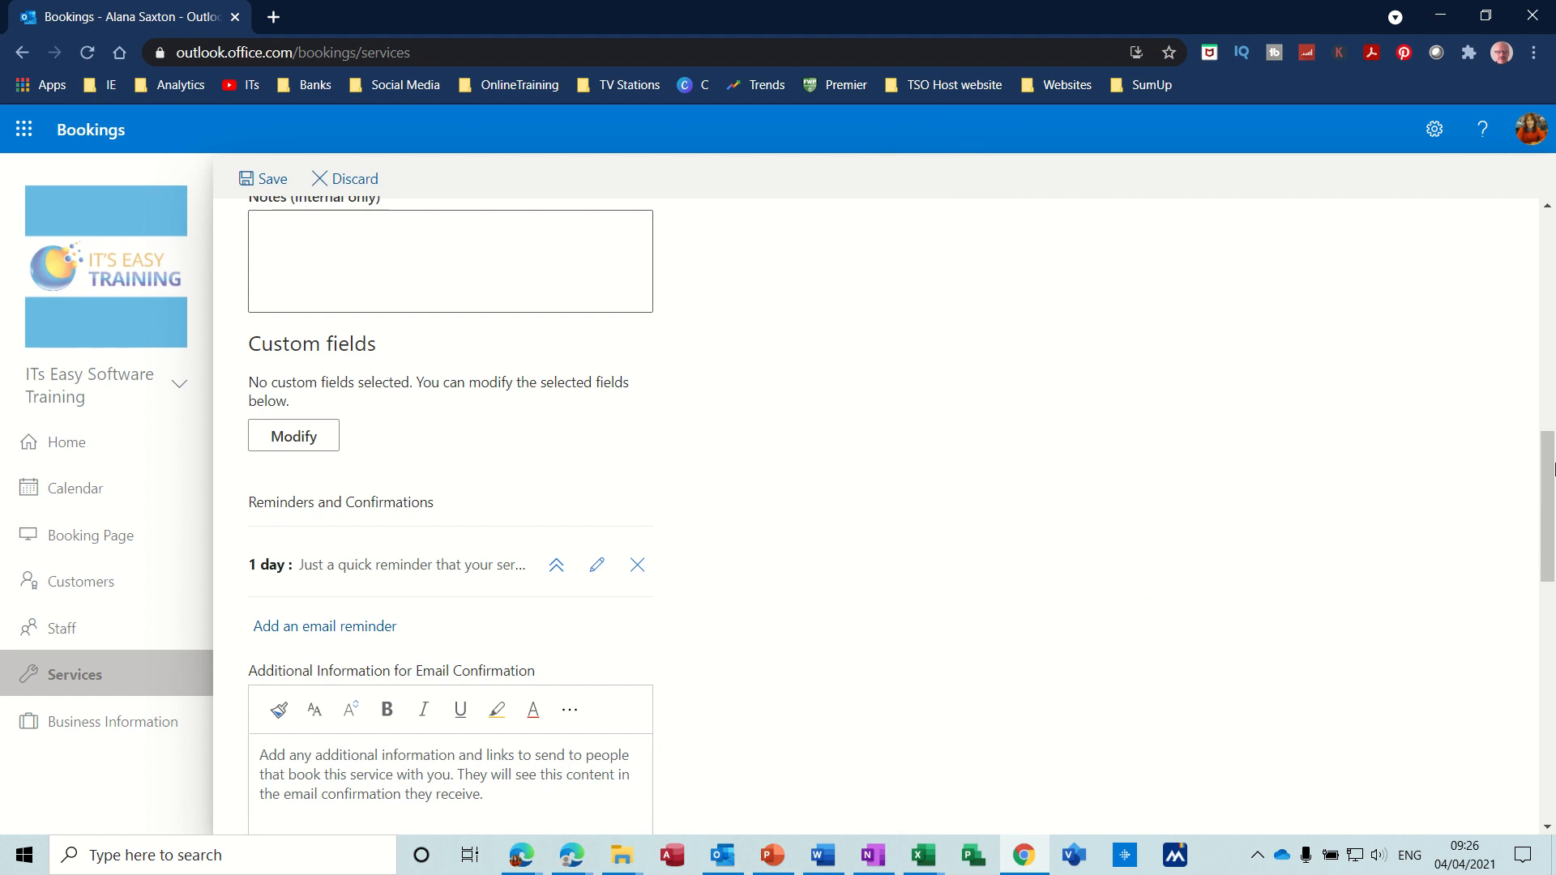
scroll("down", 3)
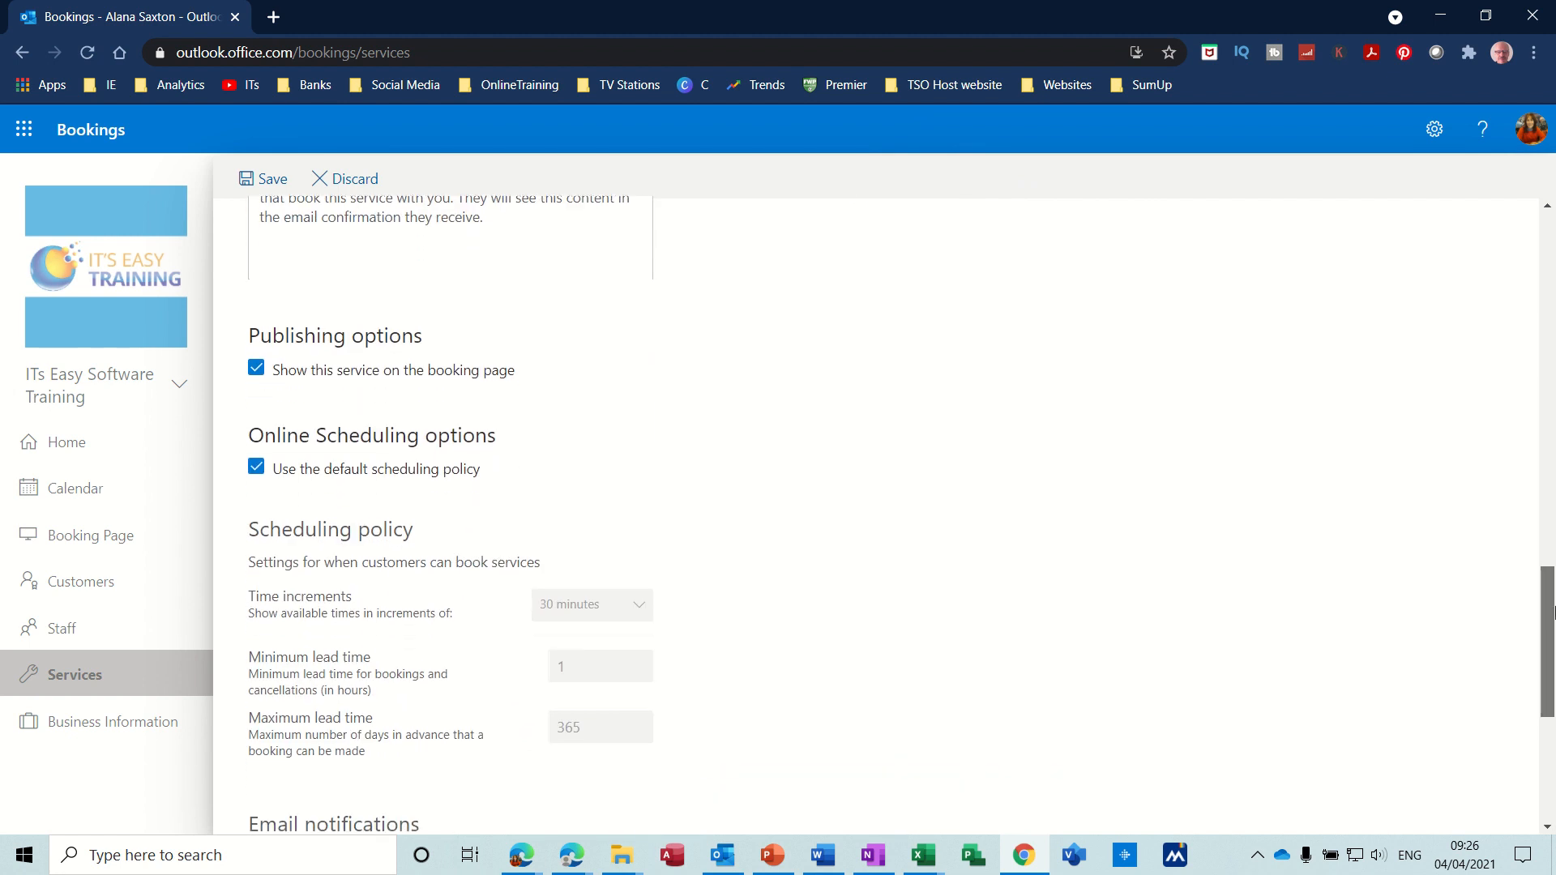
scroll("down", 3)
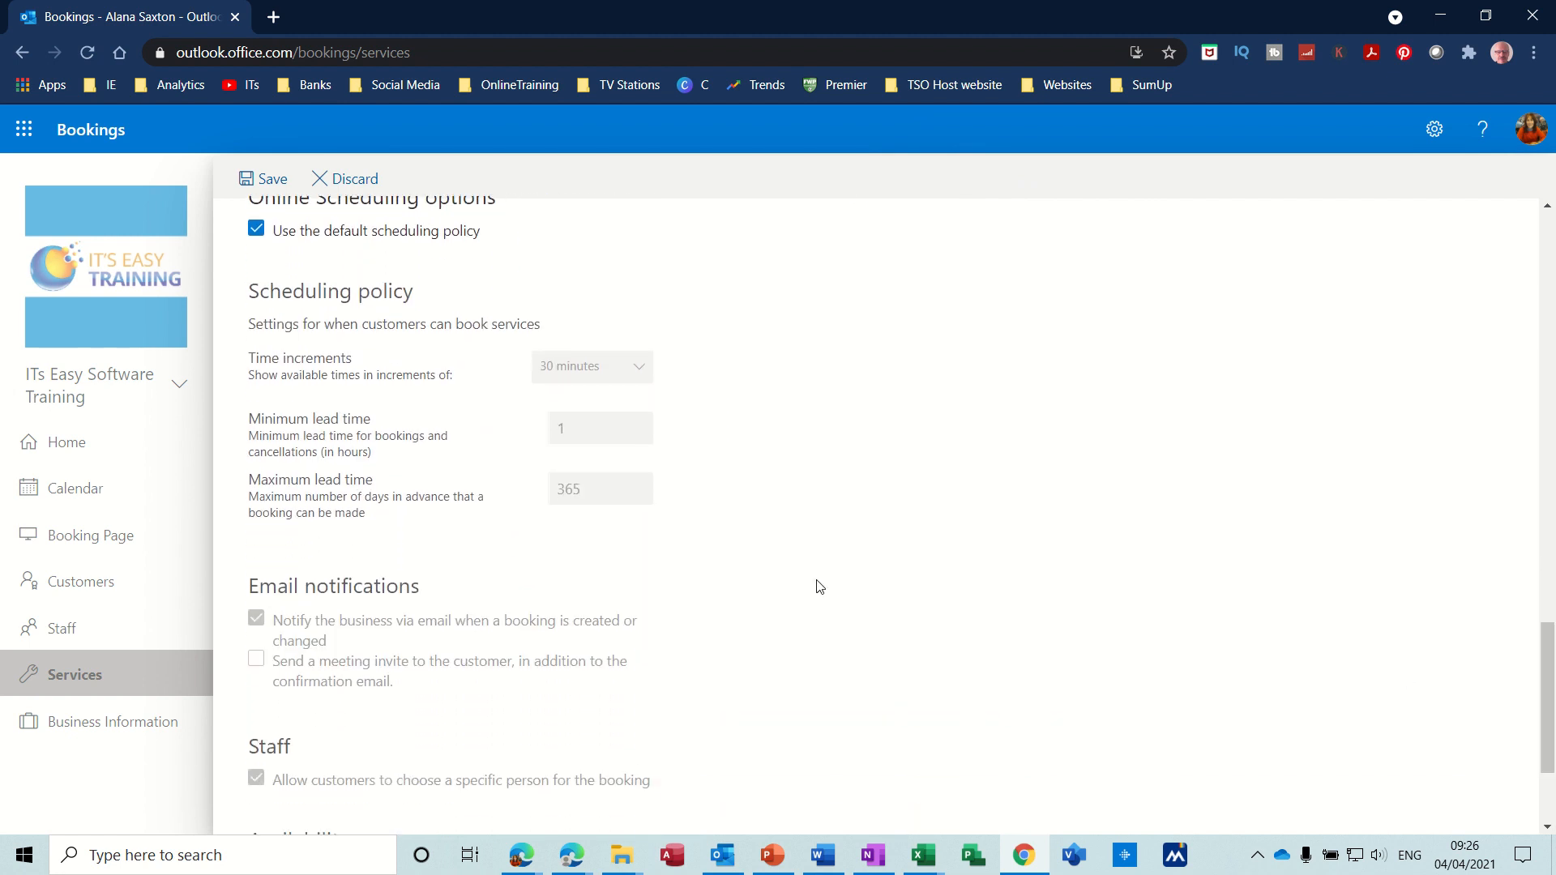
mouse_move(422, 388)
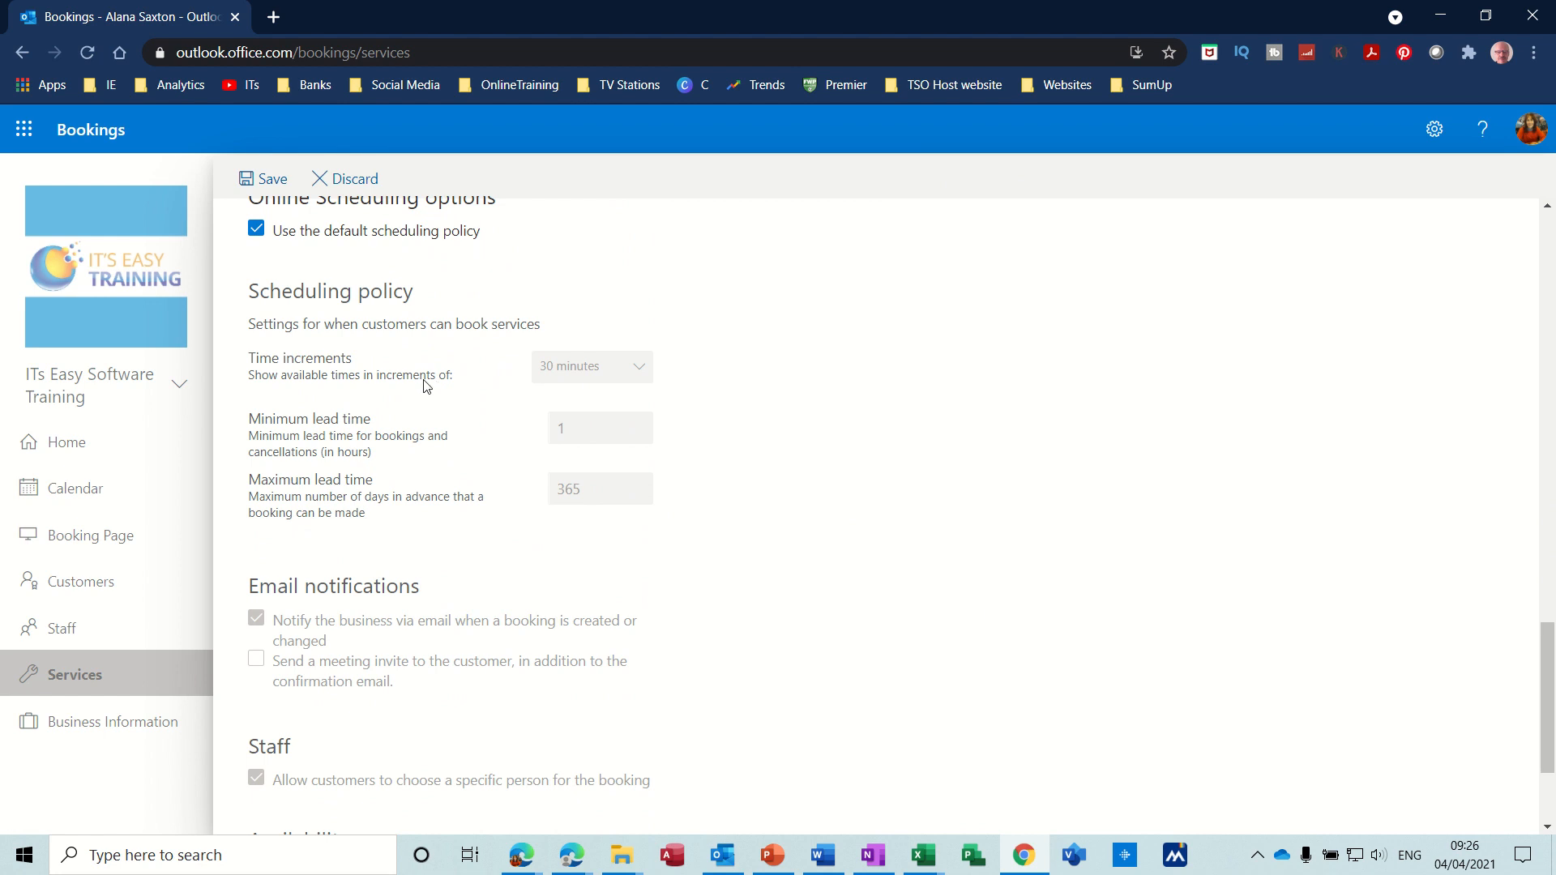
mouse_move(359, 479)
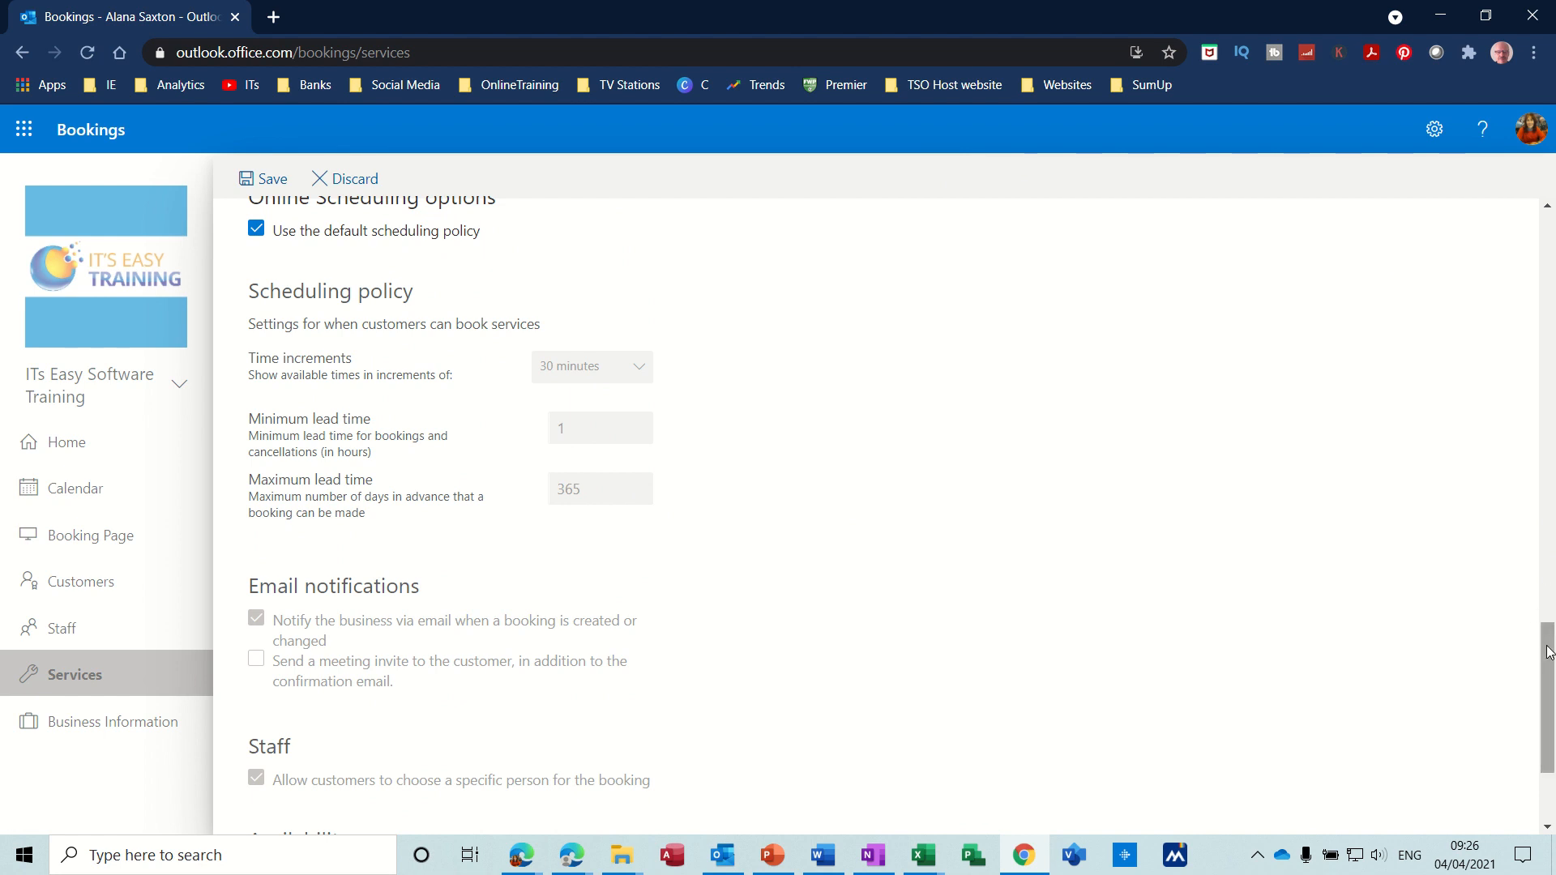
scroll("down", 3)
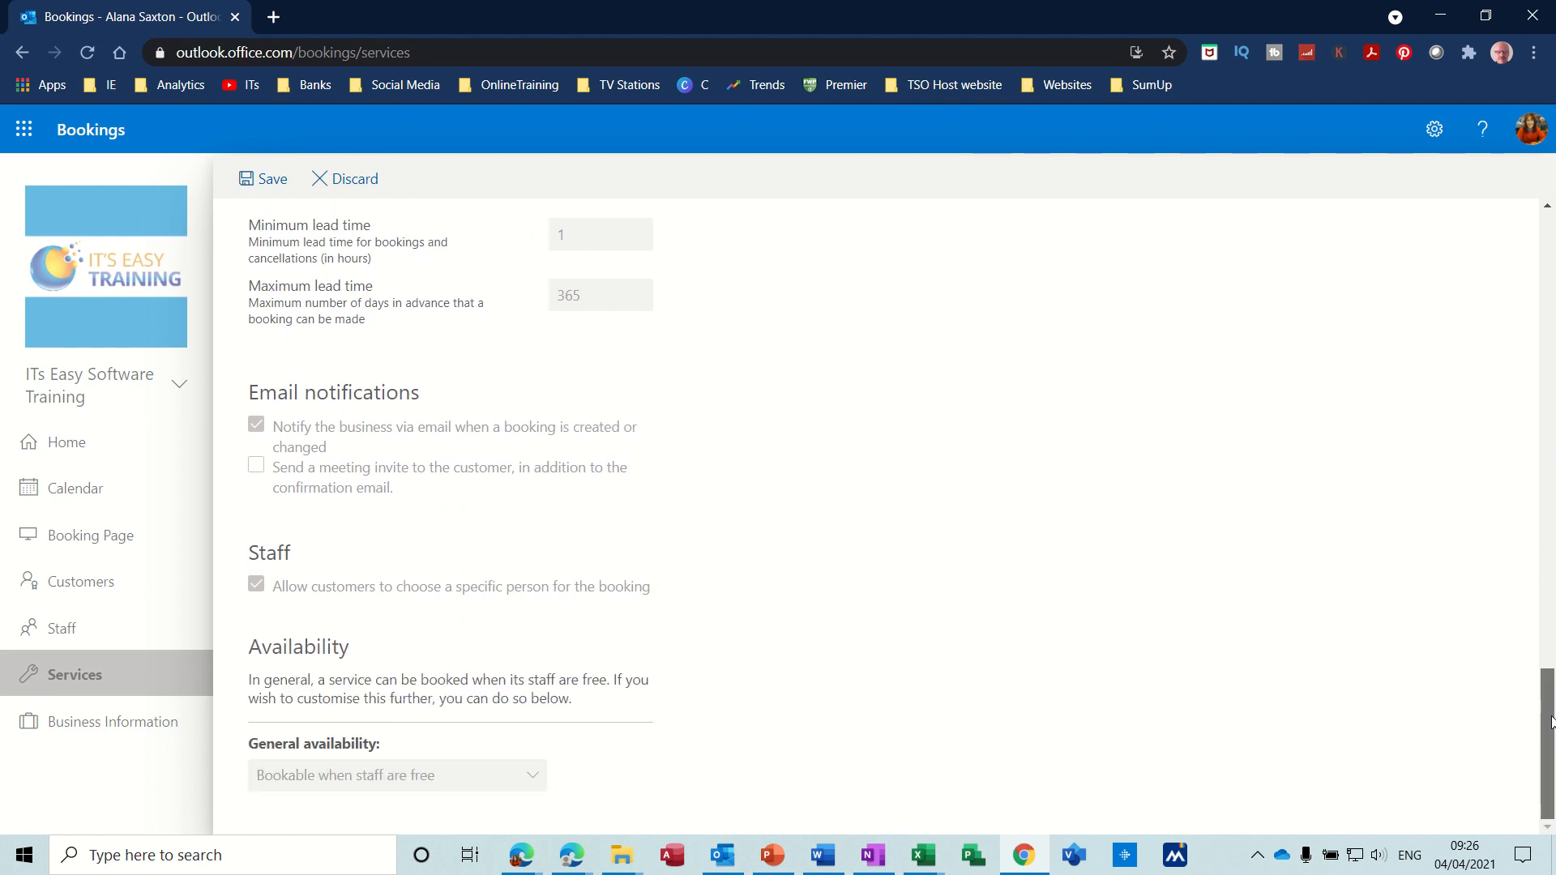
scroll("up", 3)
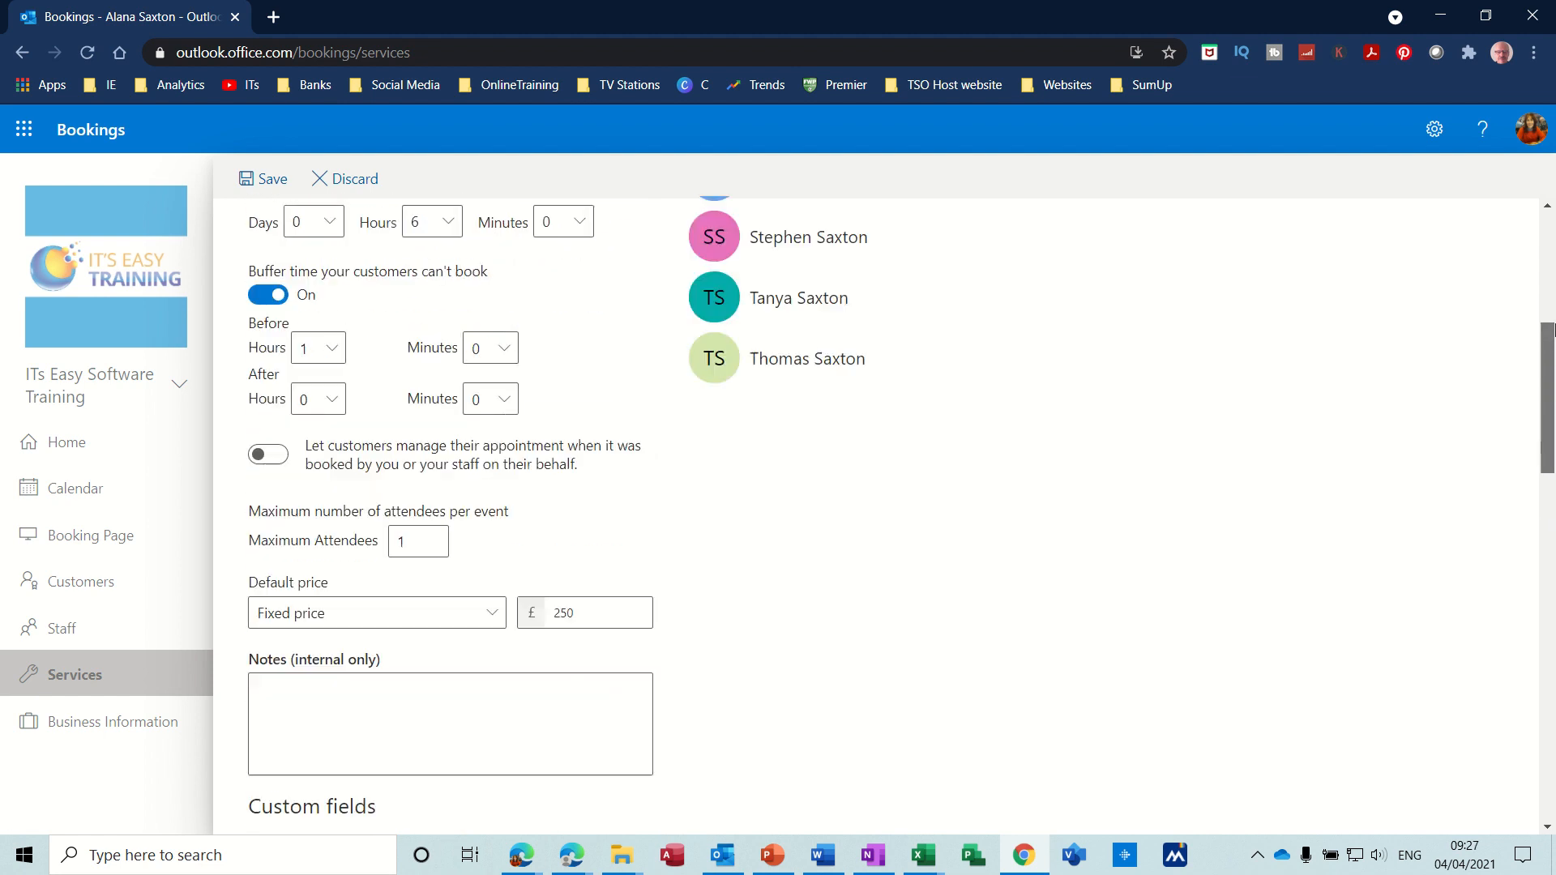
scroll("up", 3)
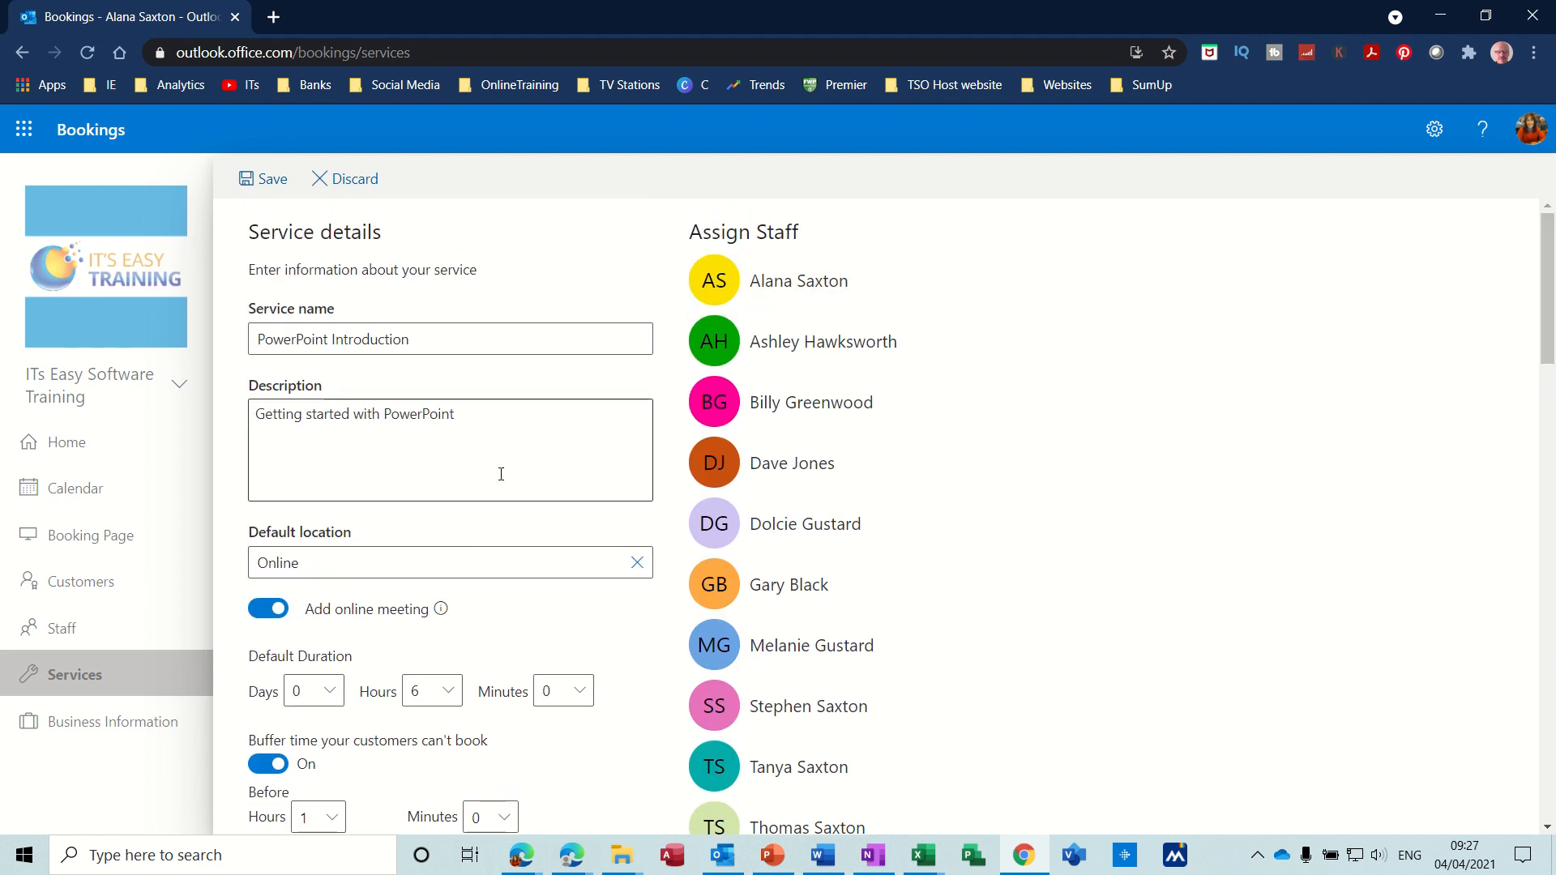
left_click(839, 281)
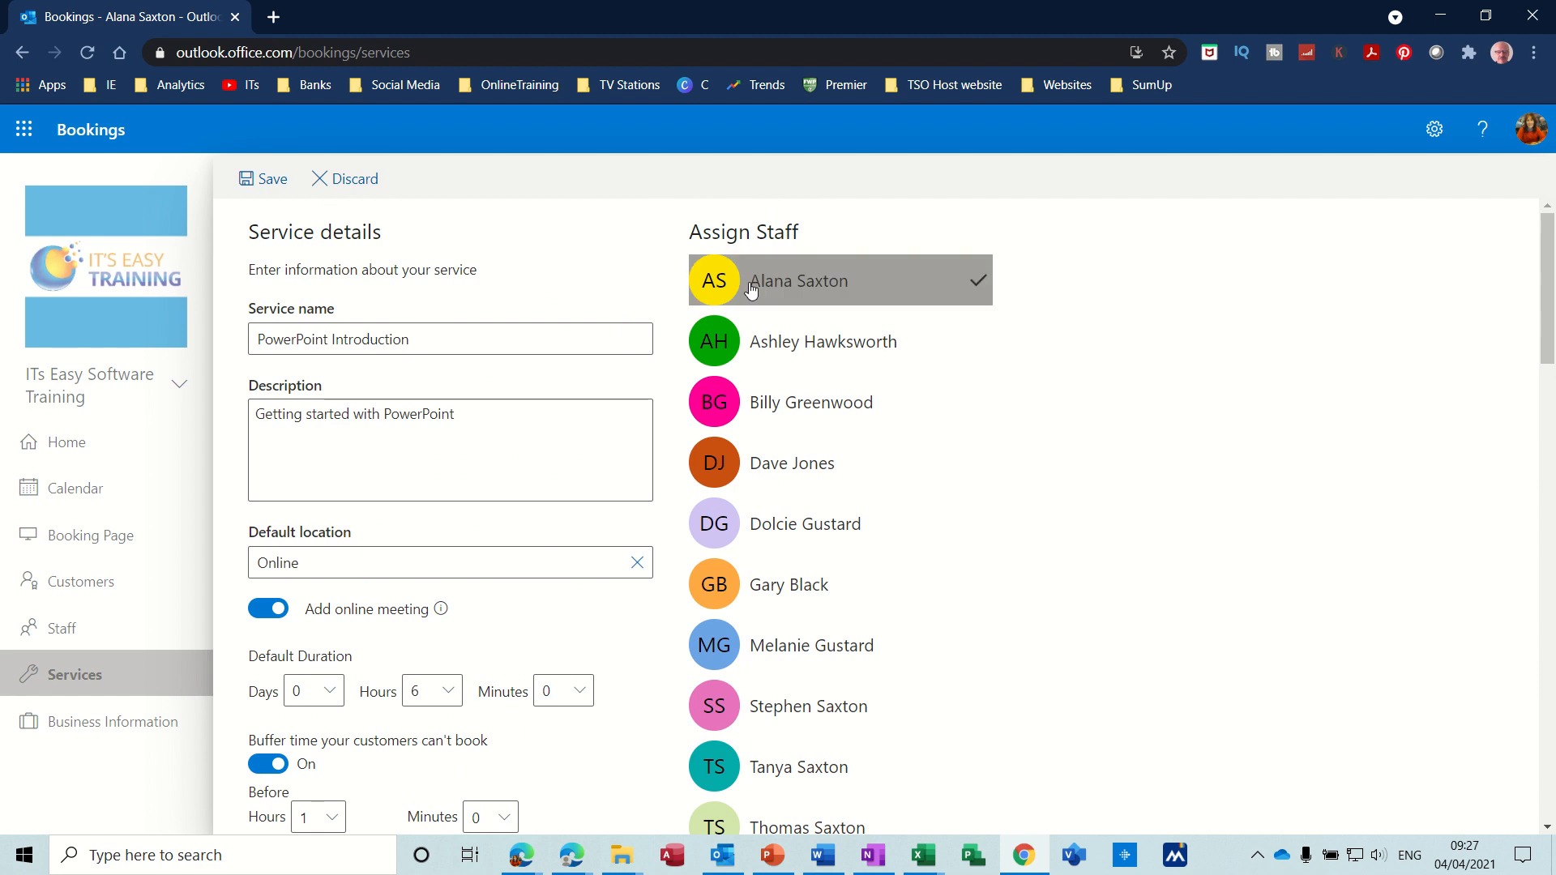
left_click(839, 401)
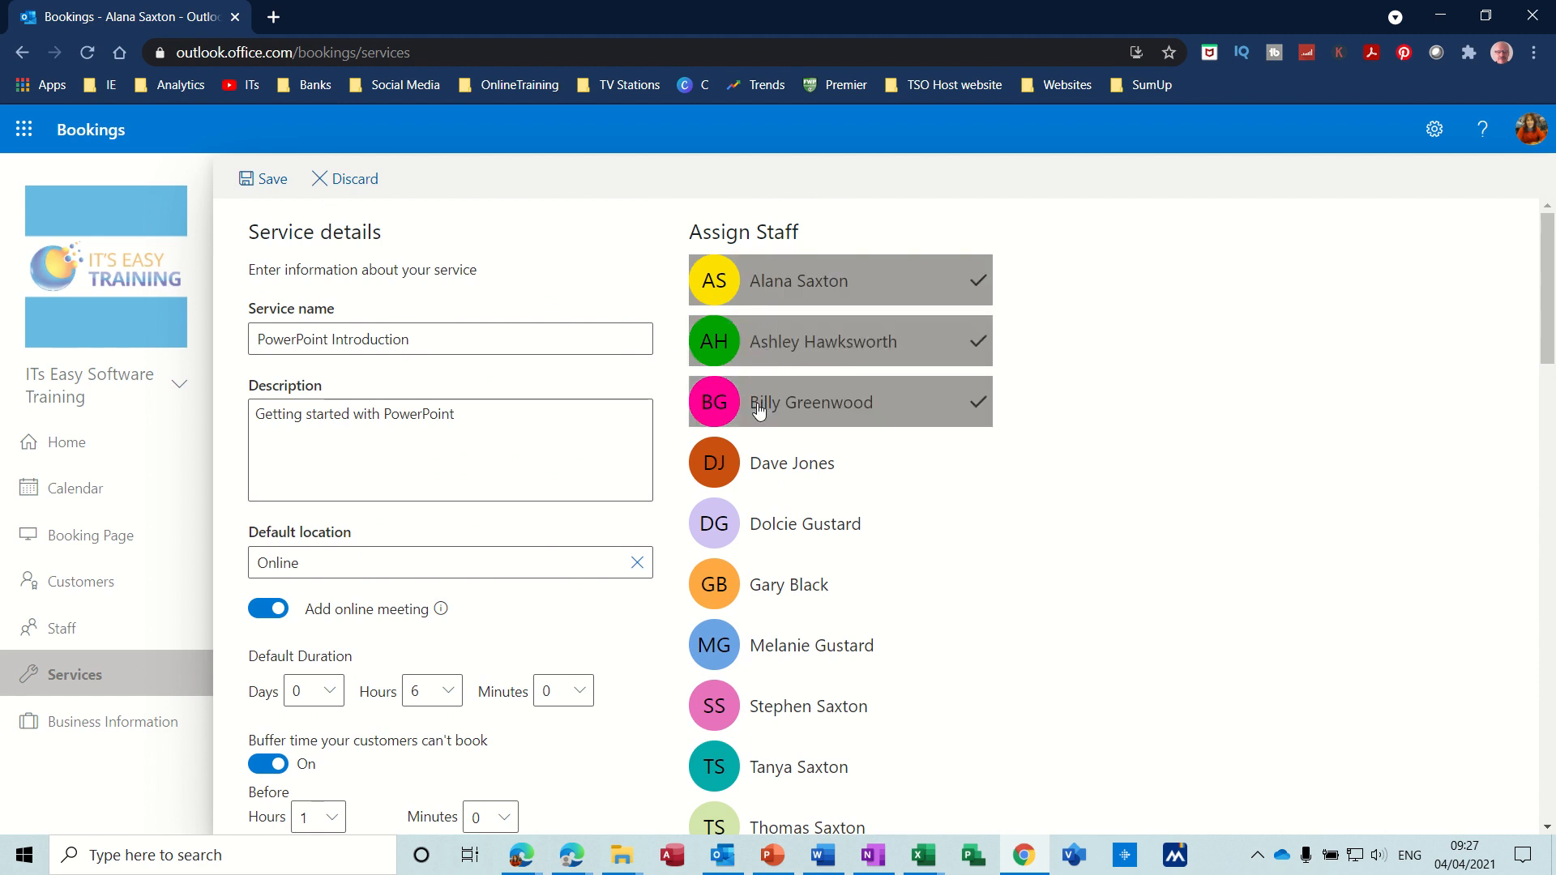
mouse_move(272, 219)
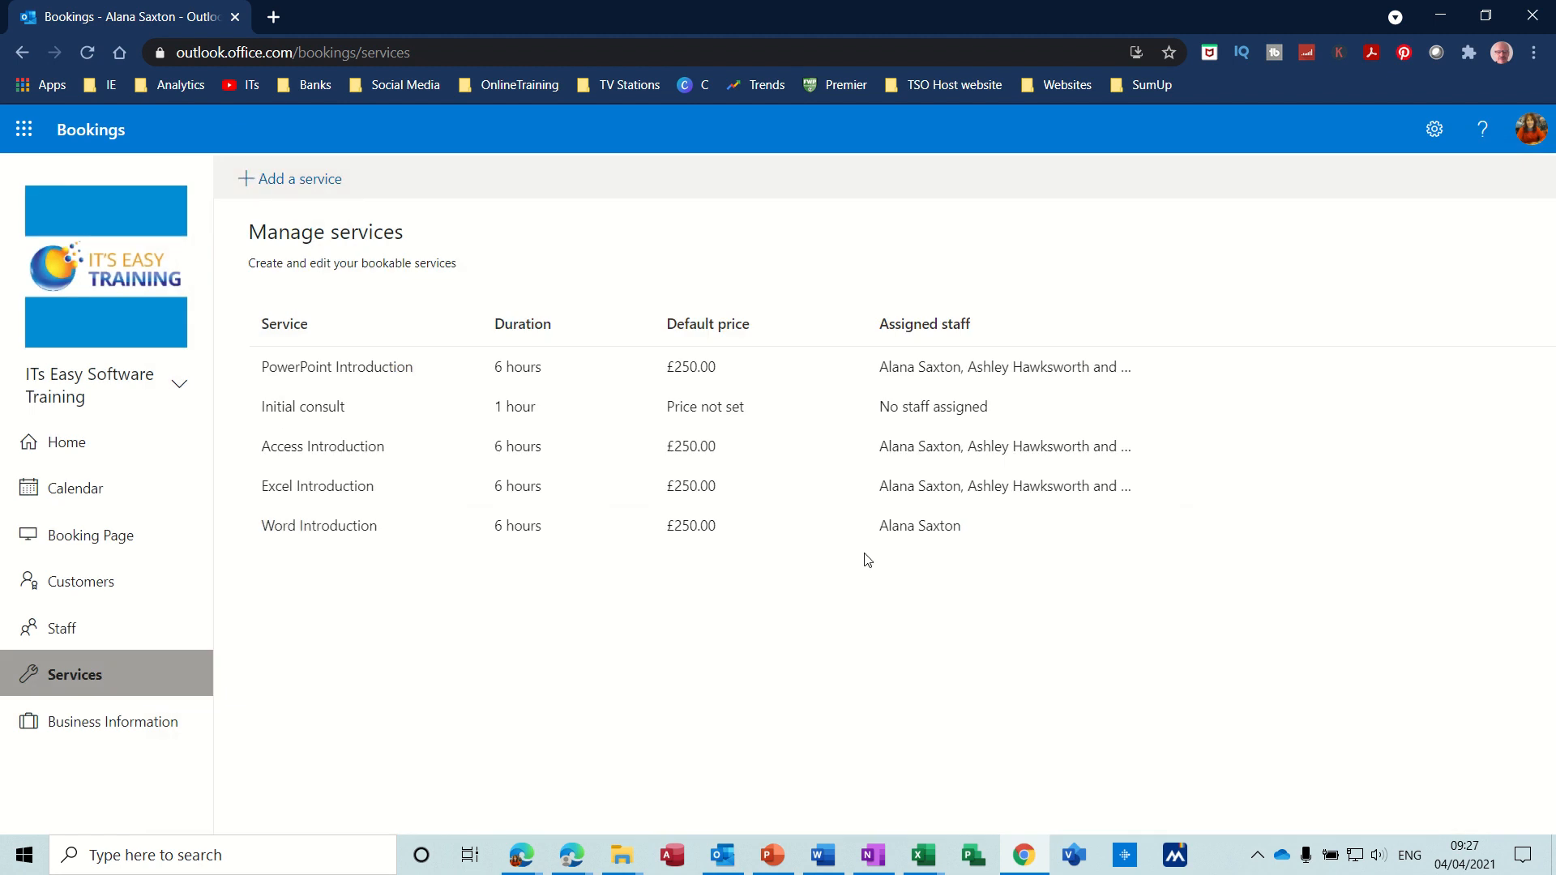
mouse_move(903, 378)
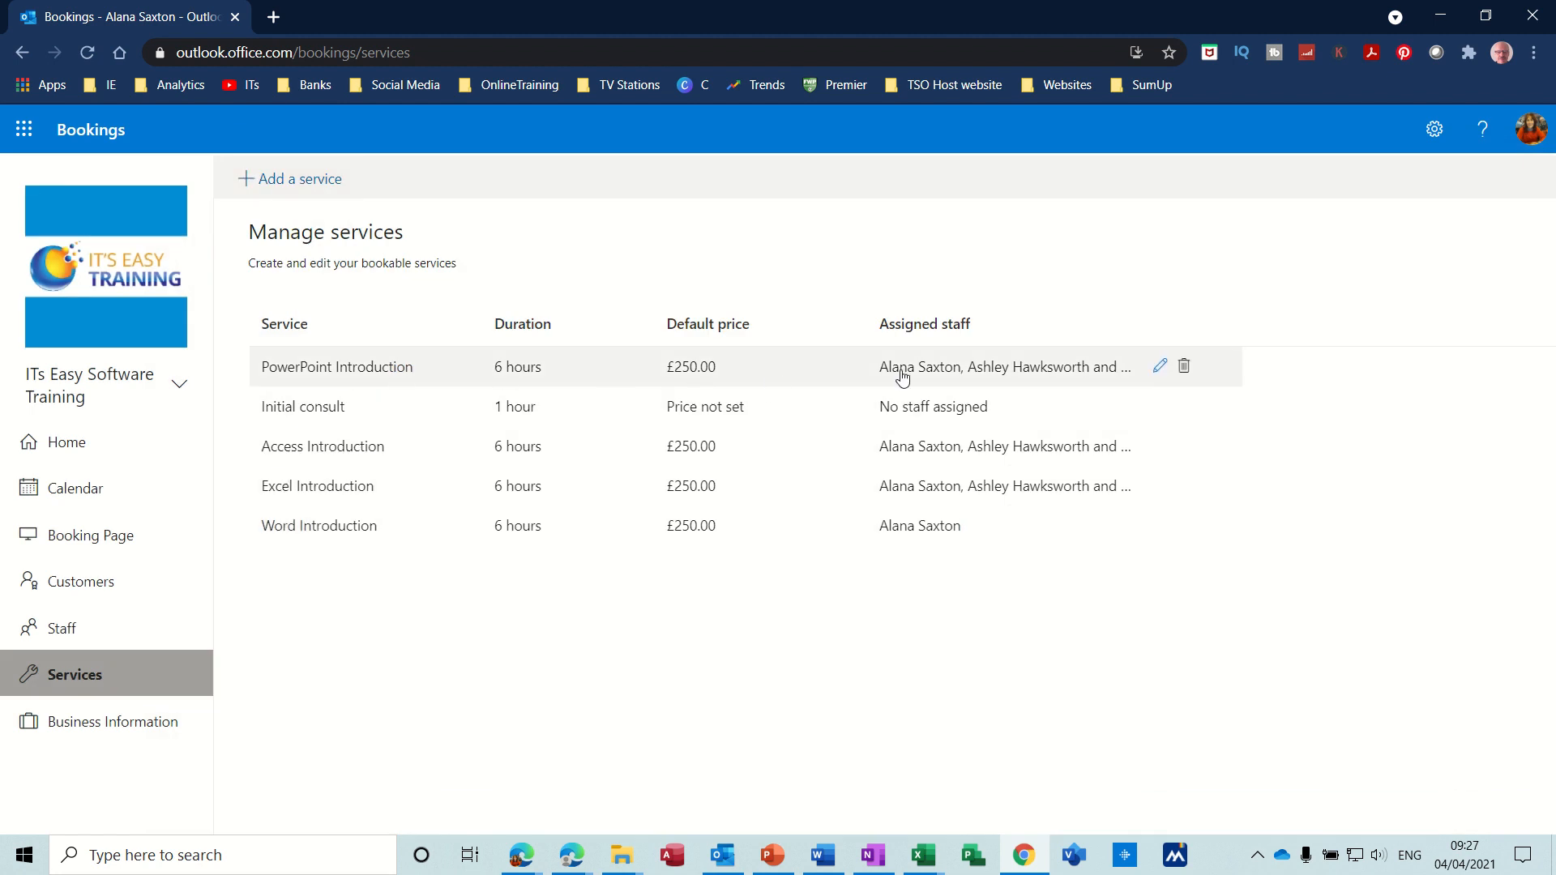
mouse_move(922, 485)
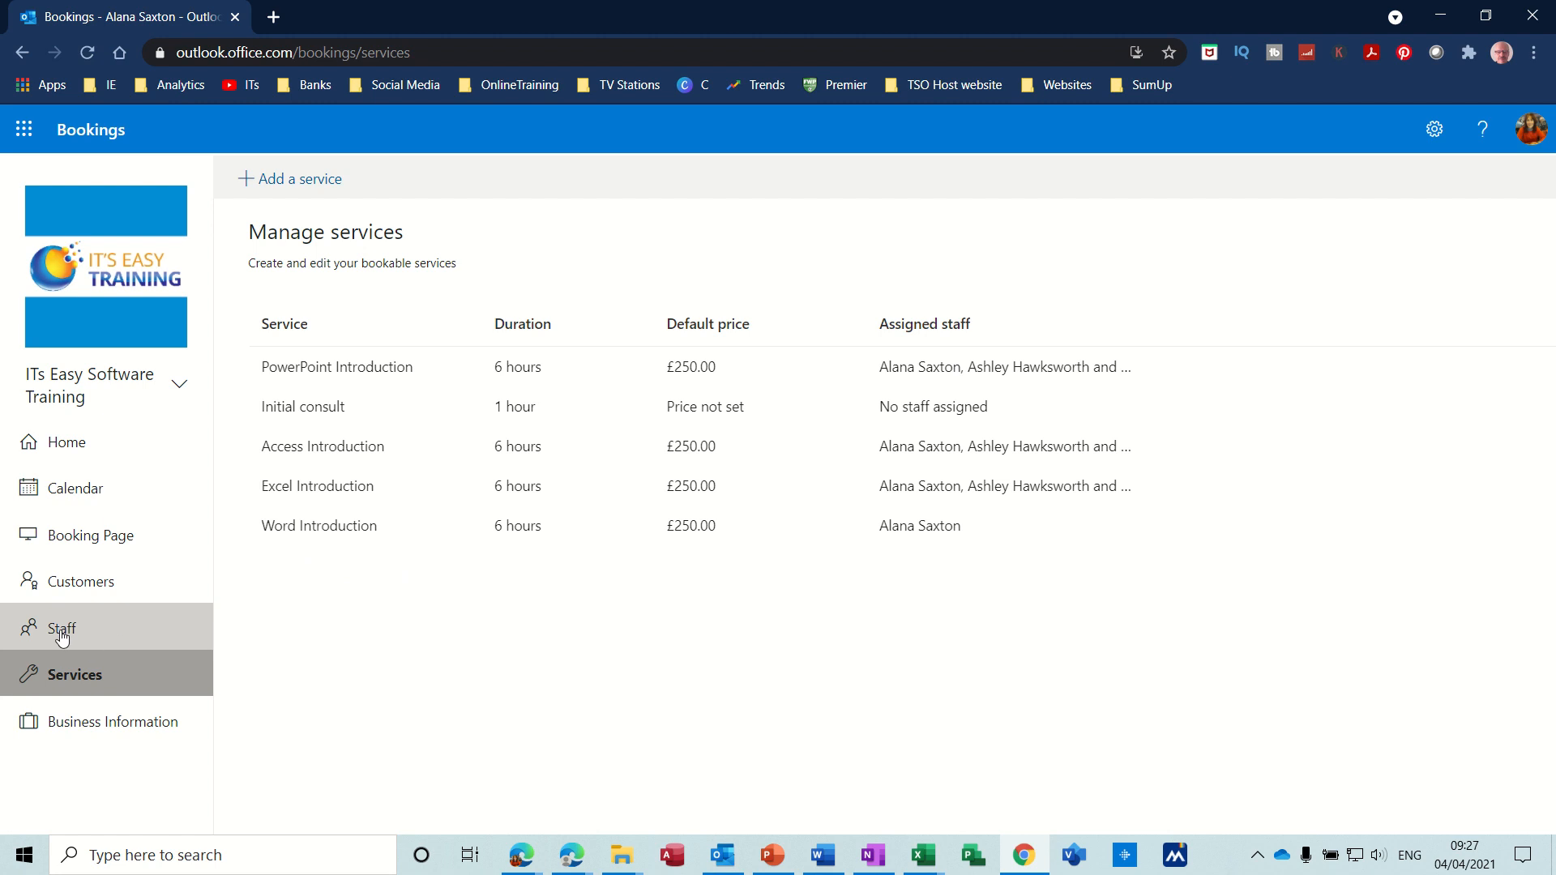
left_click(63, 629)
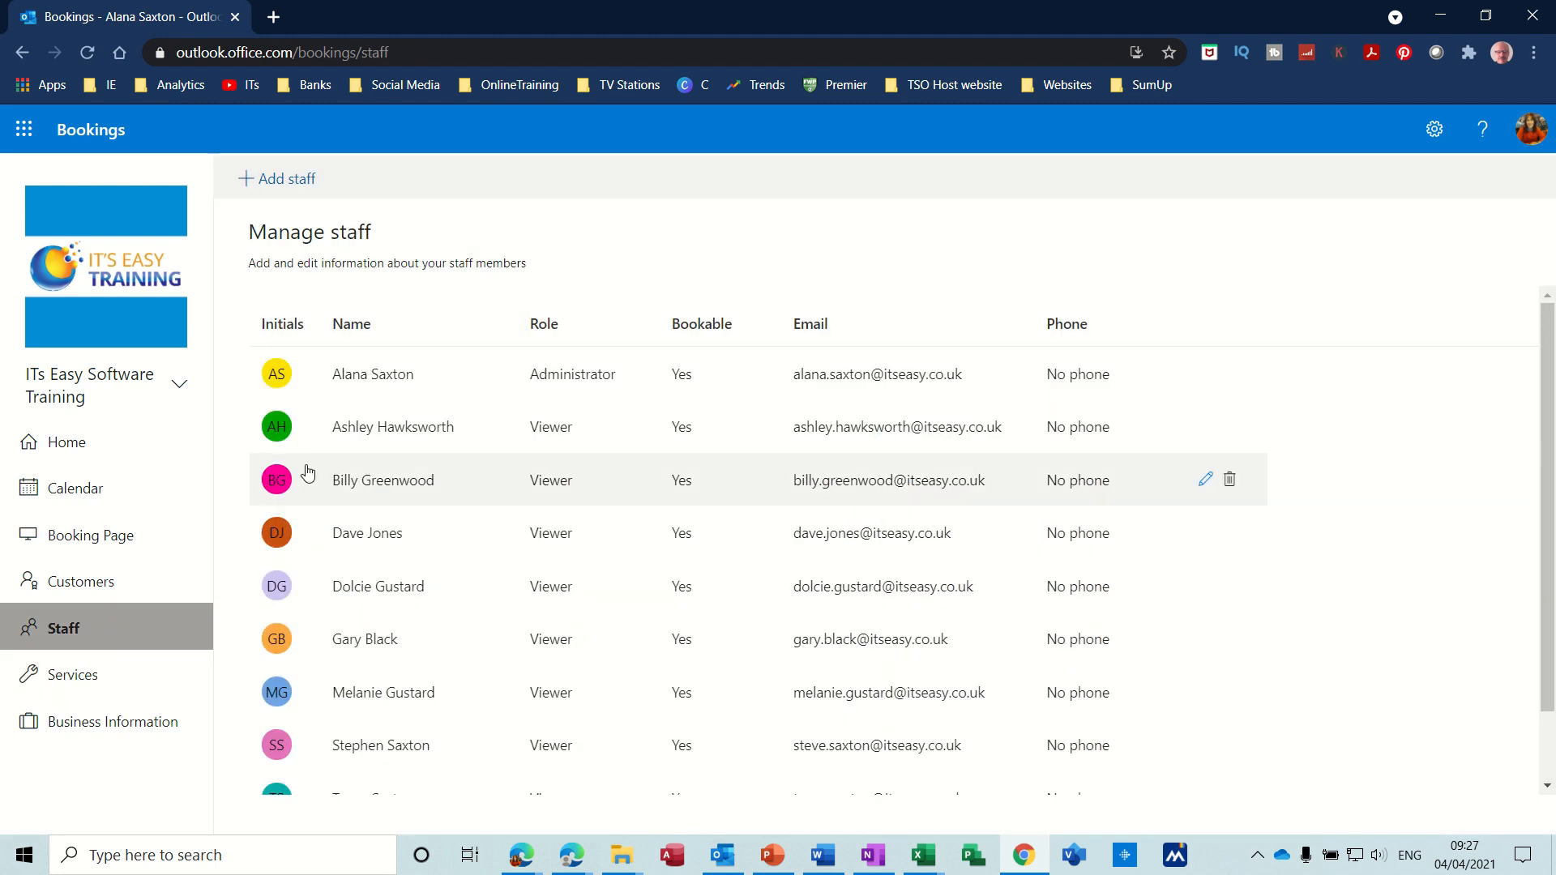
mouse_move(394, 439)
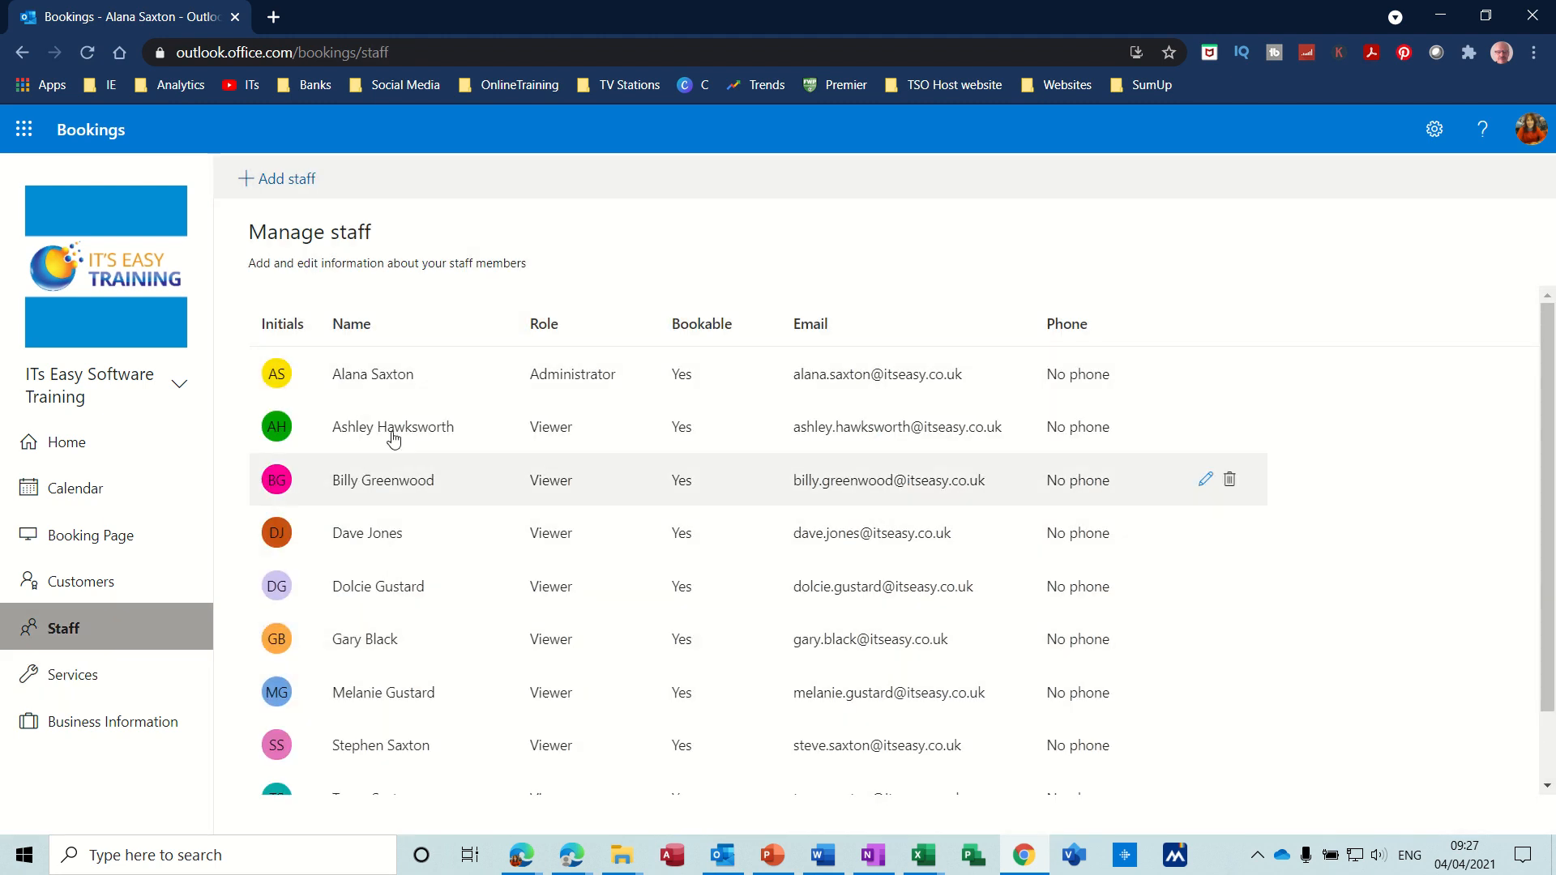
left_click(287, 178)
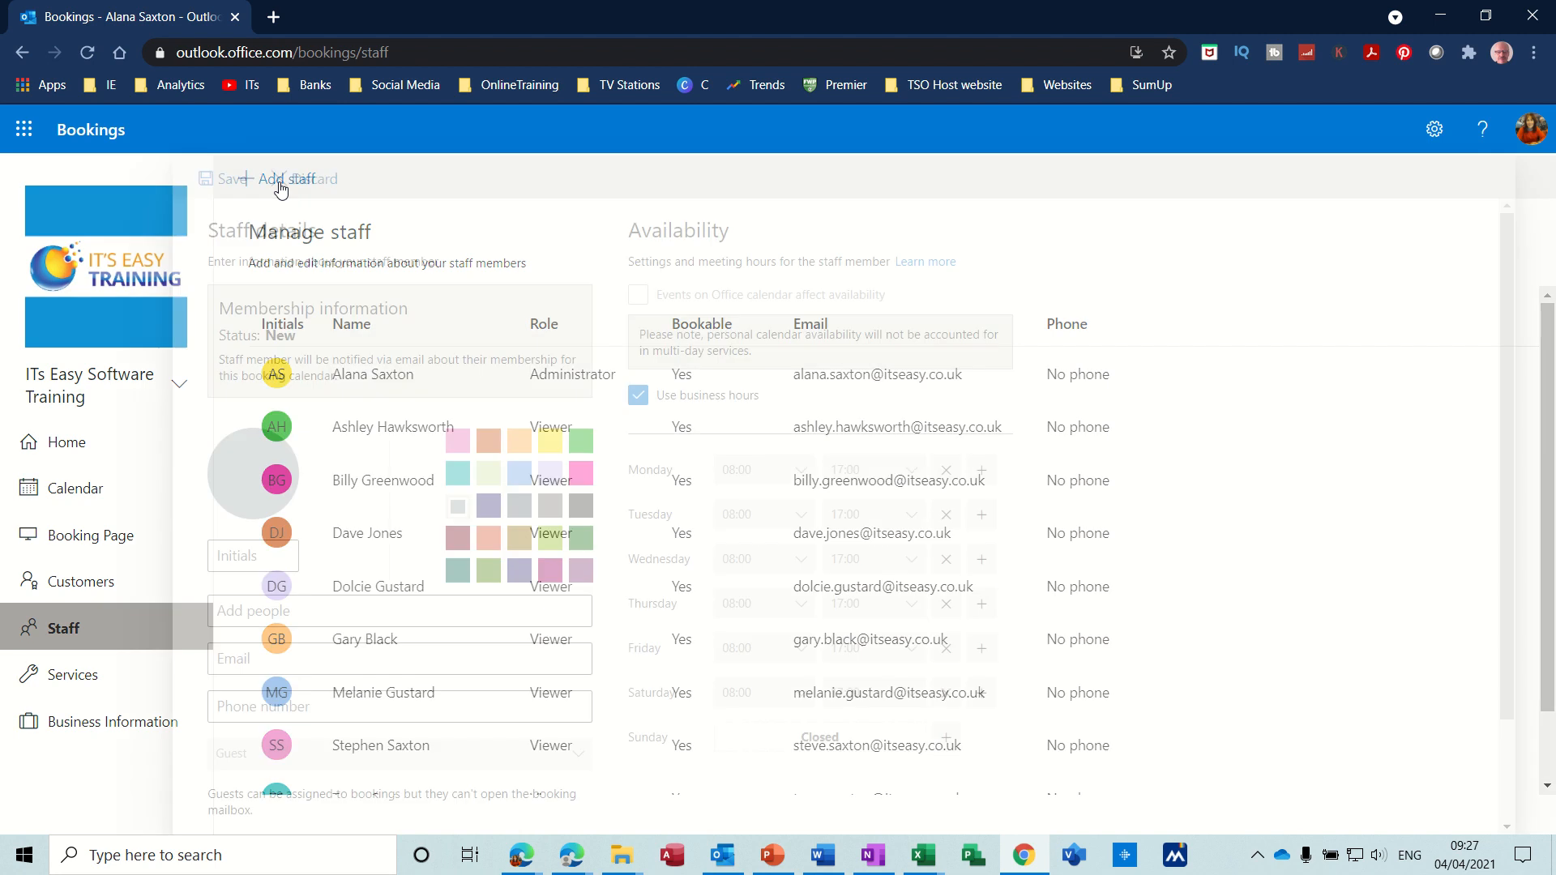
left_click(294, 178)
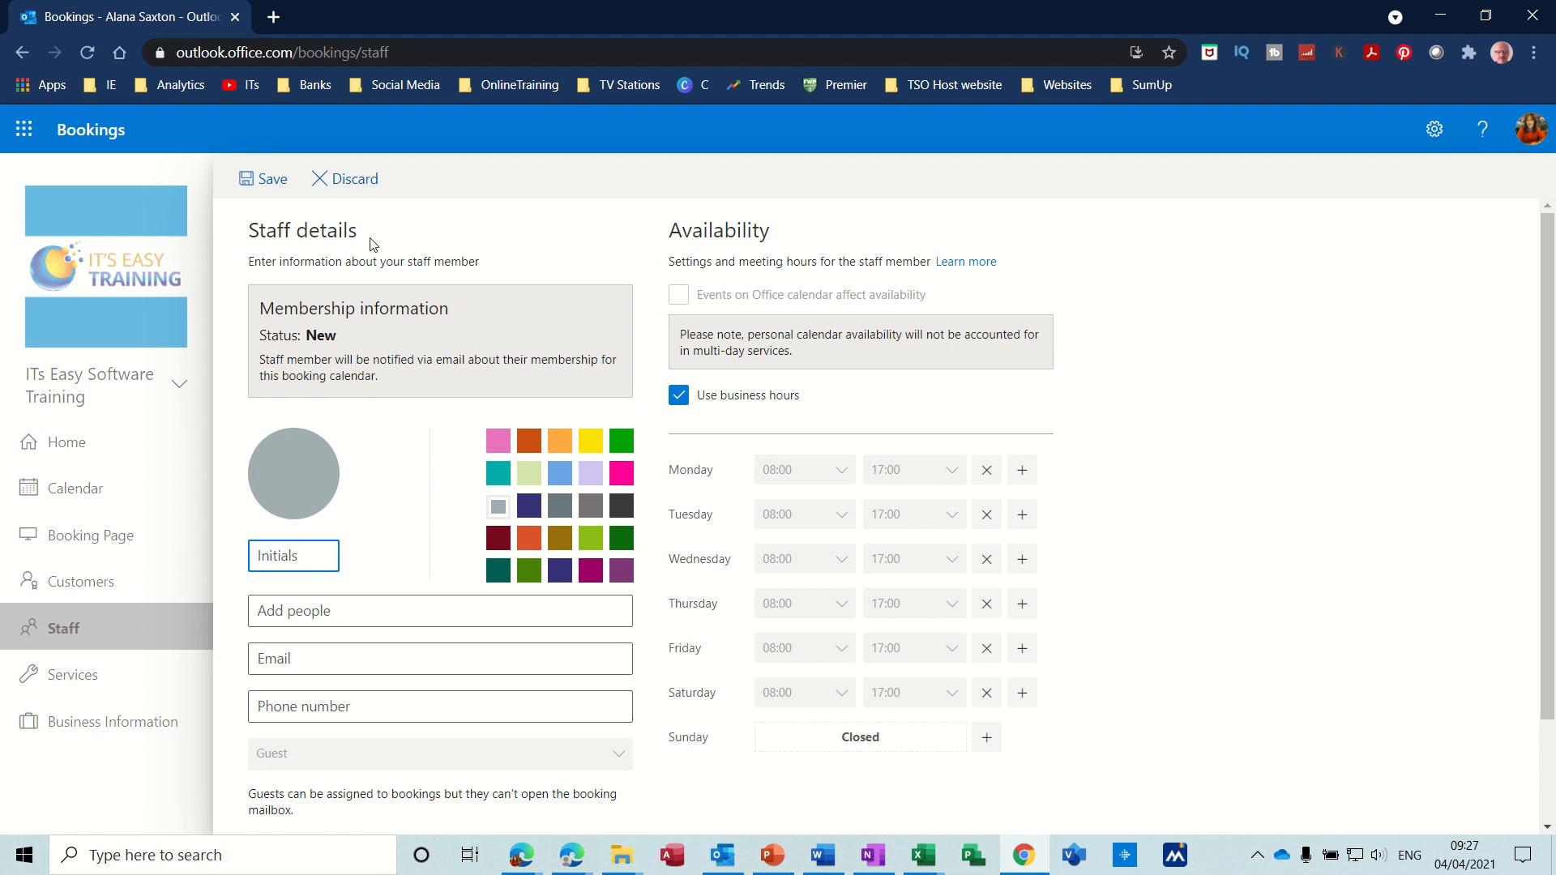
left_click(353, 180)
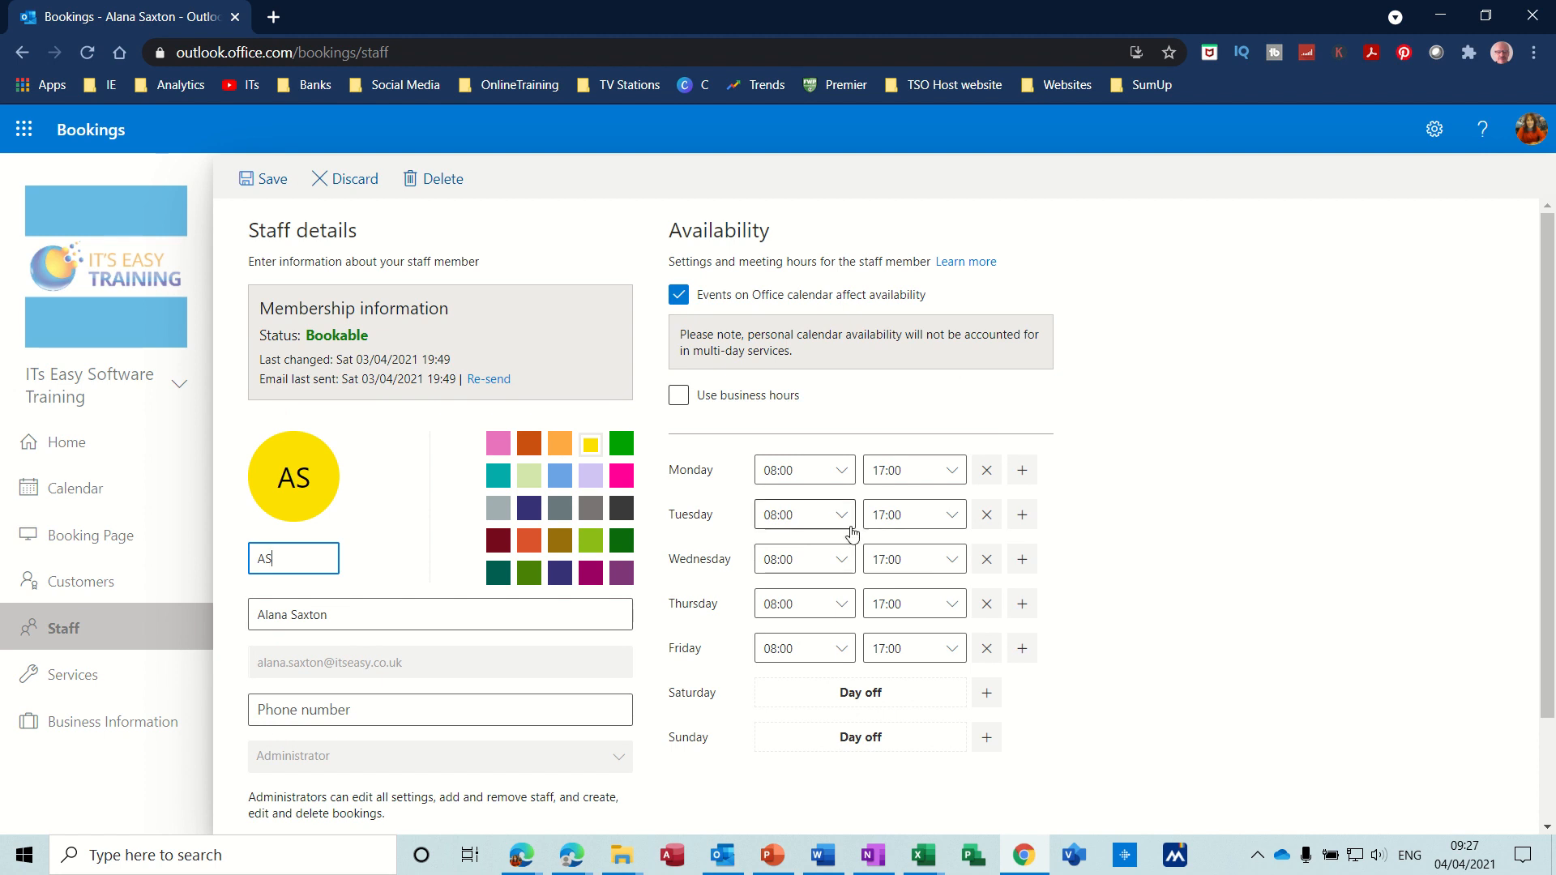
mouse_move(850, 697)
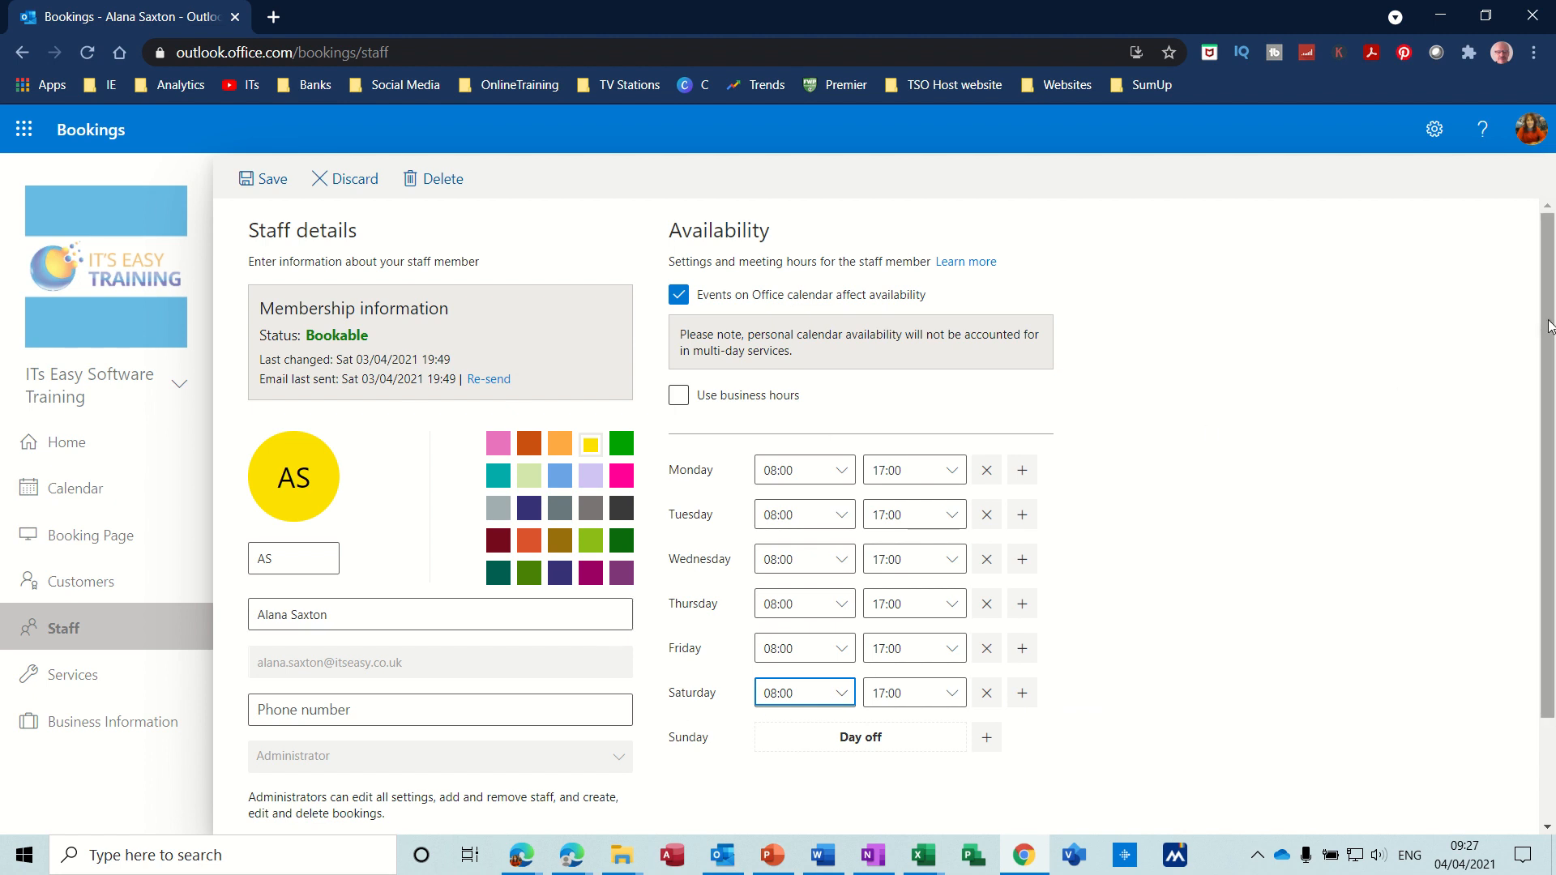
scroll("down", 3)
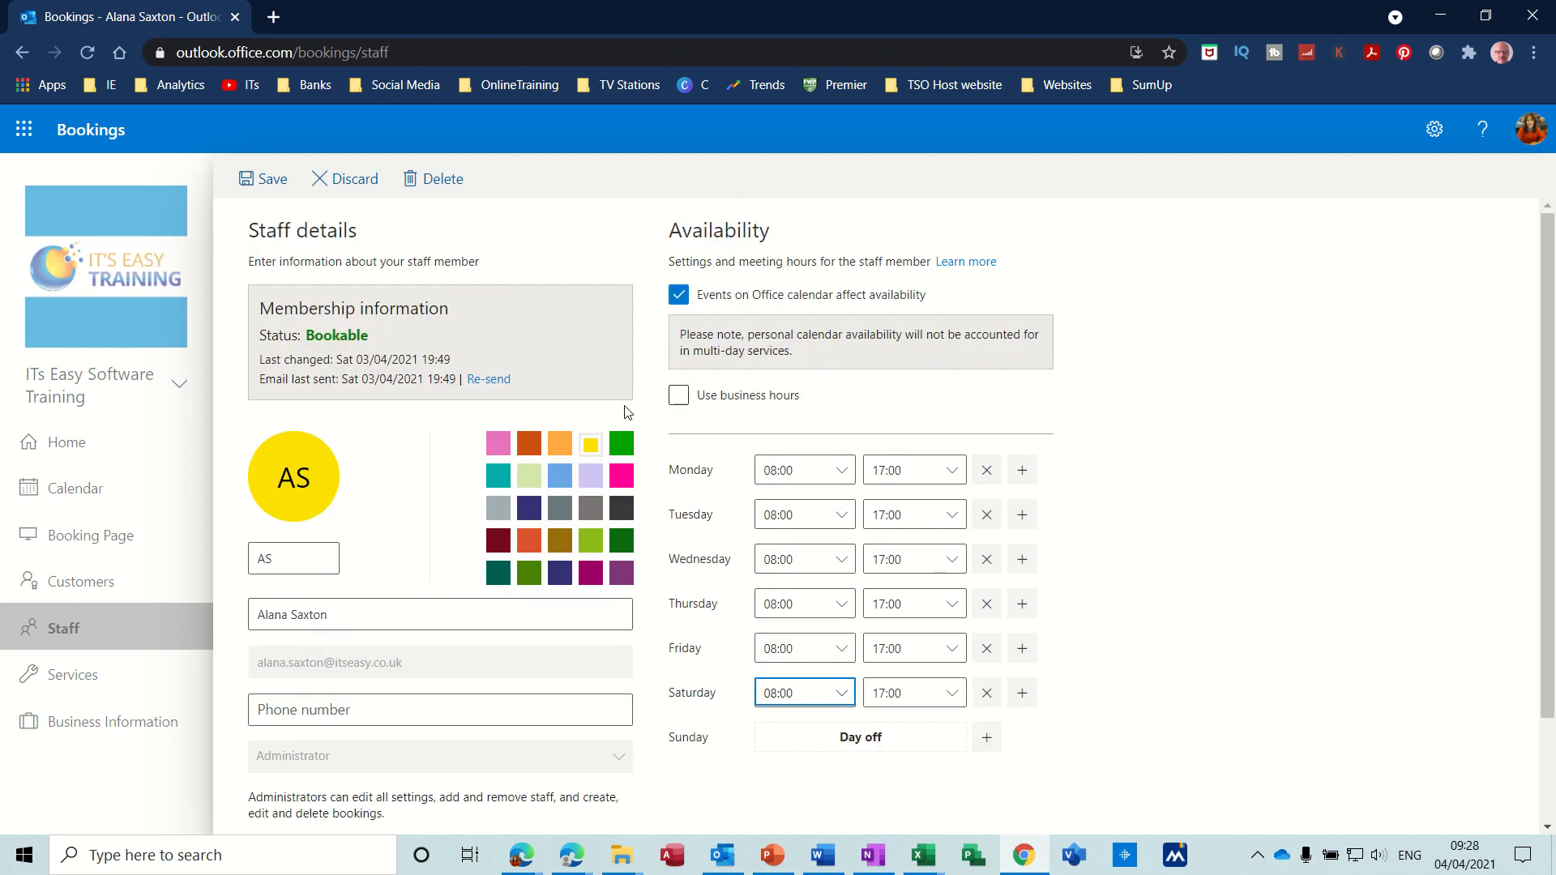
left_click(263, 180)
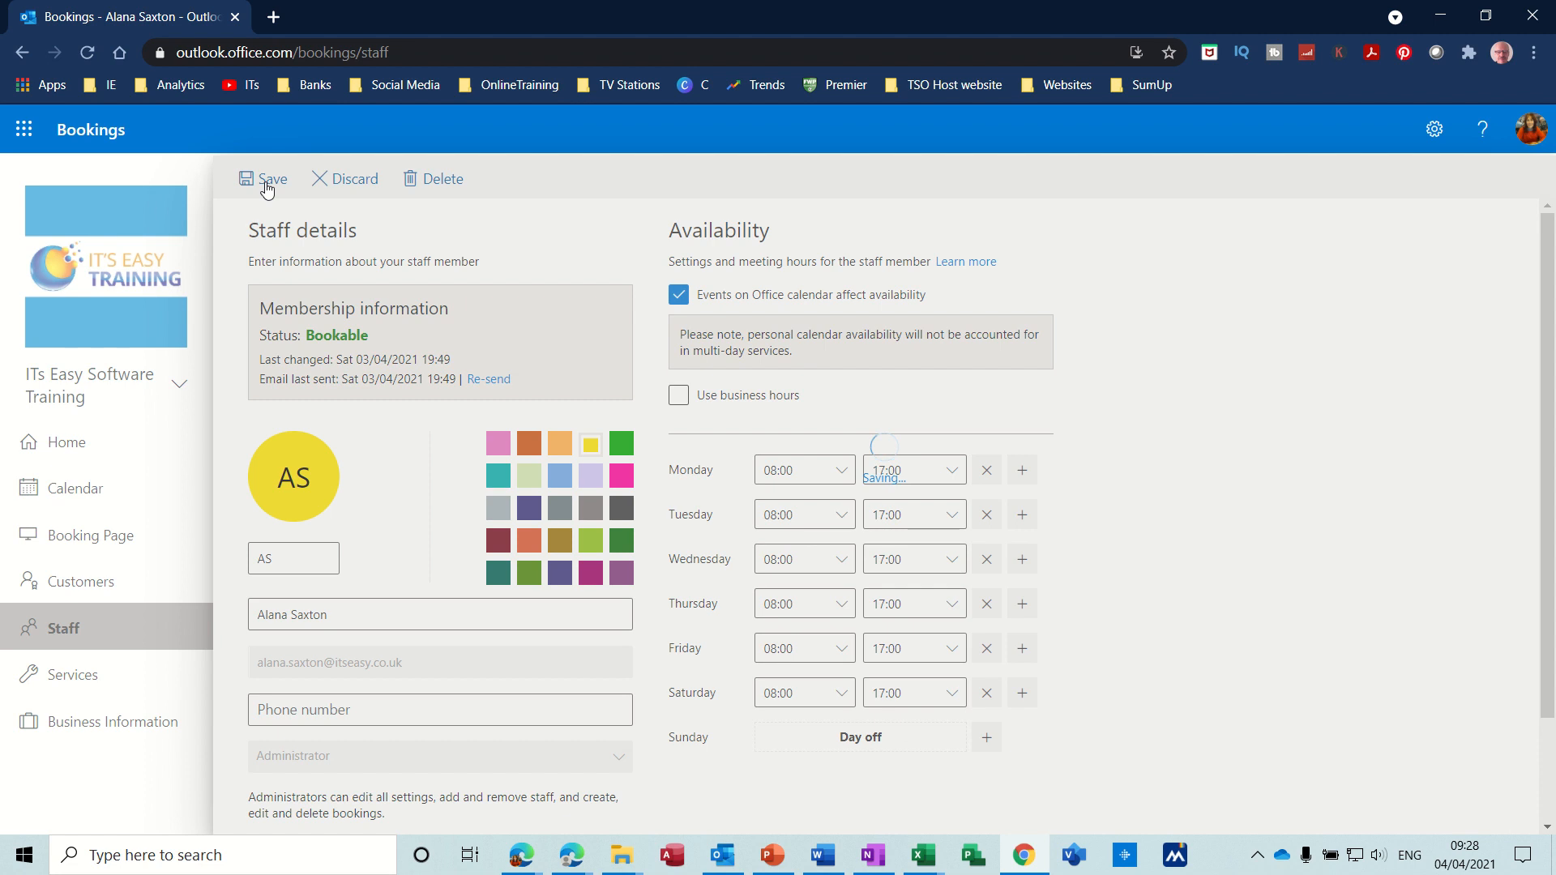
left_click(265, 180)
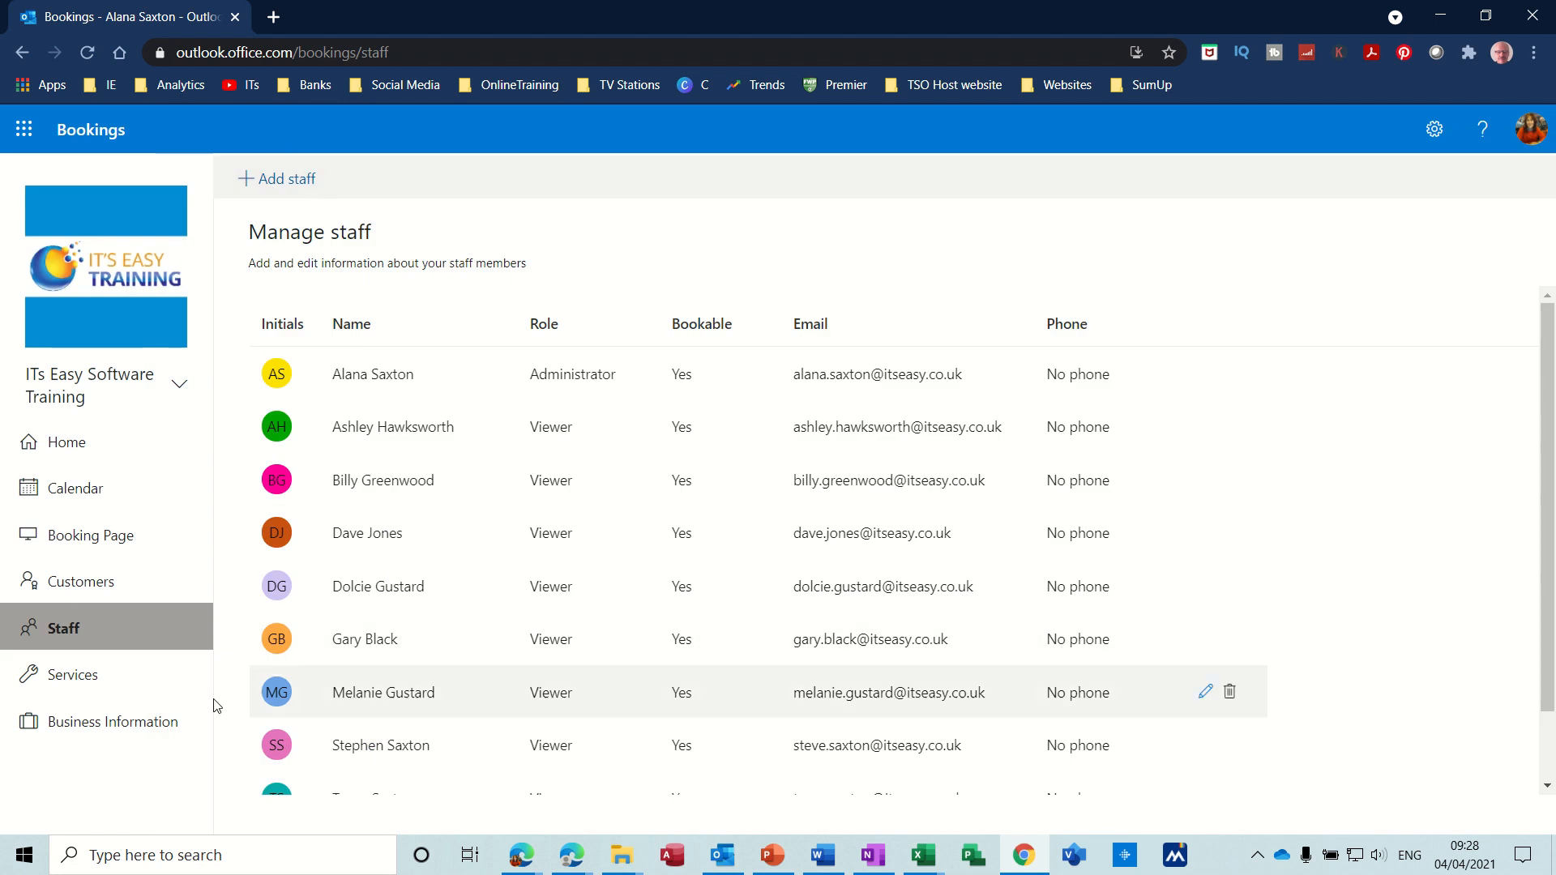
left_click(81, 580)
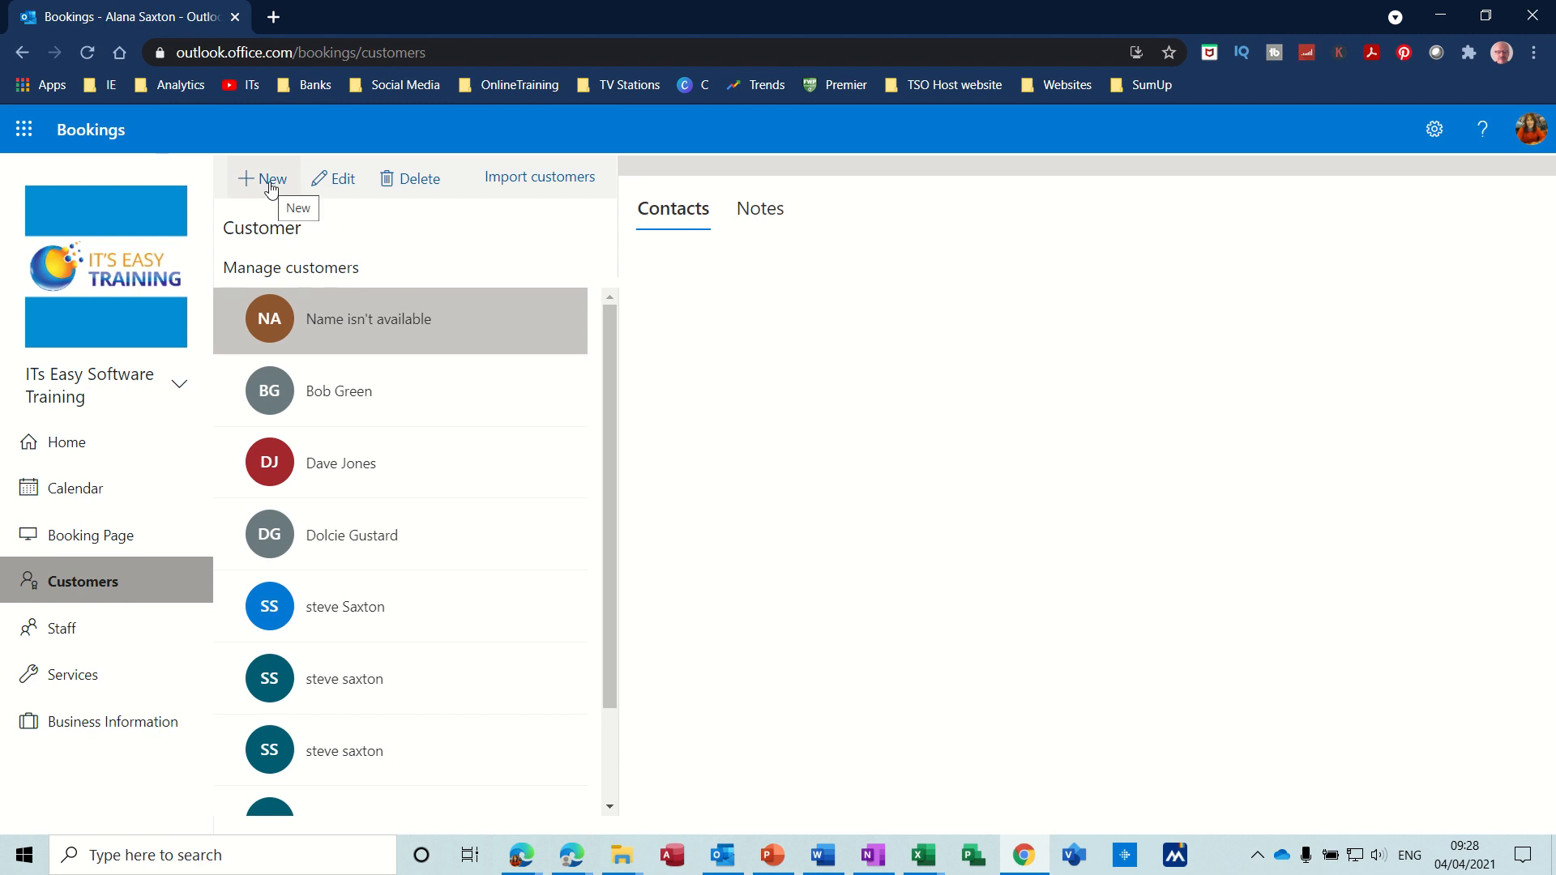
left_click(262, 178)
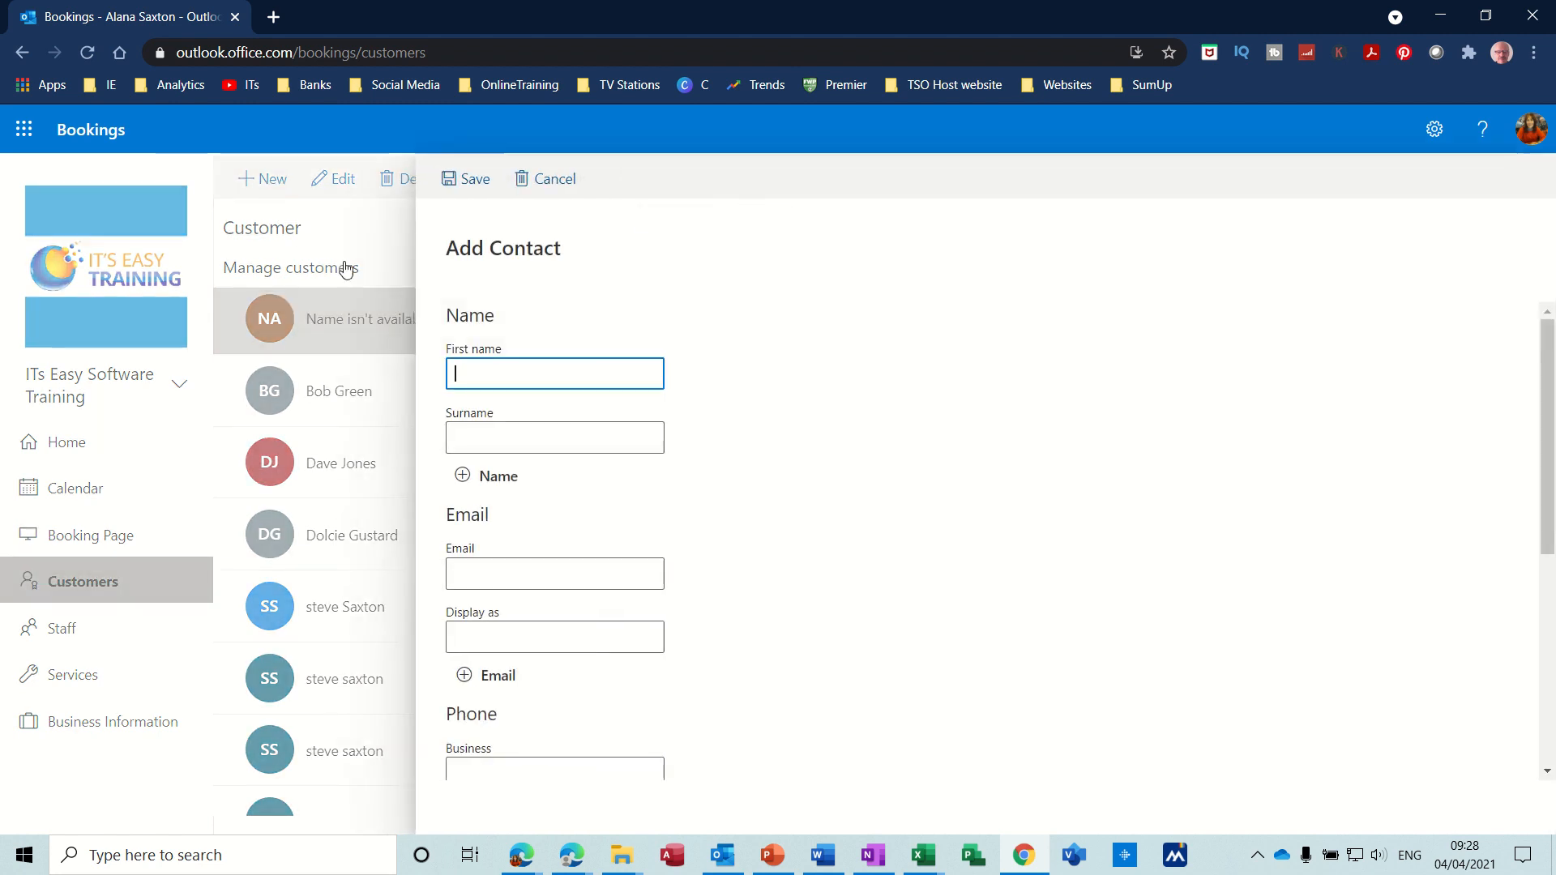
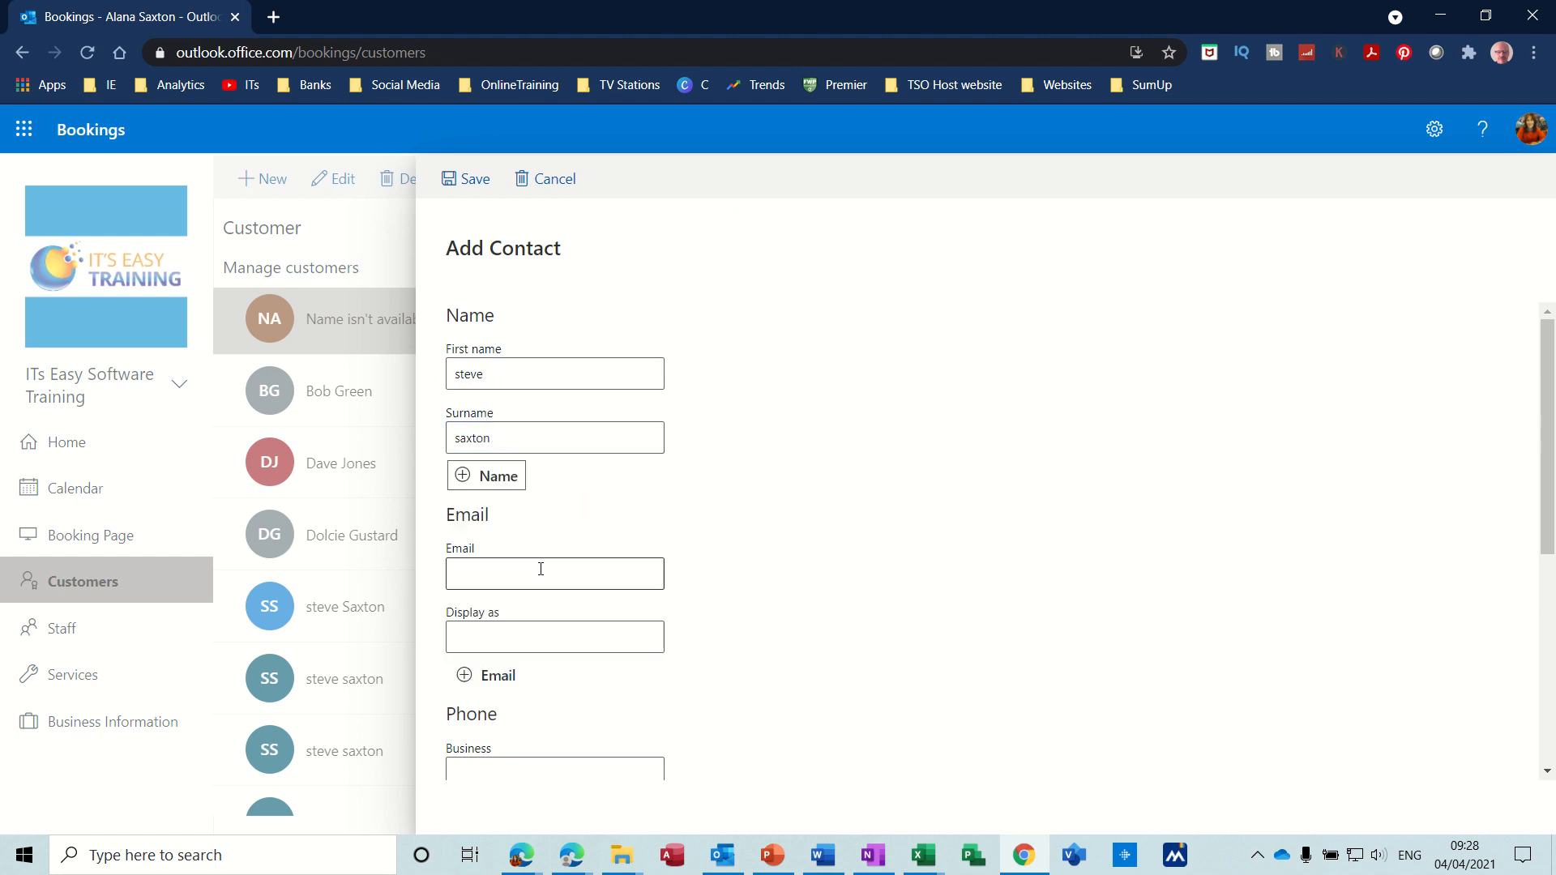
left_click(554, 572)
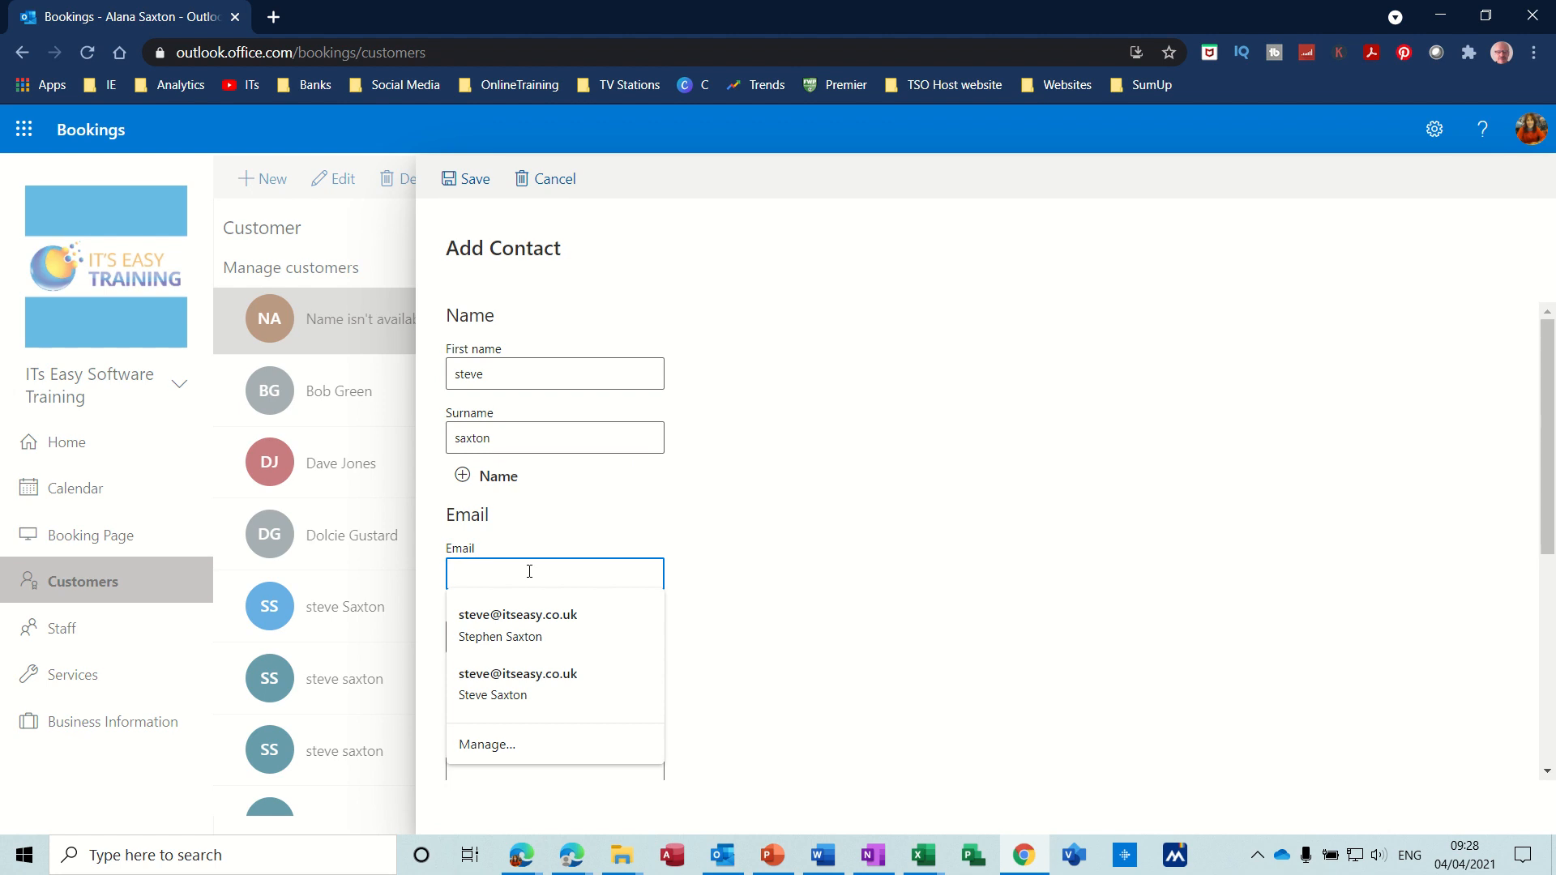
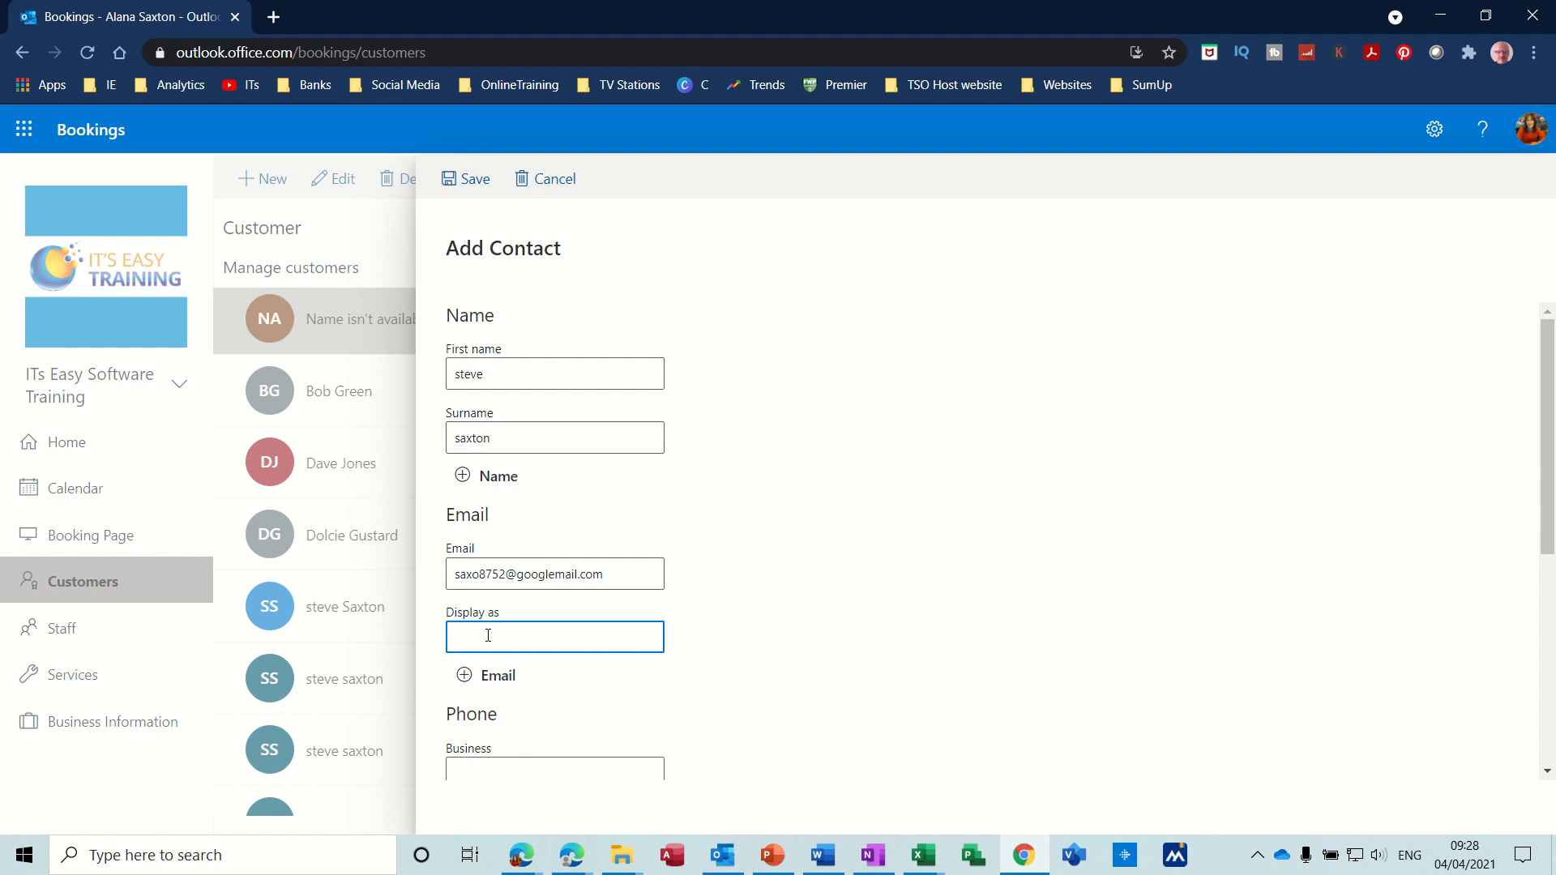
type("saxo")
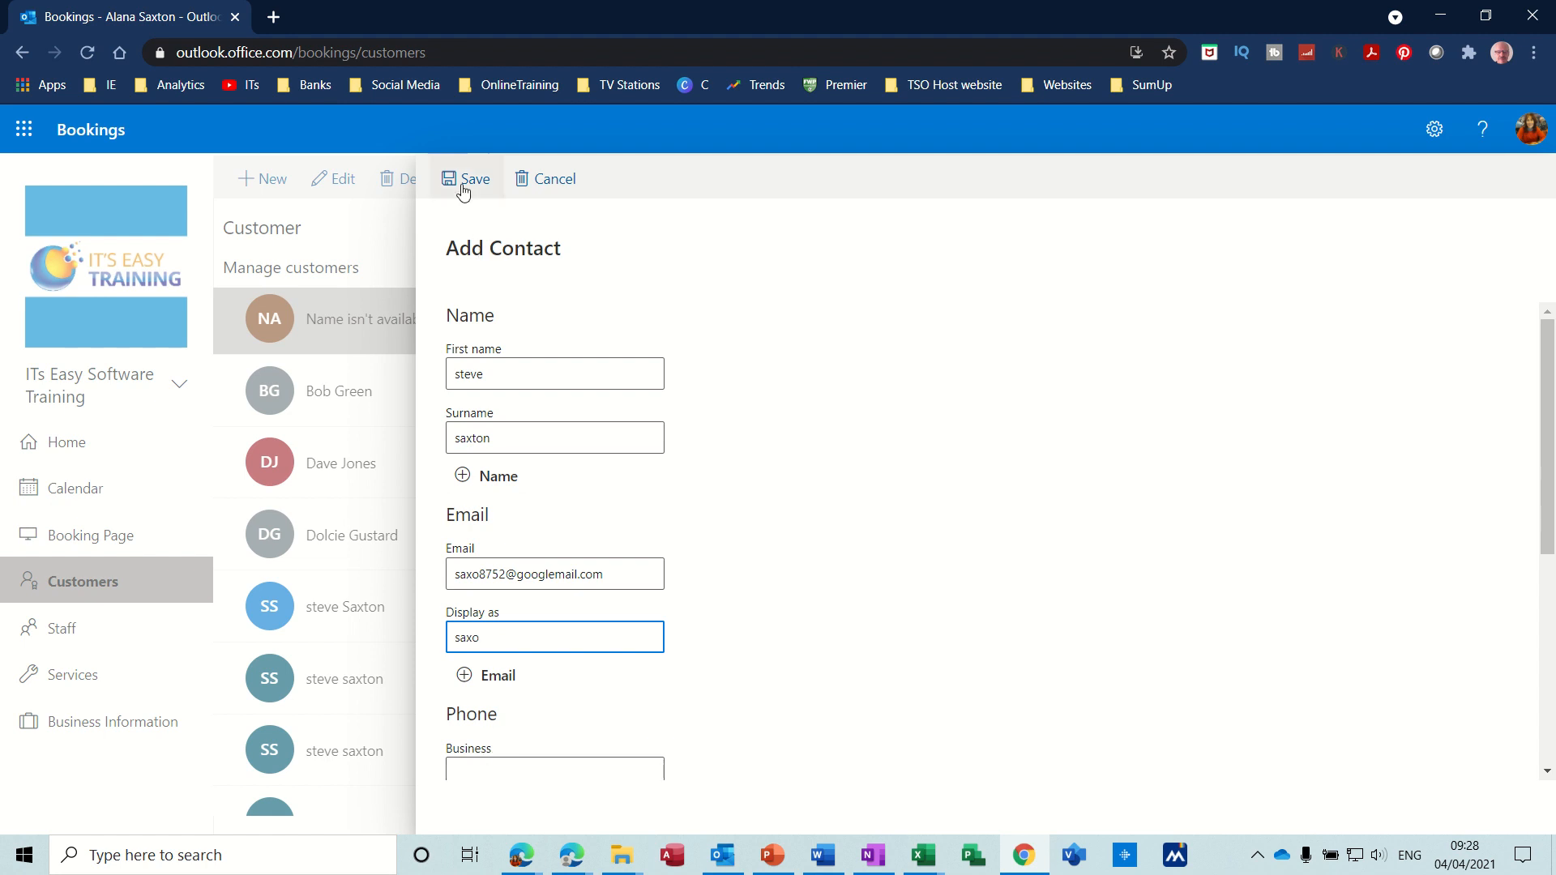
left_click(465, 178)
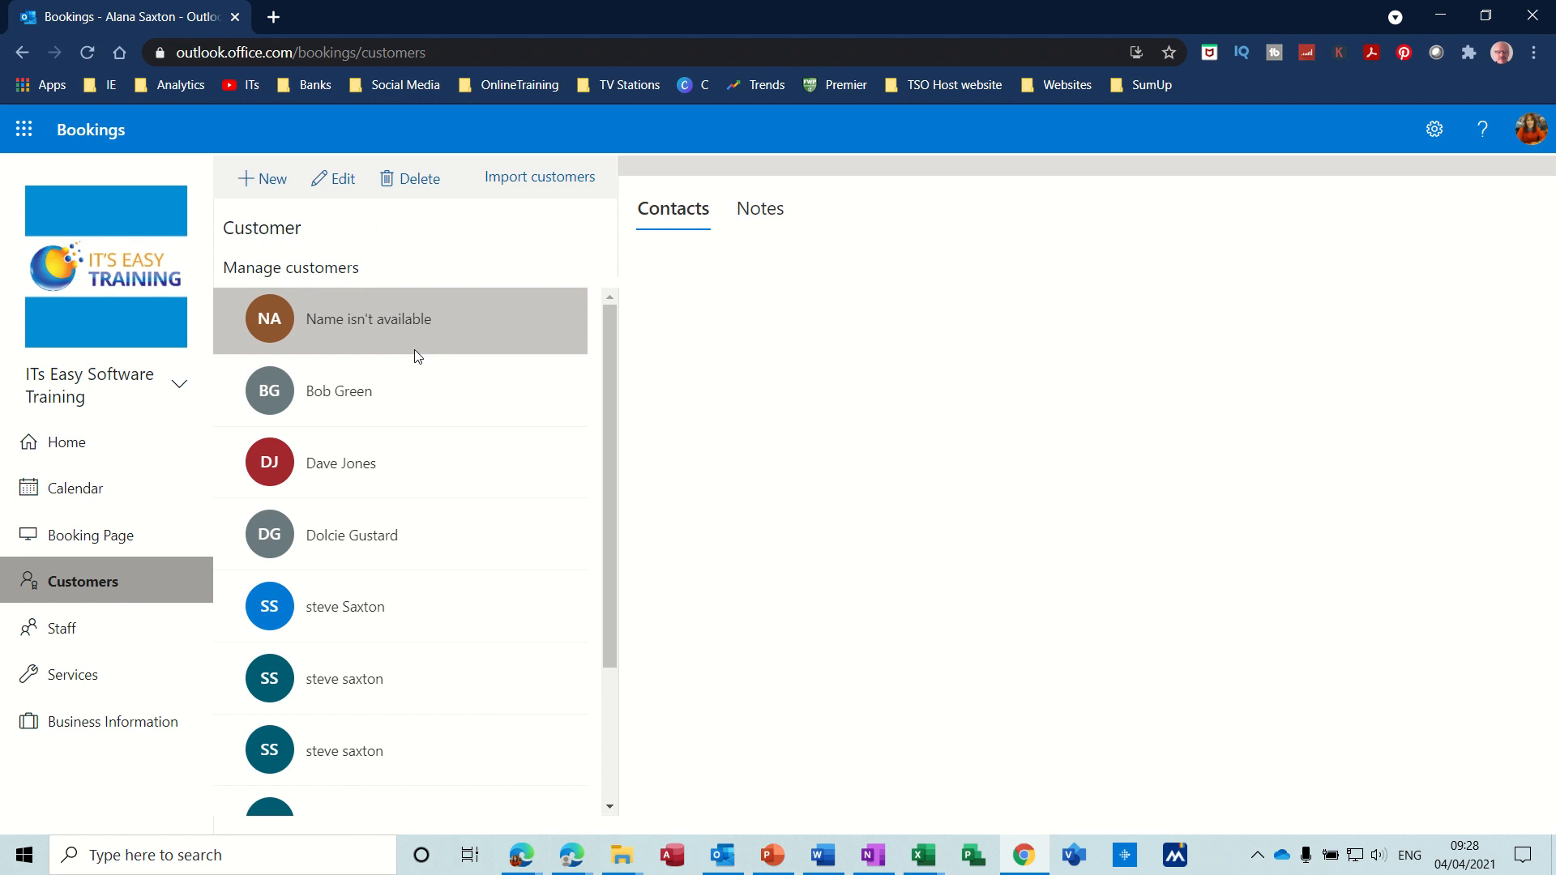
mouse_move(747, 388)
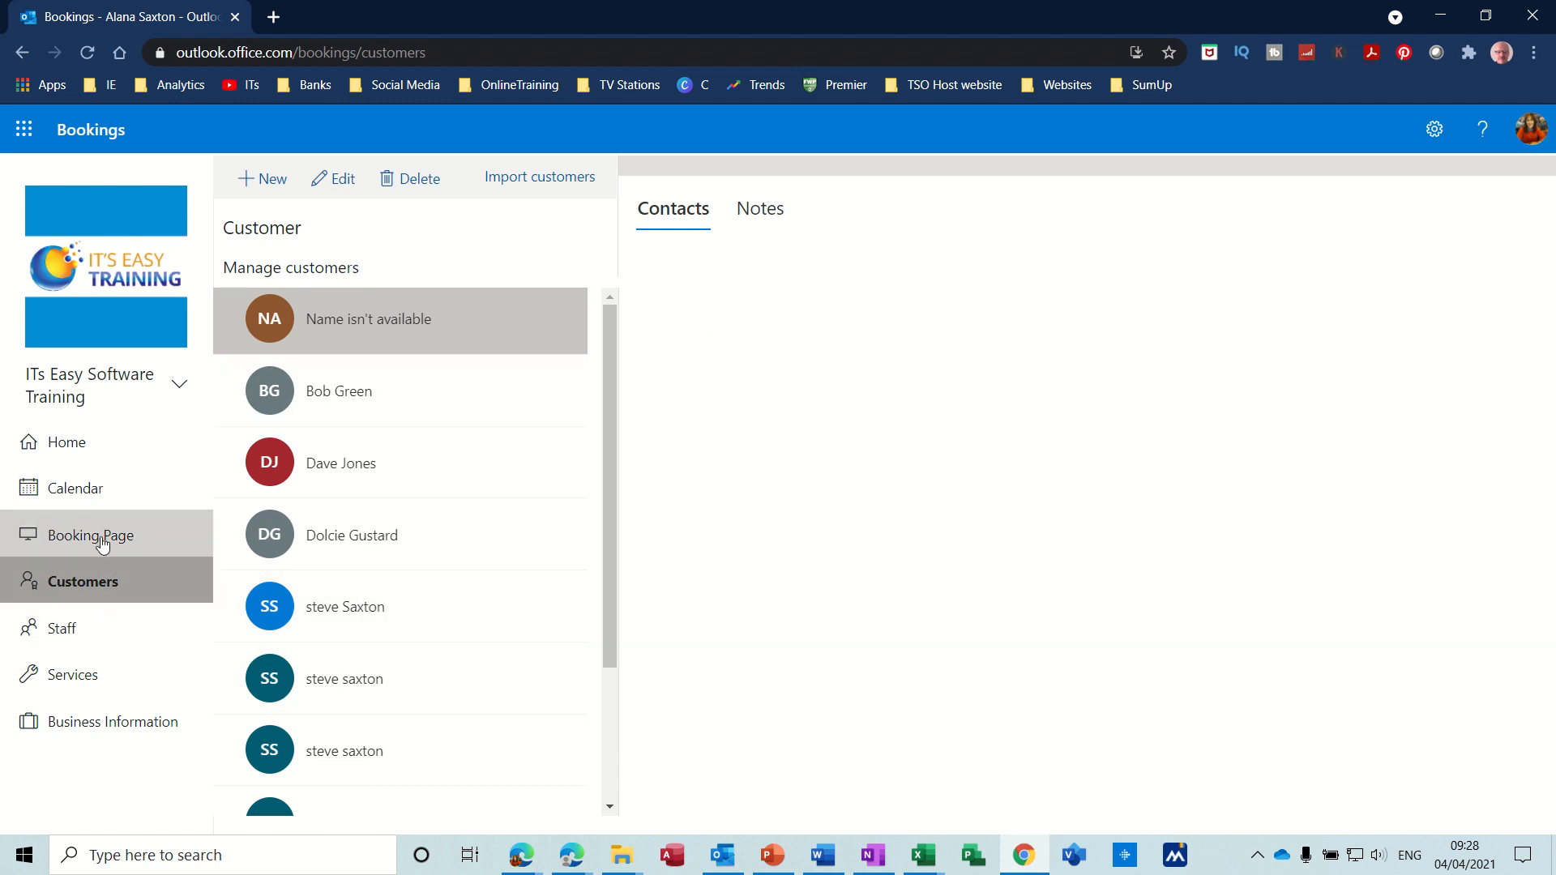
Show the published Booking Page settings and its embed code.
left_click(91, 535)
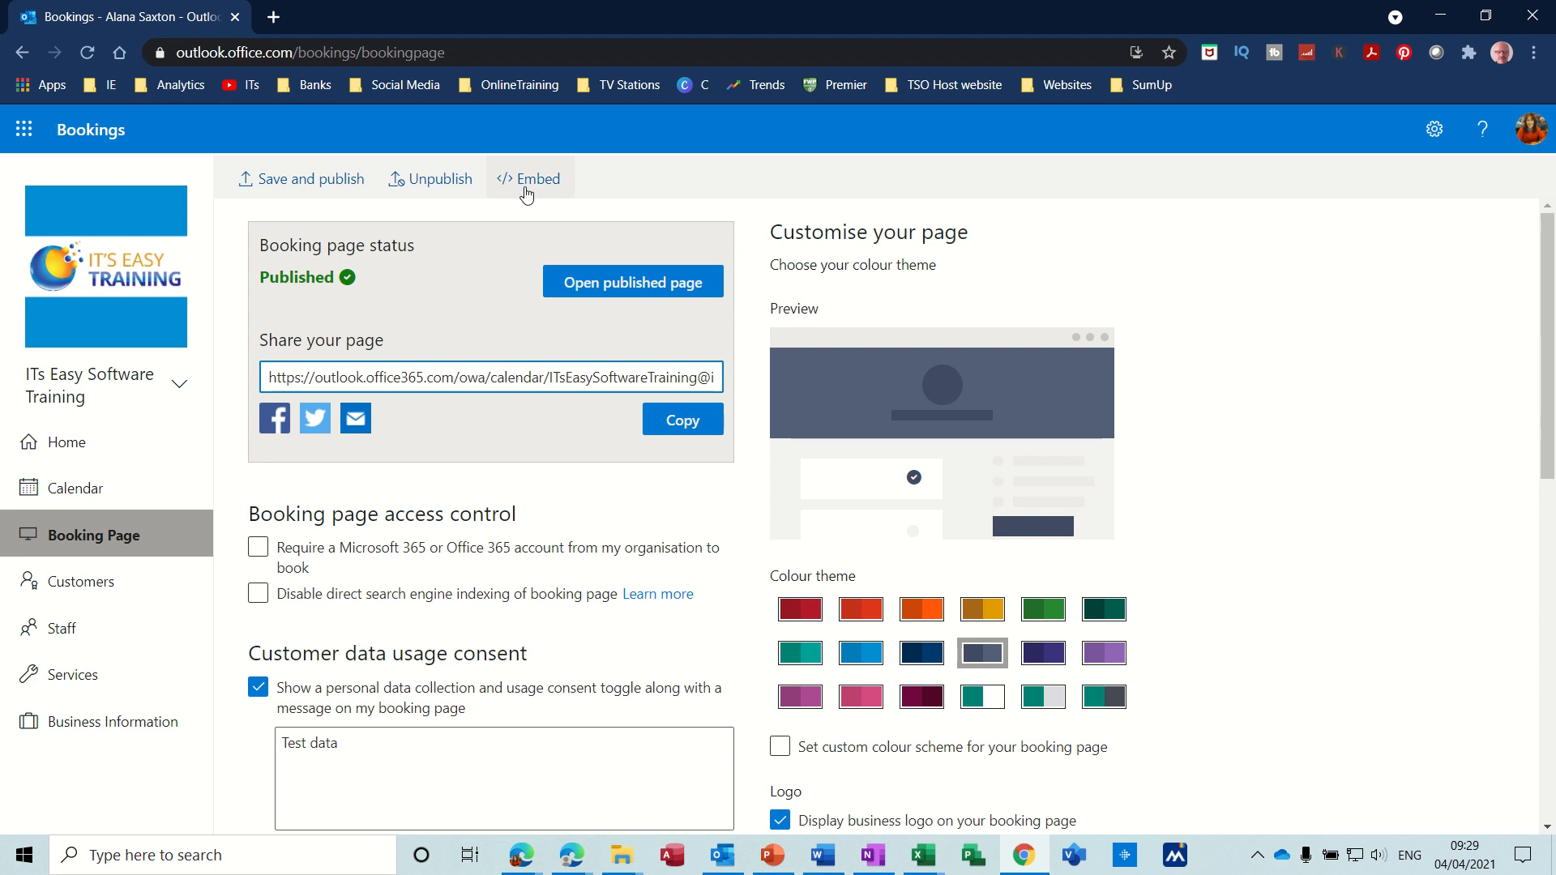
left_click(529, 180)
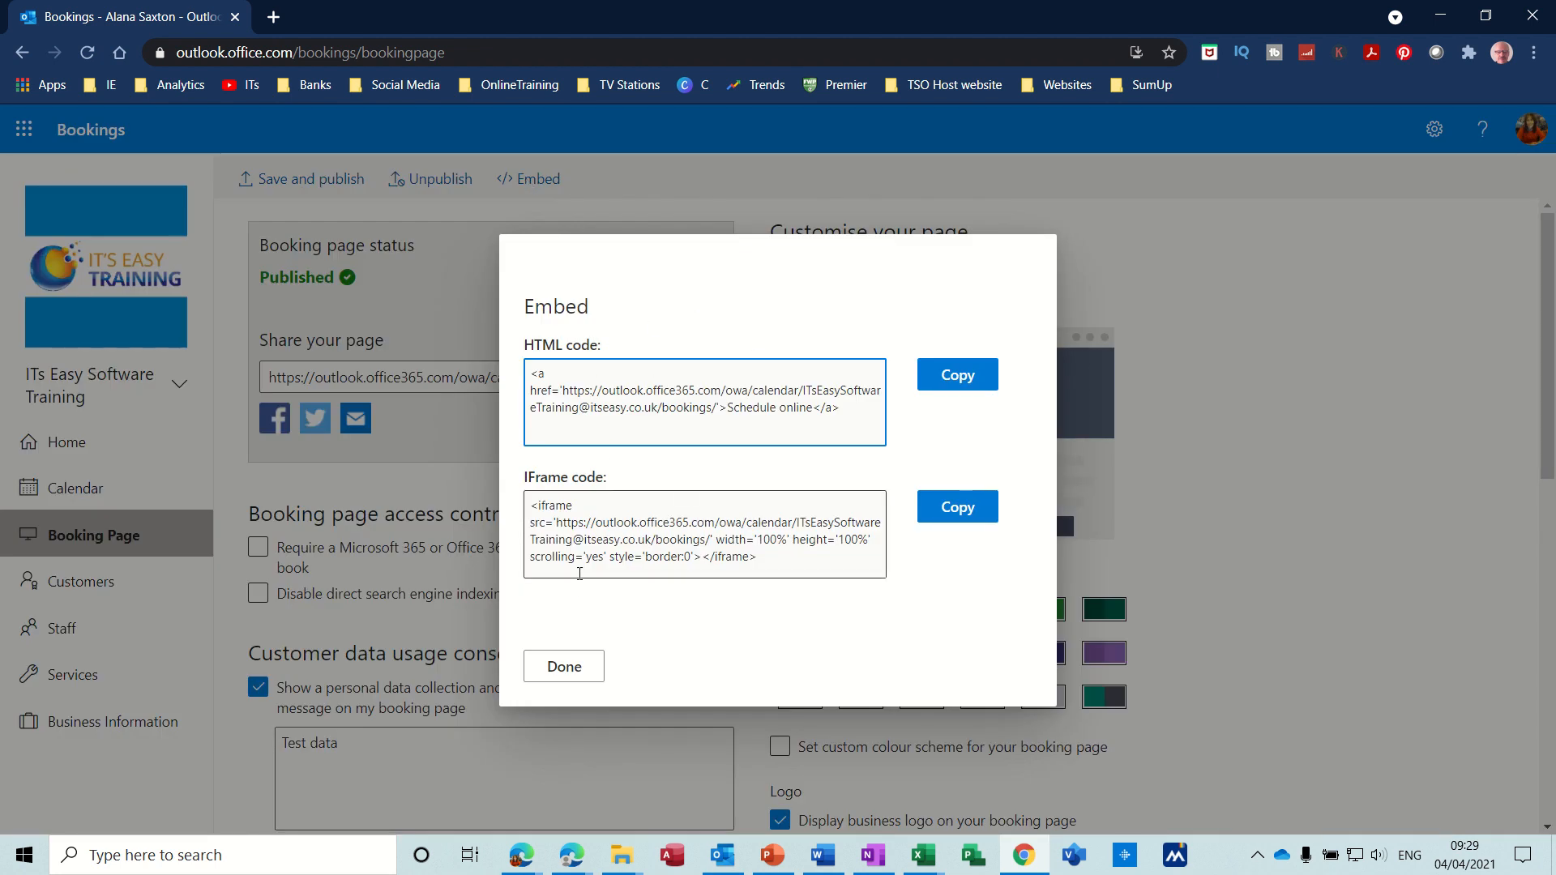
left_click(562, 666)
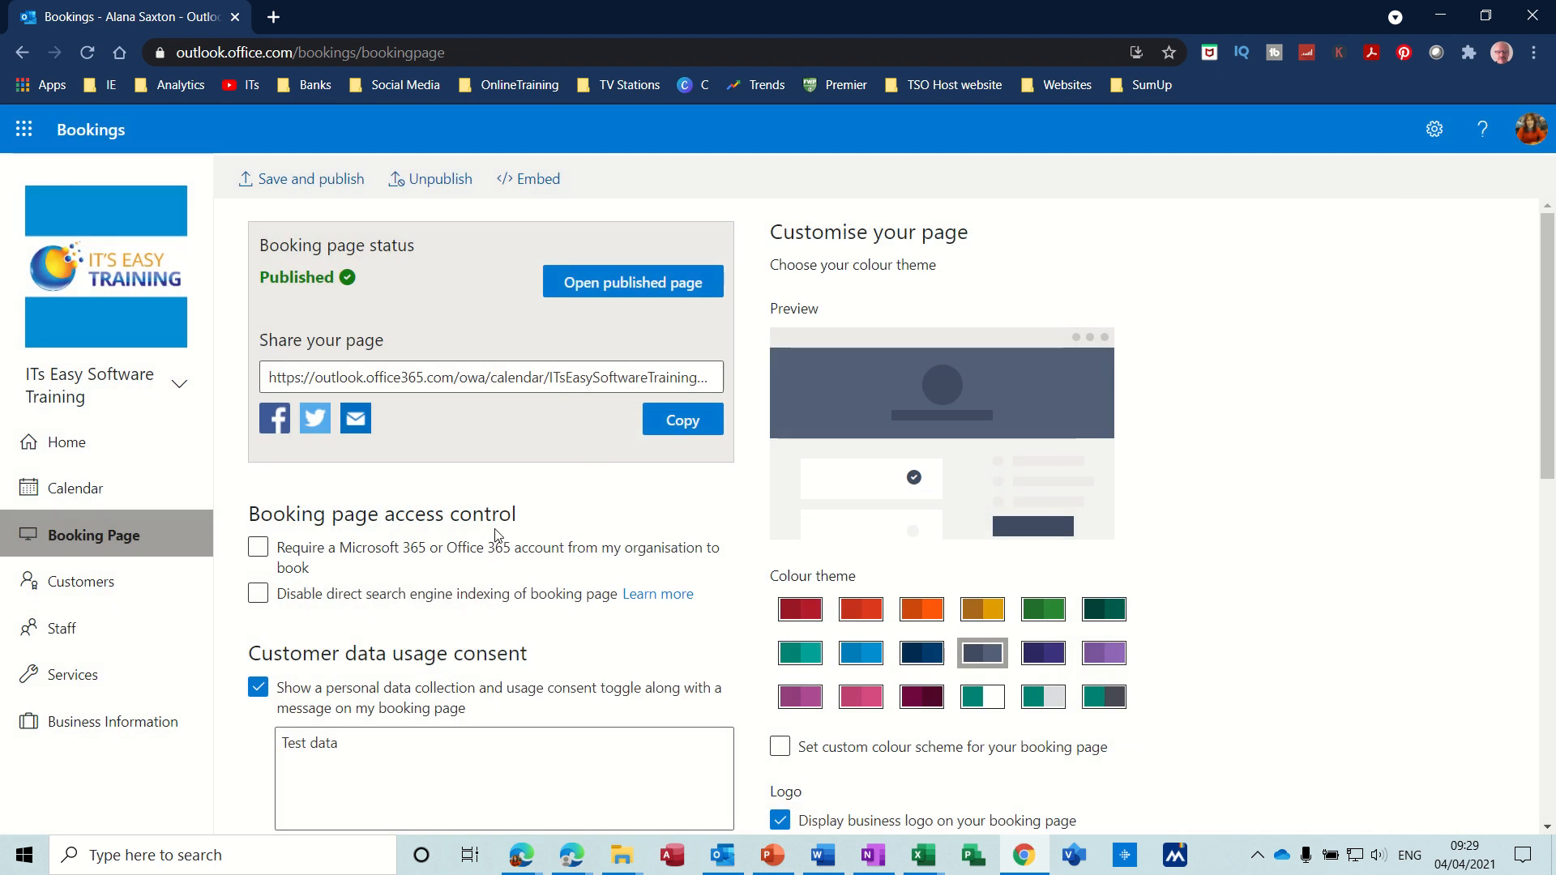
left_click(258, 546)
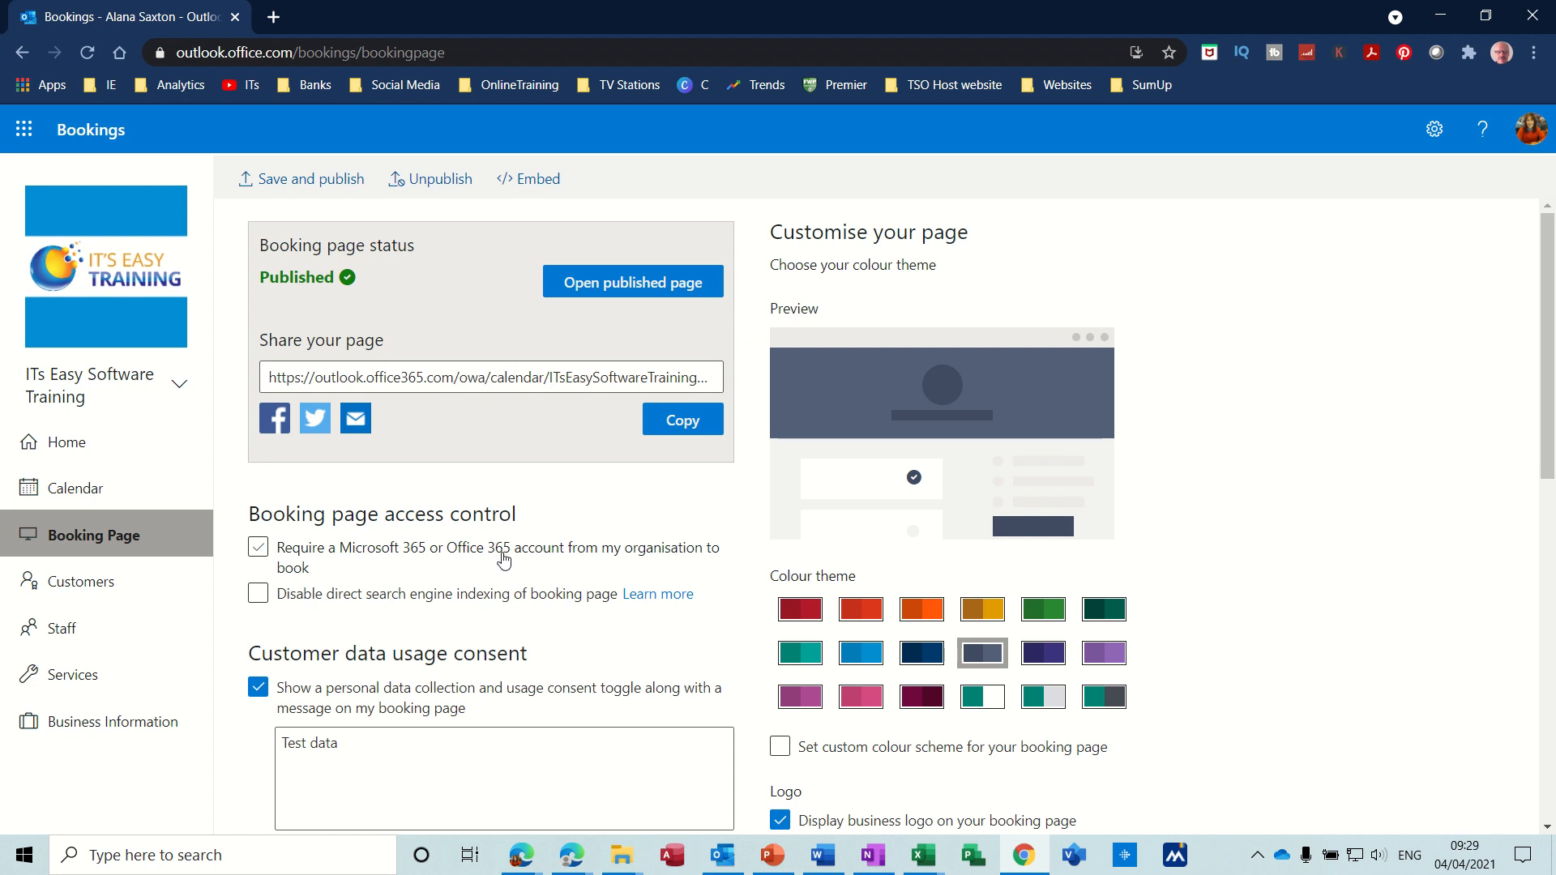
left_click(258, 546)
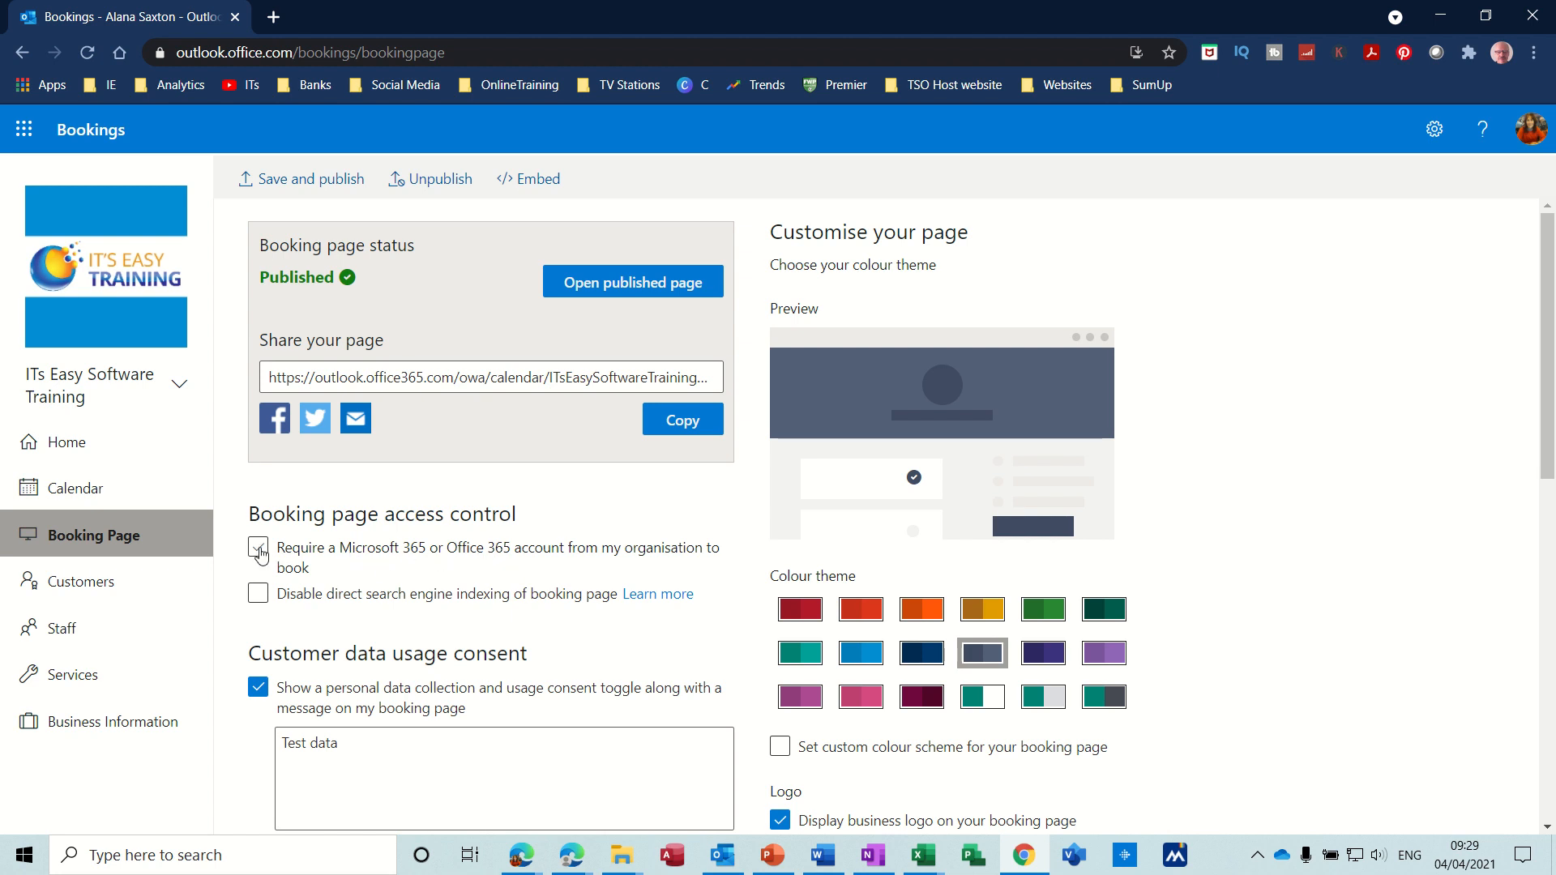
left_click(257, 547)
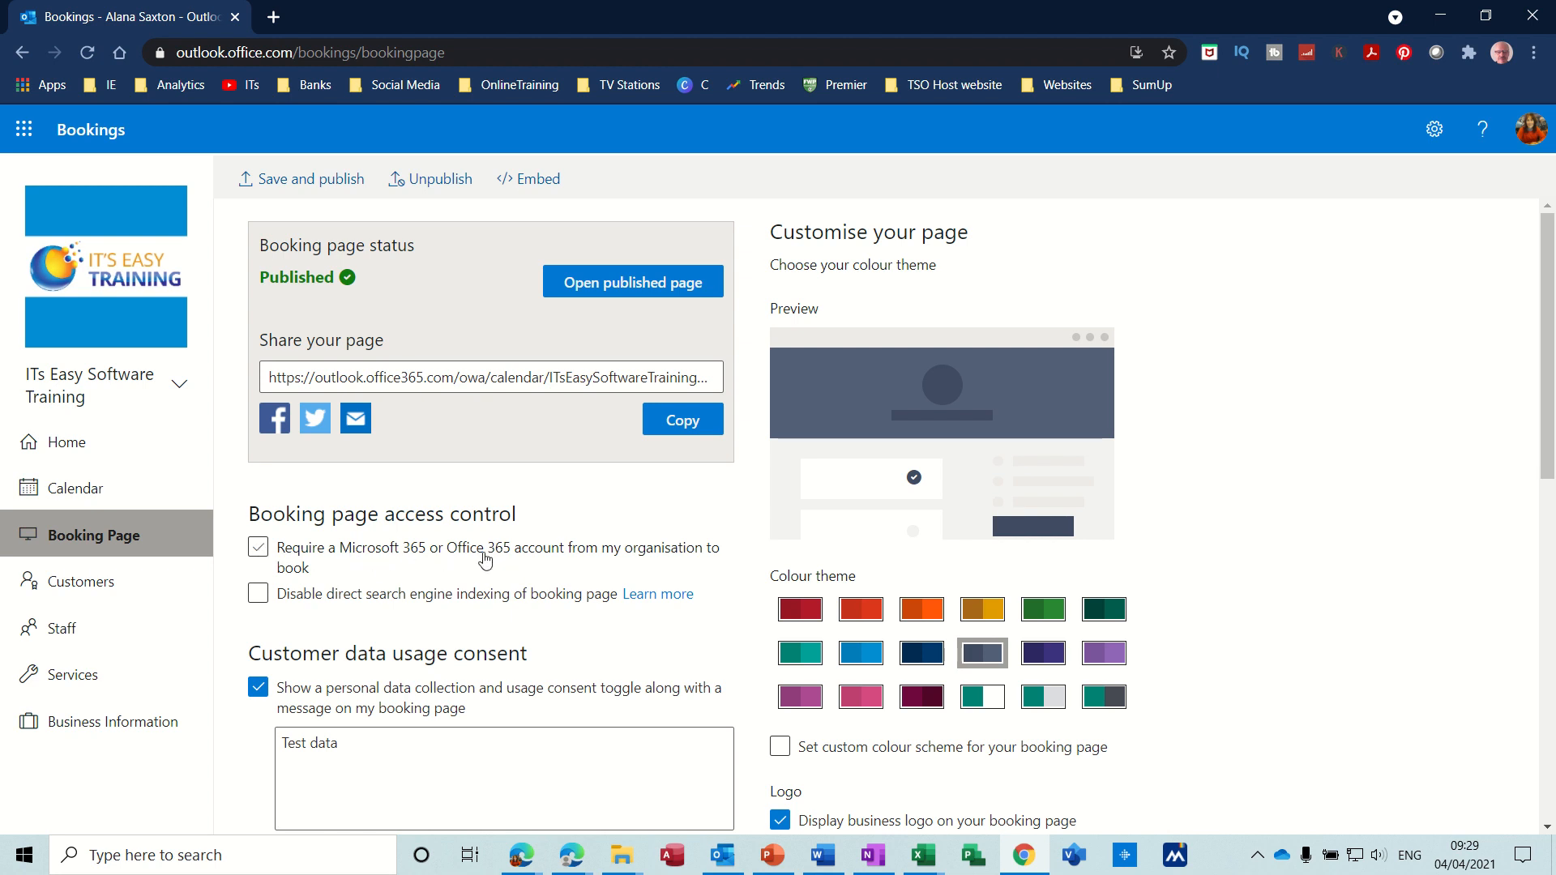
mouse_move(505, 569)
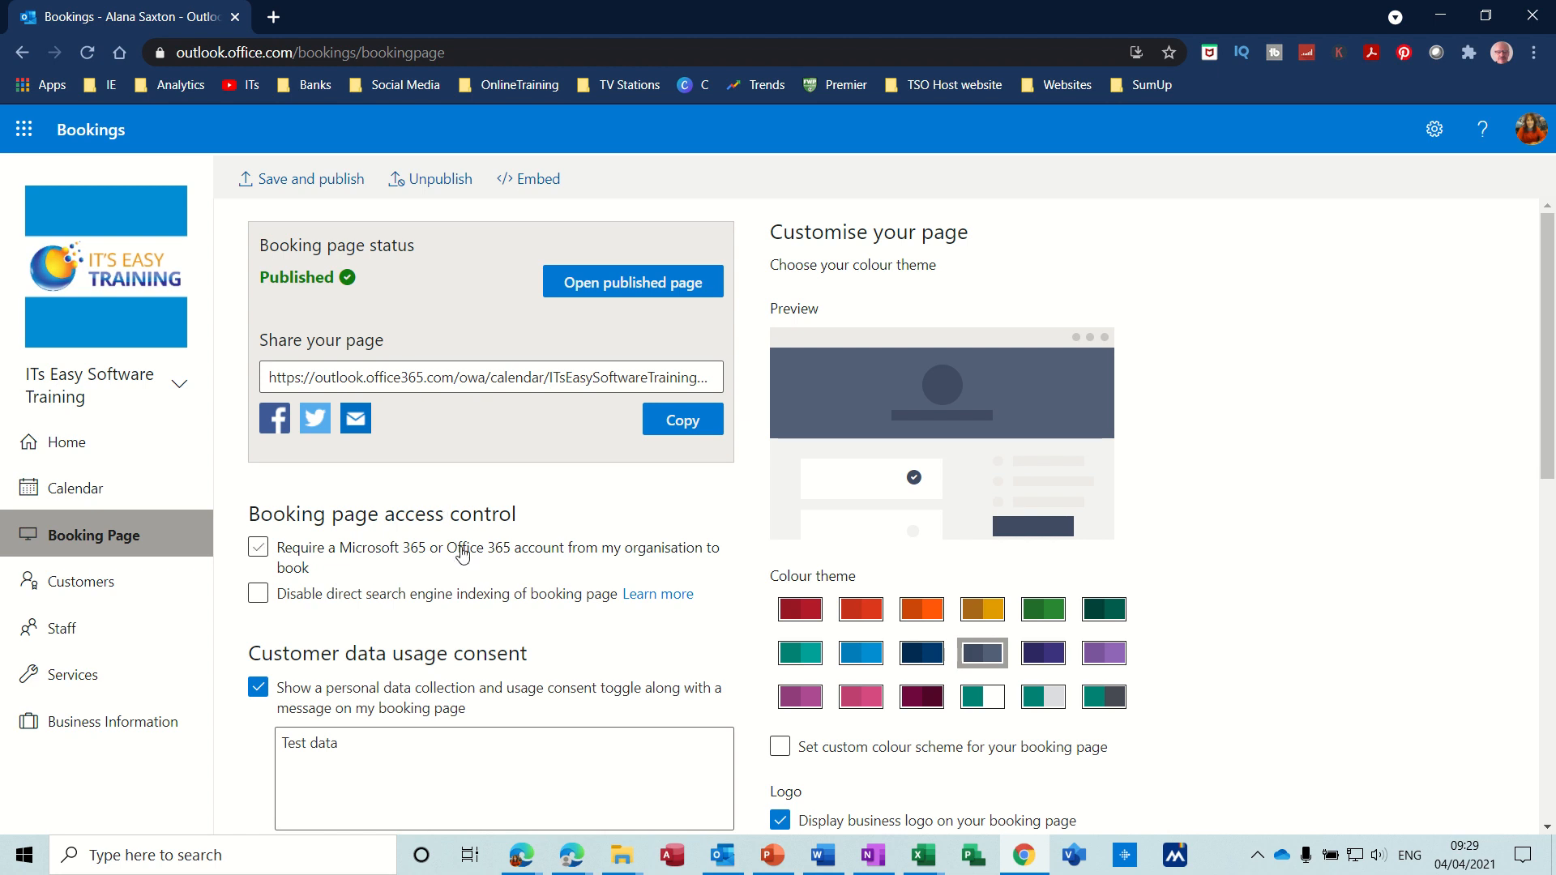
left_click(258, 593)
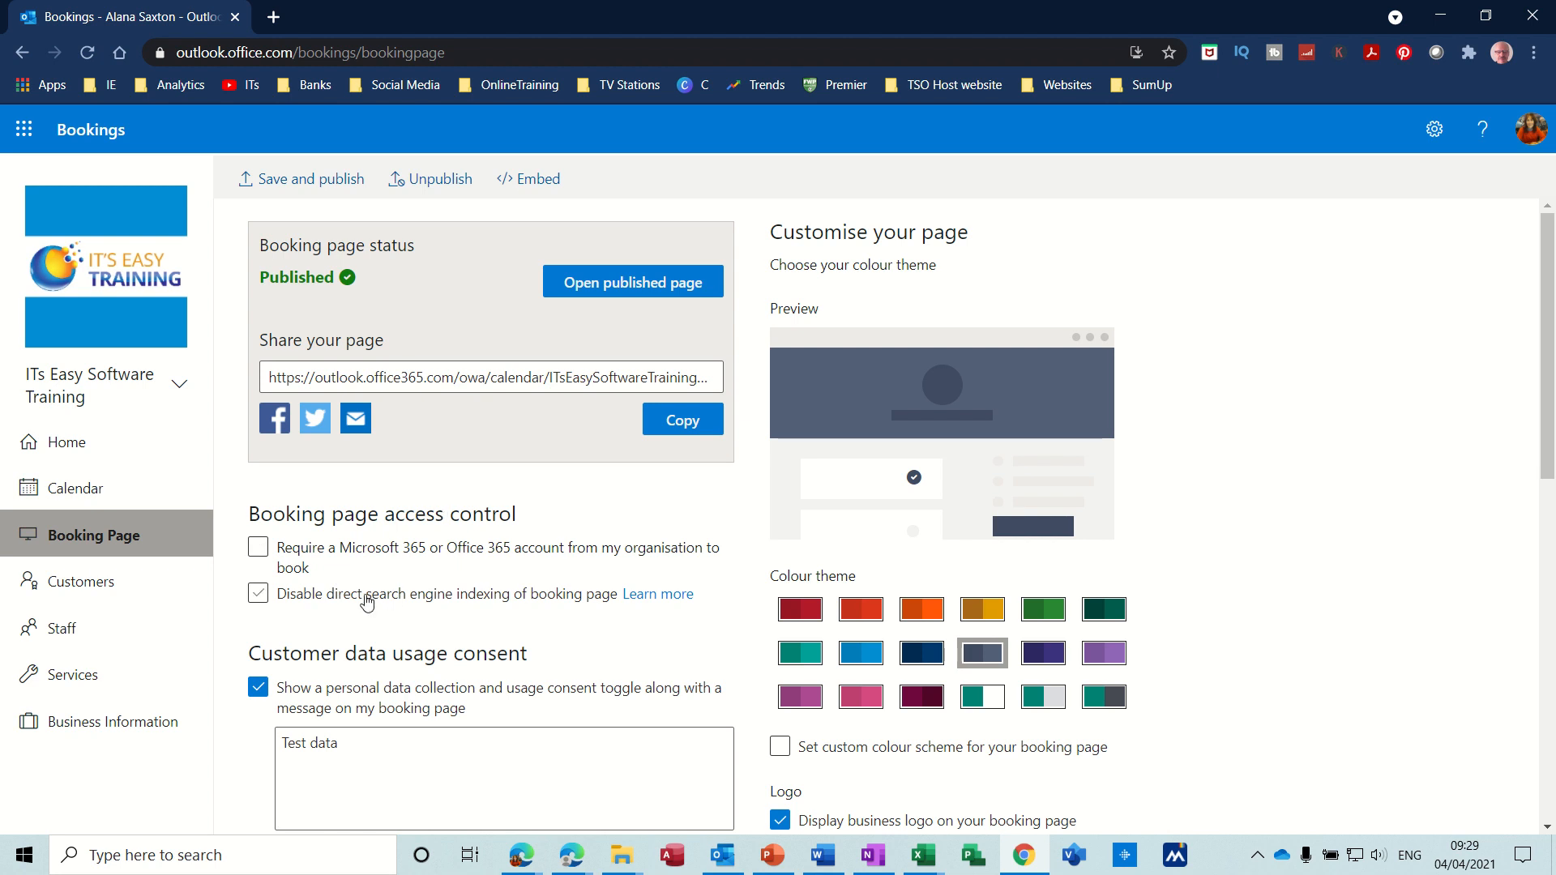
left_click(257, 593)
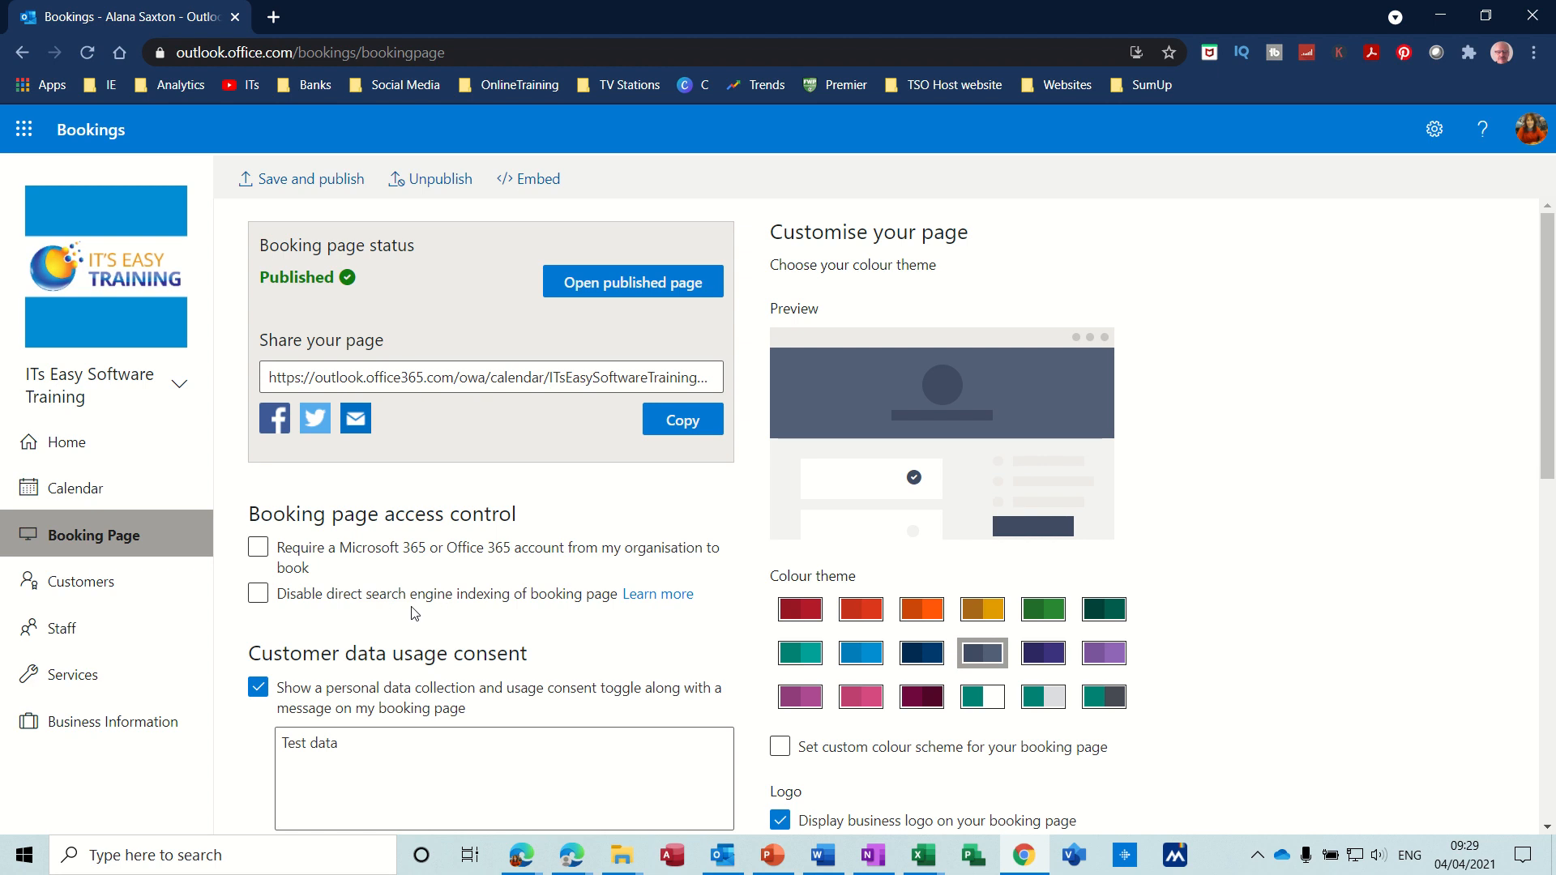
mouse_move(276, 612)
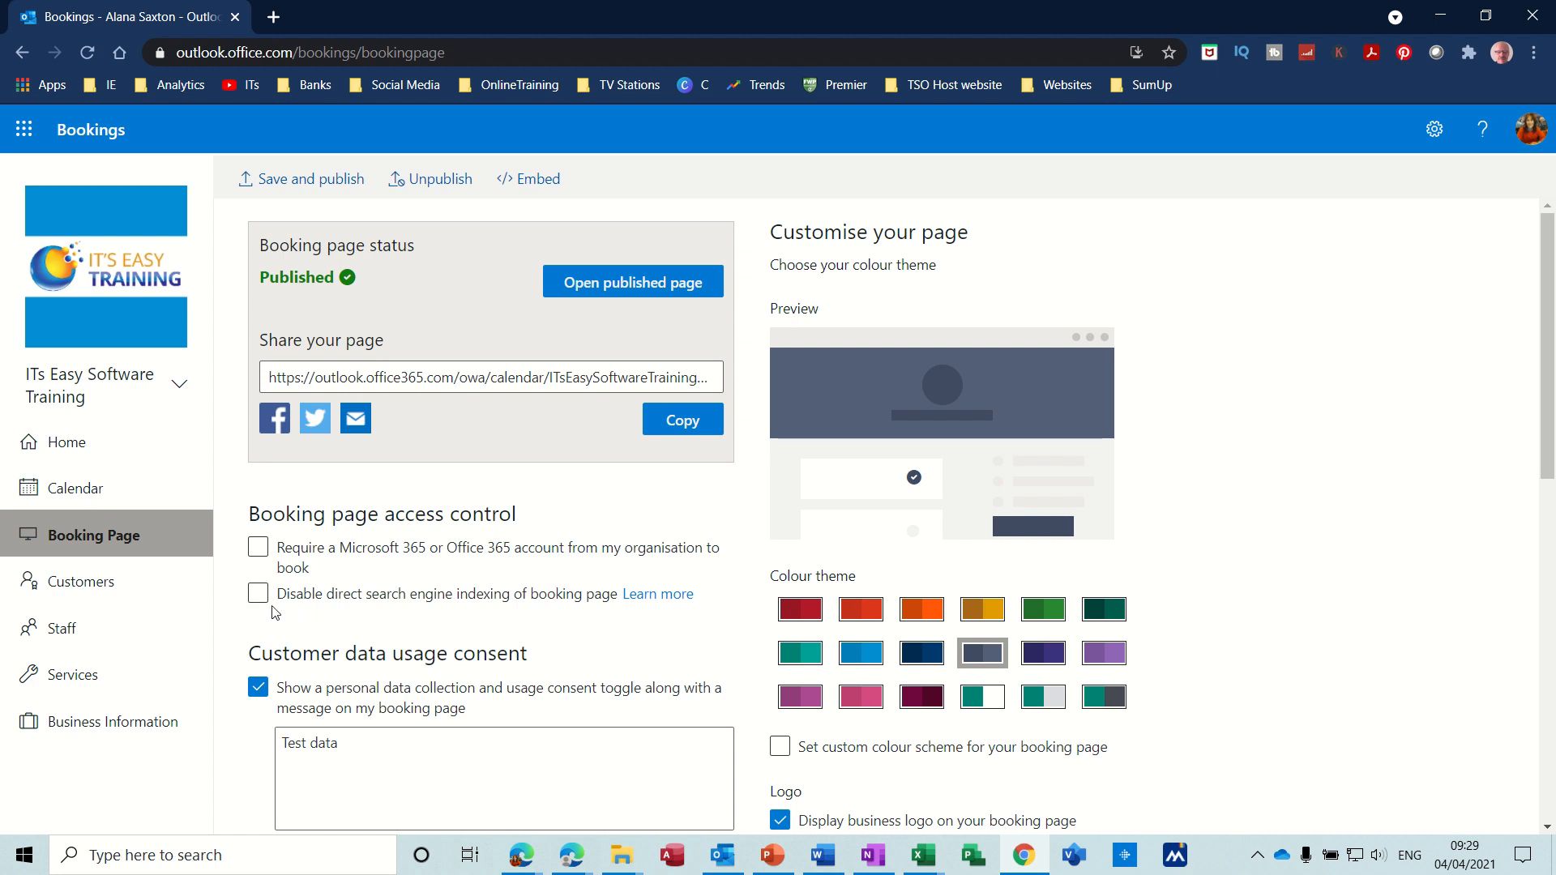
mouse_move(525, 618)
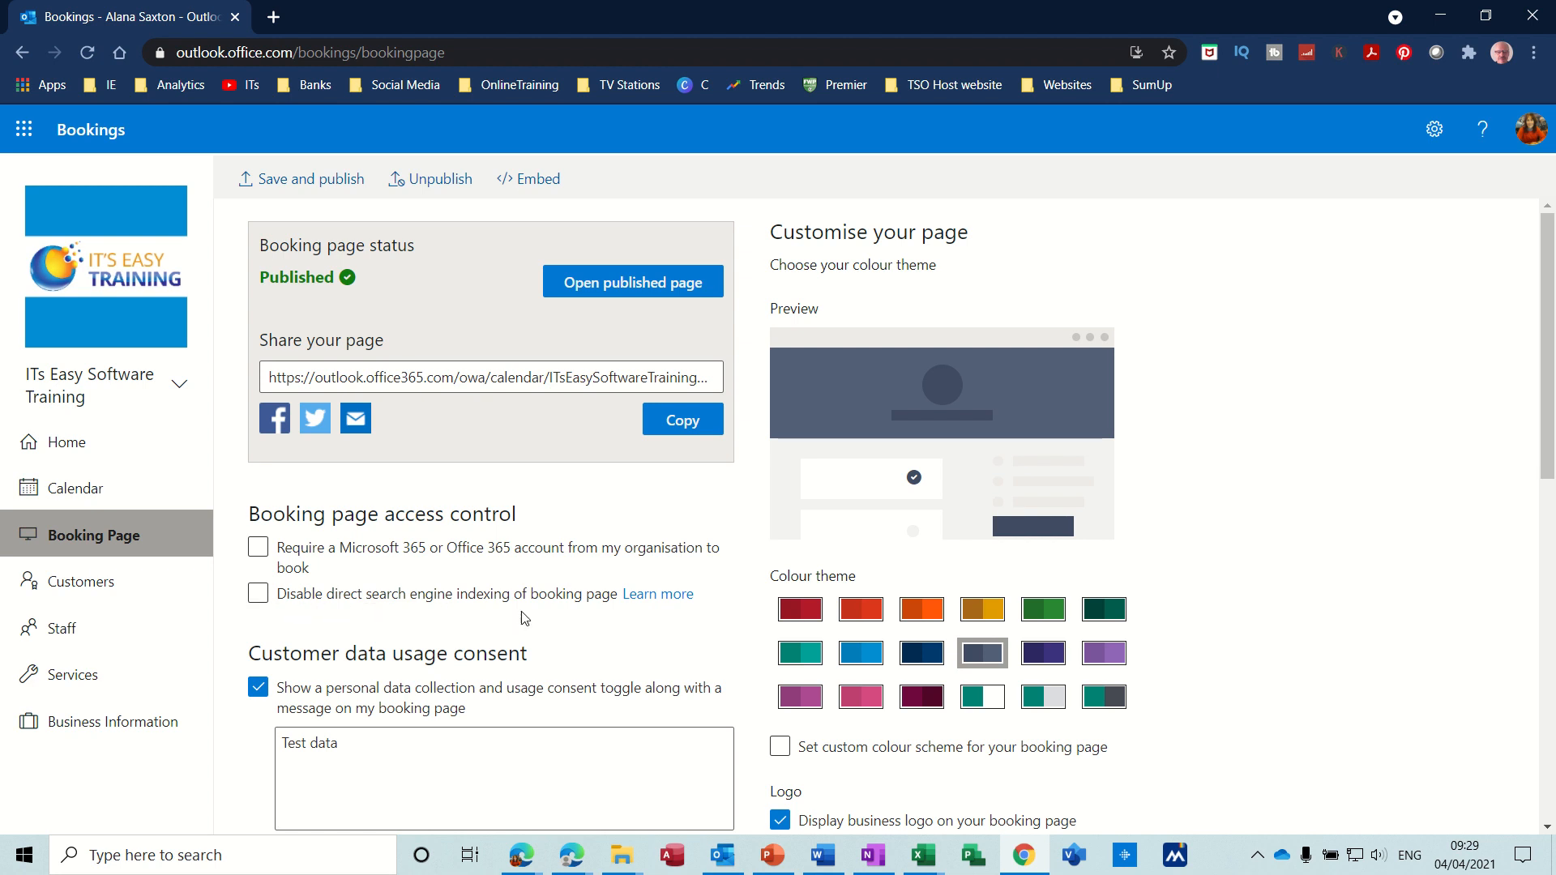
mouse_move(533, 611)
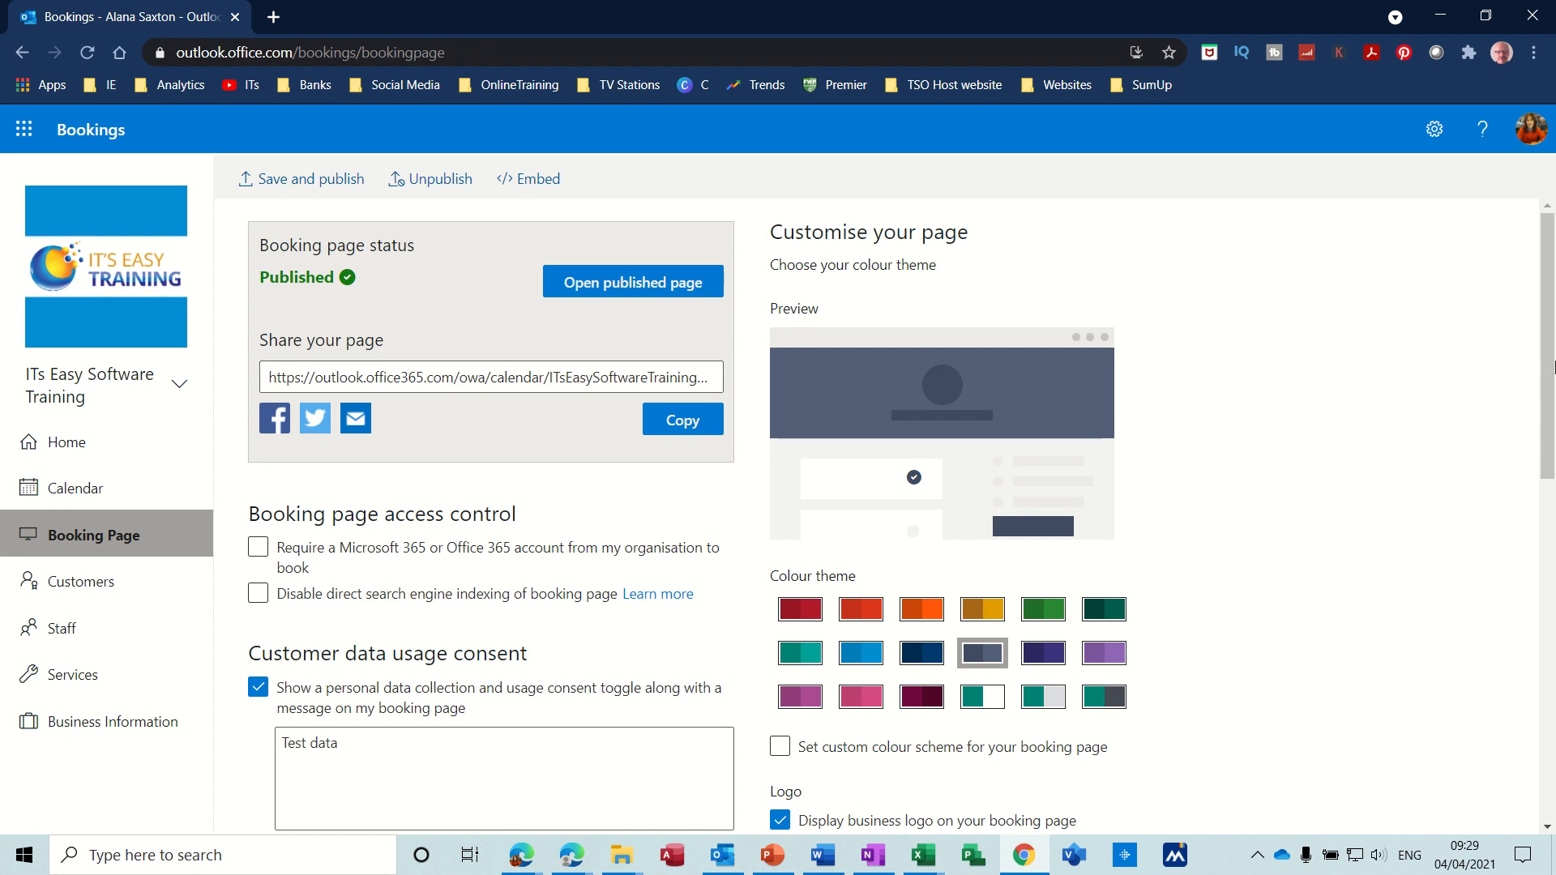
scroll("down", 3)
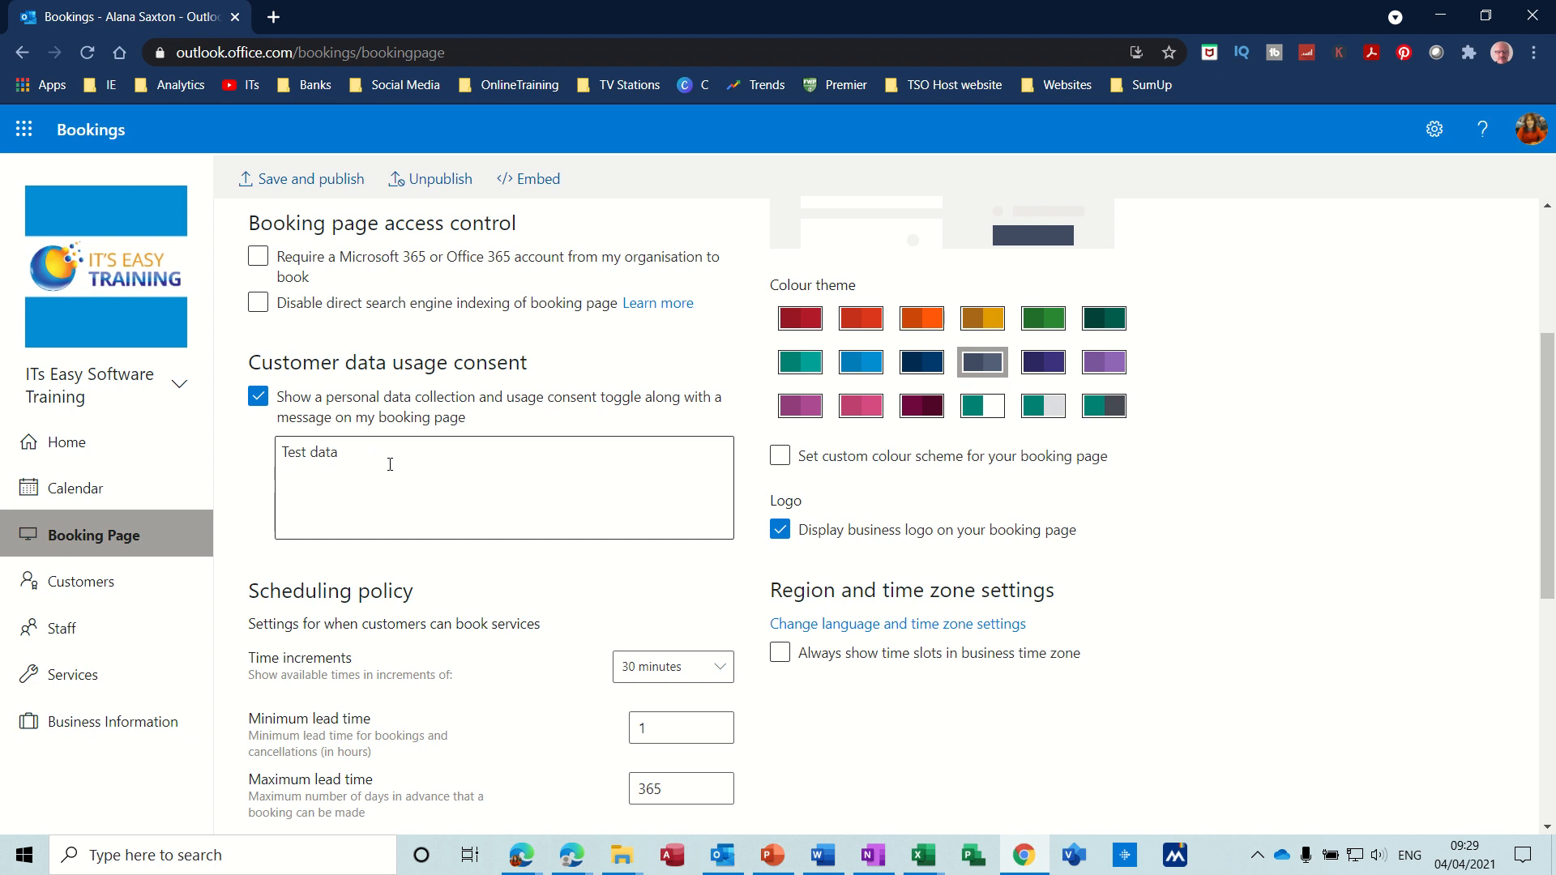
mouse_move(327, 457)
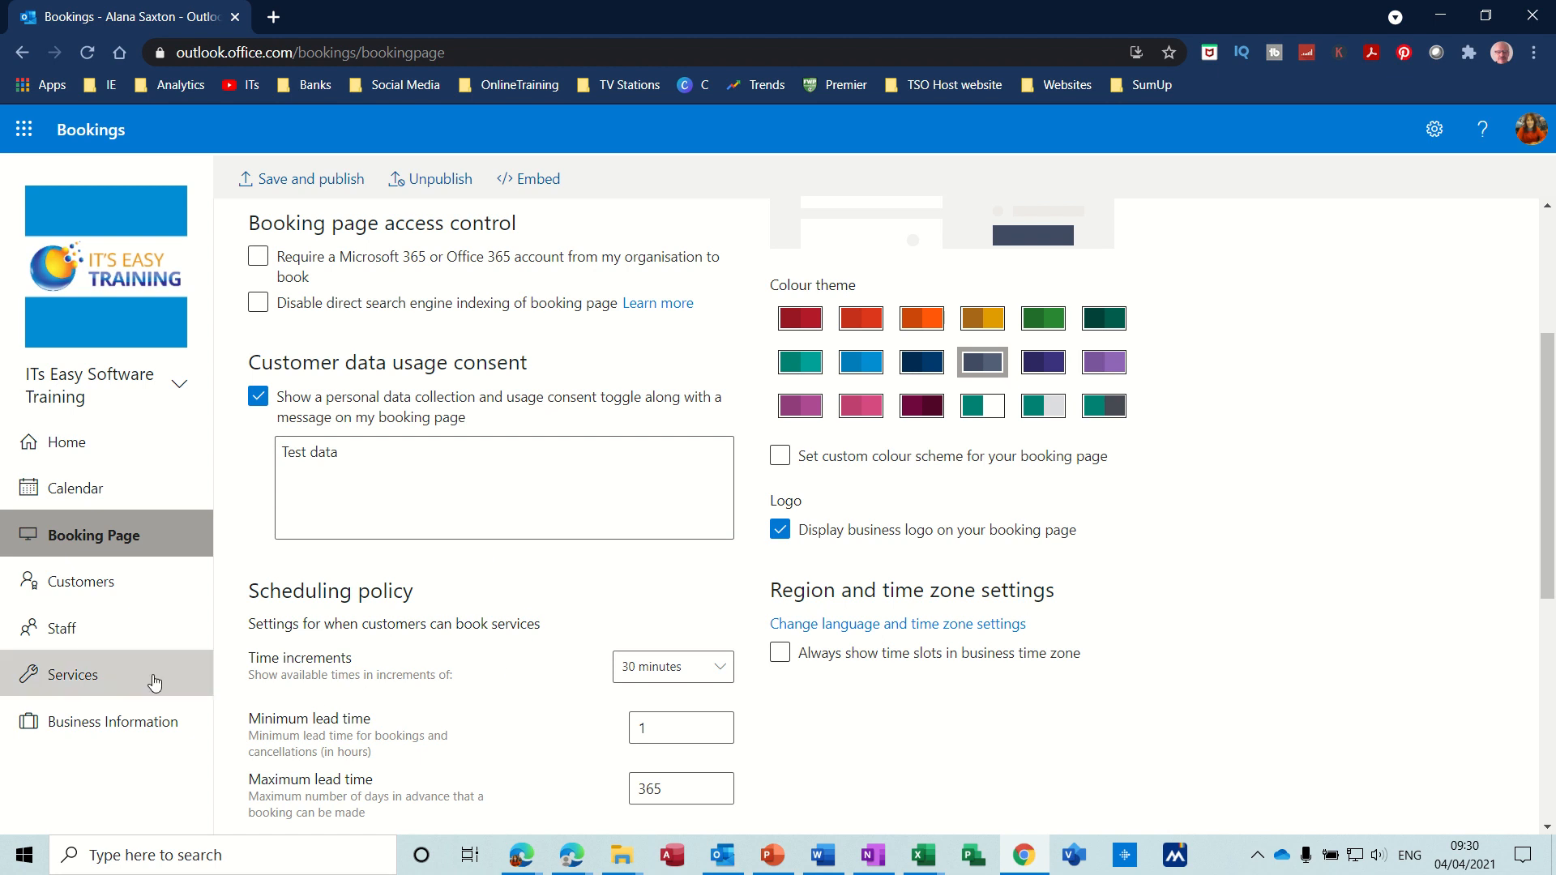
mouse_move(943, 677)
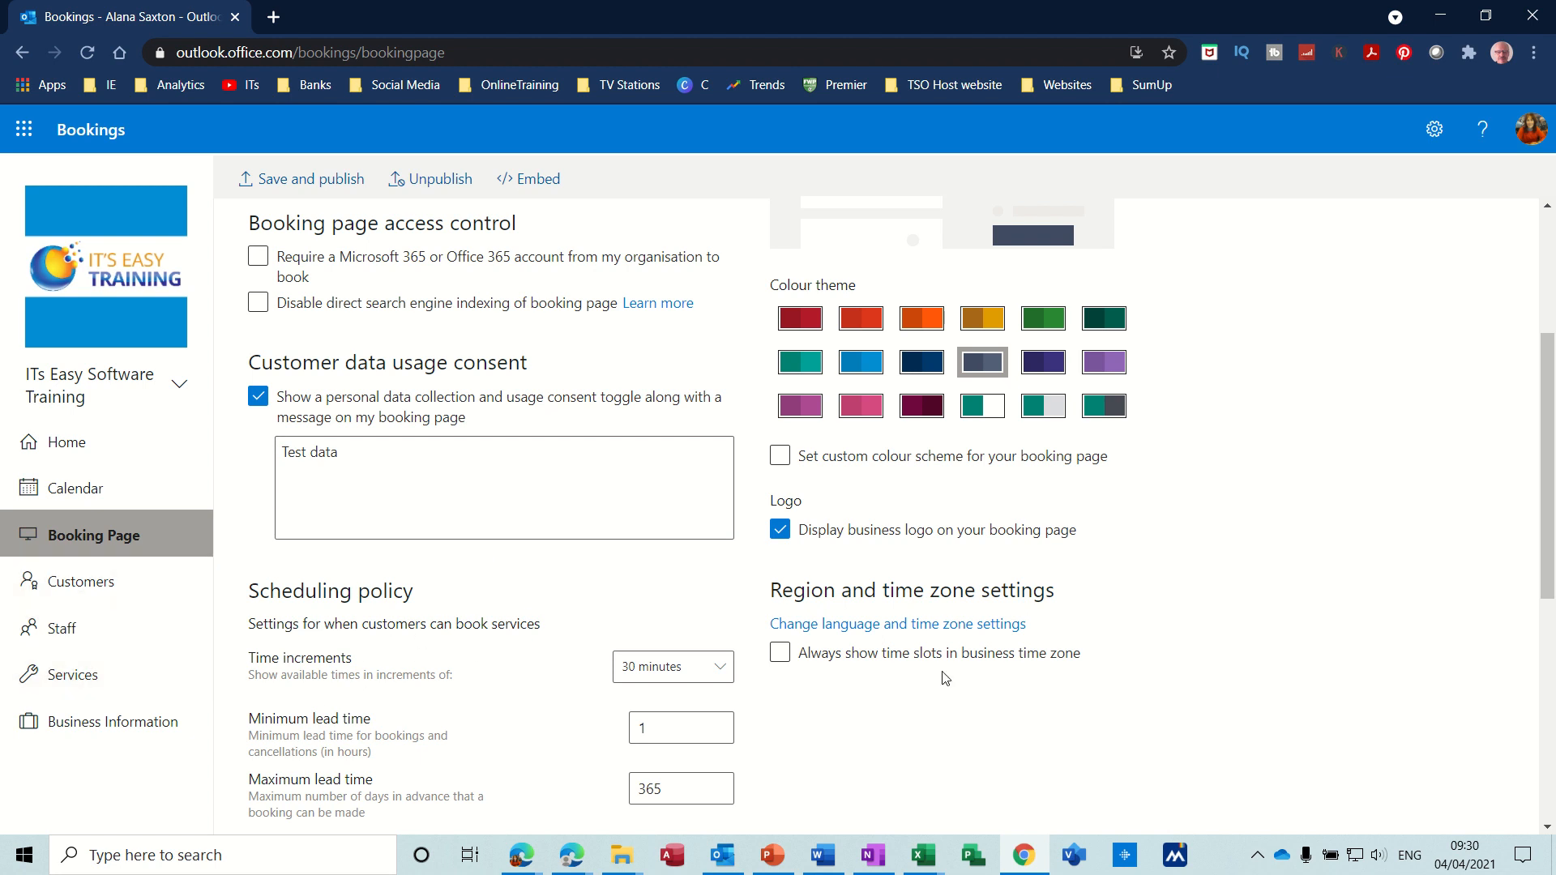
scroll("down", 3)
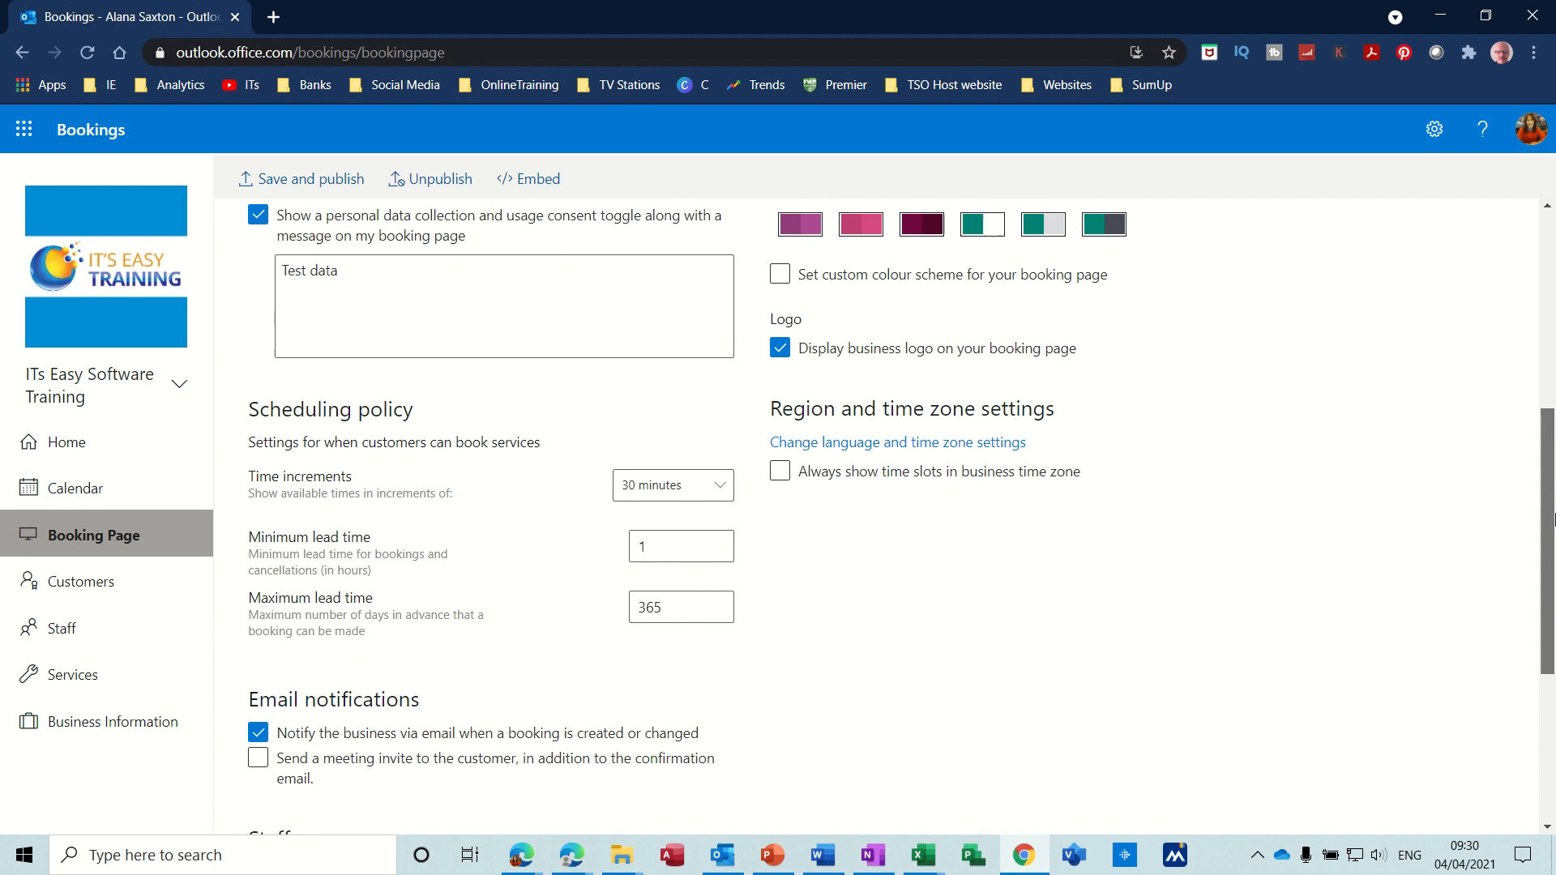
scroll("down", 3)
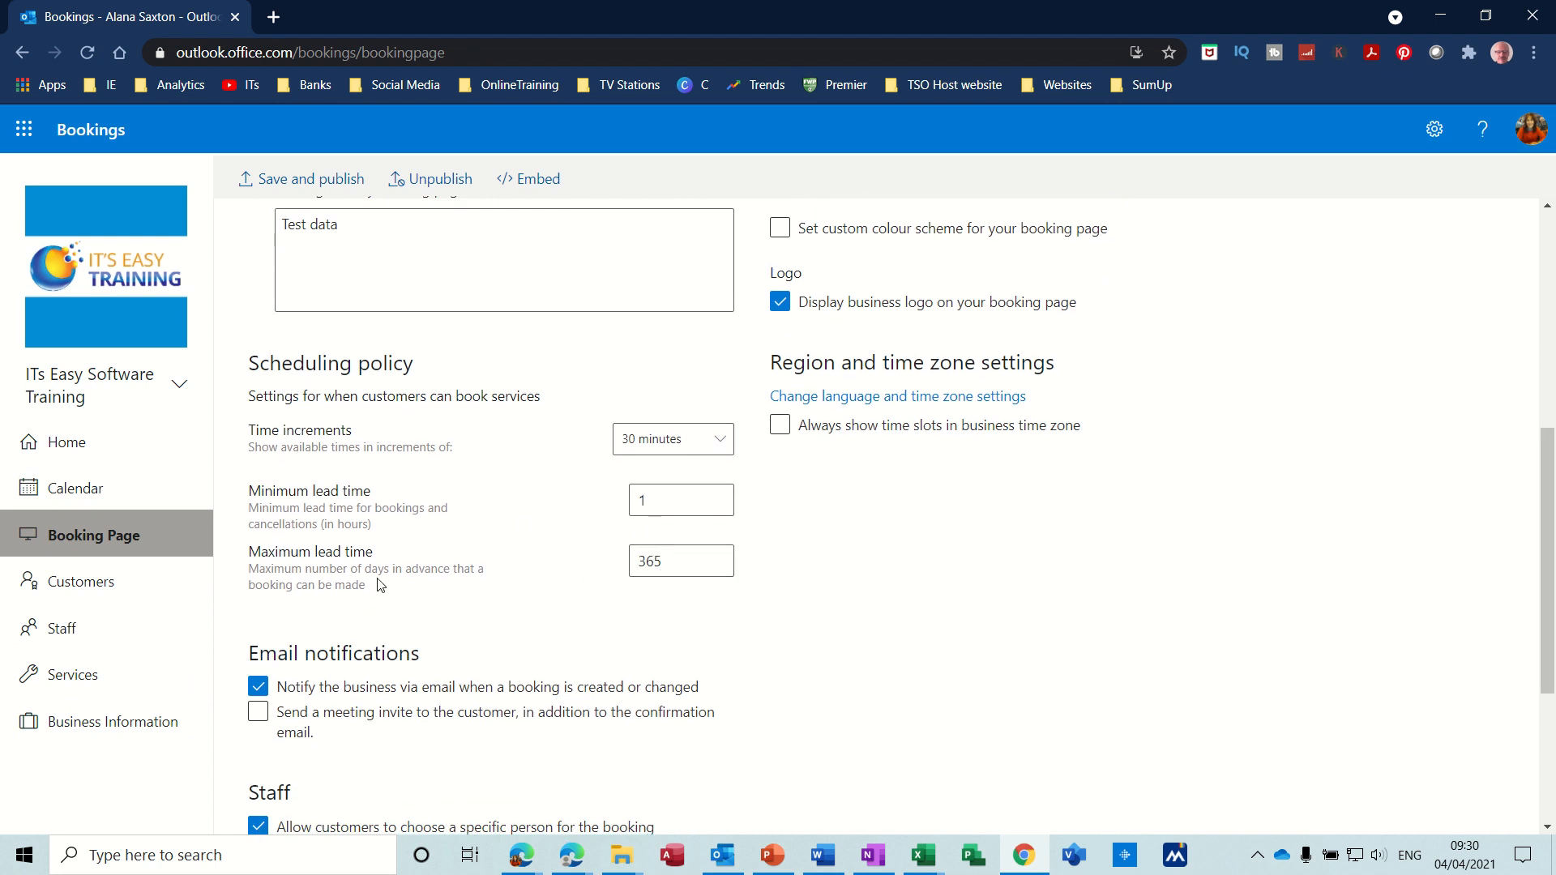
mouse_move(527, 650)
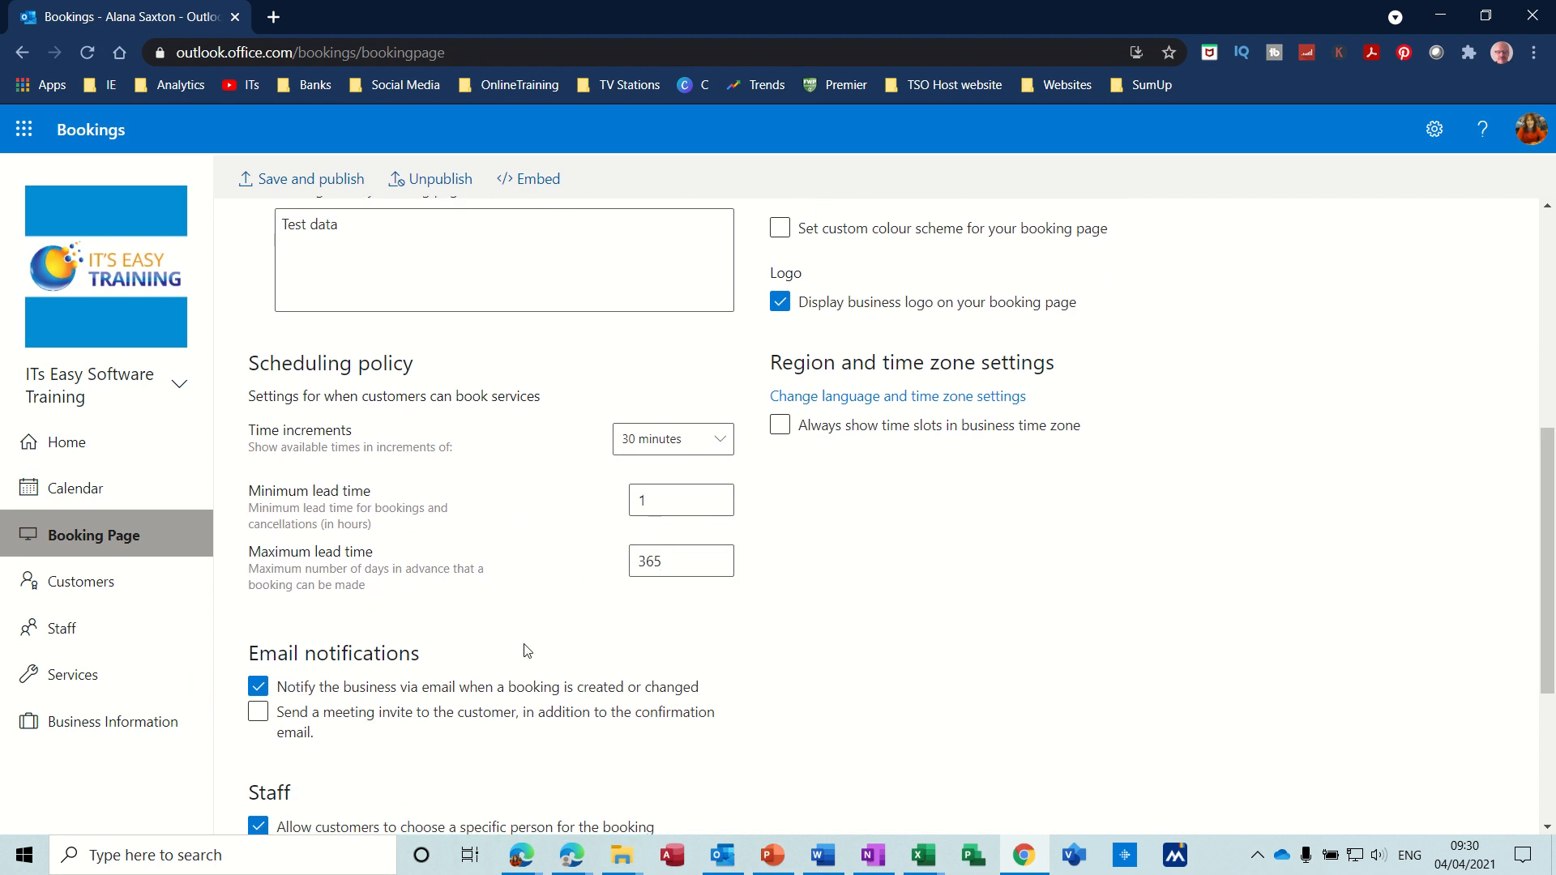
left_click(257, 713)
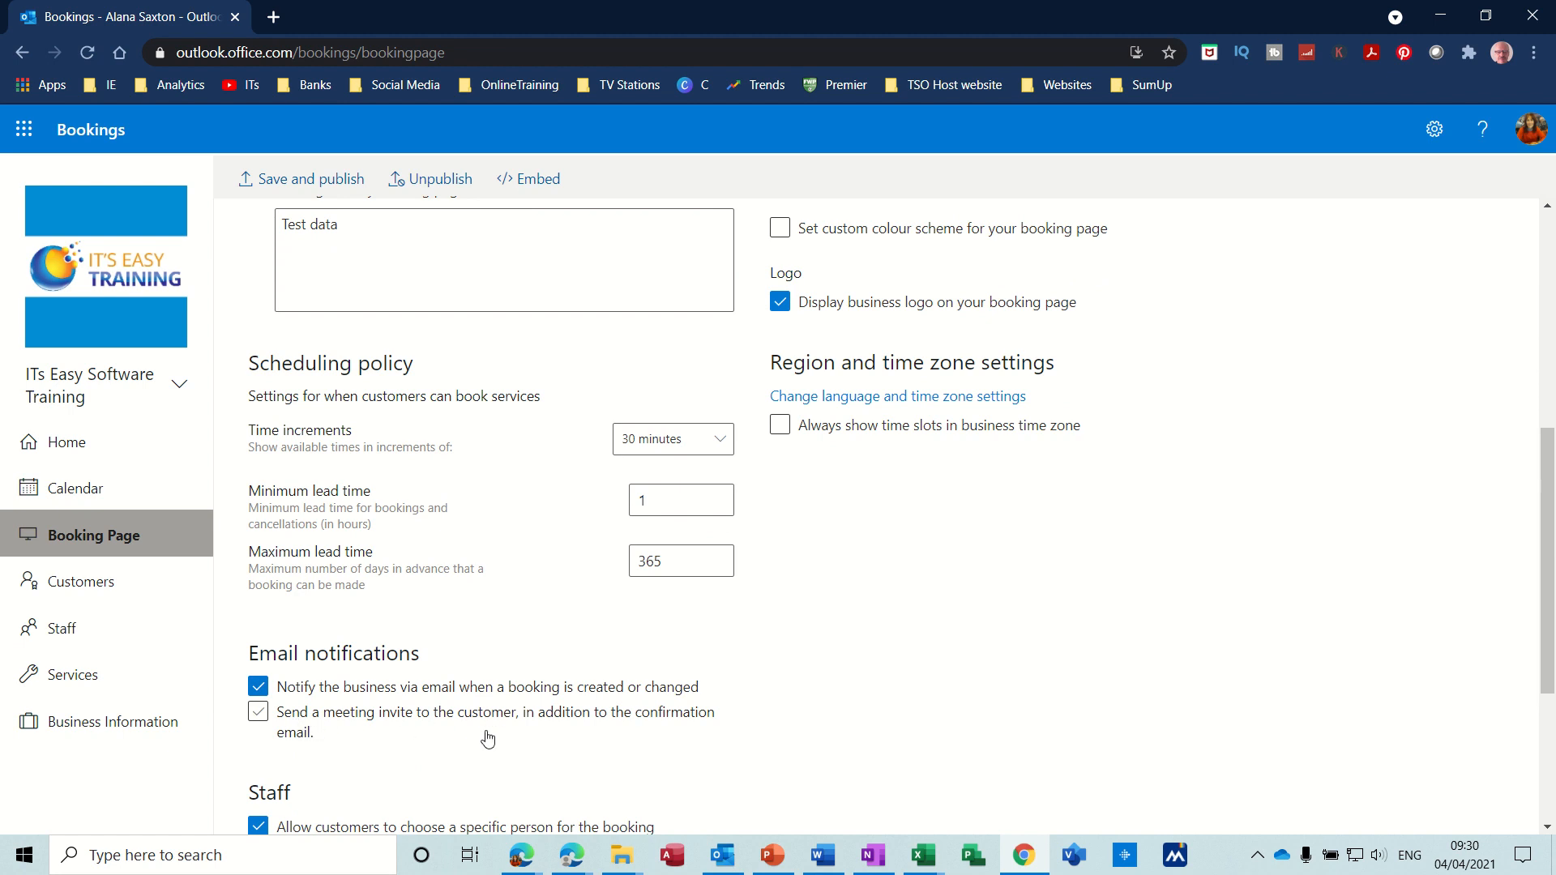
left_click(258, 711)
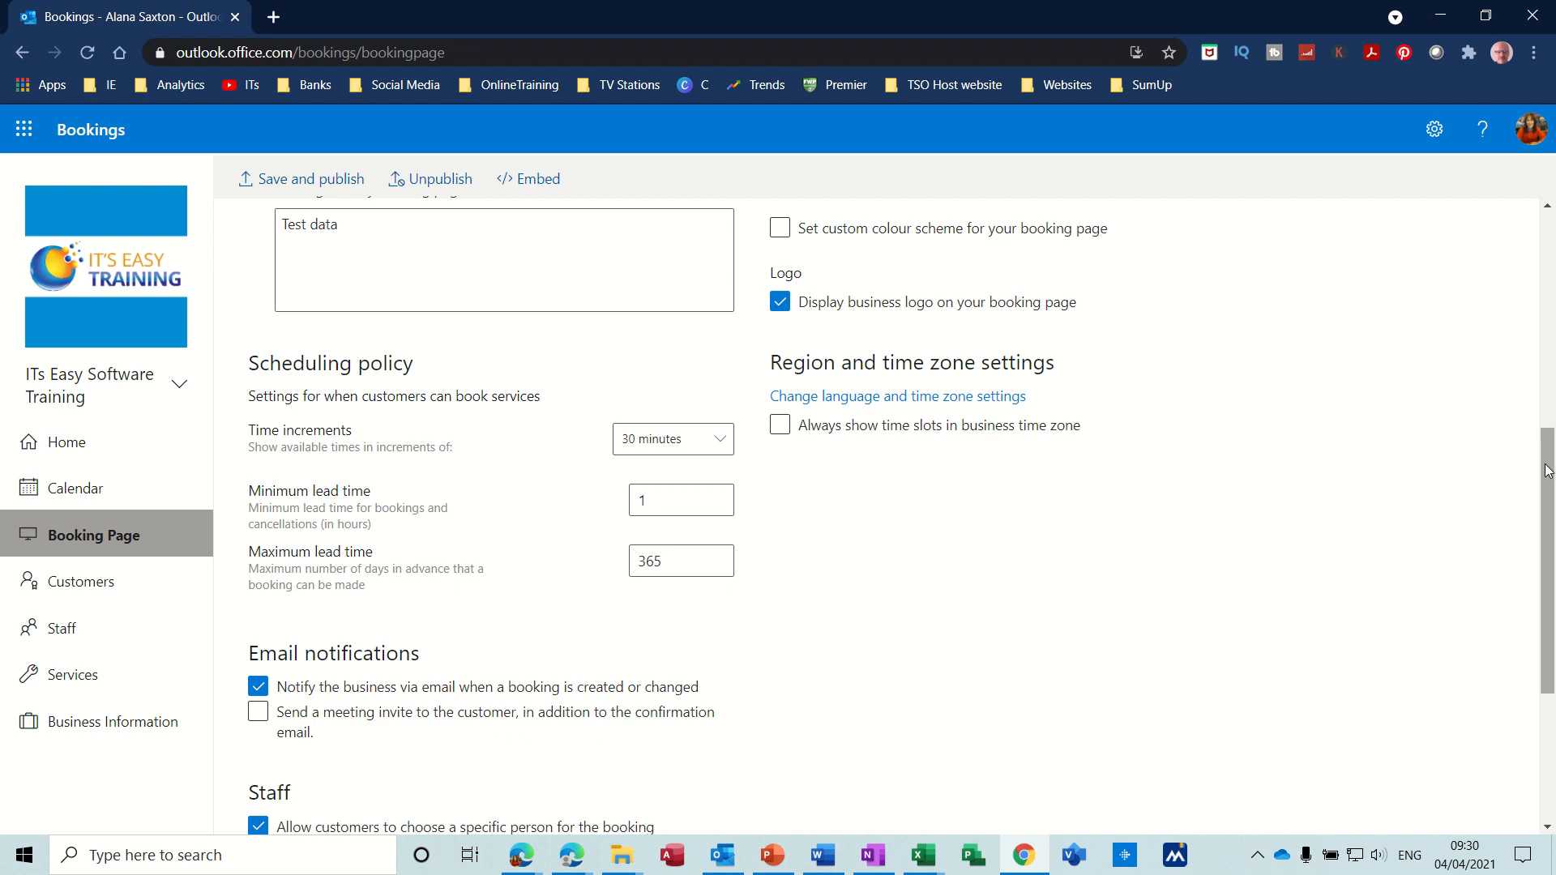
scroll("down", 3)
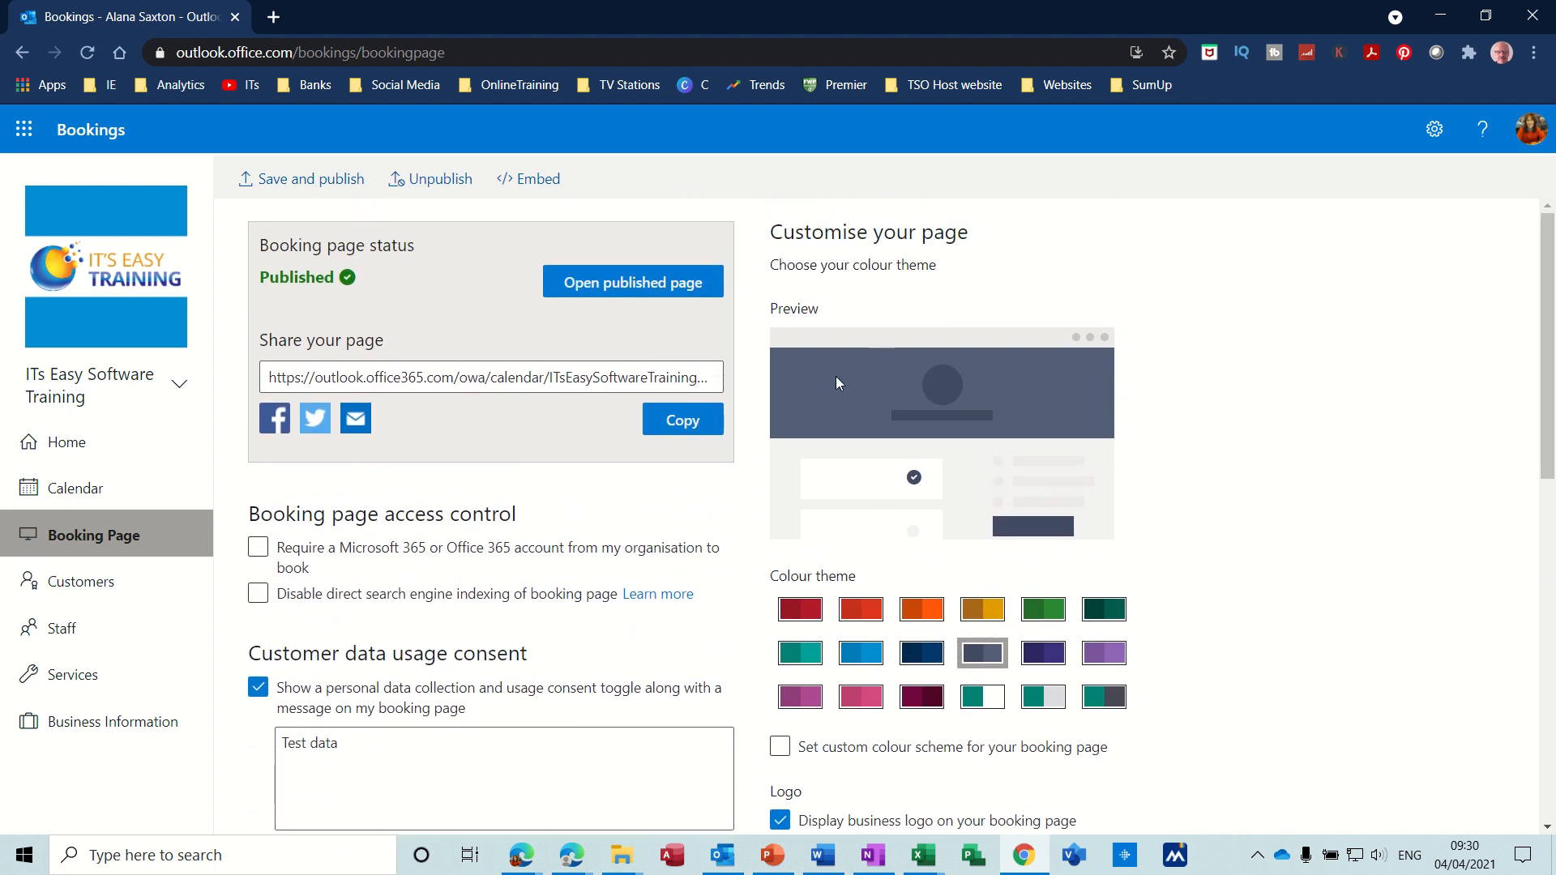
mouse_move(1243, 598)
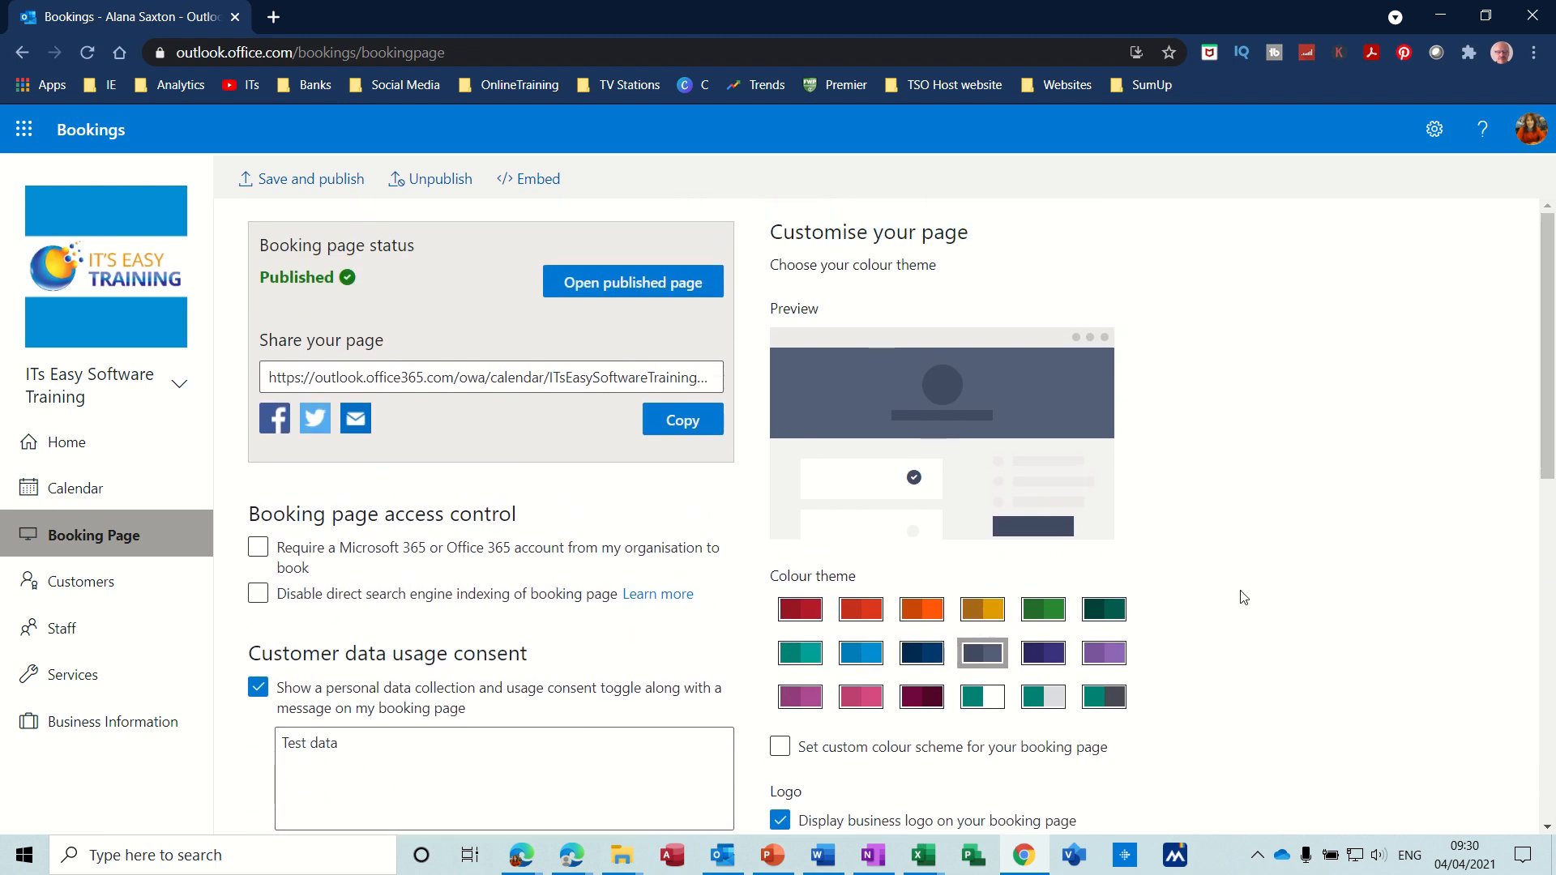
mouse_move(500, 290)
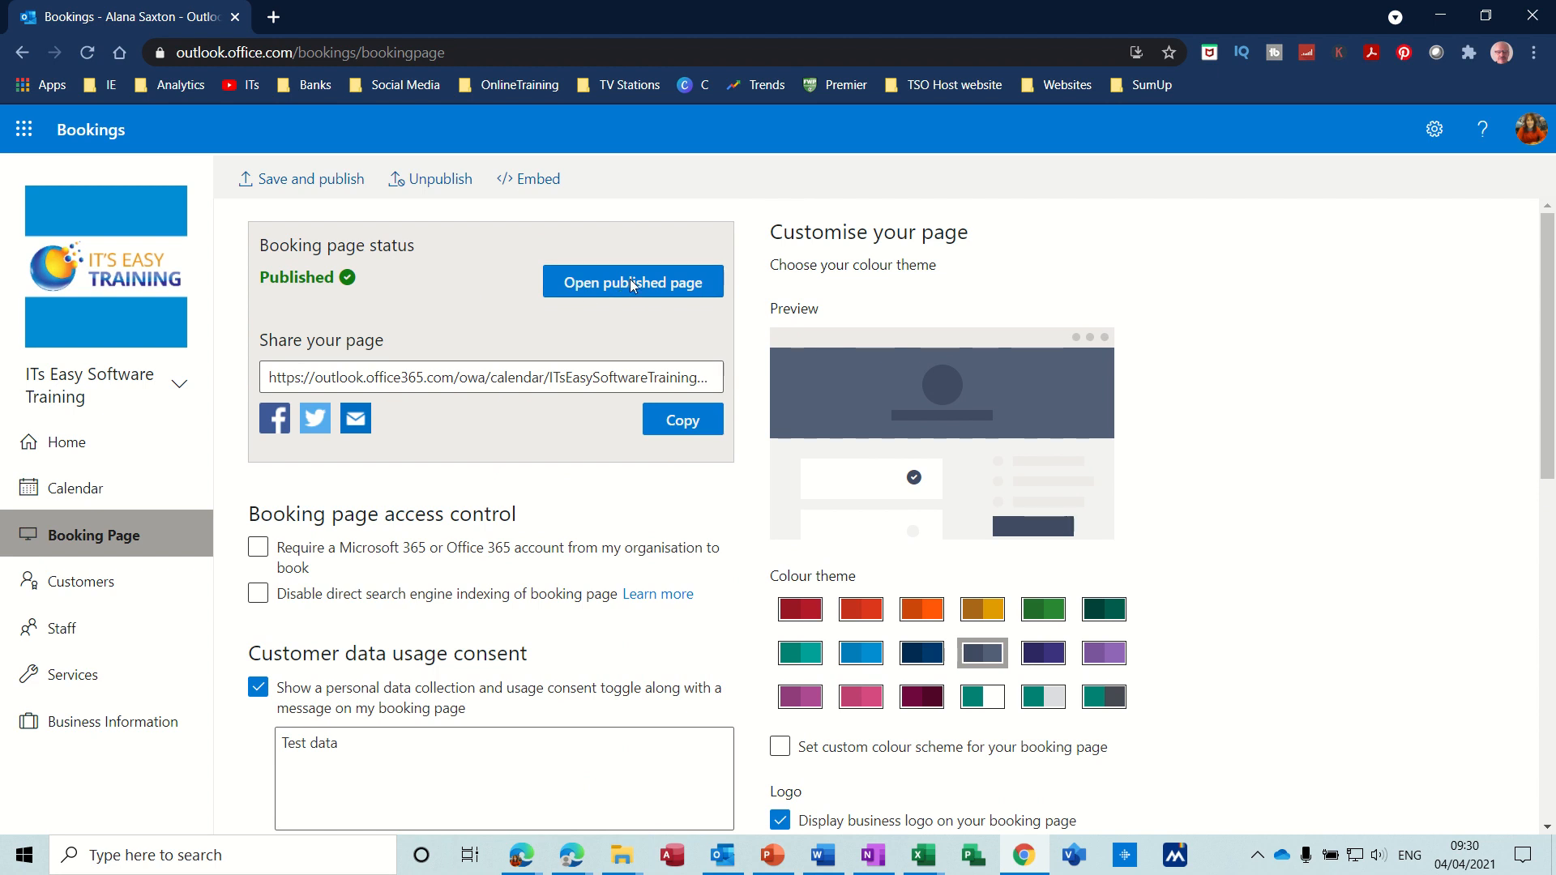
On the public booking page, choose the Word Introduction service and 26 April as the date.
left_click(632, 282)
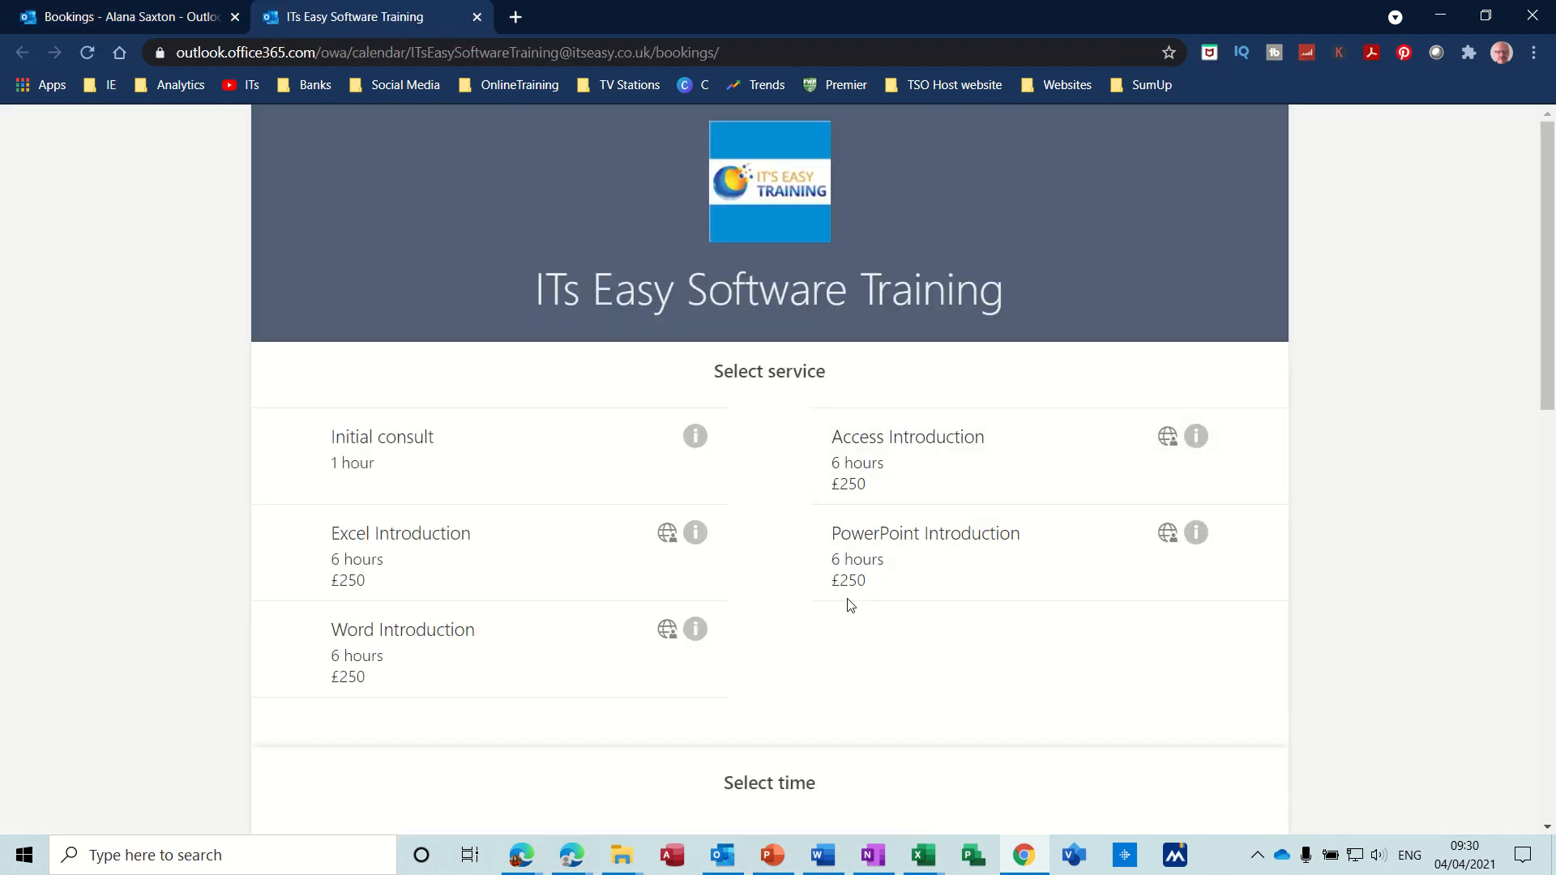
mouse_move(997, 499)
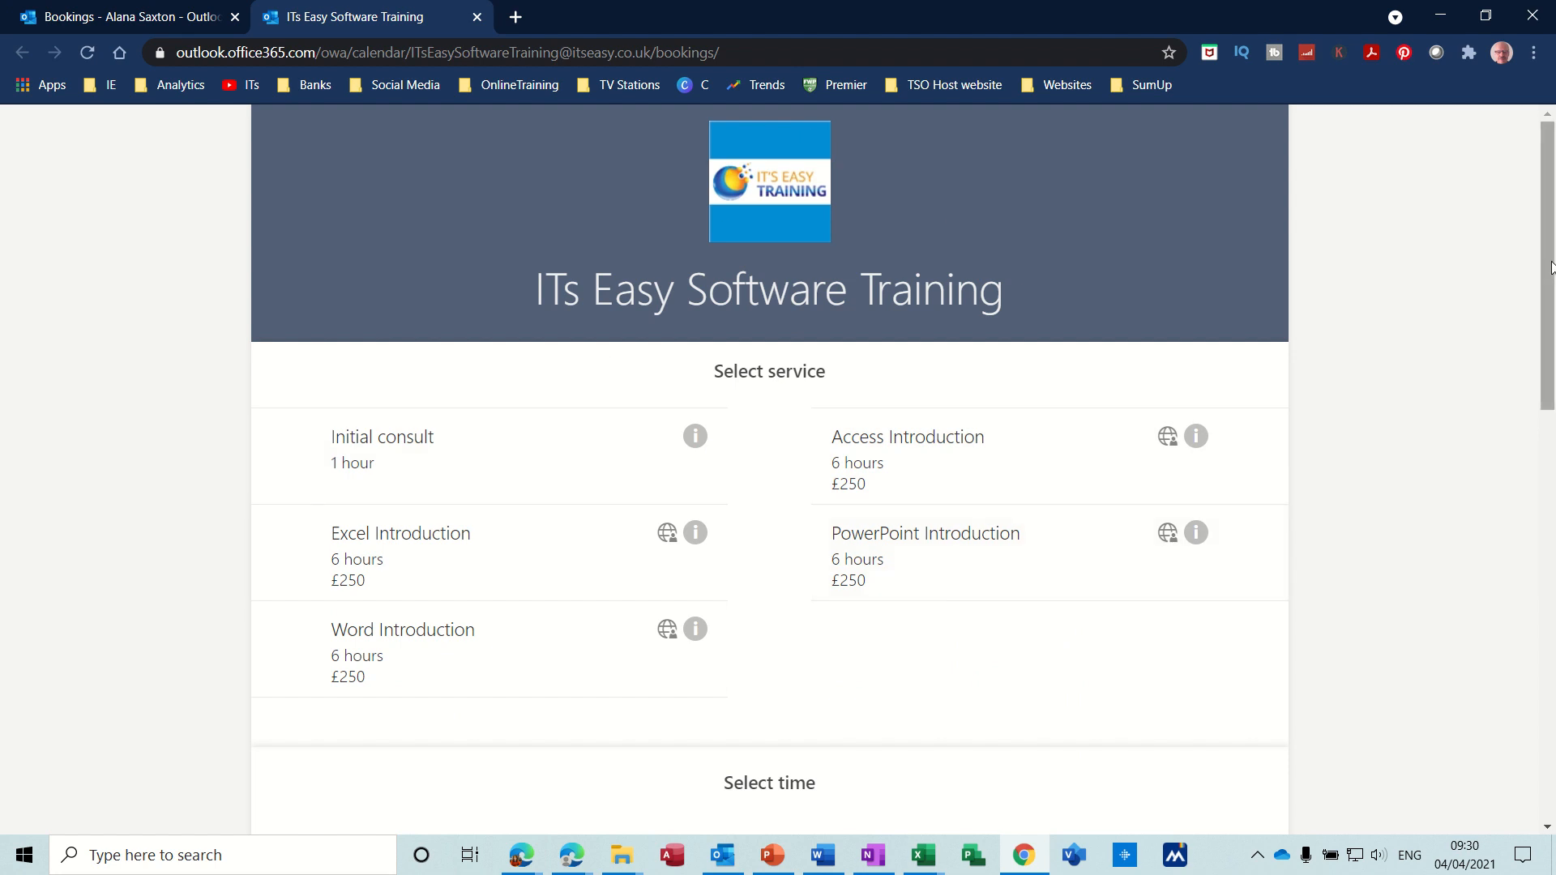
scroll("down", 3)
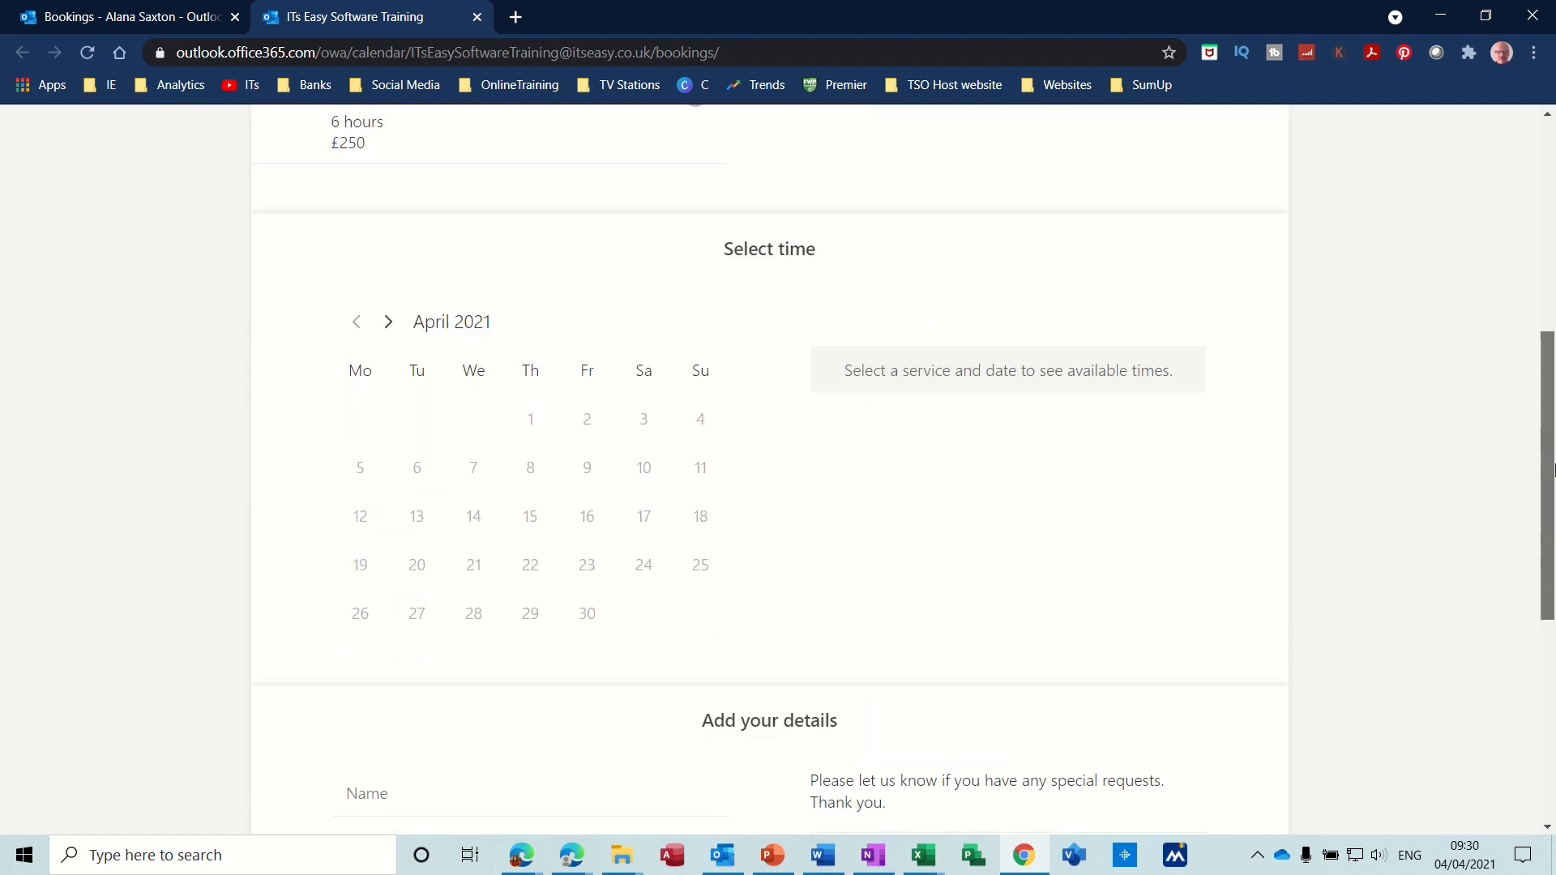
scroll("up", 3)
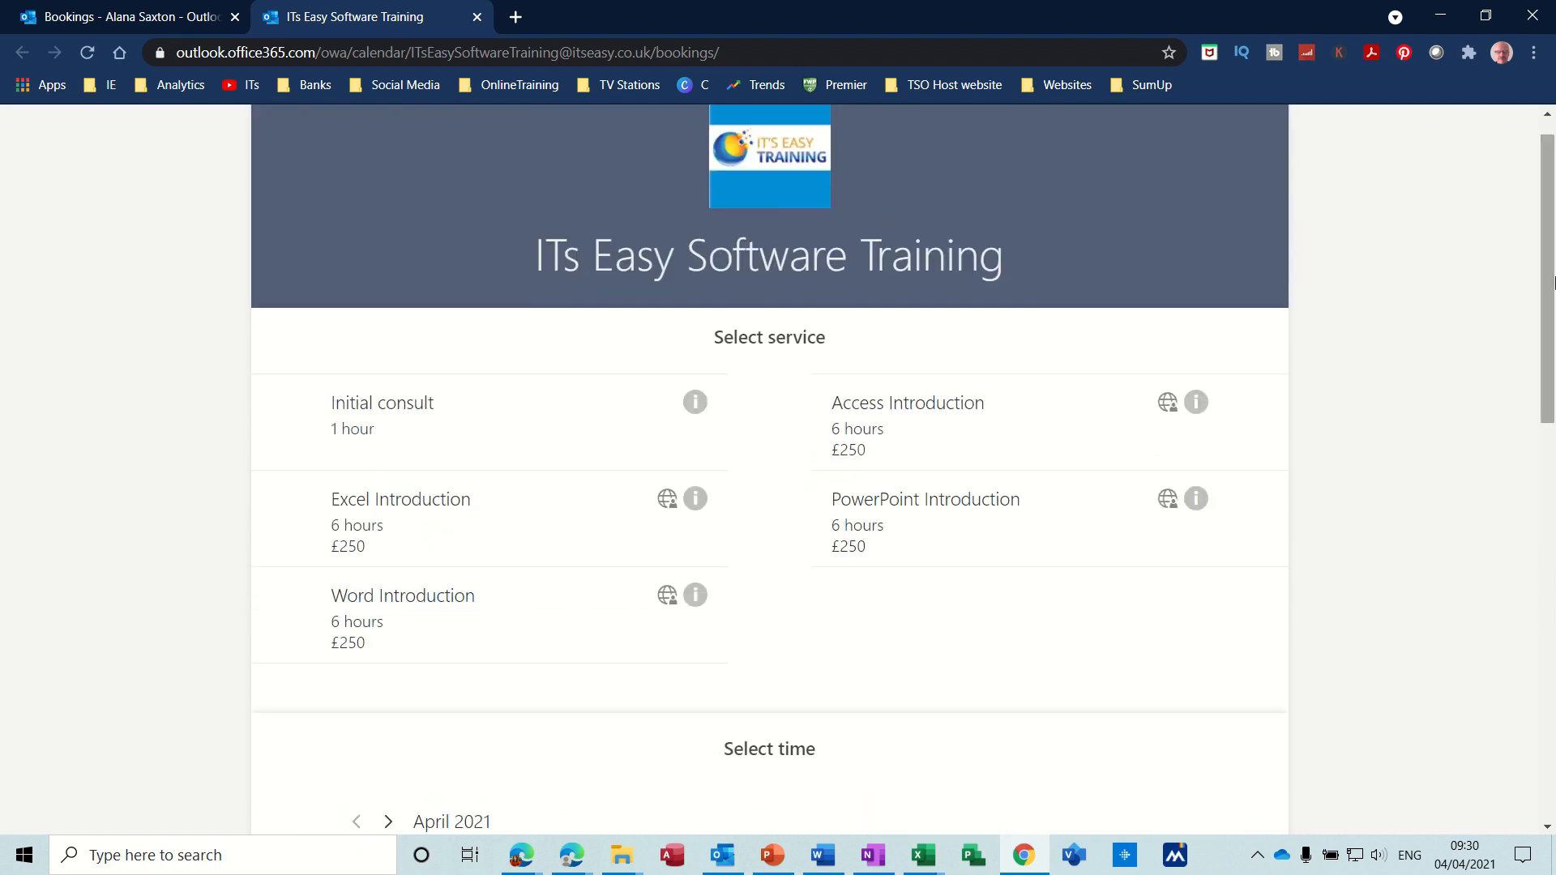
mouse_move(457, 608)
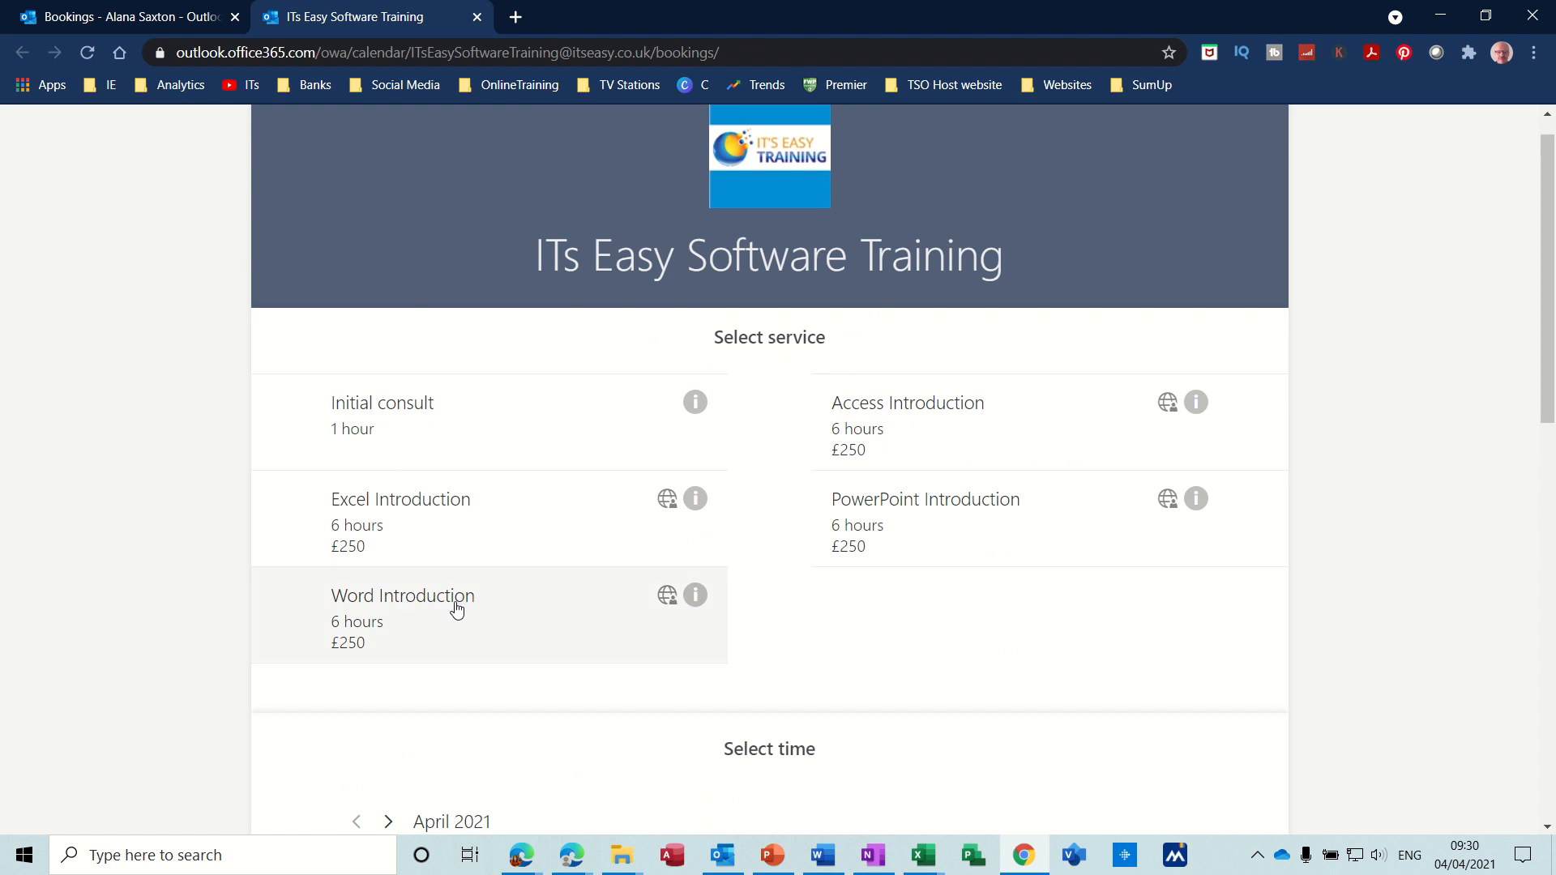
left_click(447, 615)
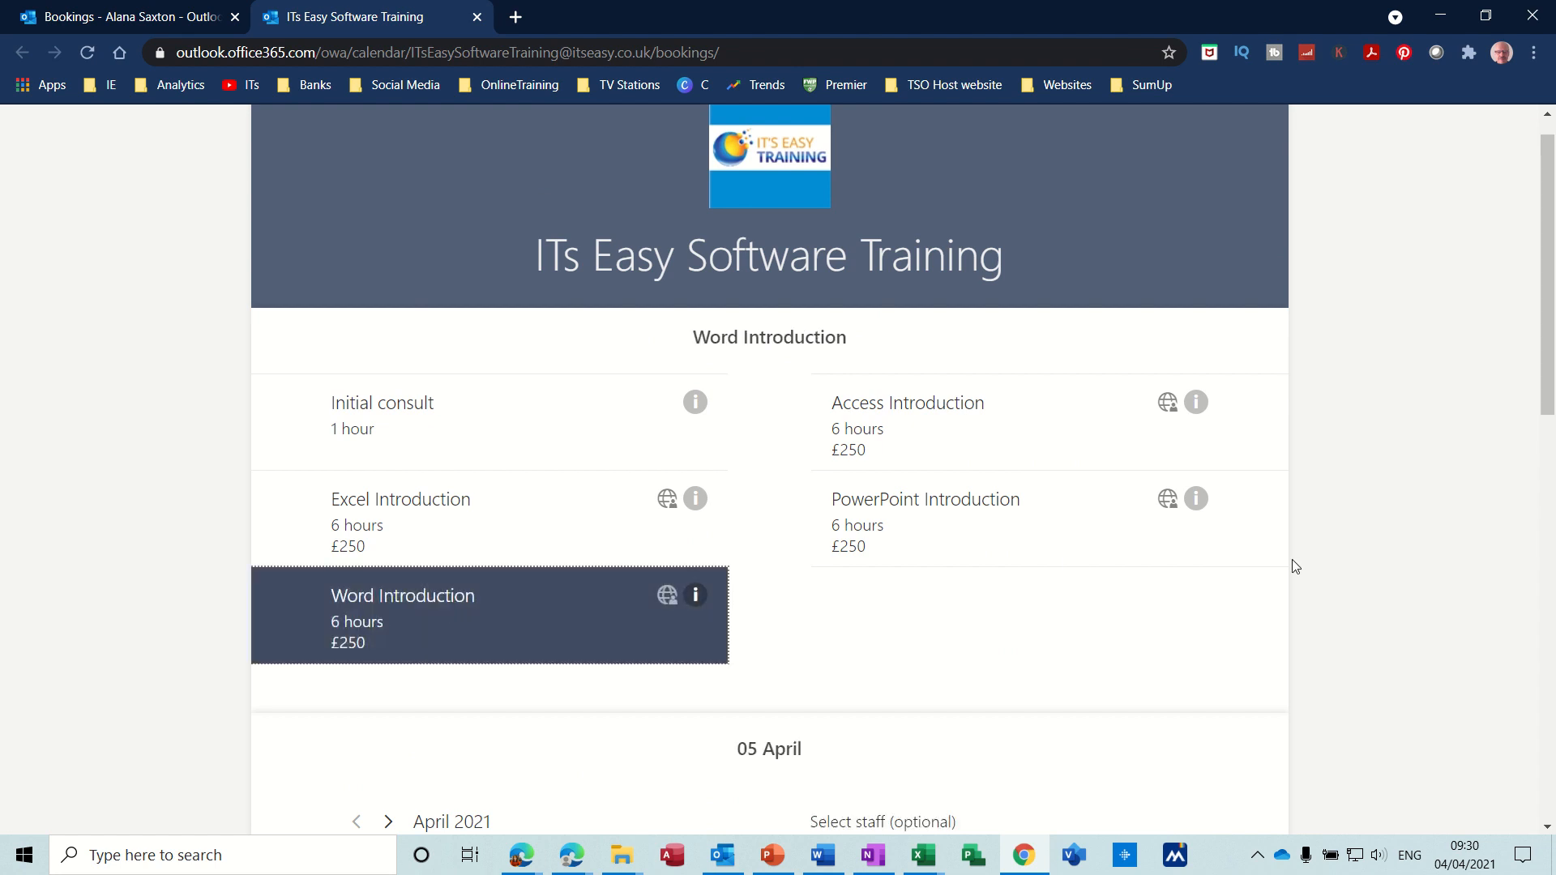
scroll("down", 3)
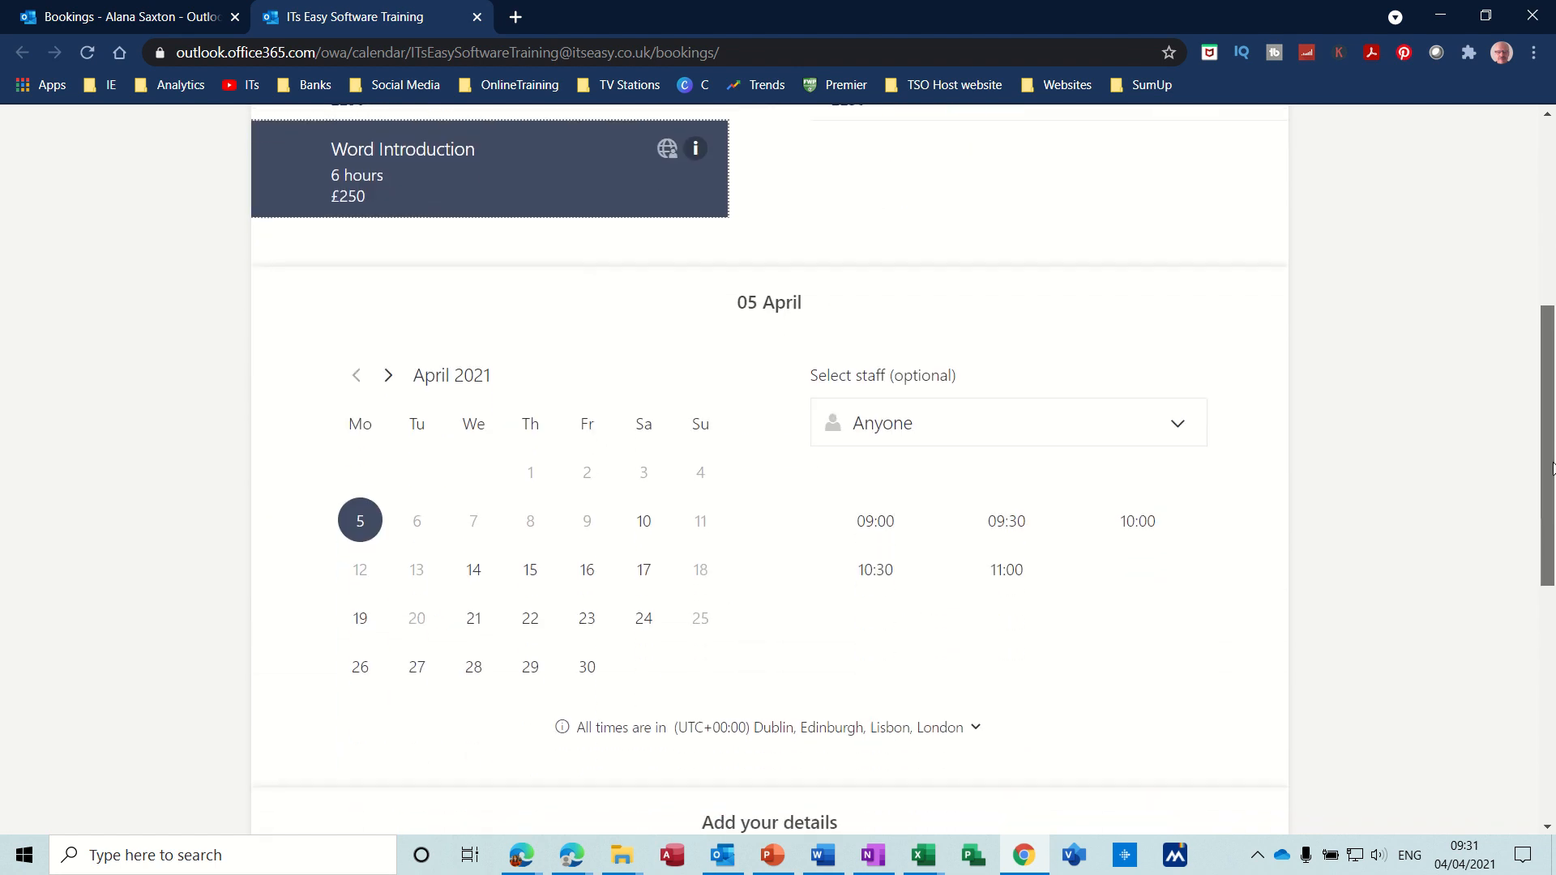
left_click(360, 666)
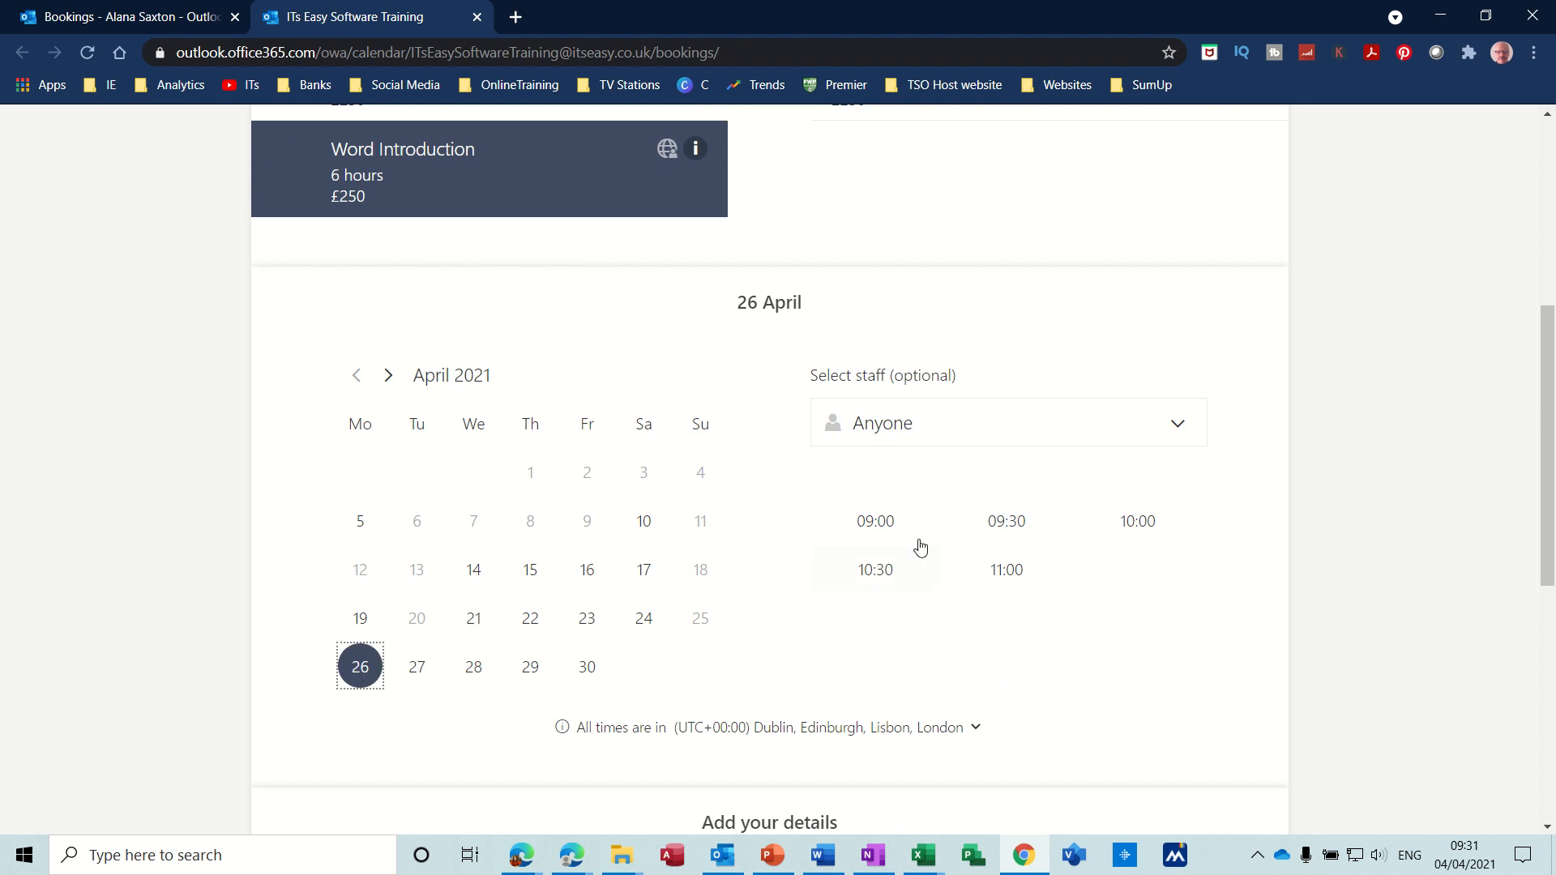
left_click(874, 520)
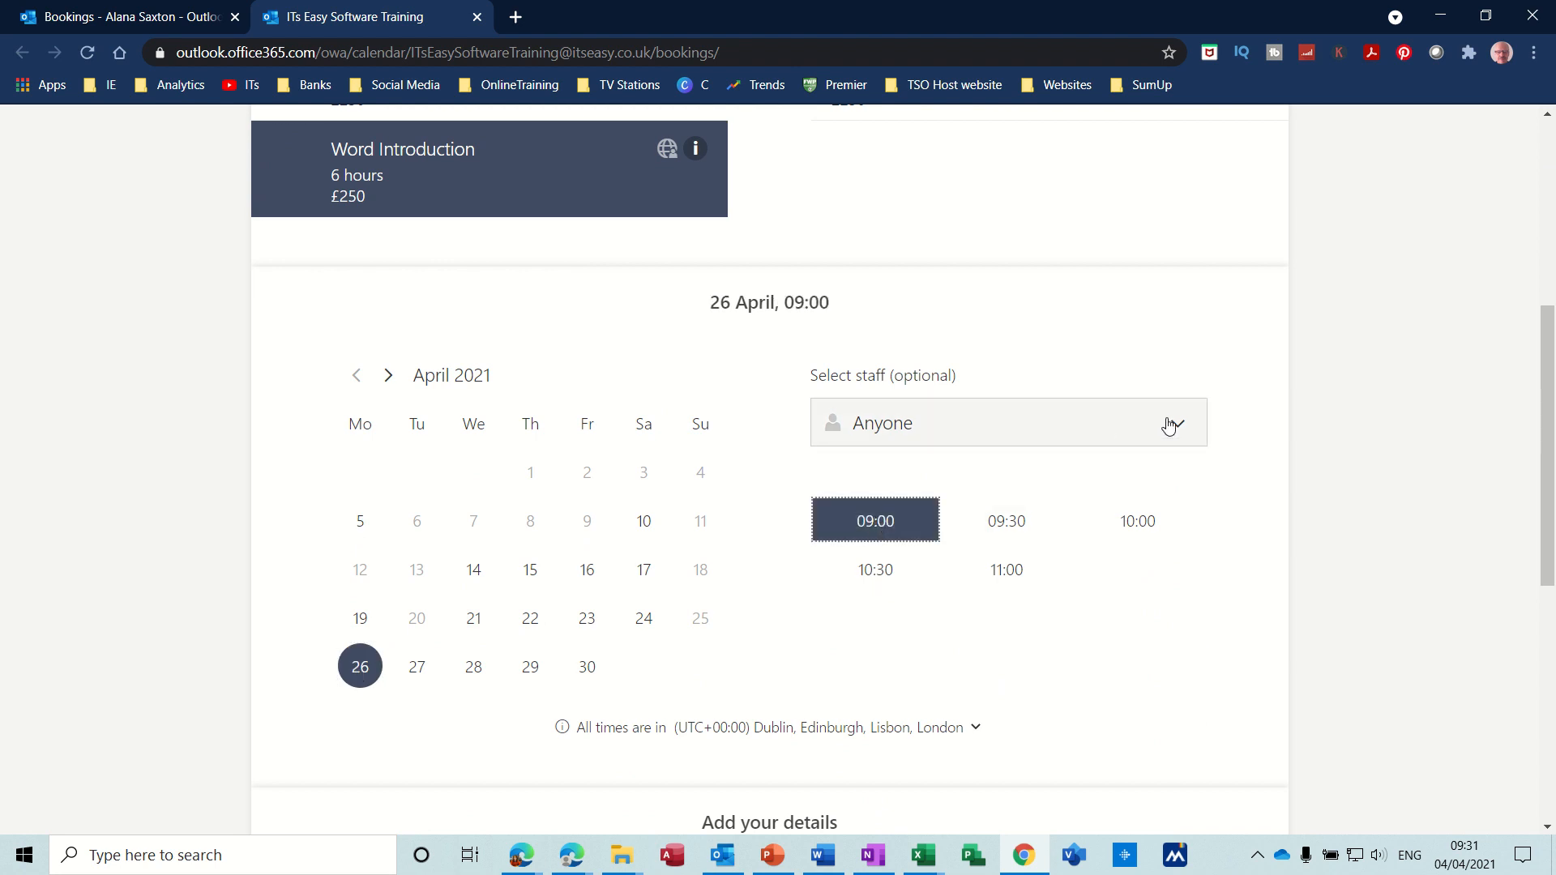
left_click(1006, 423)
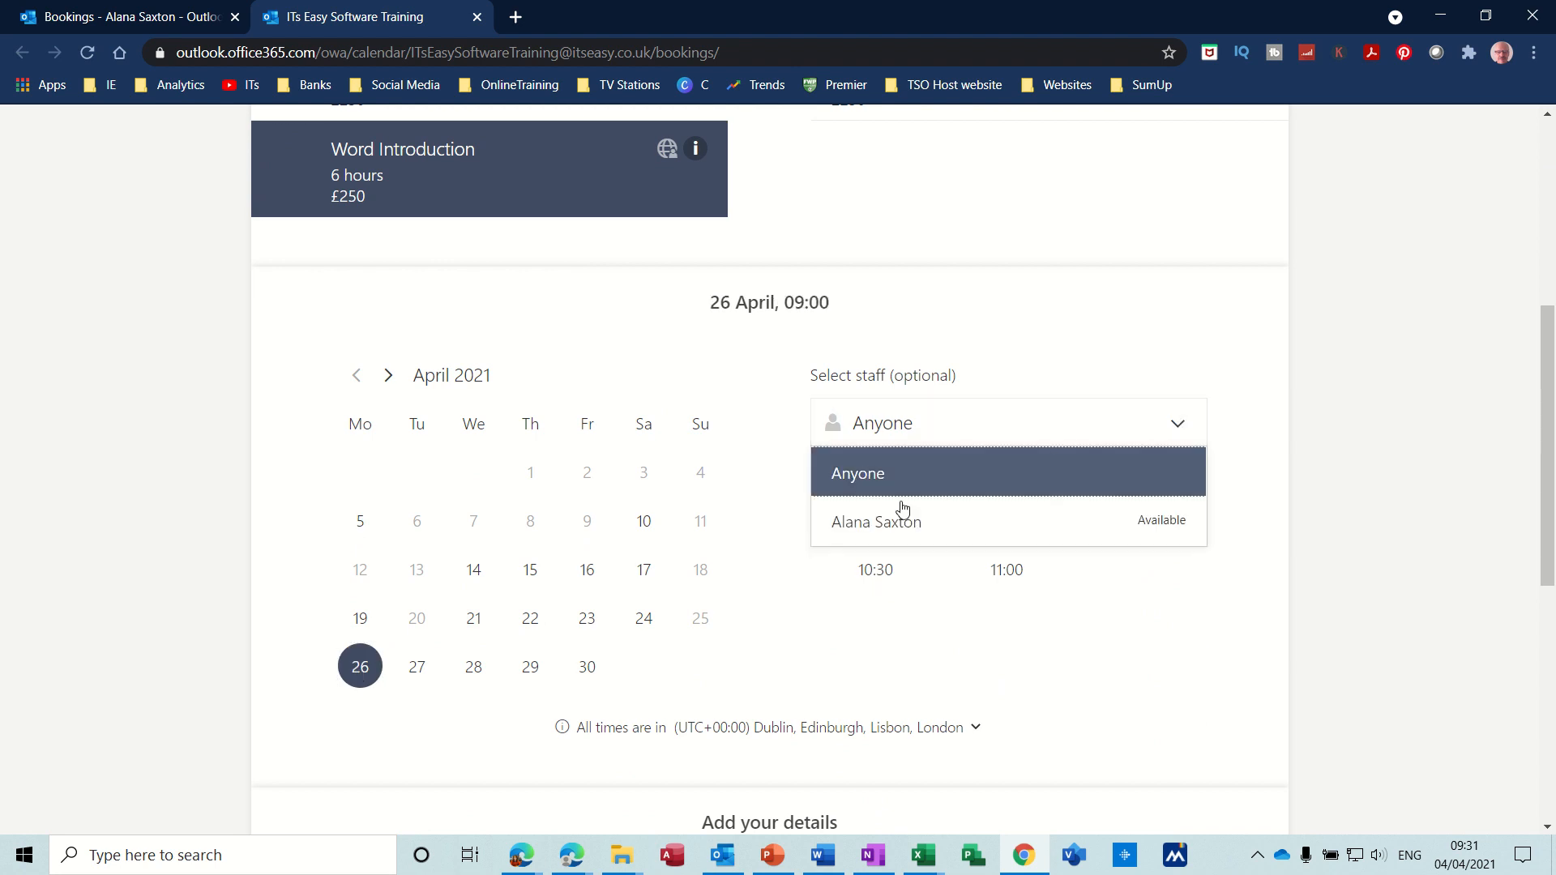
mouse_move(883, 526)
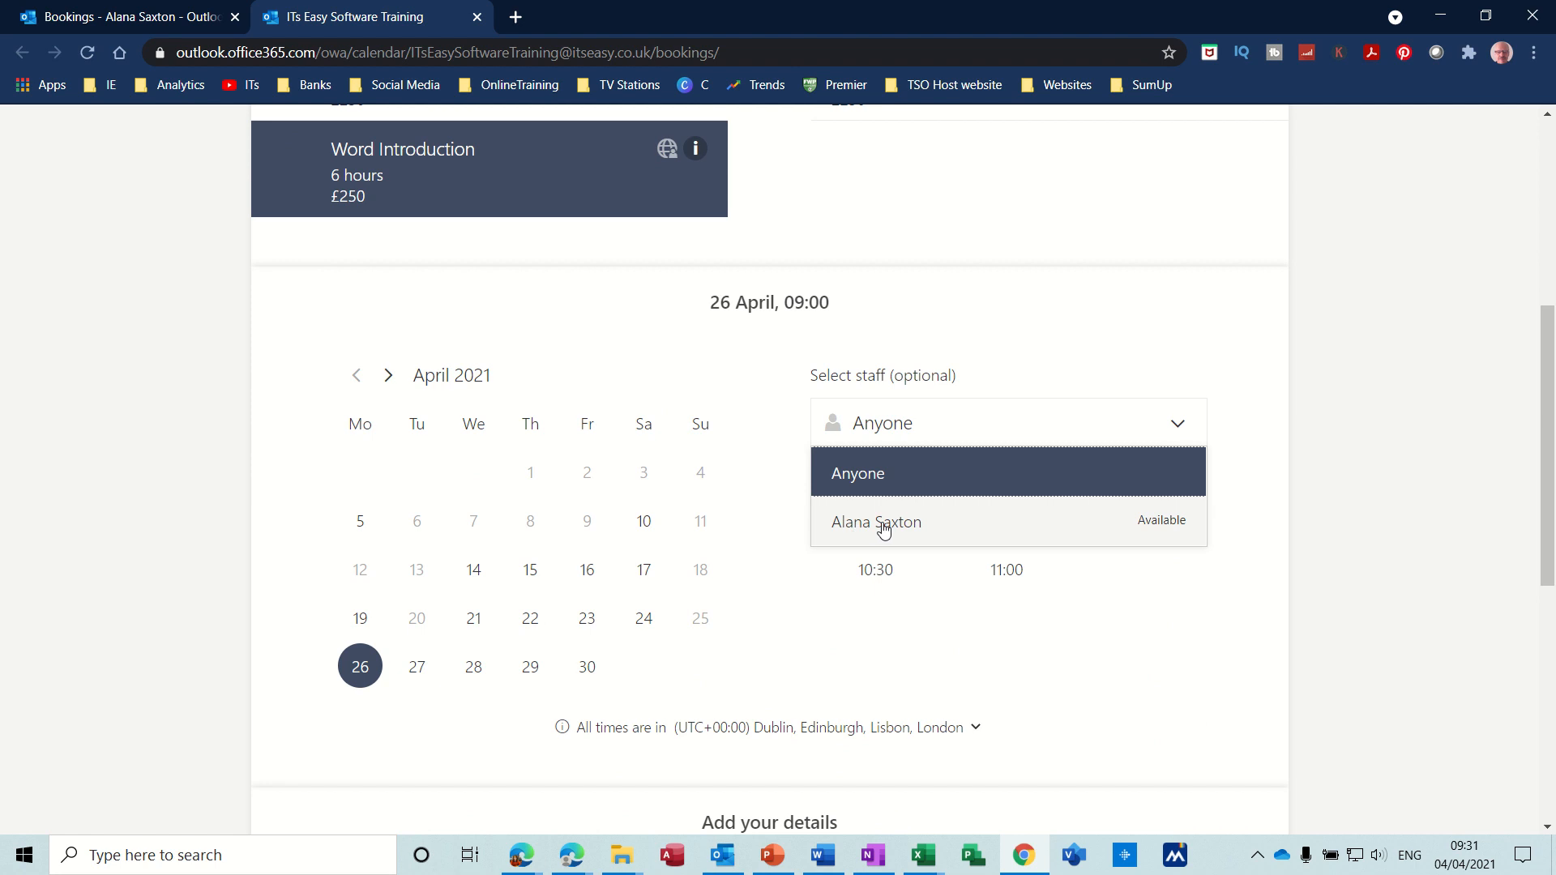
left_click(877, 522)
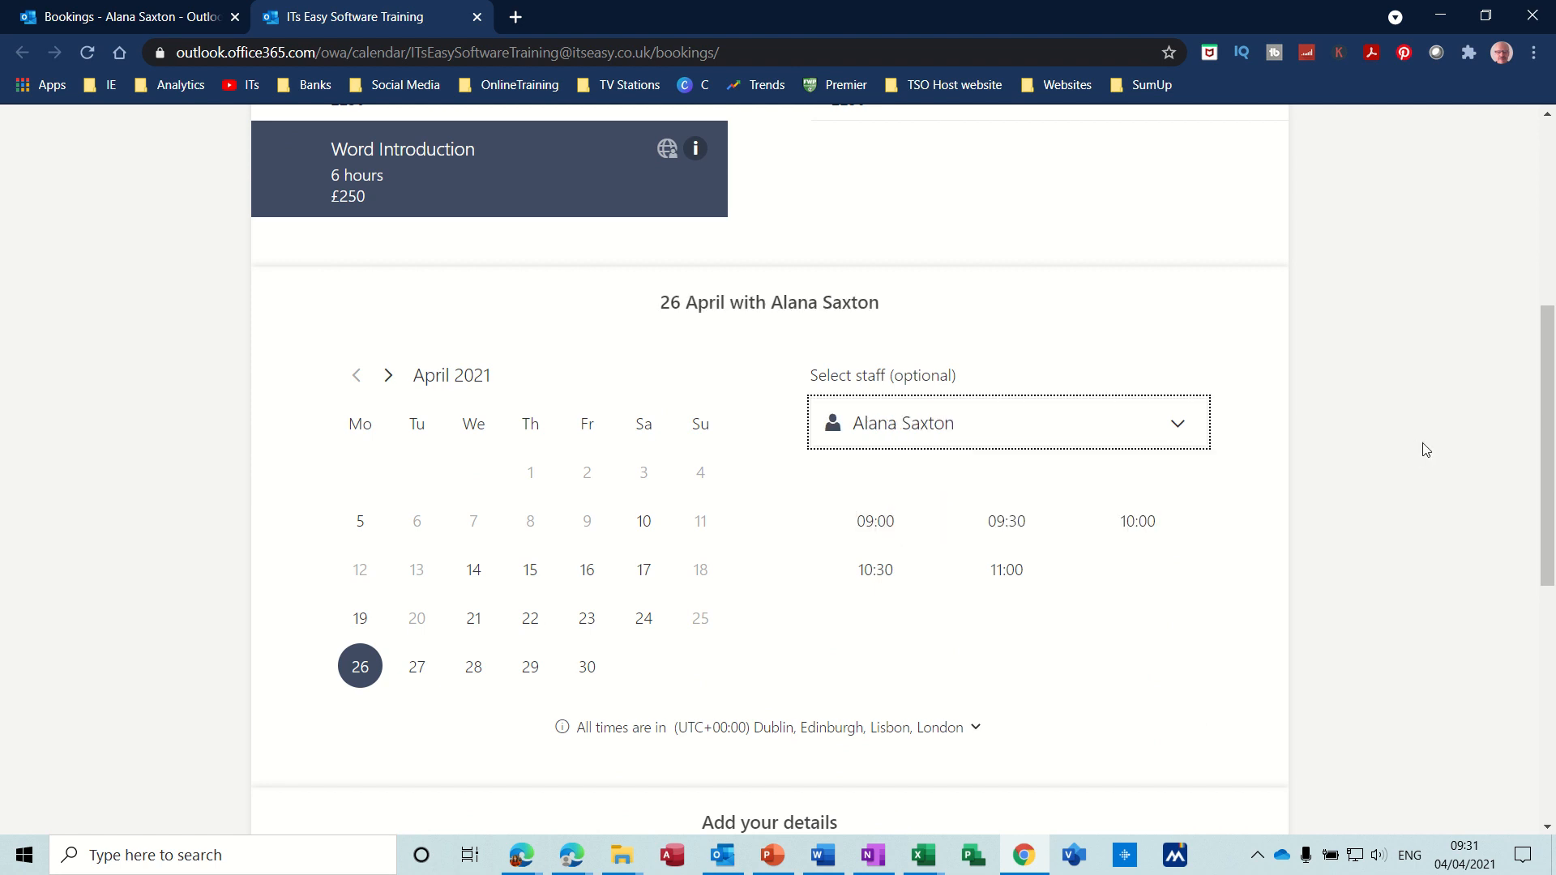
scroll("down", 3)
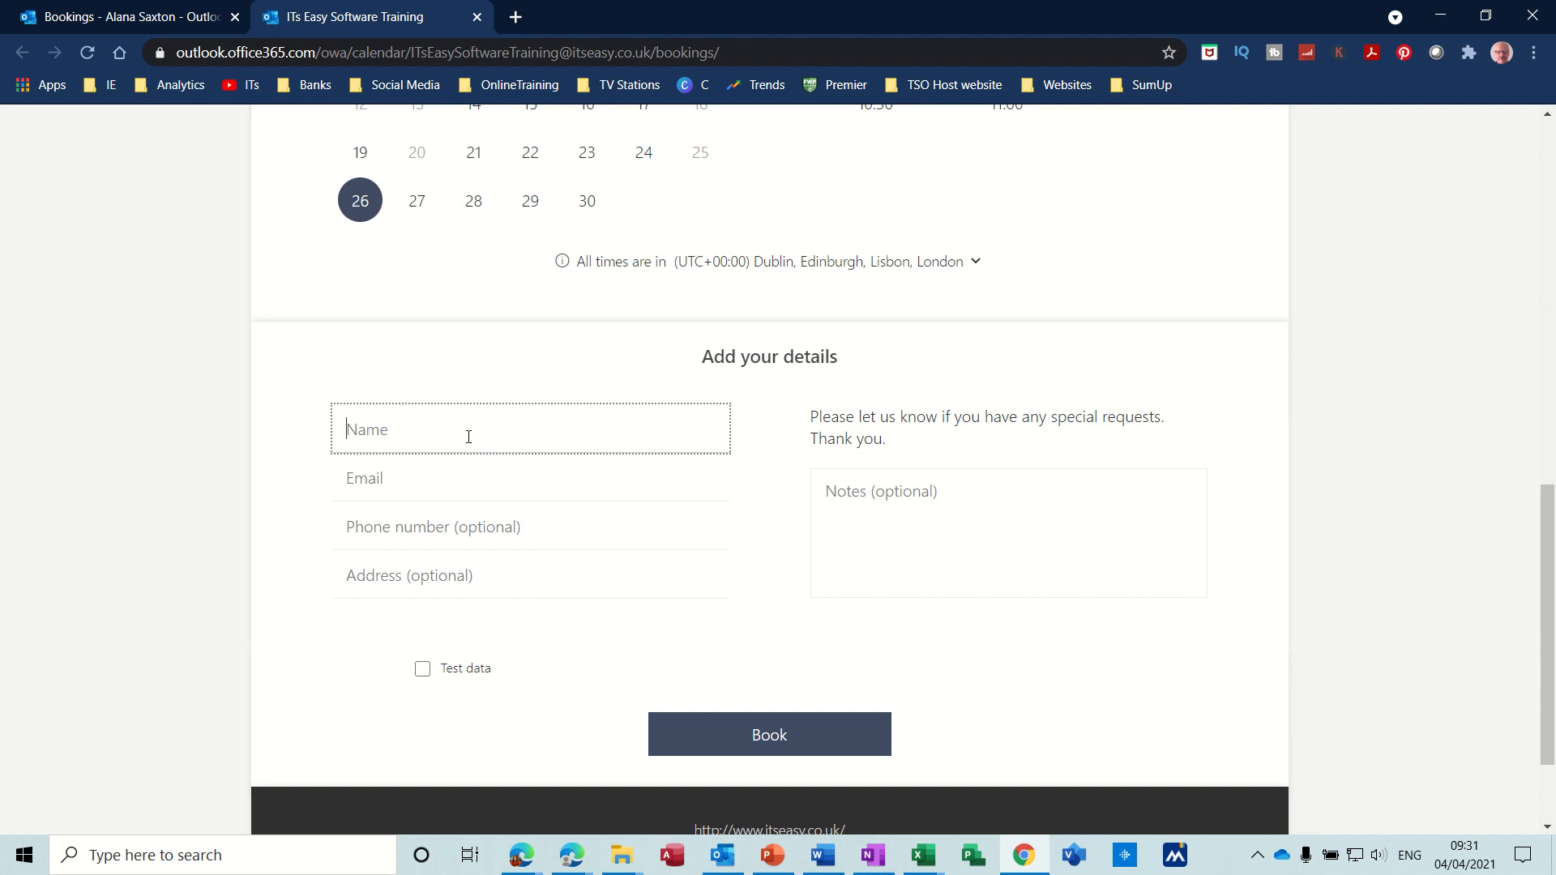
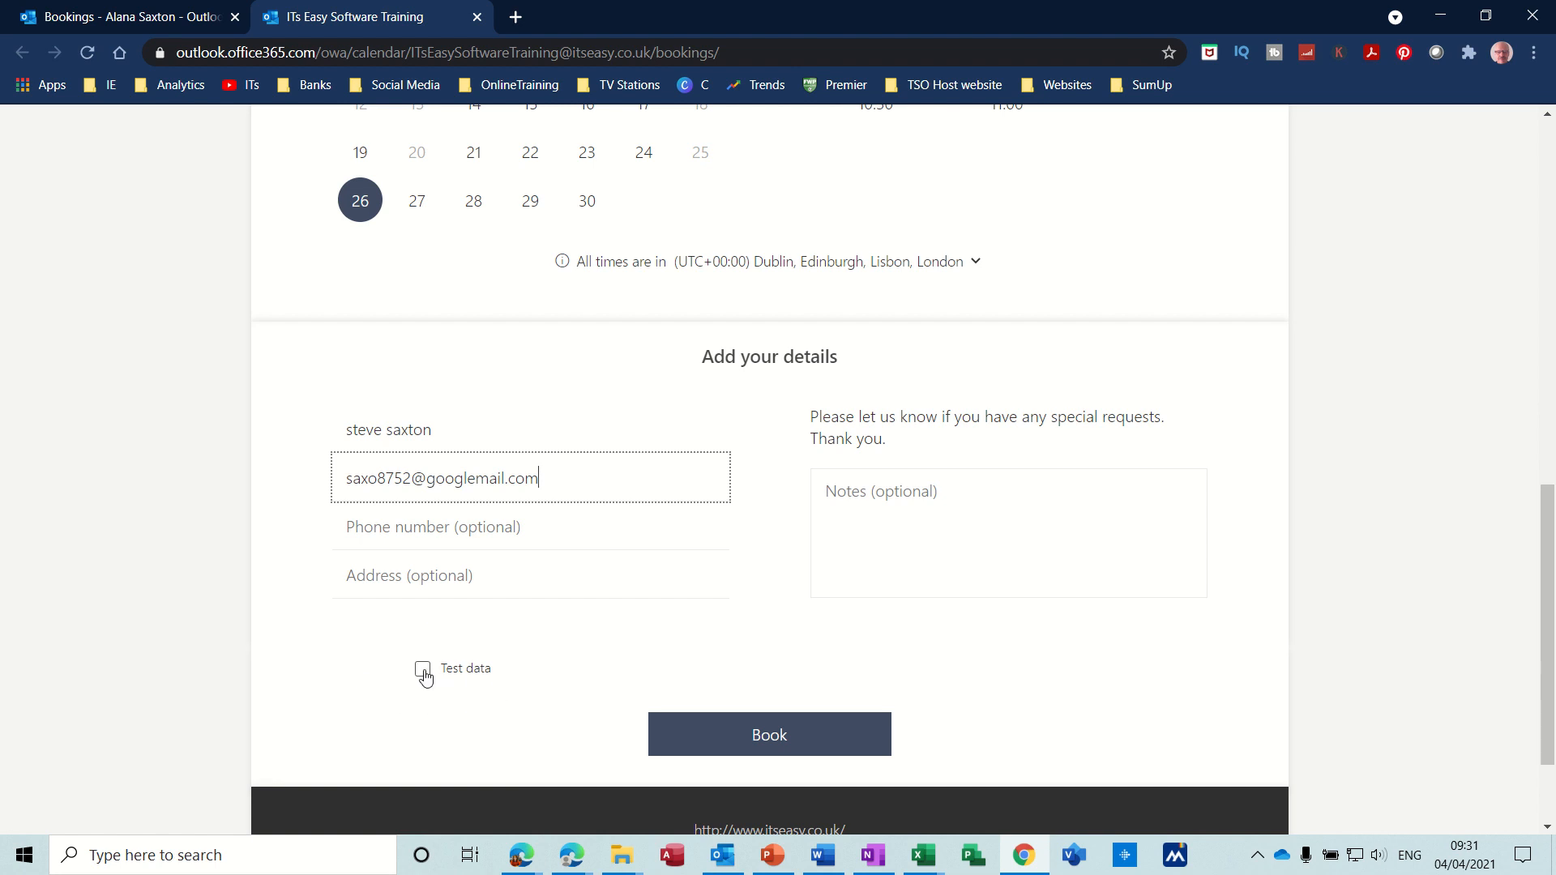
Tick the test data consent and submit the booking with Book.
left_click(421, 668)
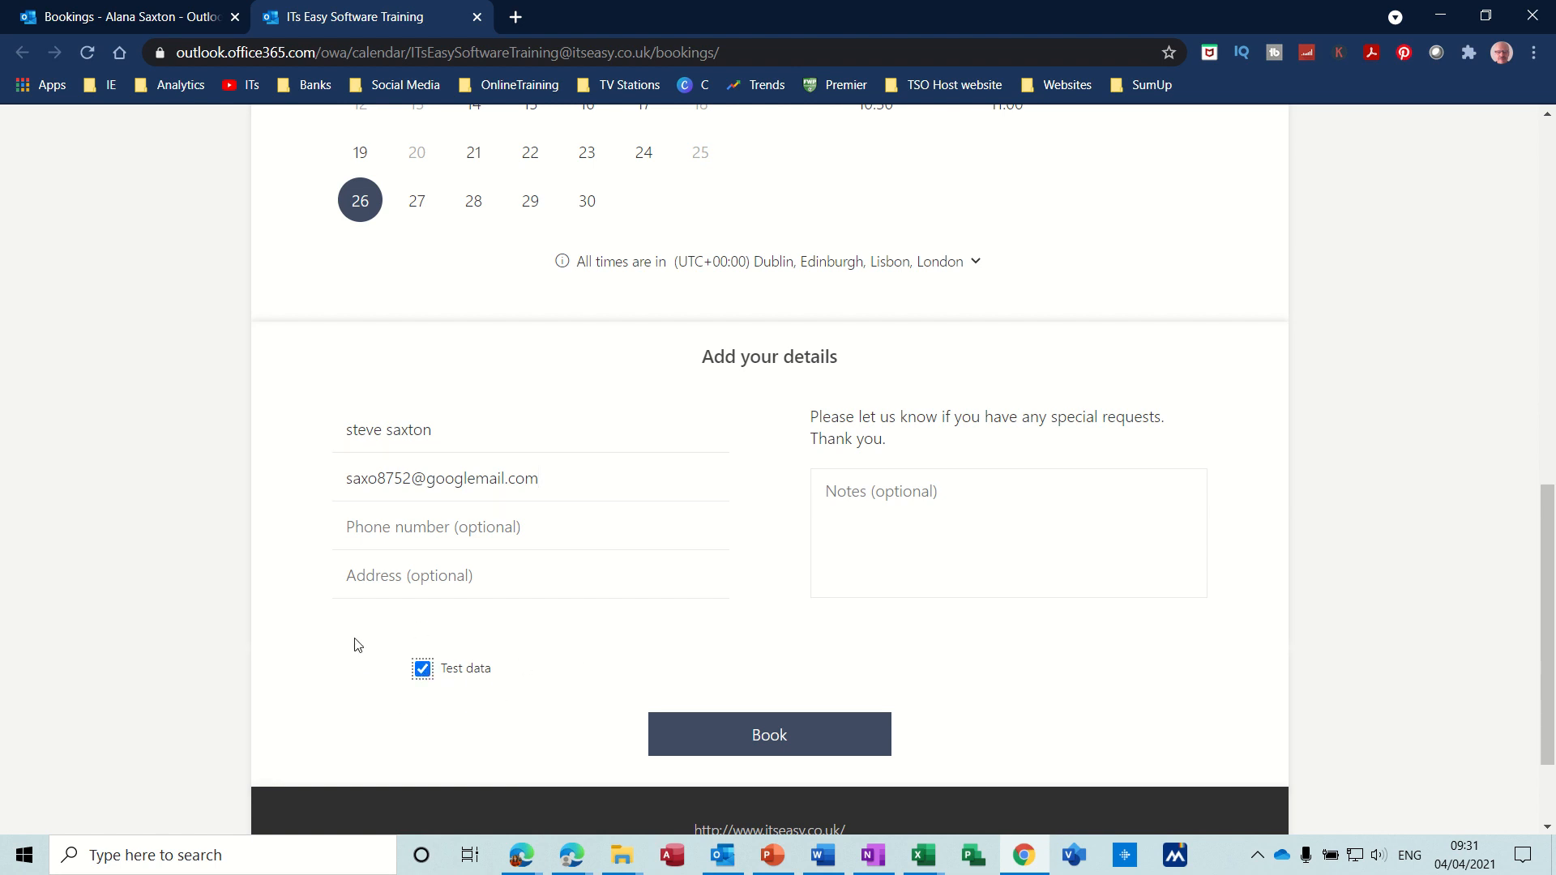
mouse_move(347, 684)
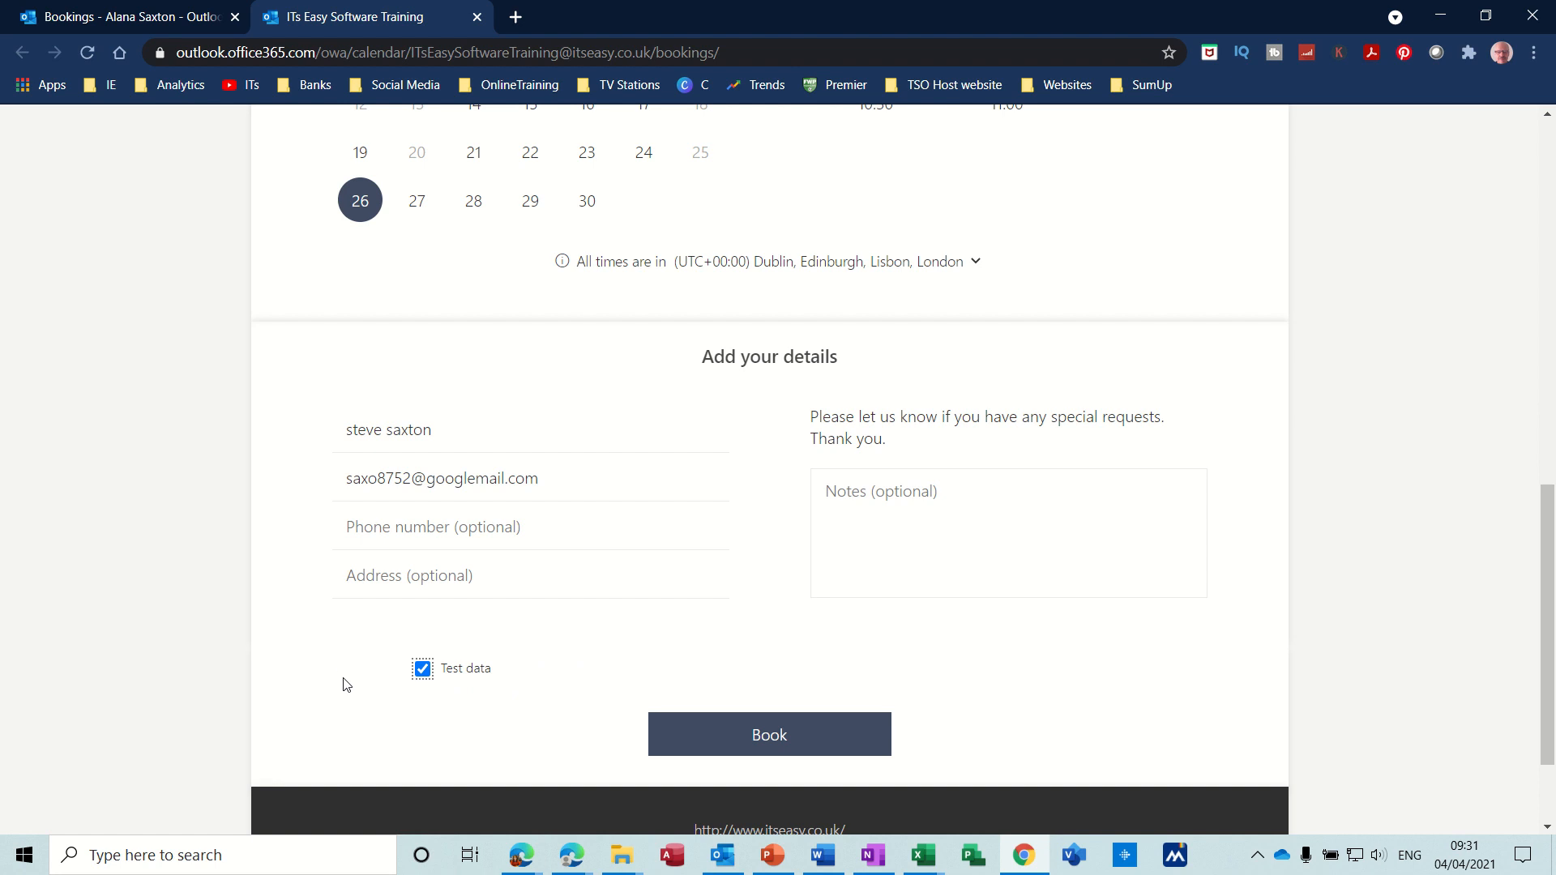
mouse_move(559, 653)
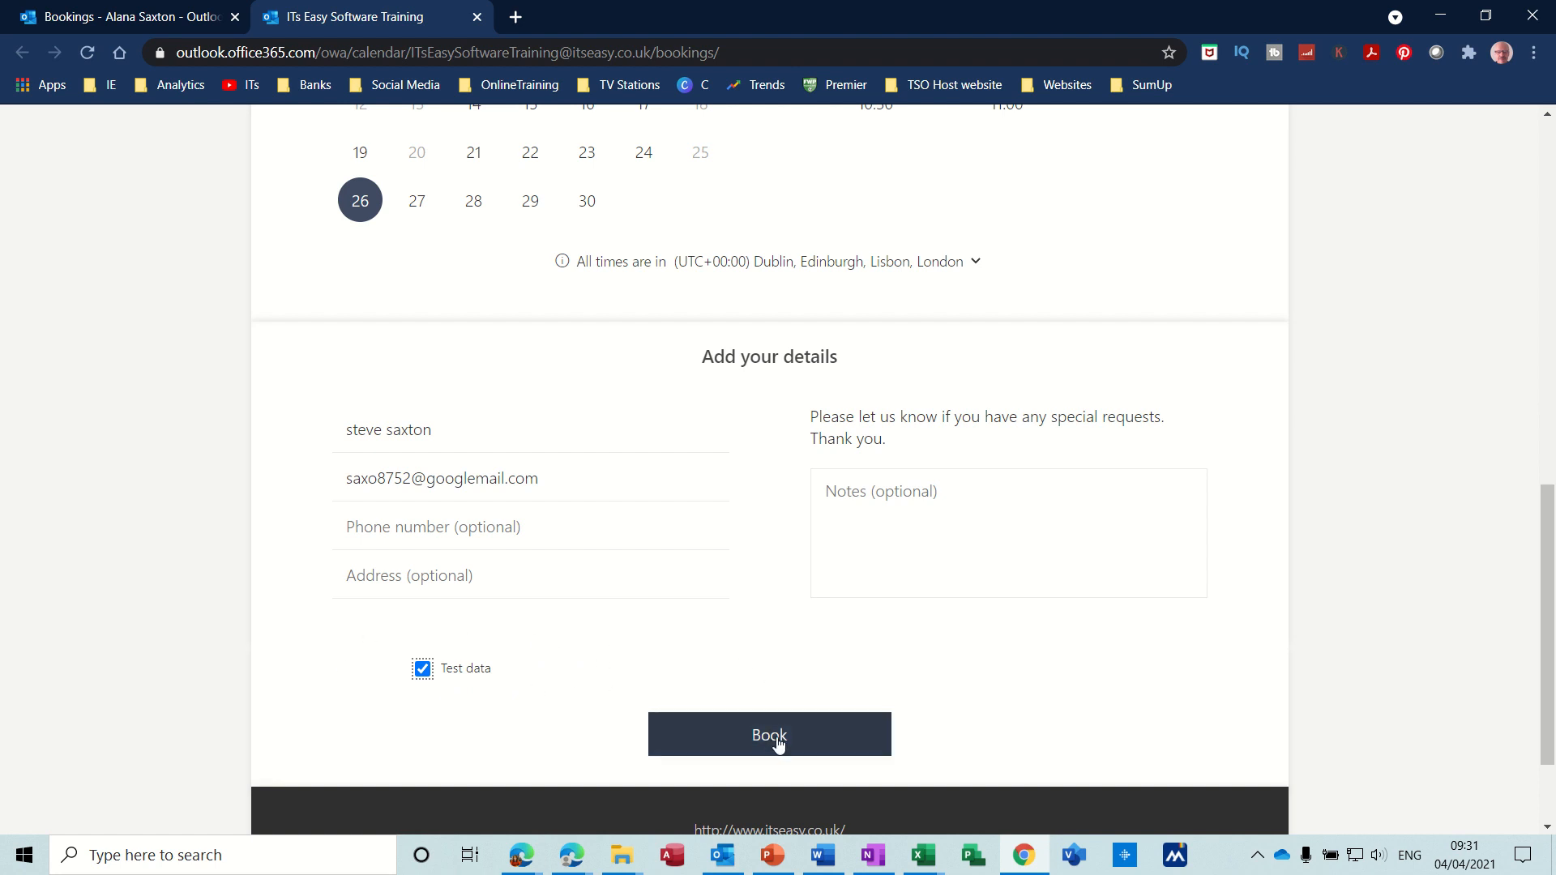
left_click(768, 734)
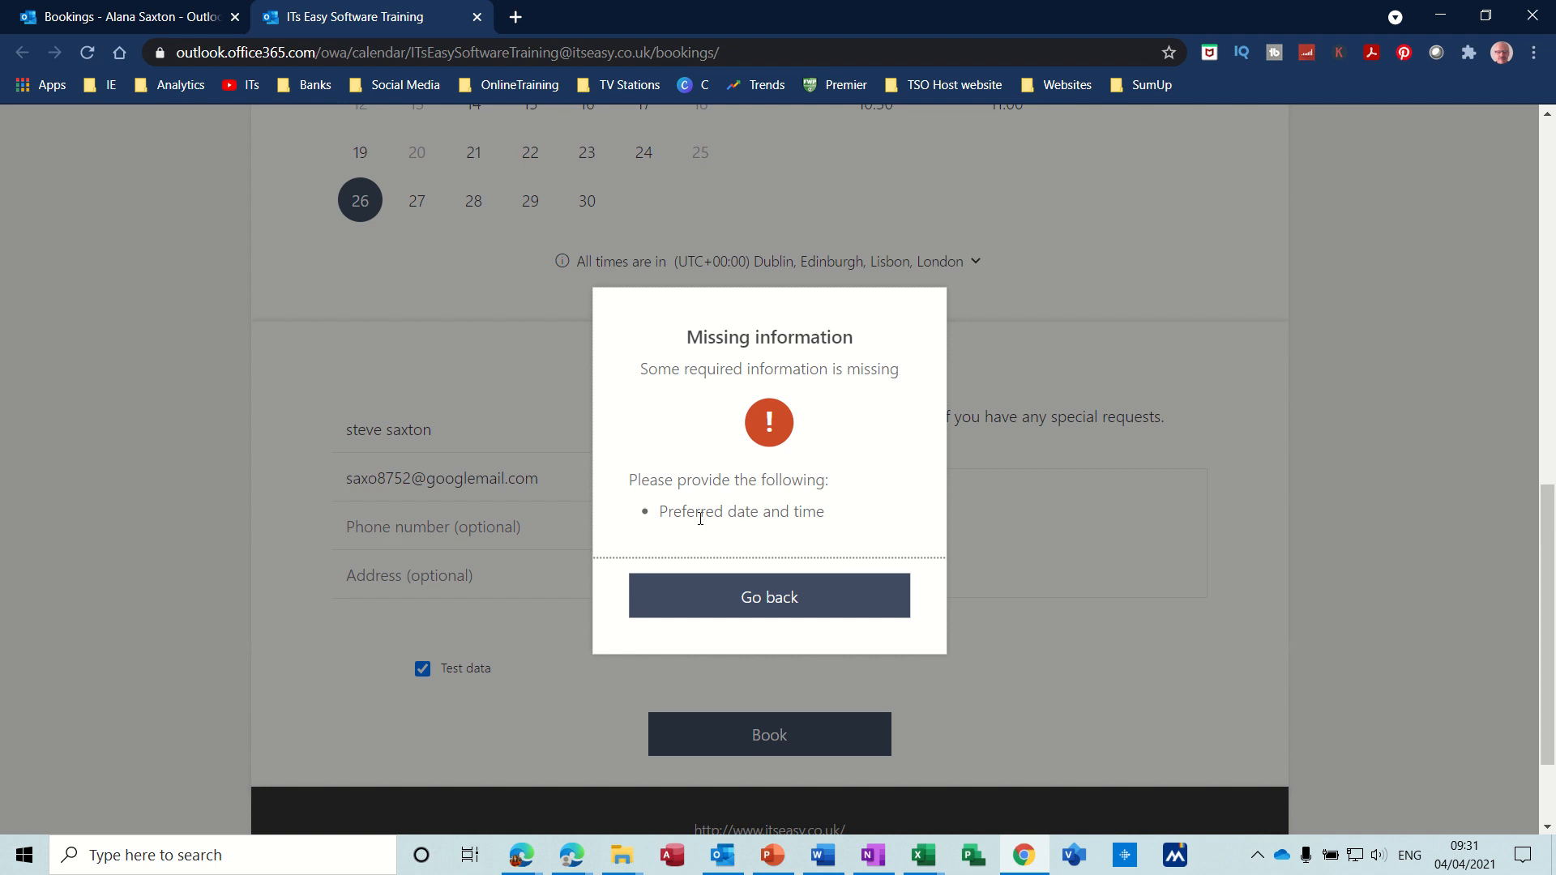
Dismiss the missing date warning, resubmit, confirm the 26 April 09:00 booking and return to Bookings admin.
left_click(768, 595)
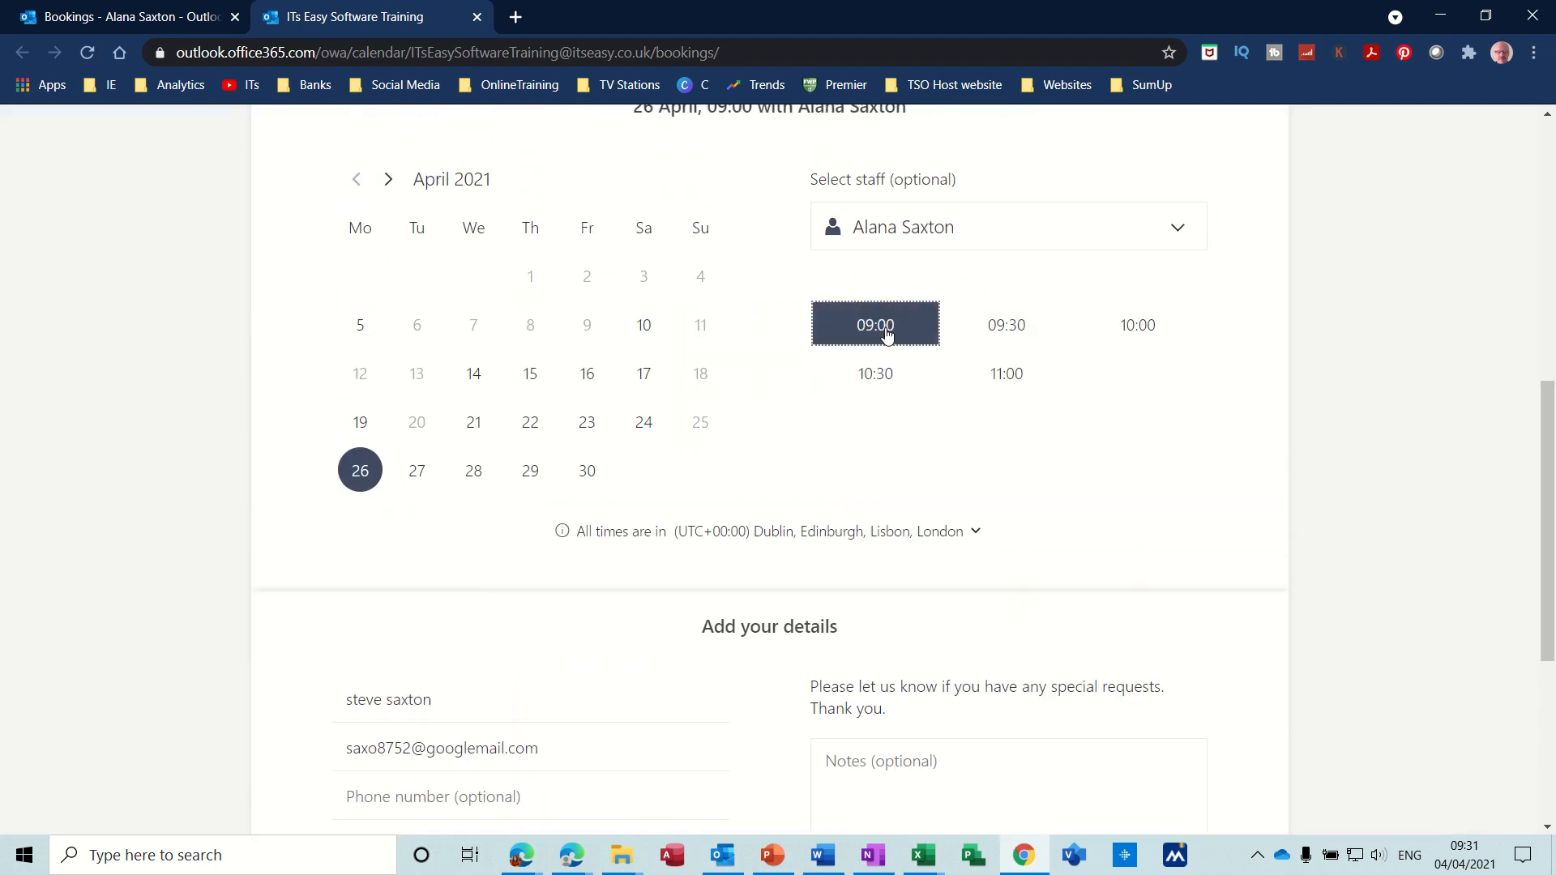
scroll("down", 3)
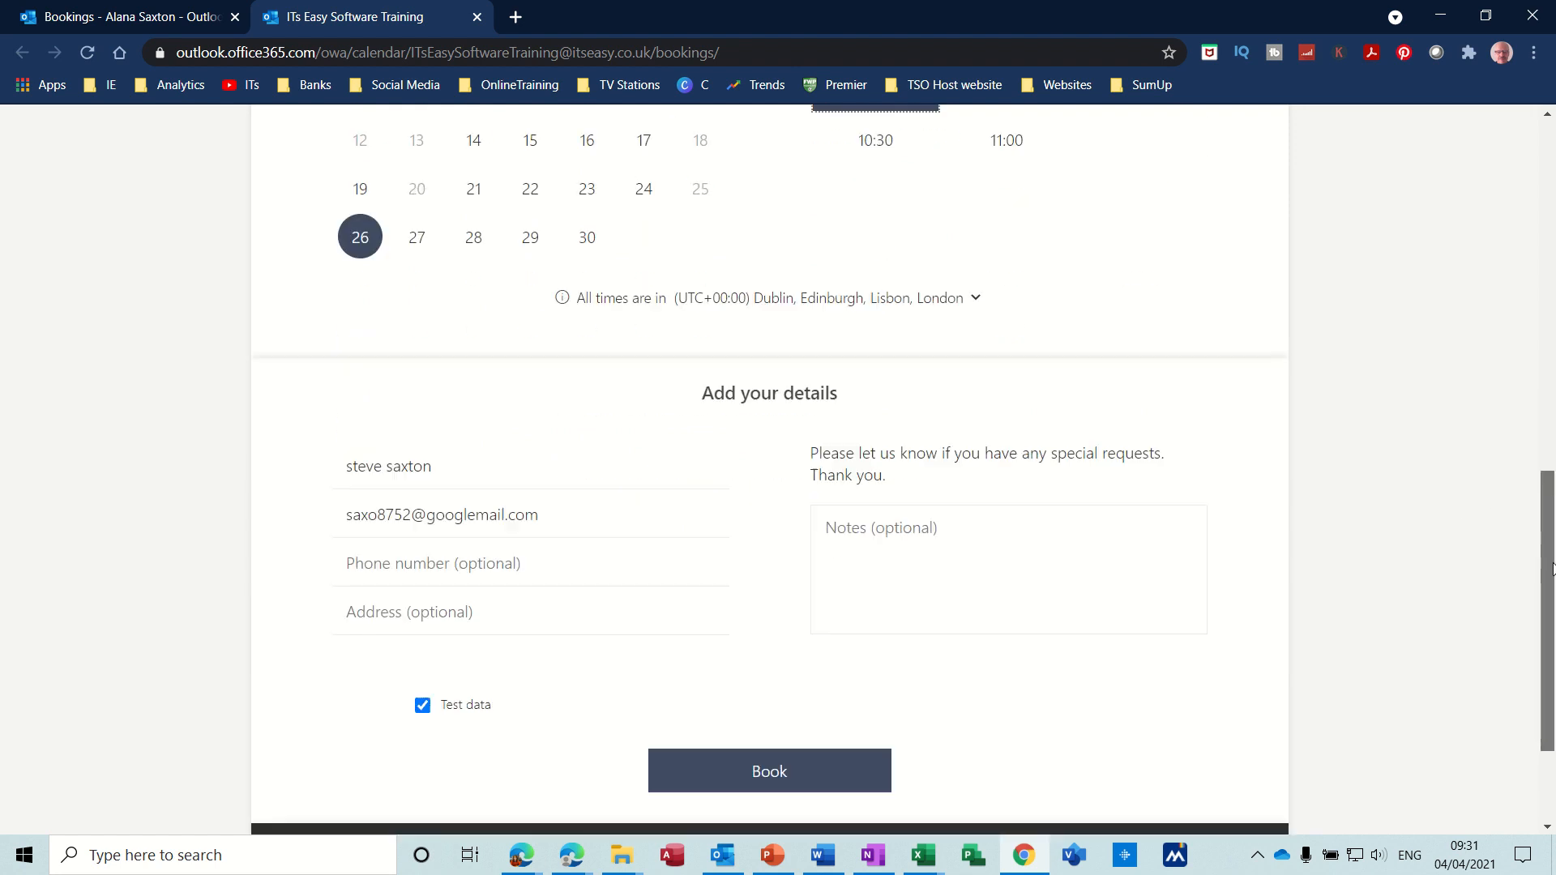
left_click(768, 772)
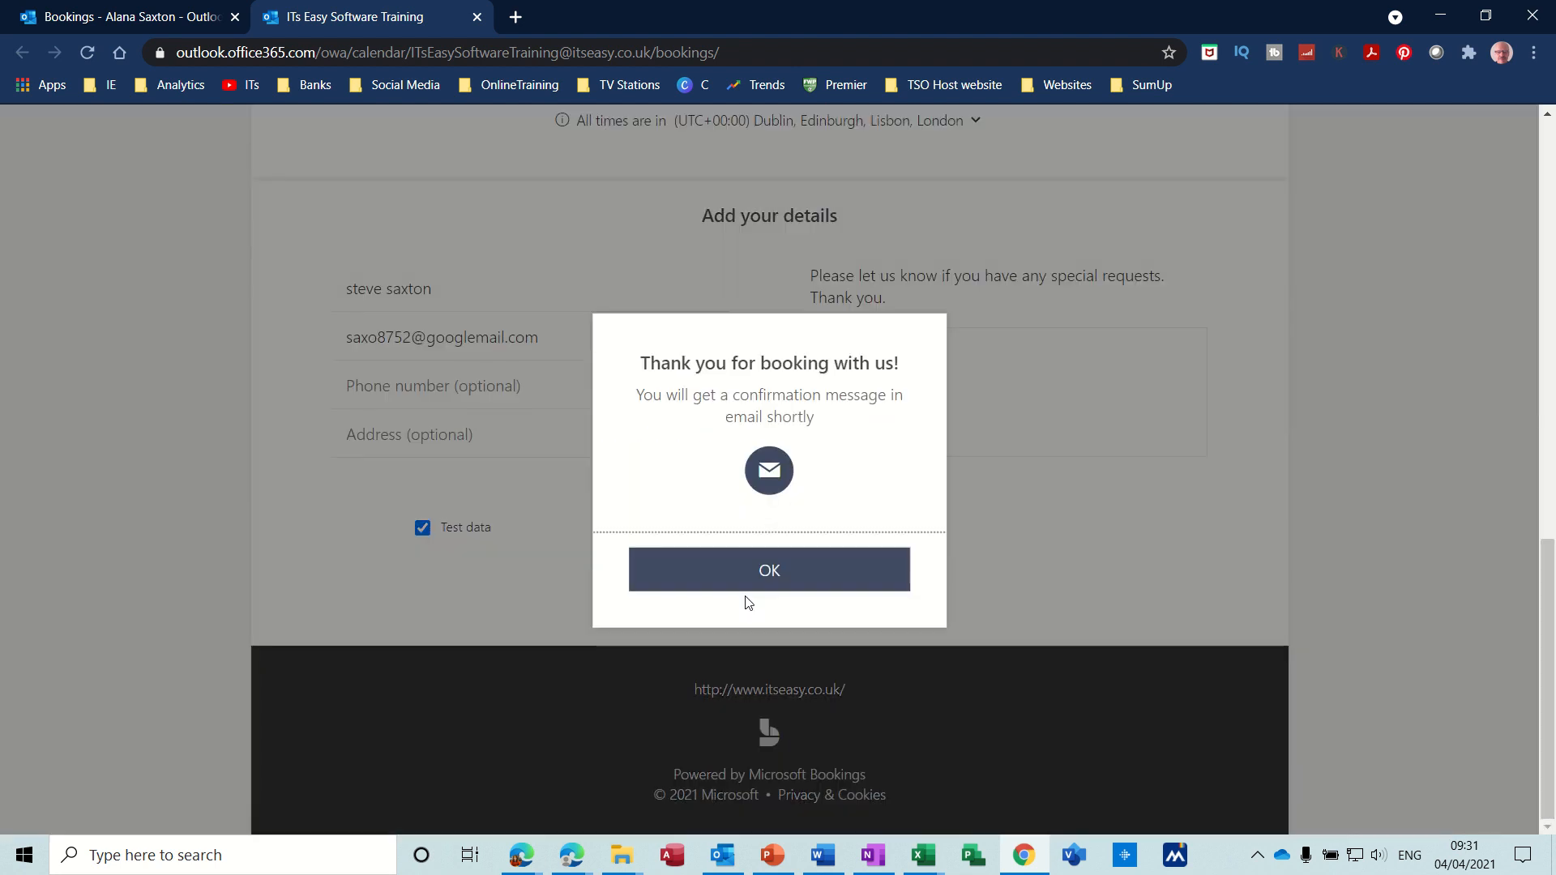
left_click(769, 568)
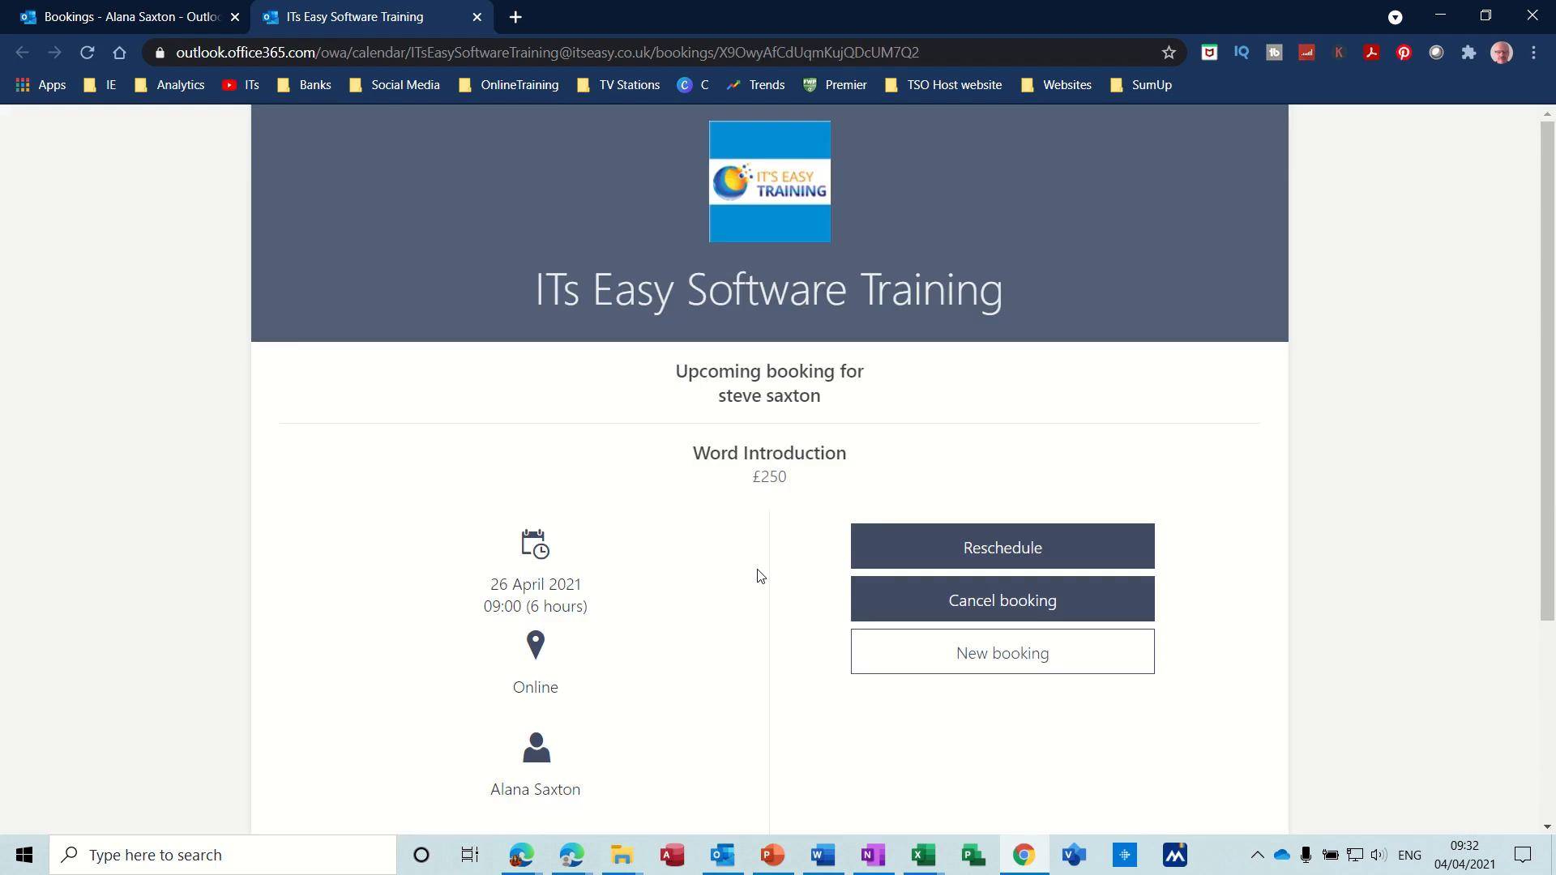
left_click(119, 17)
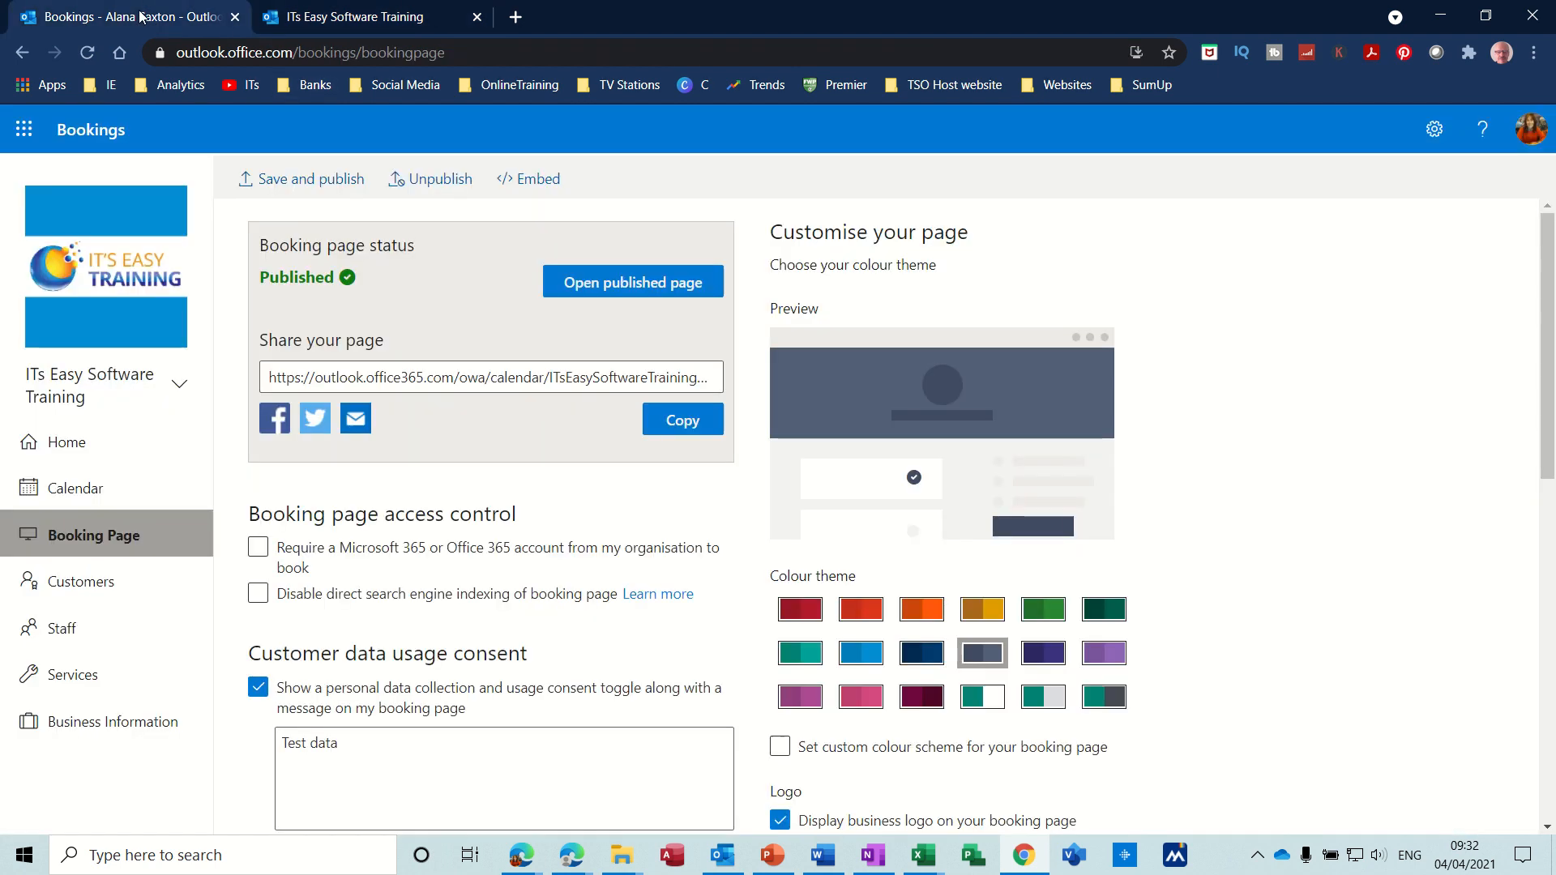
Switch to Outlook on the web and read the newest 'New booking' notification for Word Introduction.
left_click(24, 130)
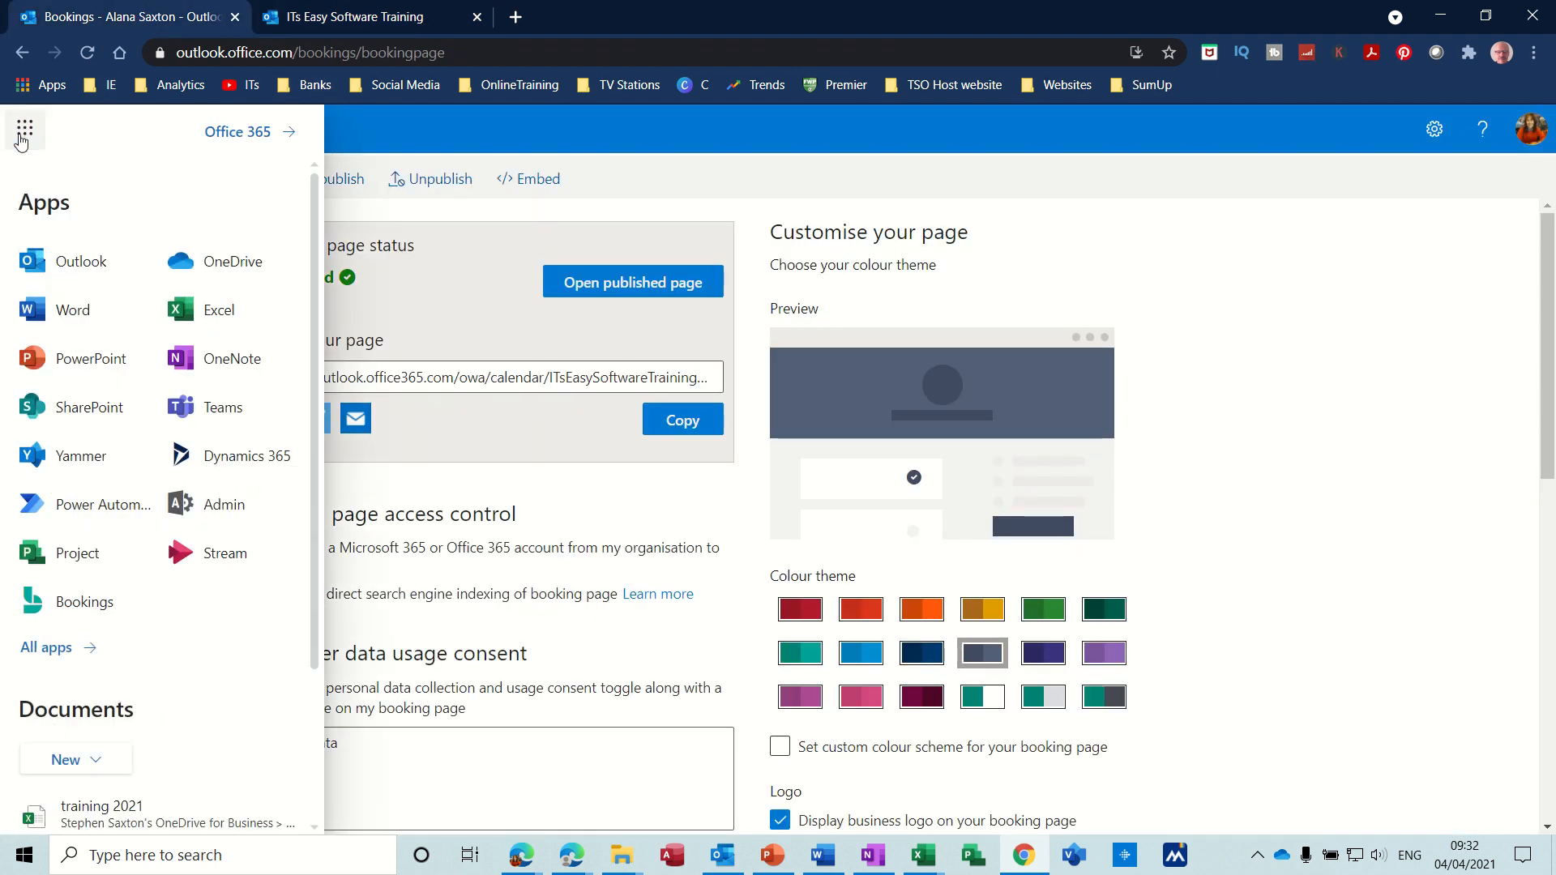
left_click(81, 261)
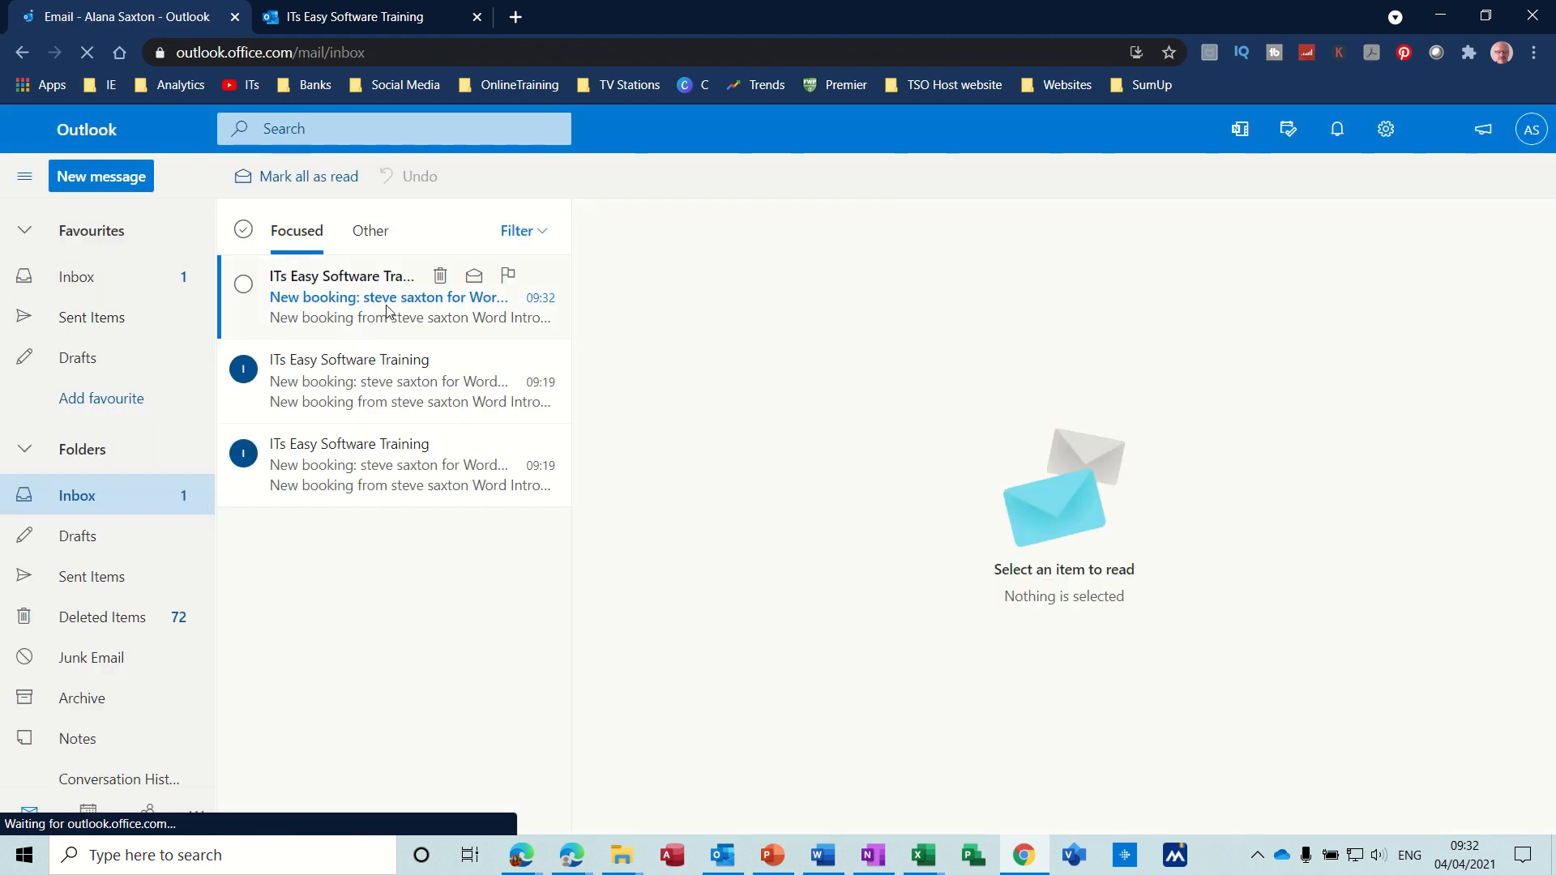
left_click(387, 381)
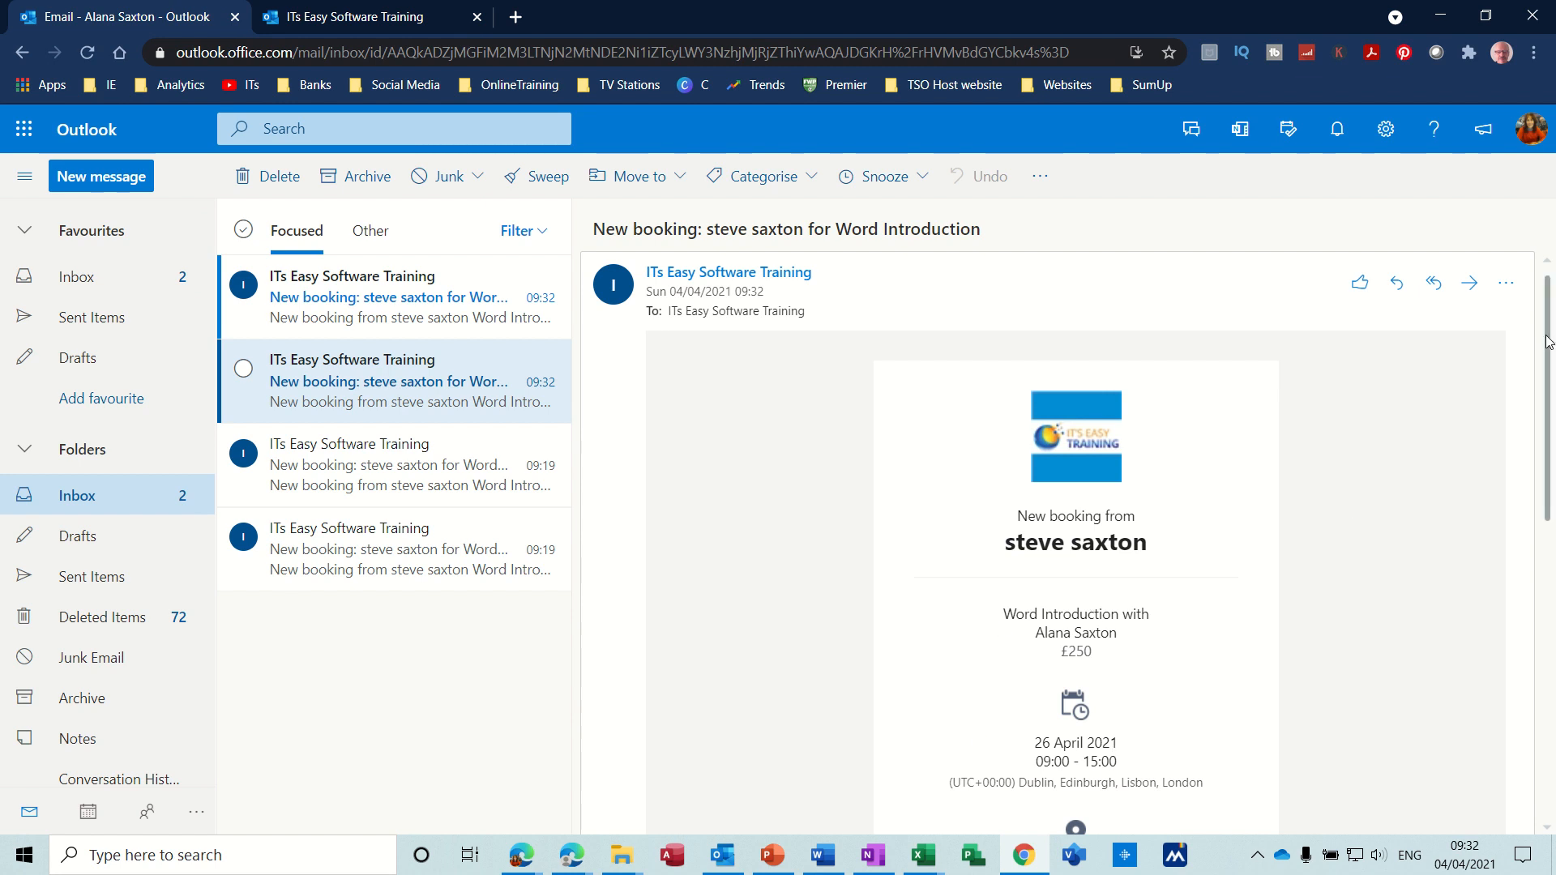
scroll("down", 3)
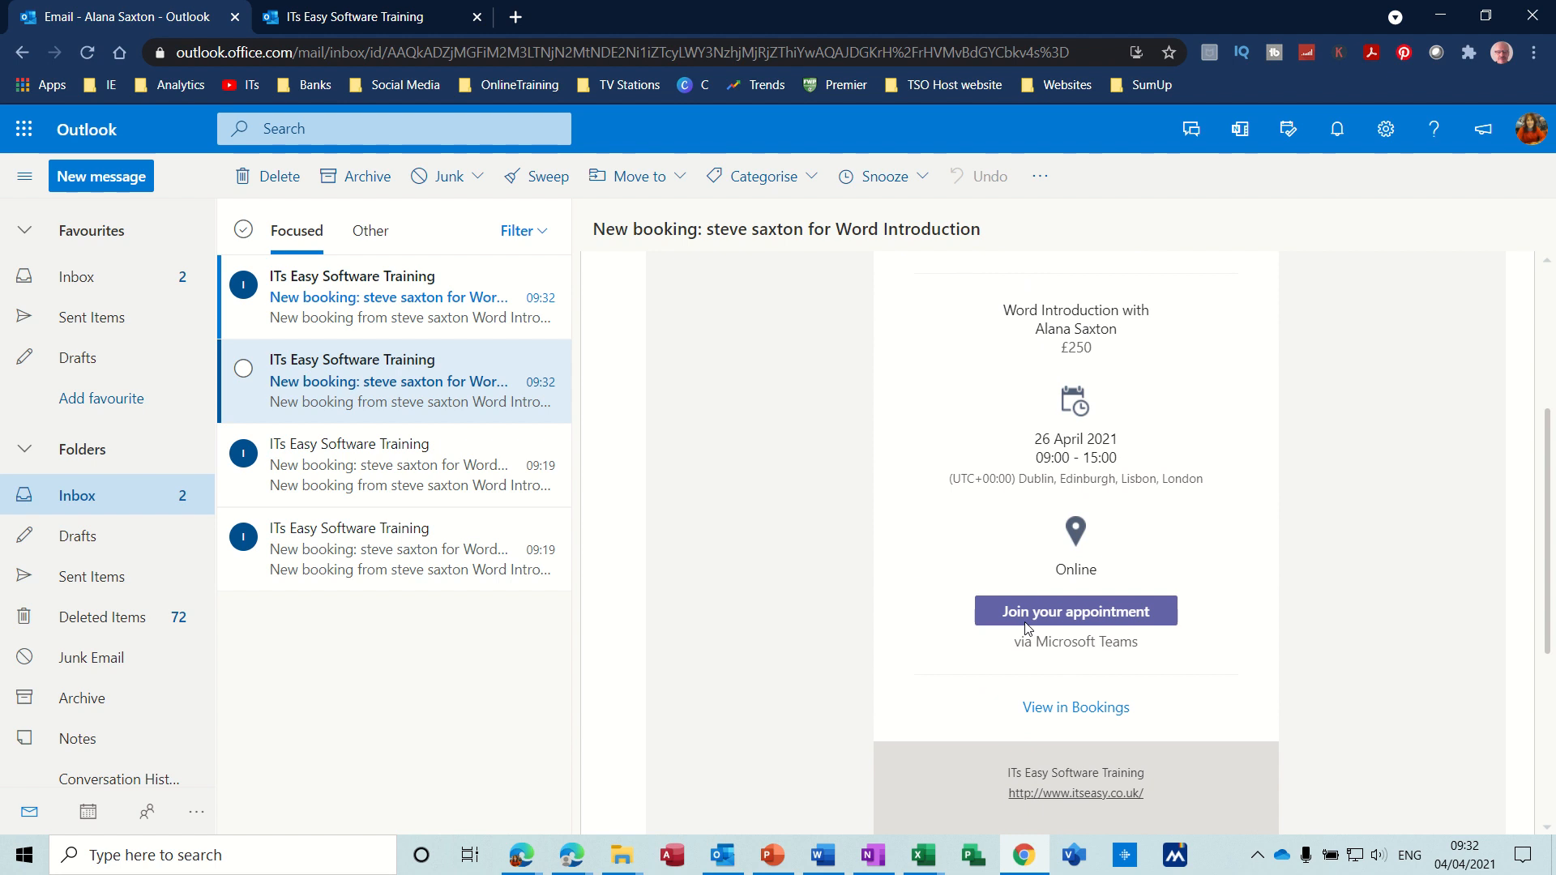
mouse_move(914, 631)
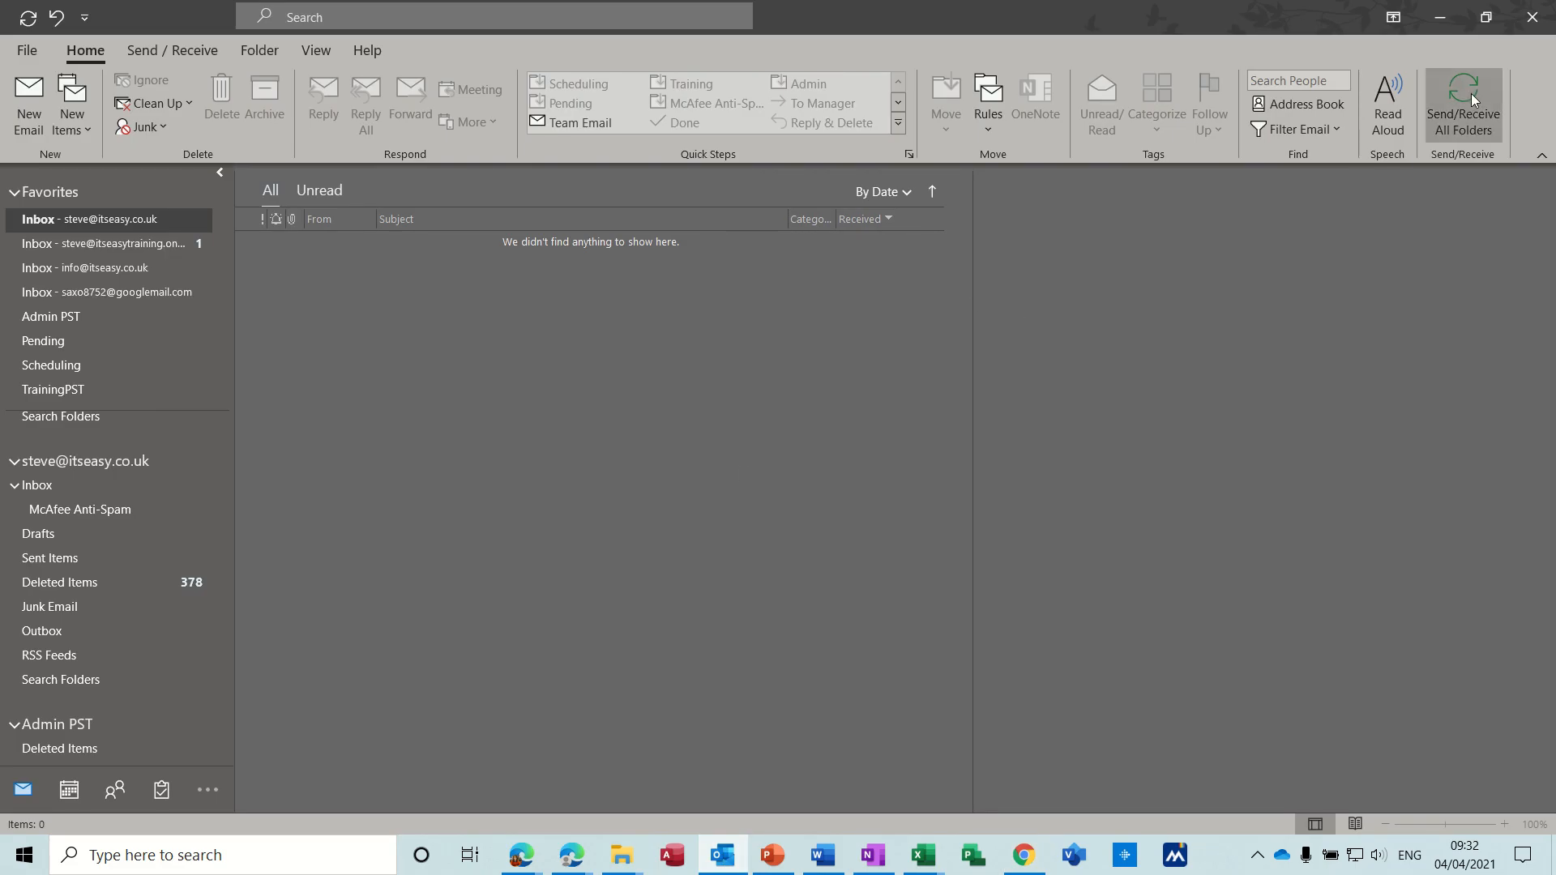
Fetch new mail in desktop Outlook and read the Confirmed: Word Introduction email with its booking.ics attachment.
left_click(1460, 103)
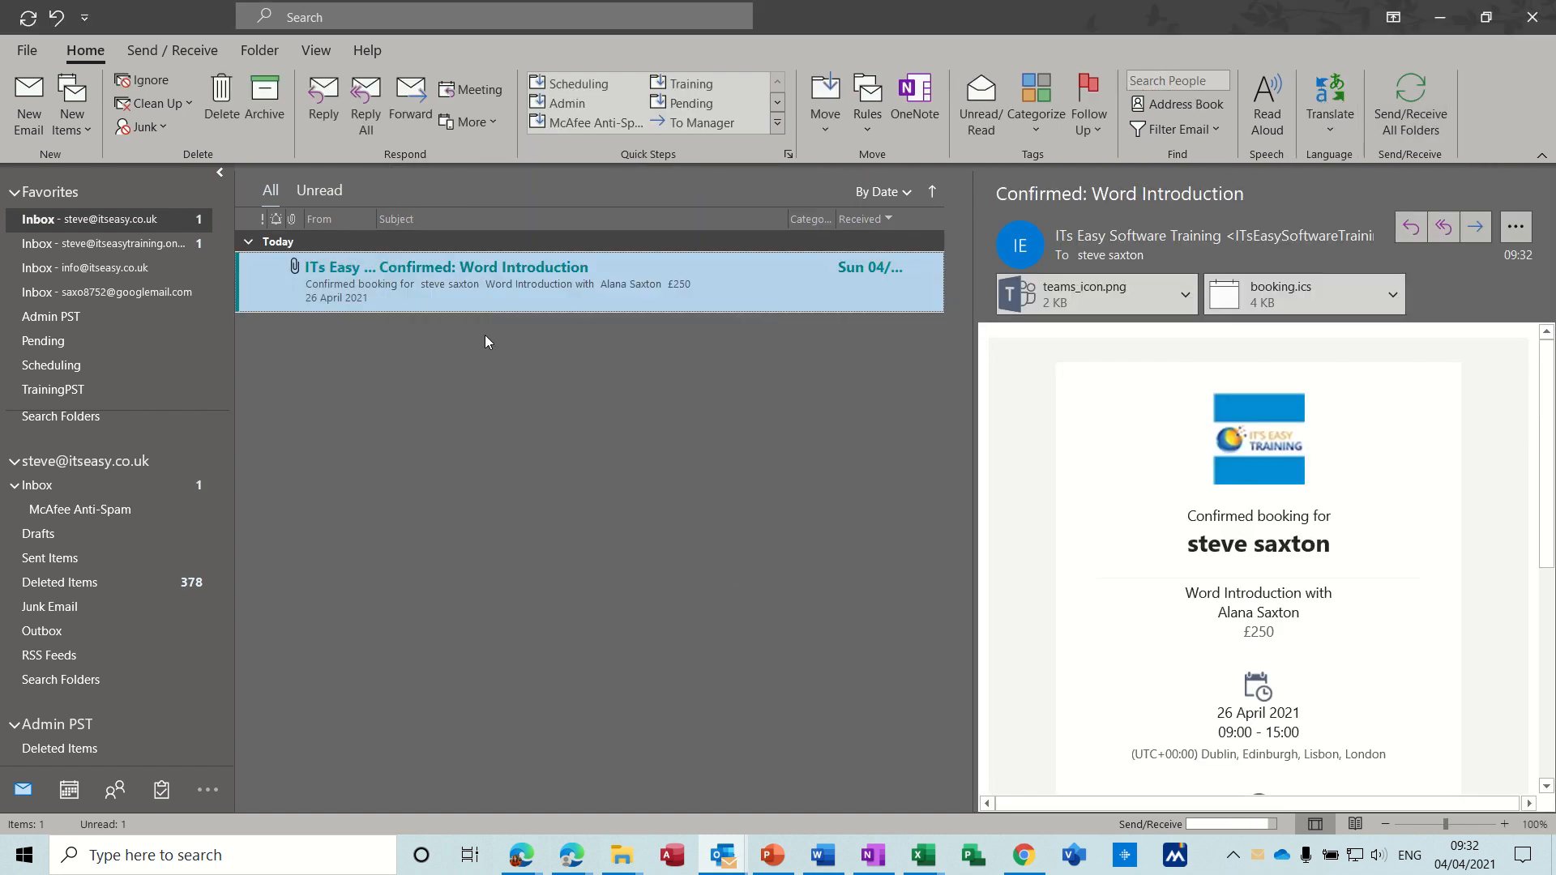
mouse_move(1520, 439)
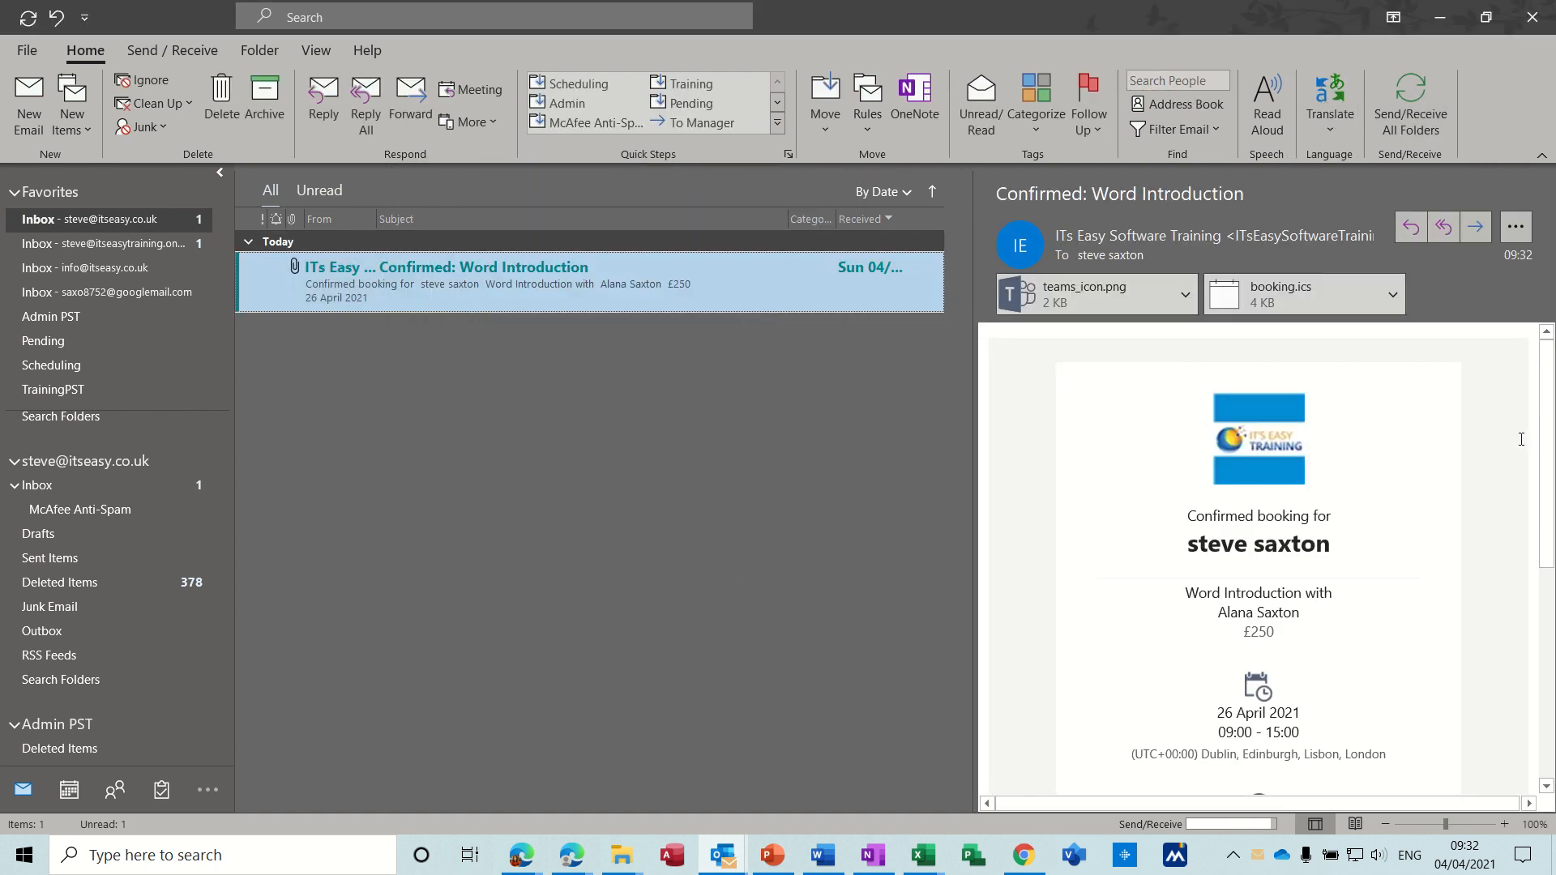
scroll("down", 3)
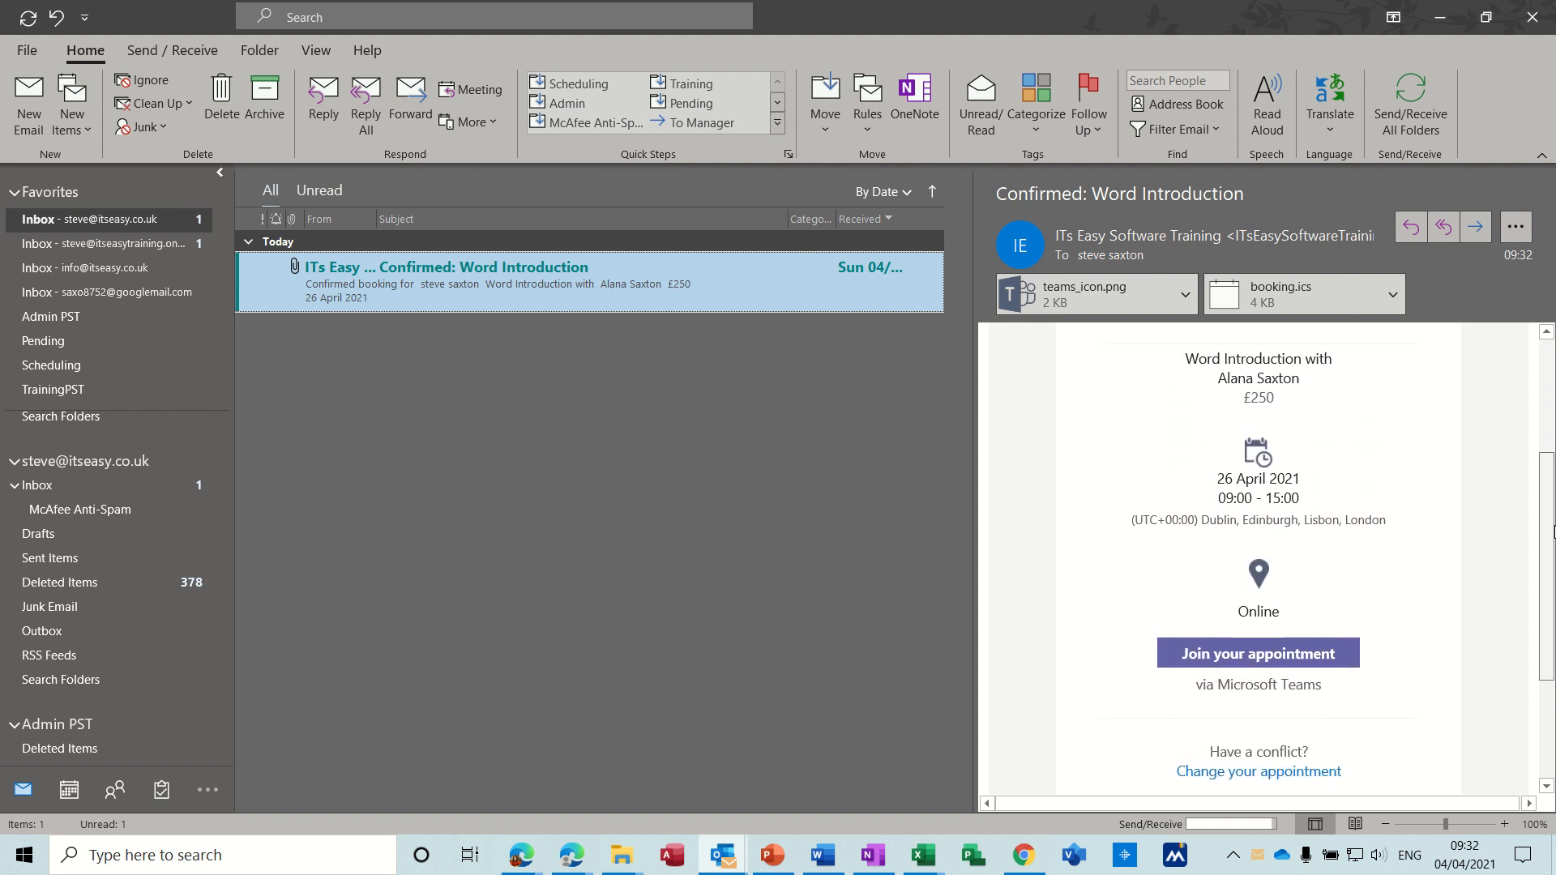
scroll("down", 3)
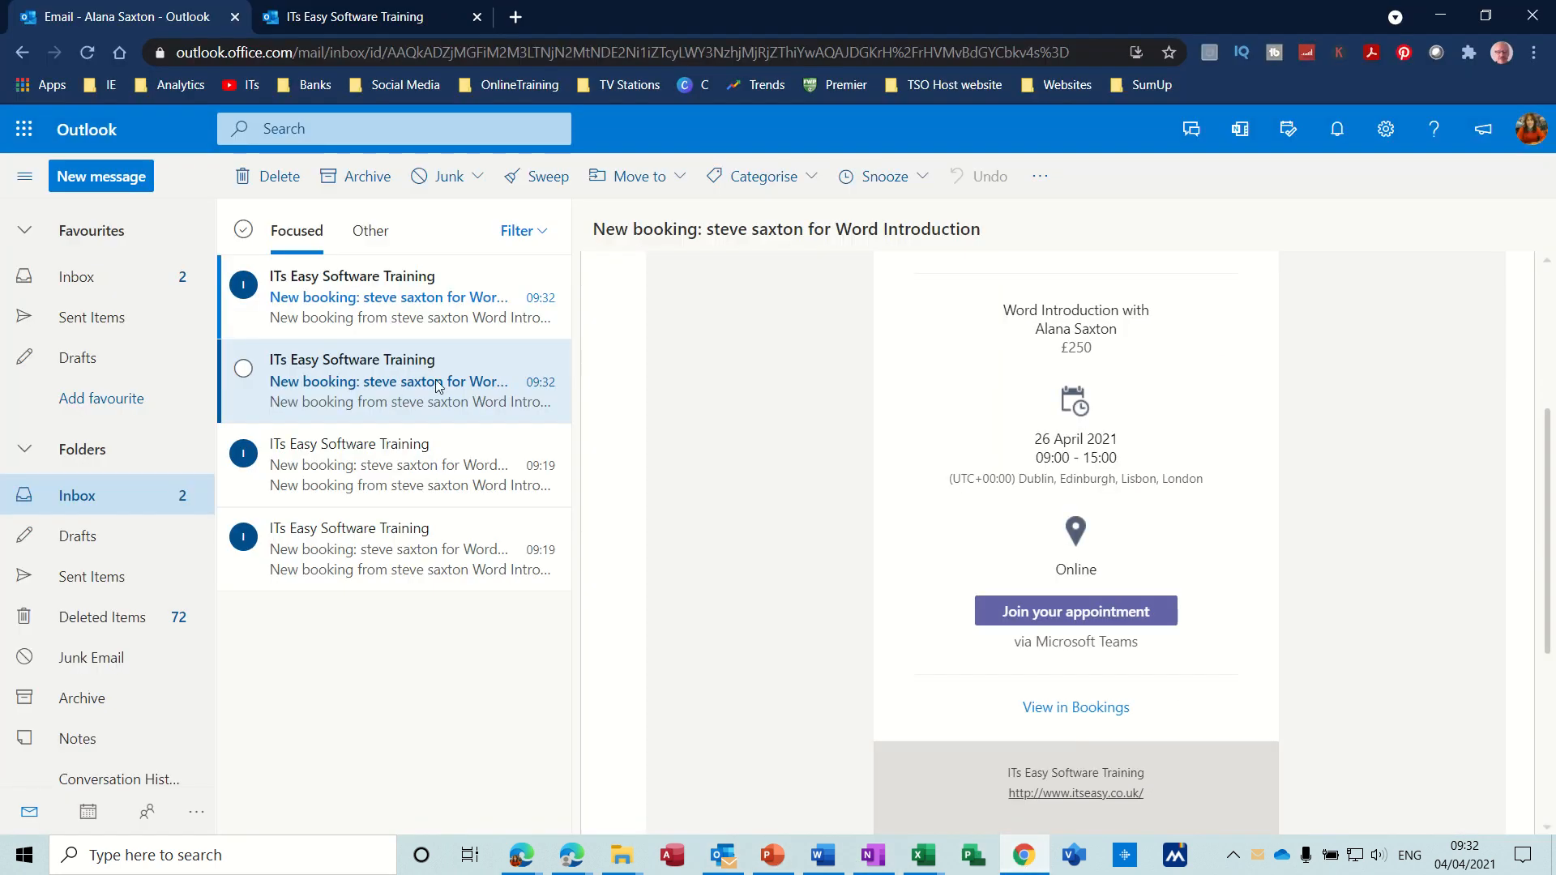
Return to the Bookings app via the launcher and show the staff calendar in day view for 4 April 2021.
left_click(25, 128)
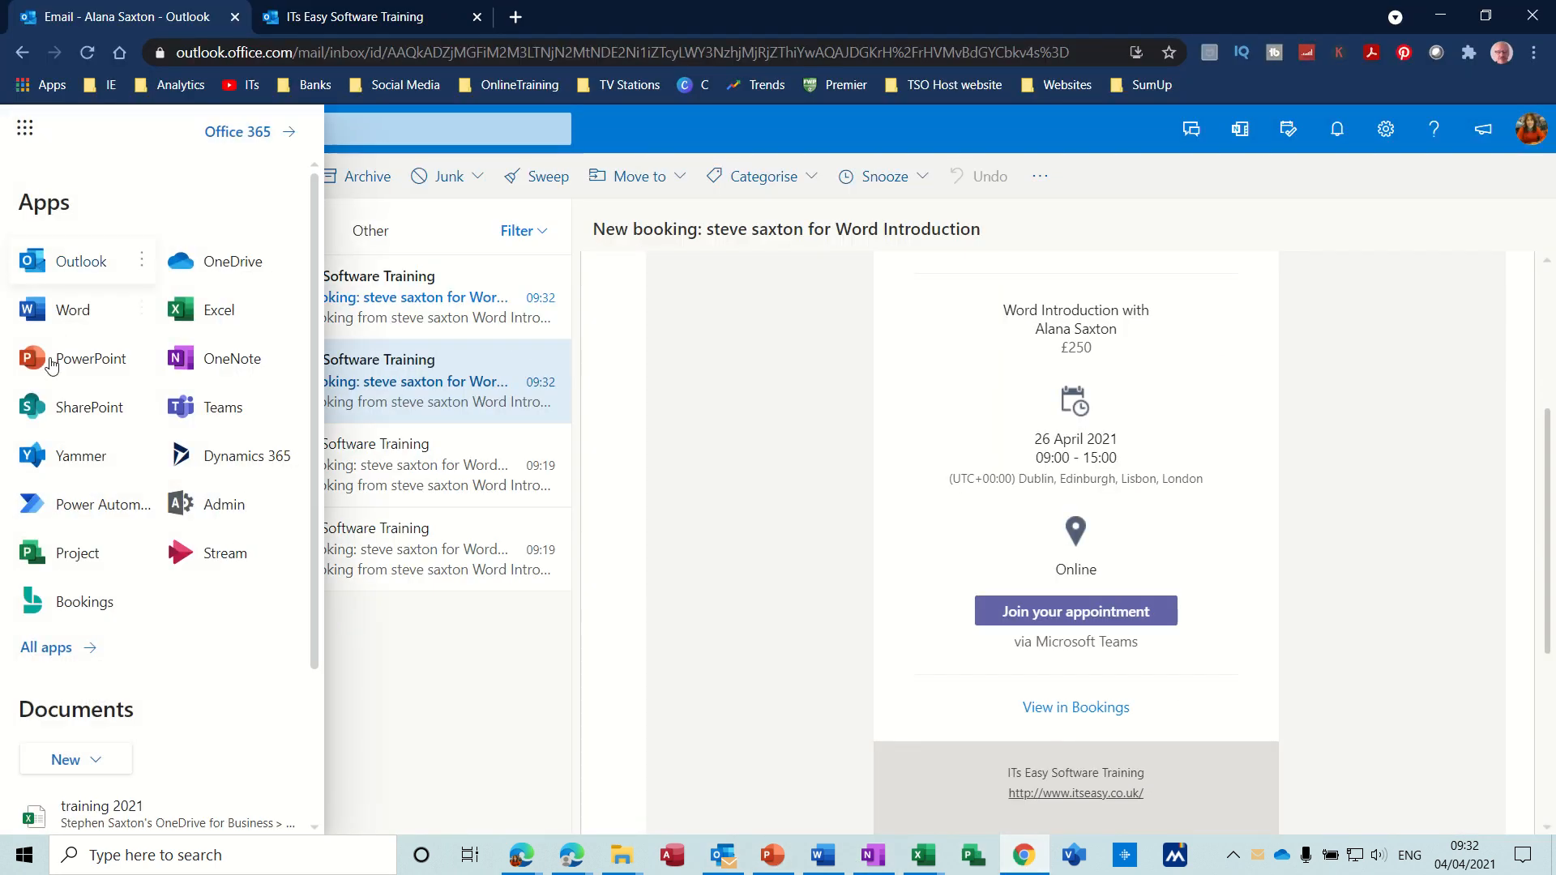
left_click(82, 601)
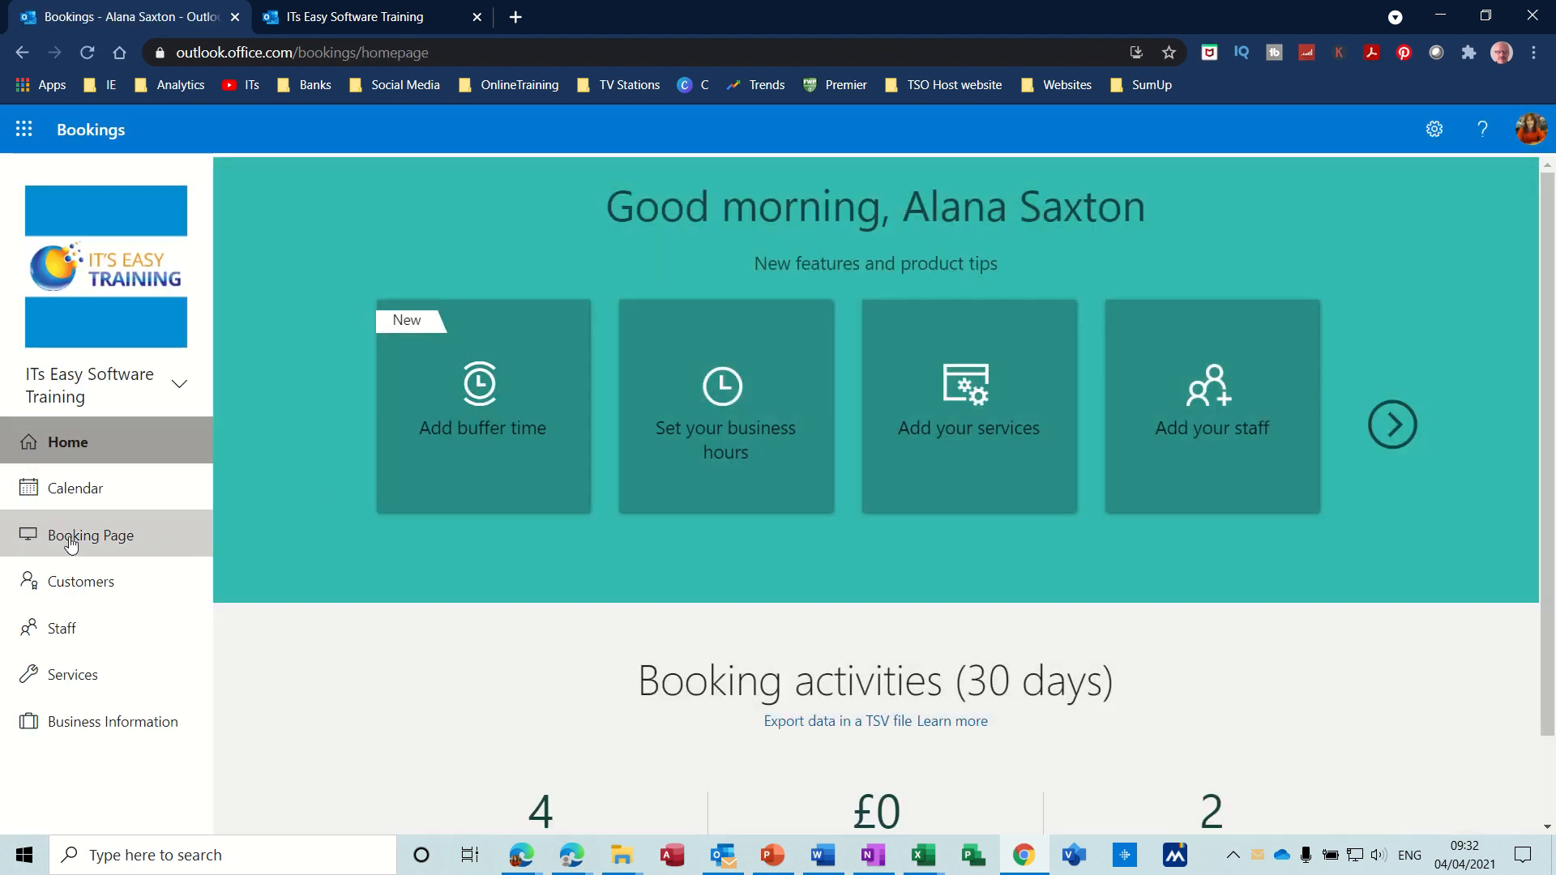
left_click(91, 535)
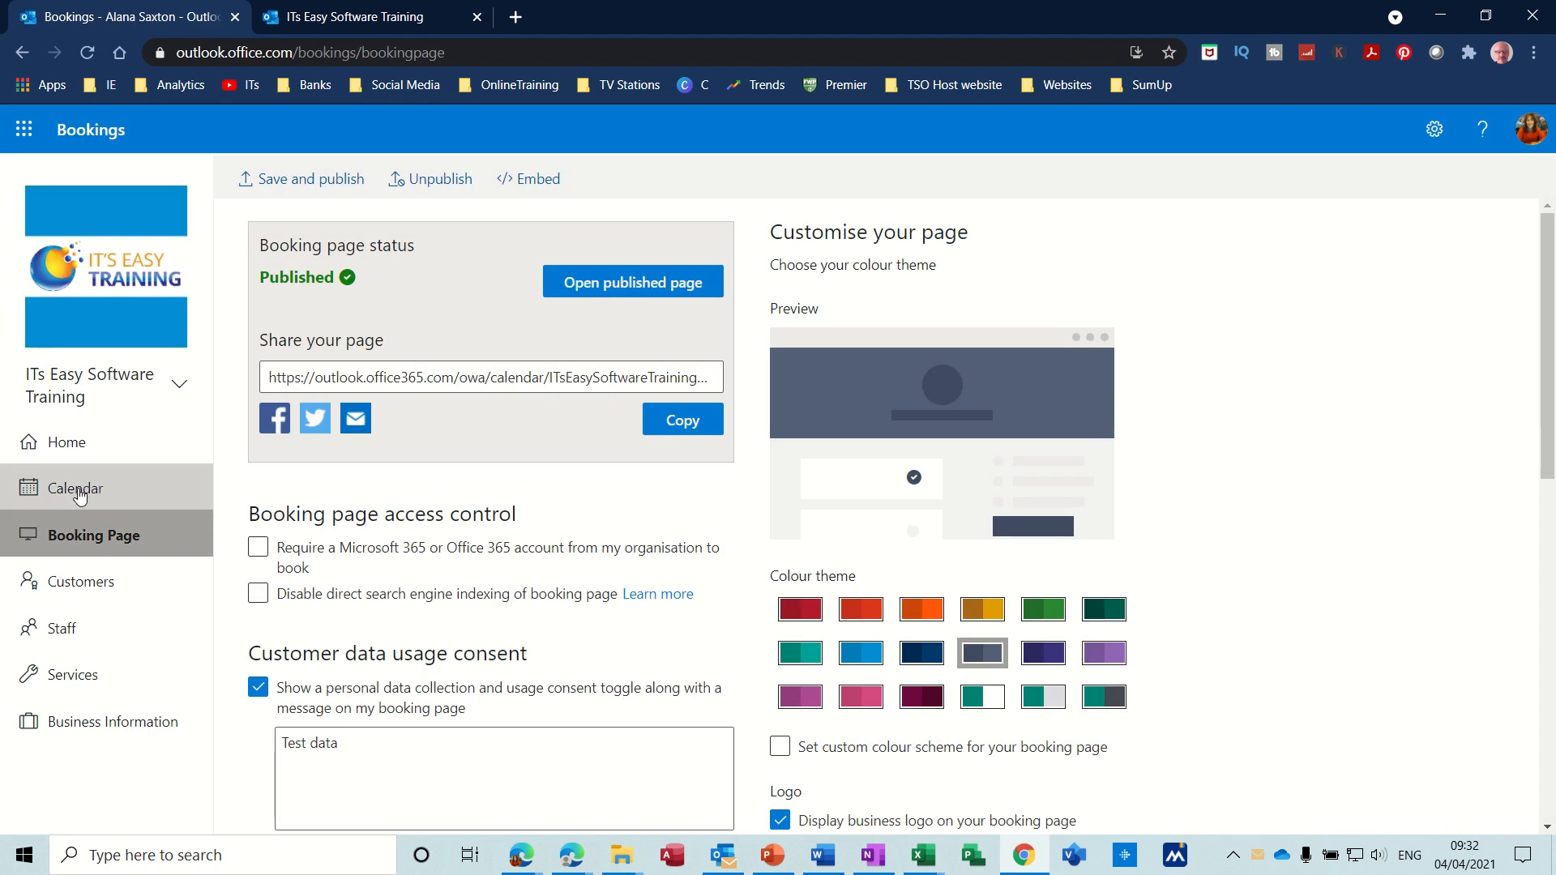
left_click(76, 488)
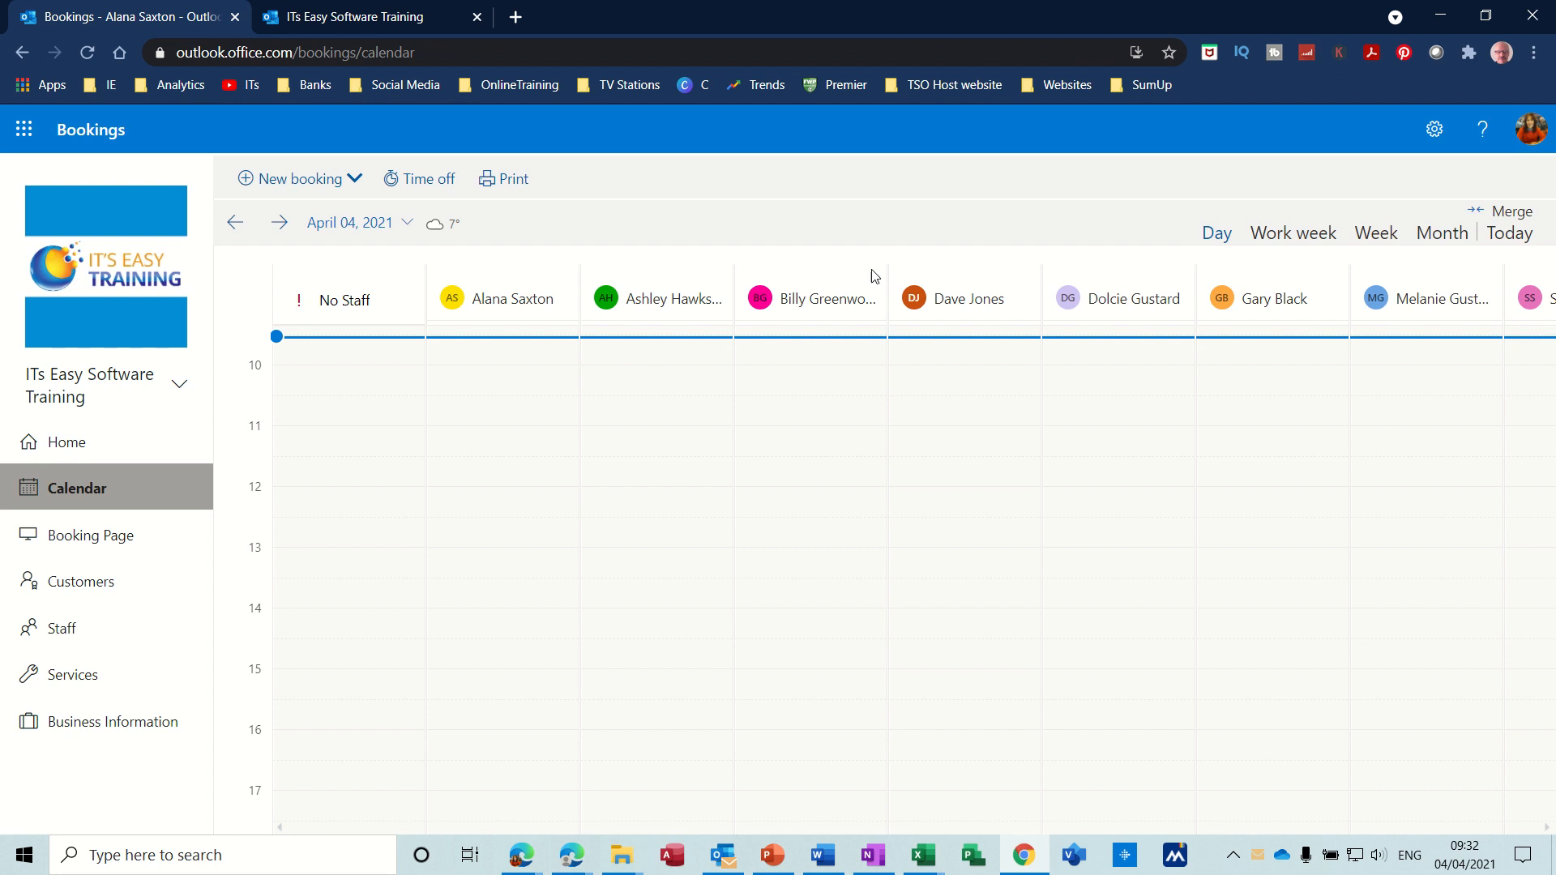
mouse_move(298, 187)
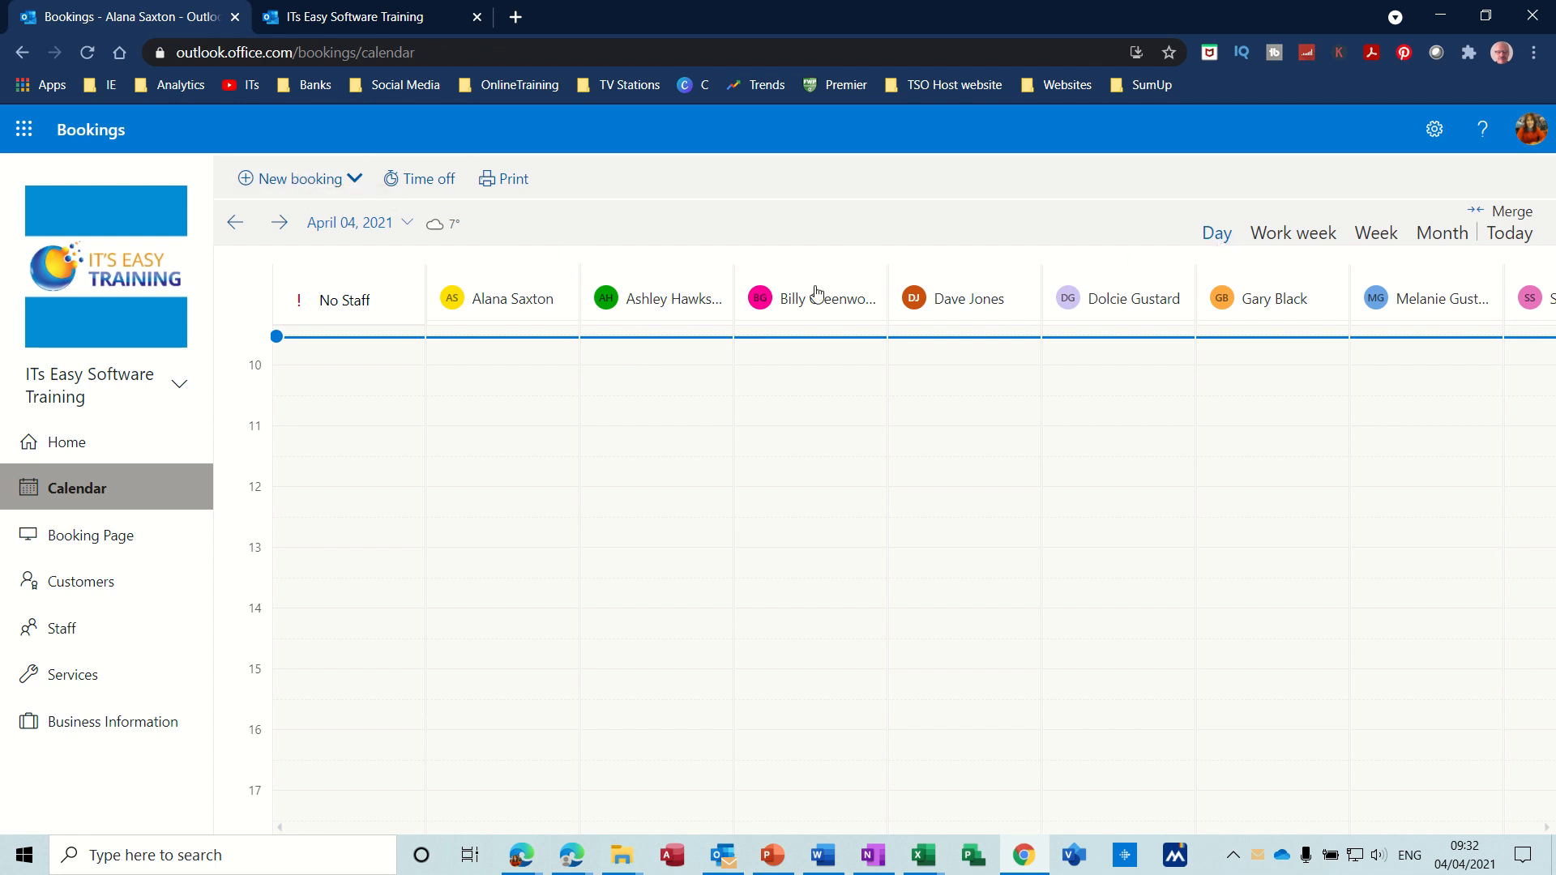
mouse_move(471, 245)
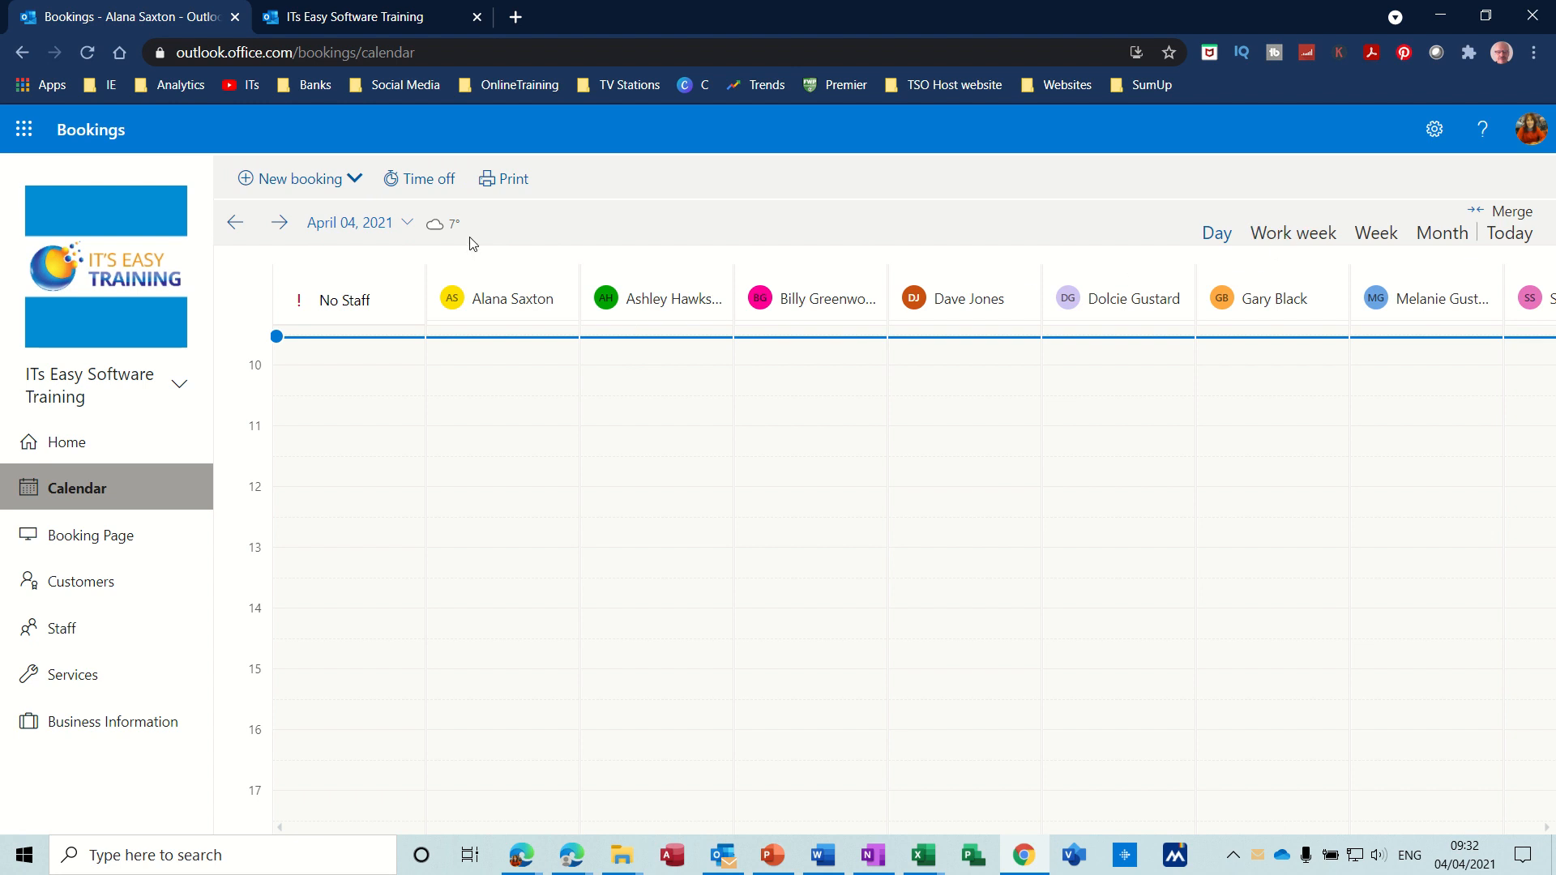
Step the day view forward and back through dates up to 26 April with the Word Introduction booking.
left_click(279, 222)
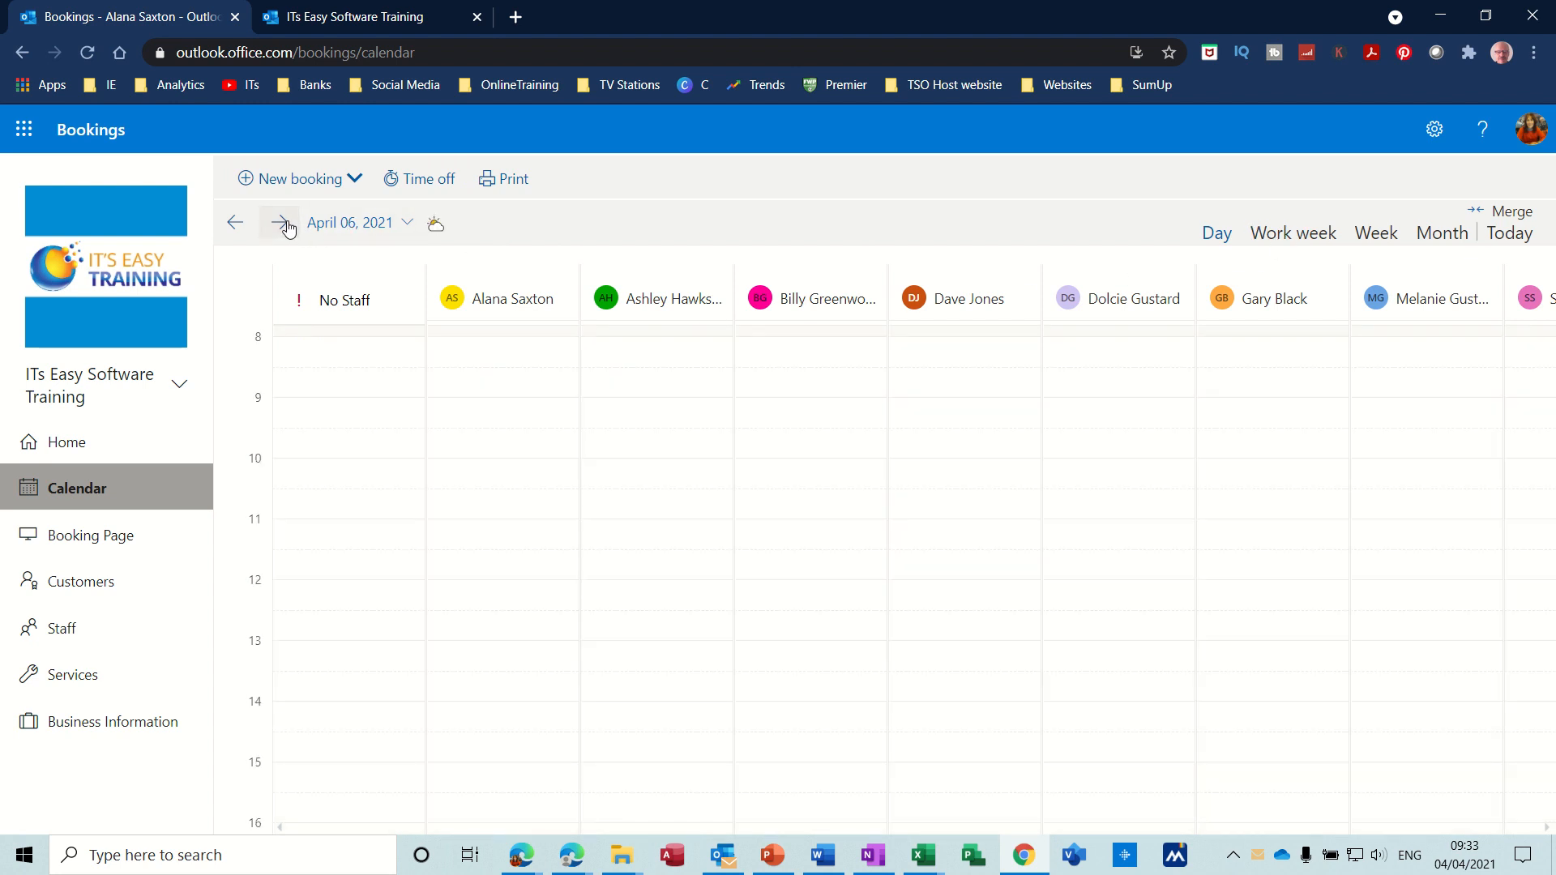
left_click(280, 222)
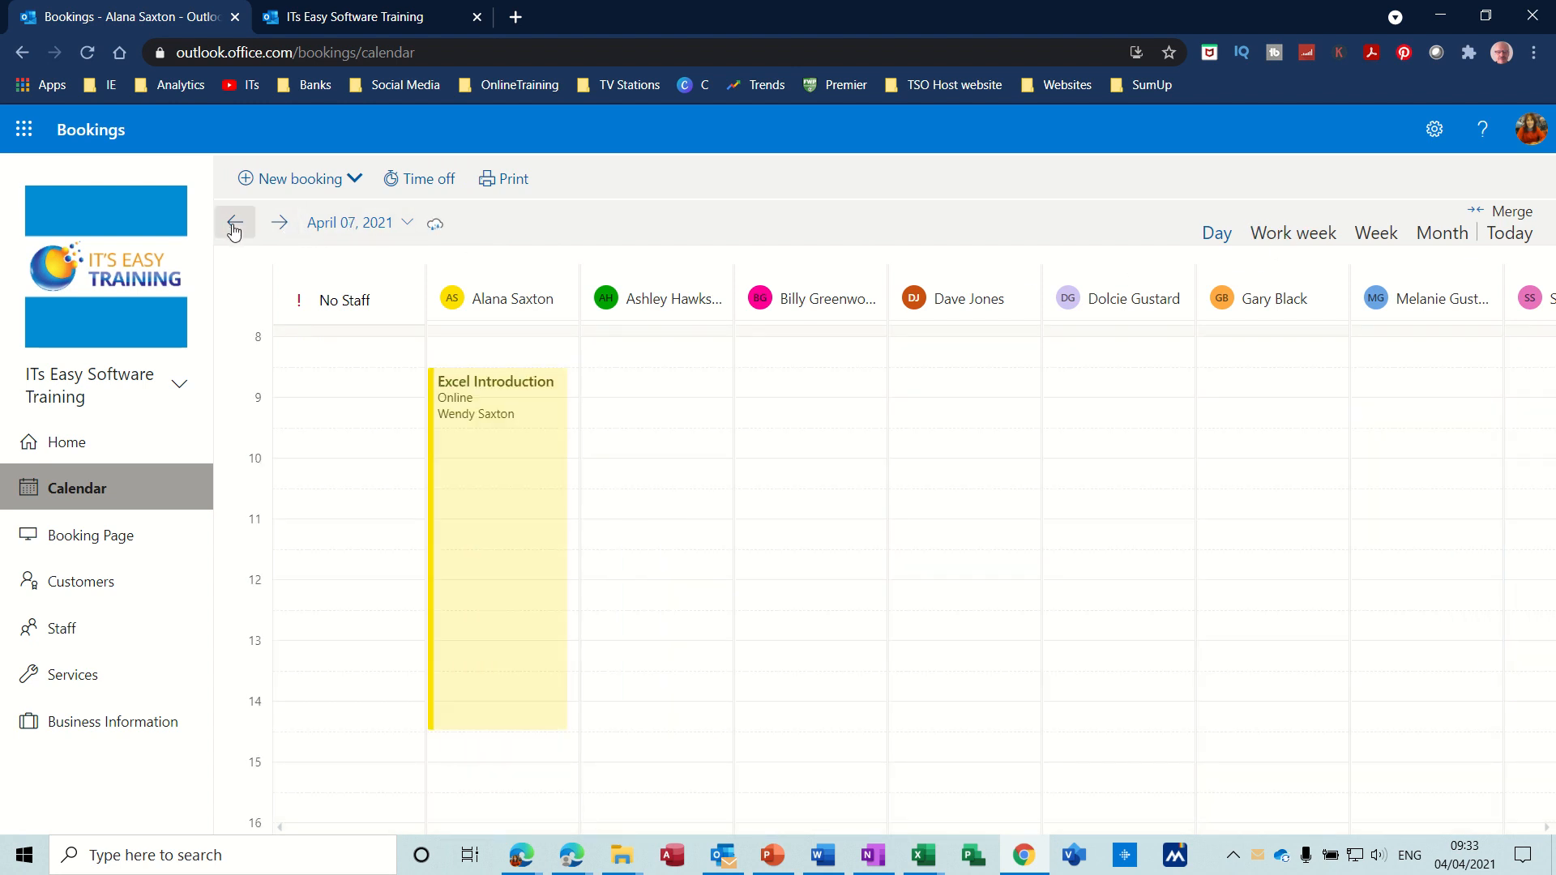
left_click(235, 222)
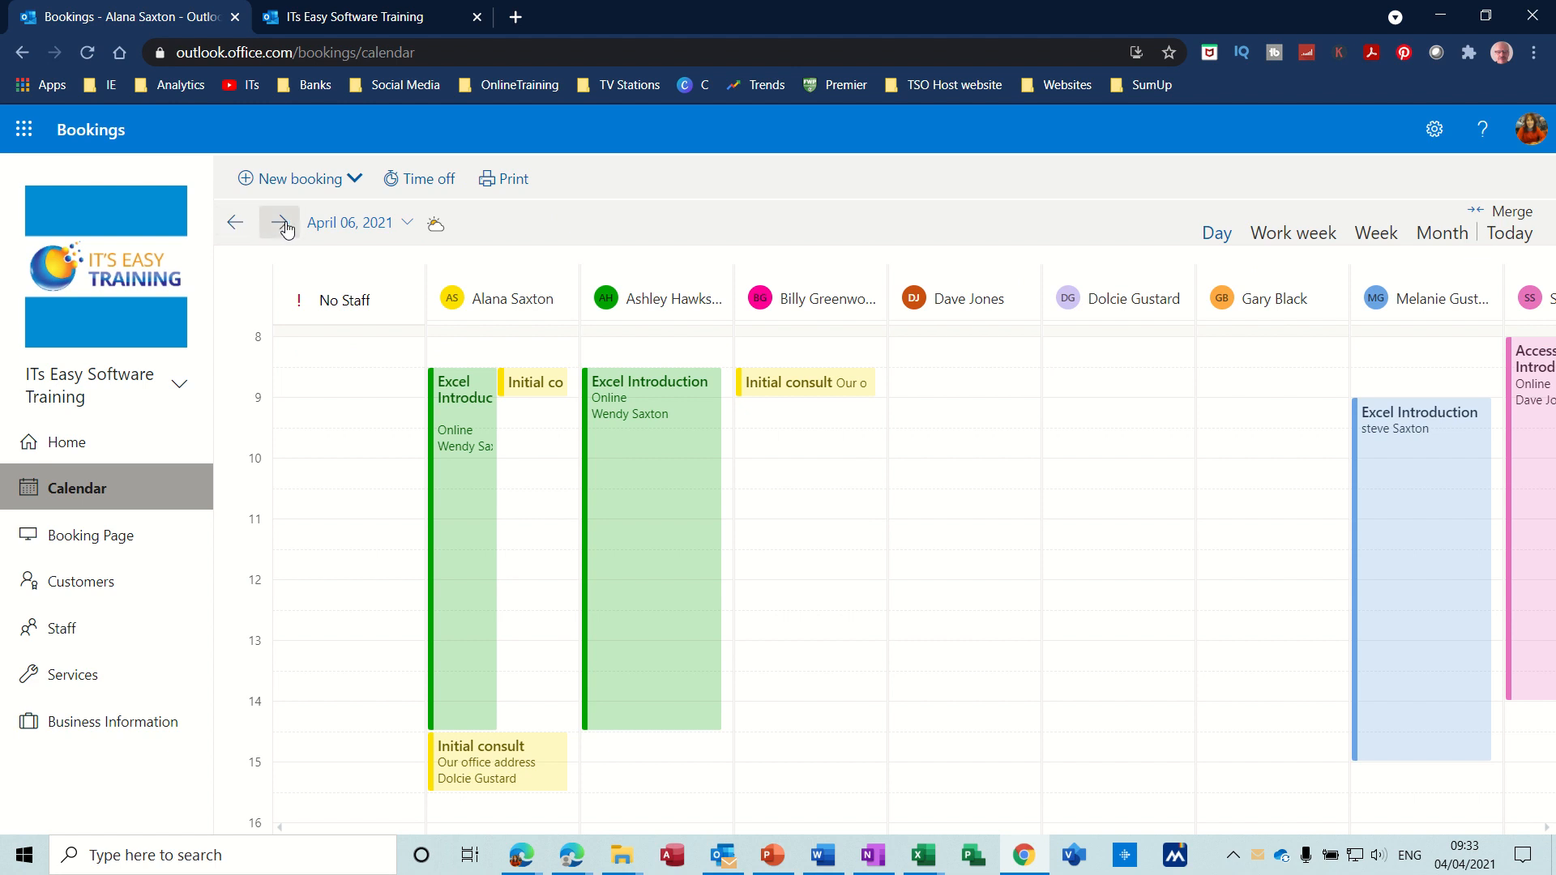
left_click(278, 222)
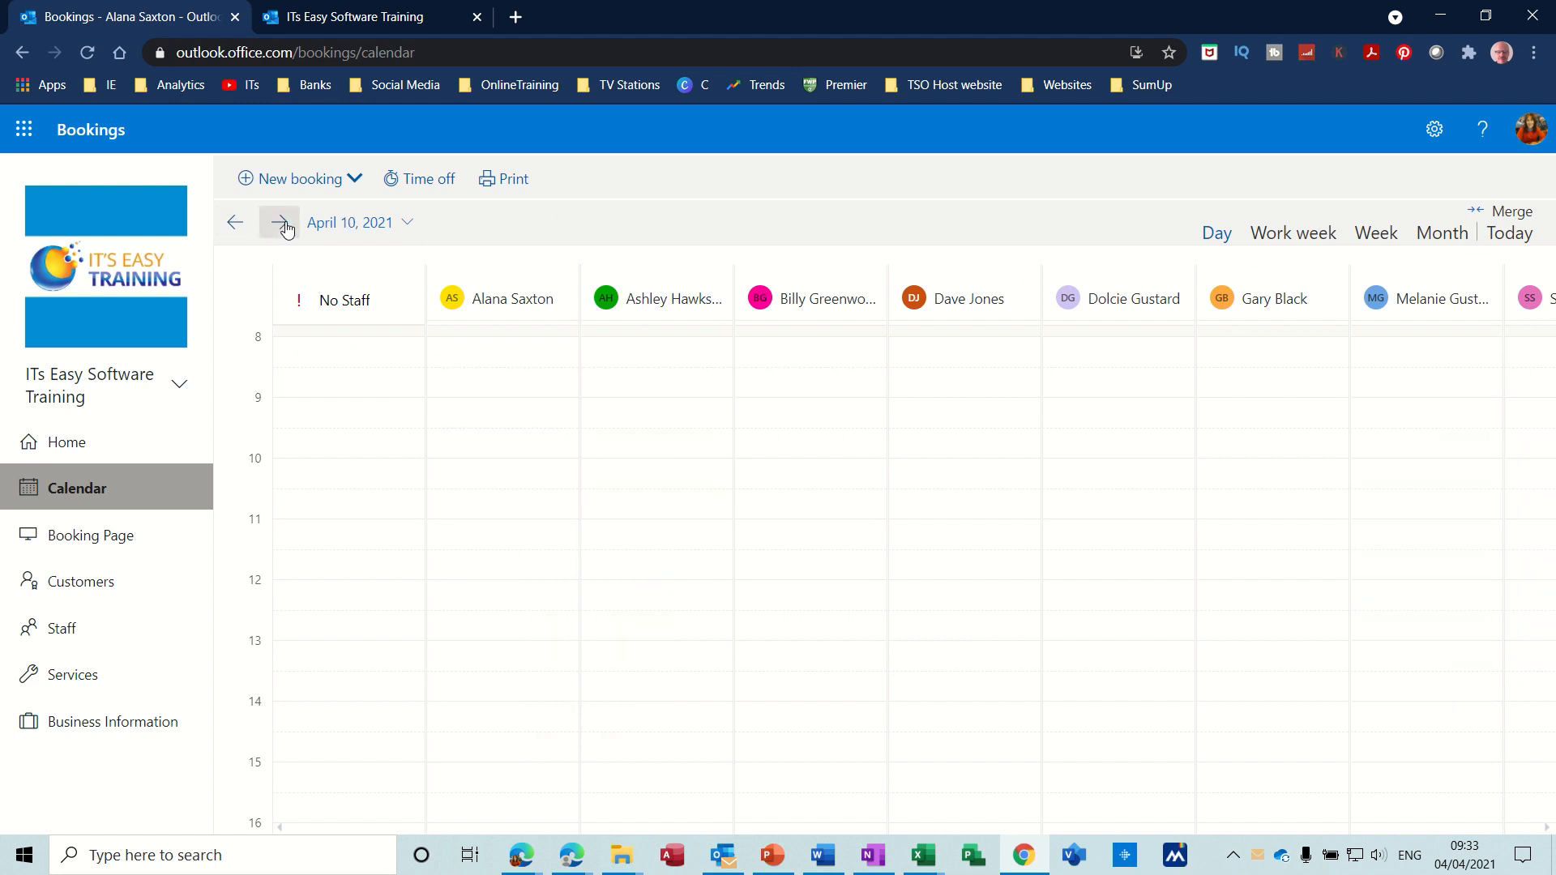
left_click(279, 222)
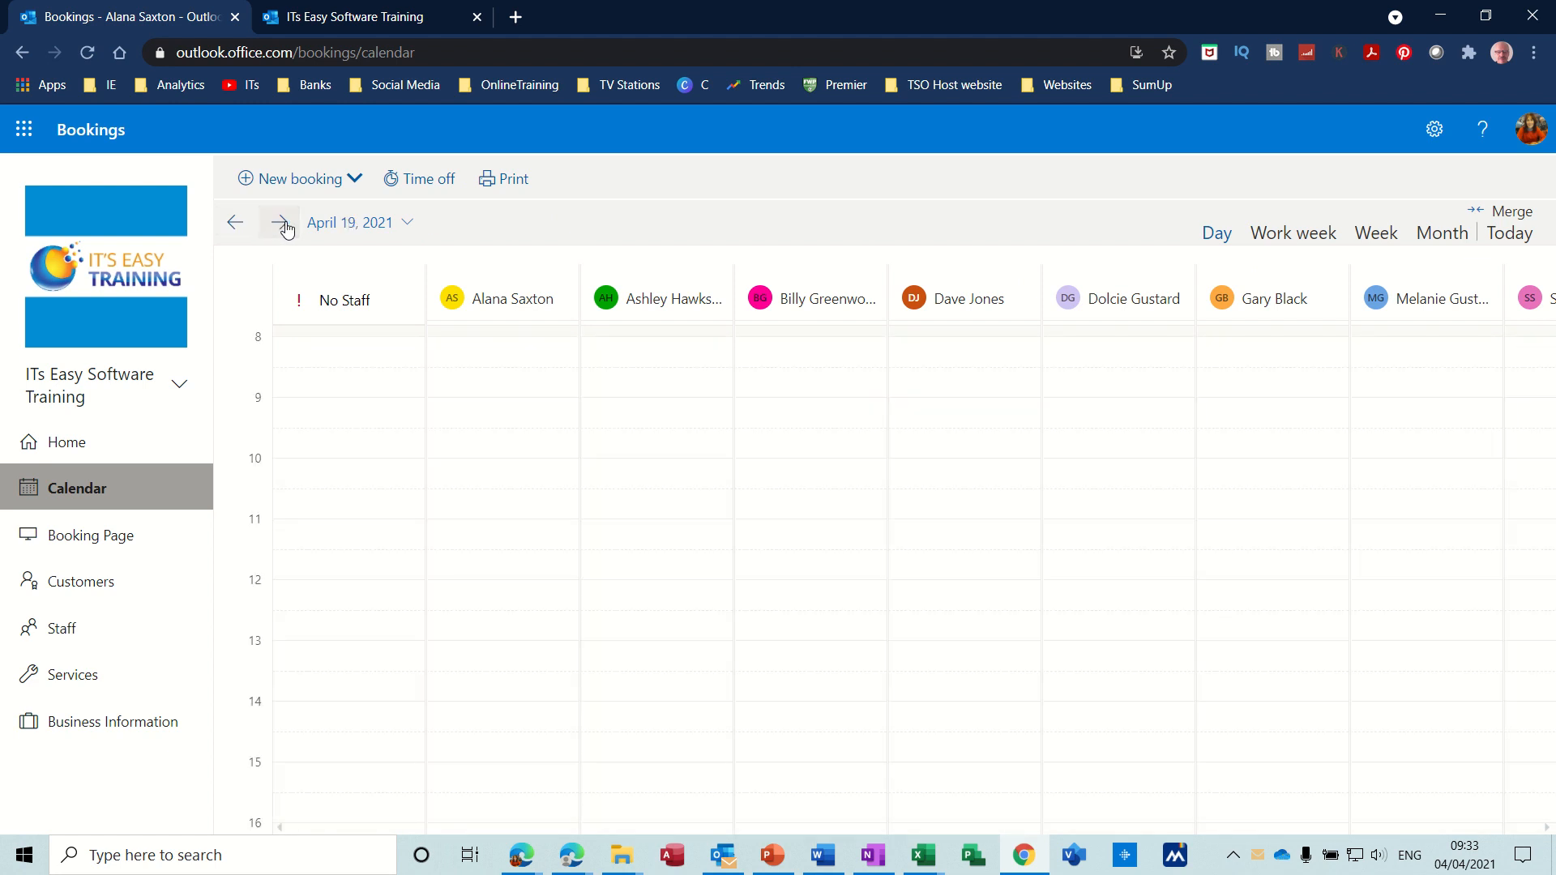
left_click(280, 222)
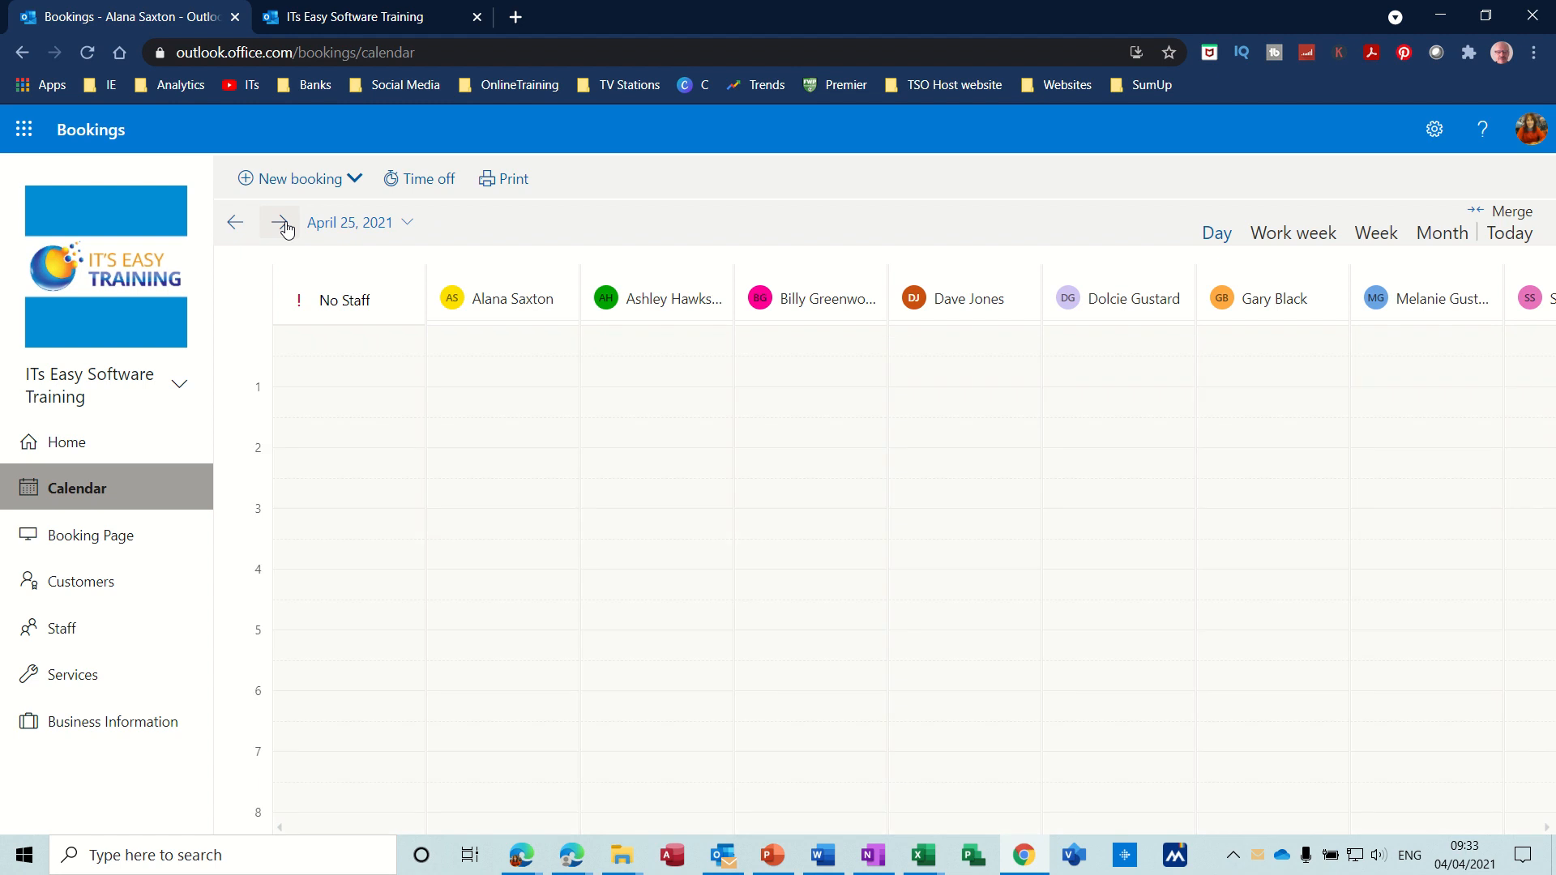
left_click(279, 222)
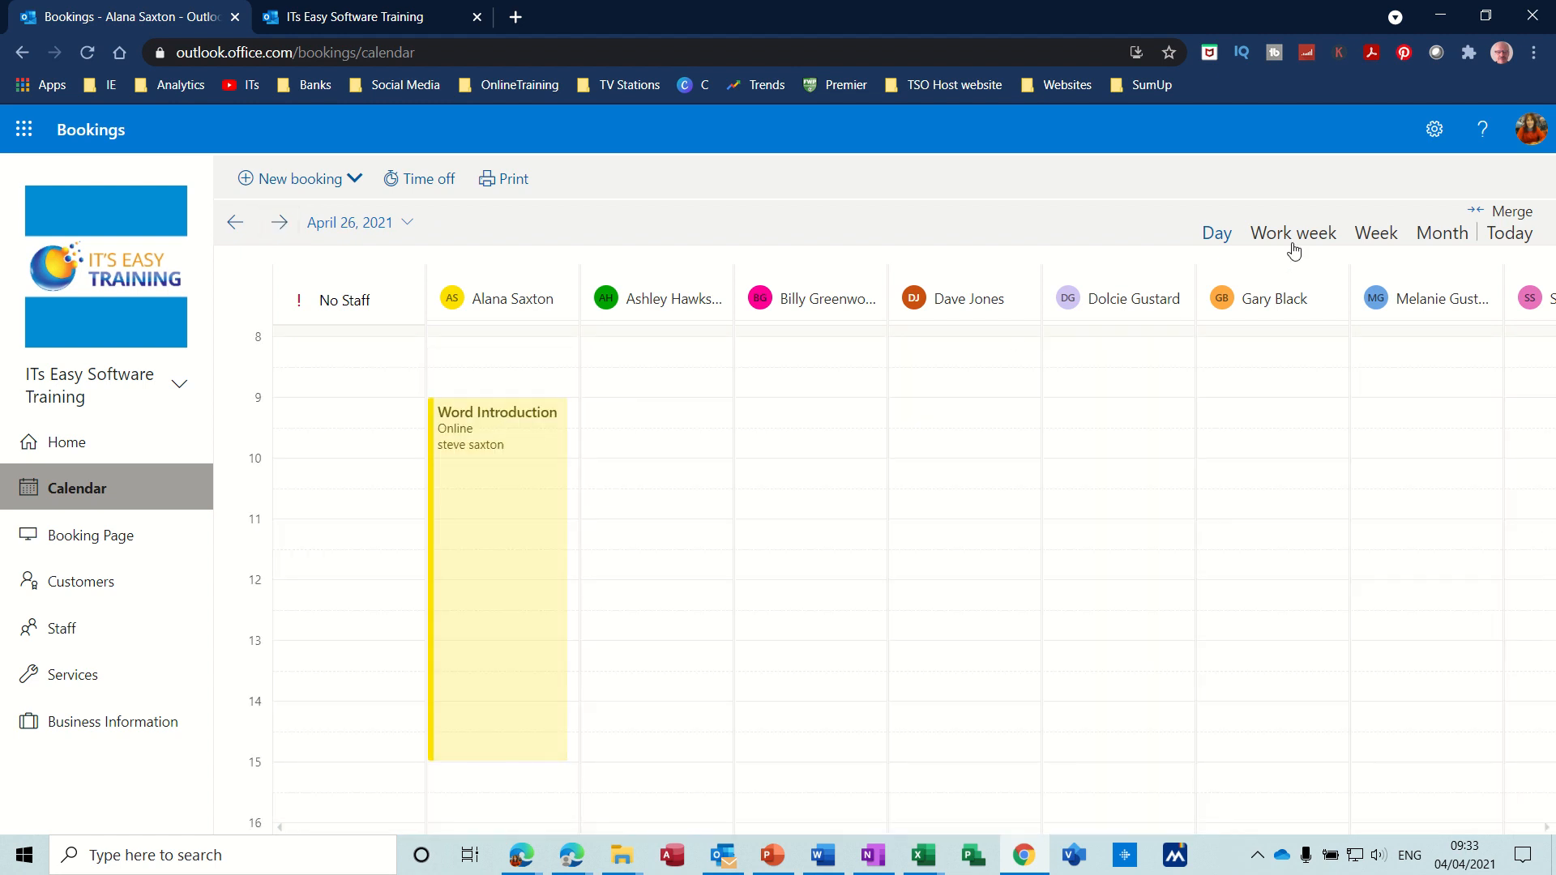
Try the Work week, Week and Month views, then pick April 7 from the date chooser.
left_click(1374, 232)
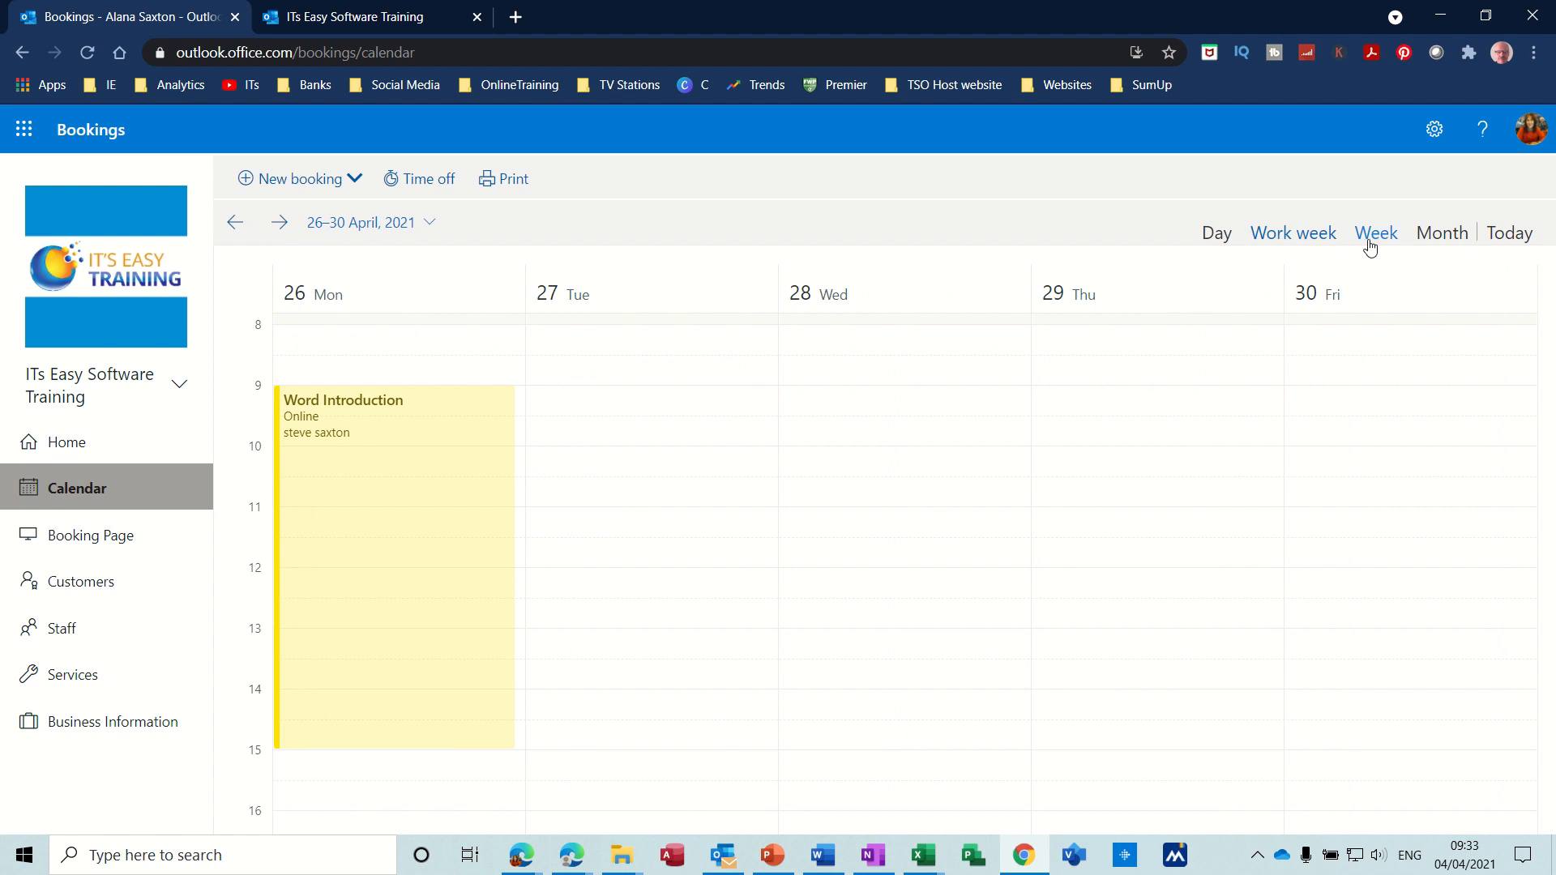
left_click(1376, 231)
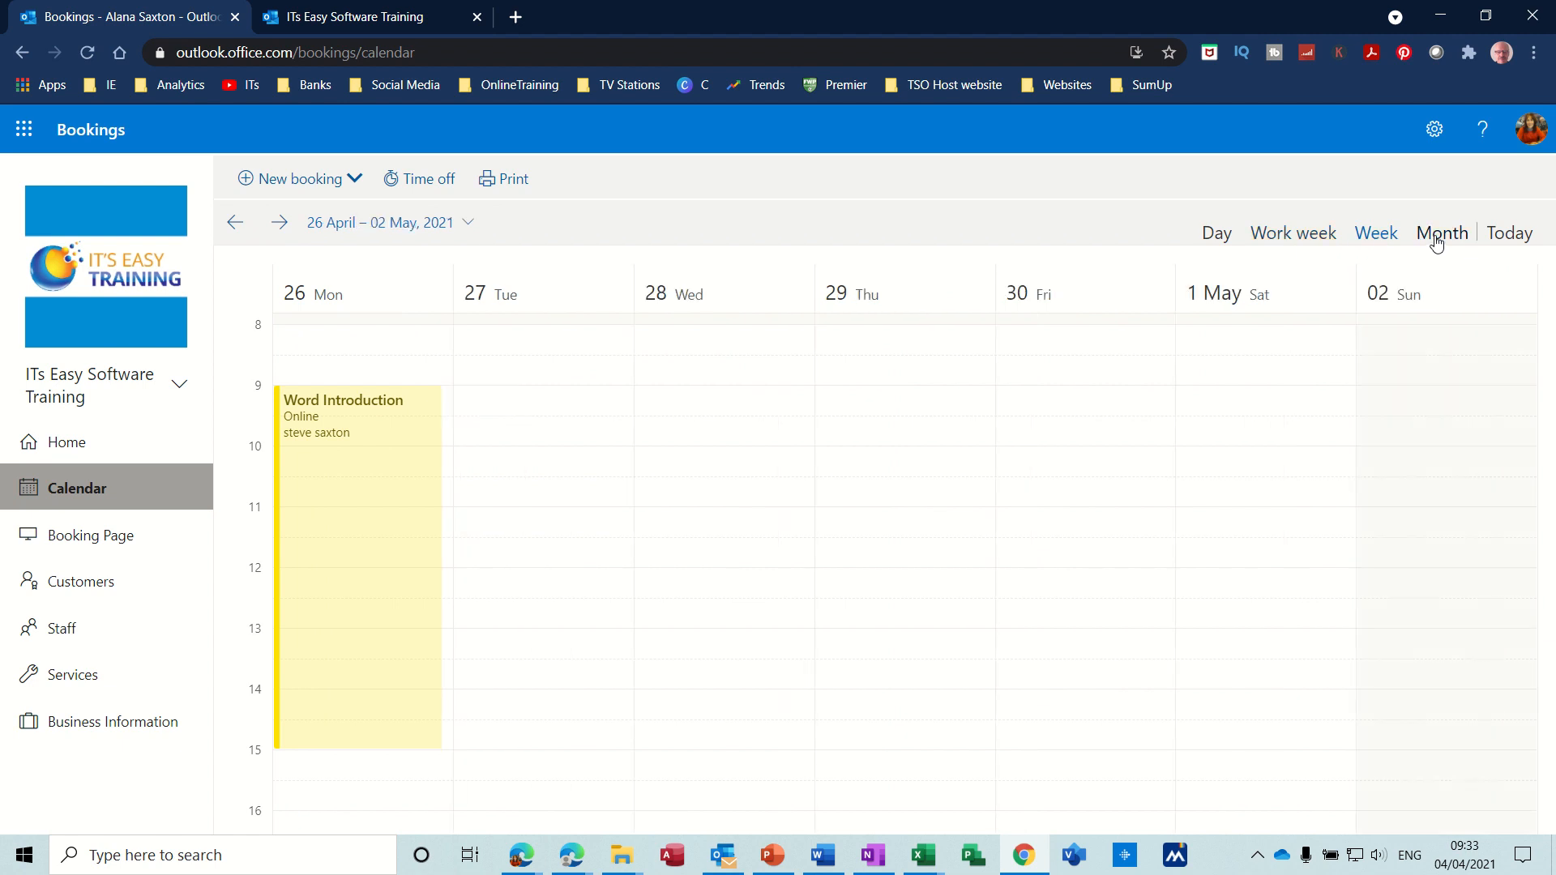
left_click(1443, 232)
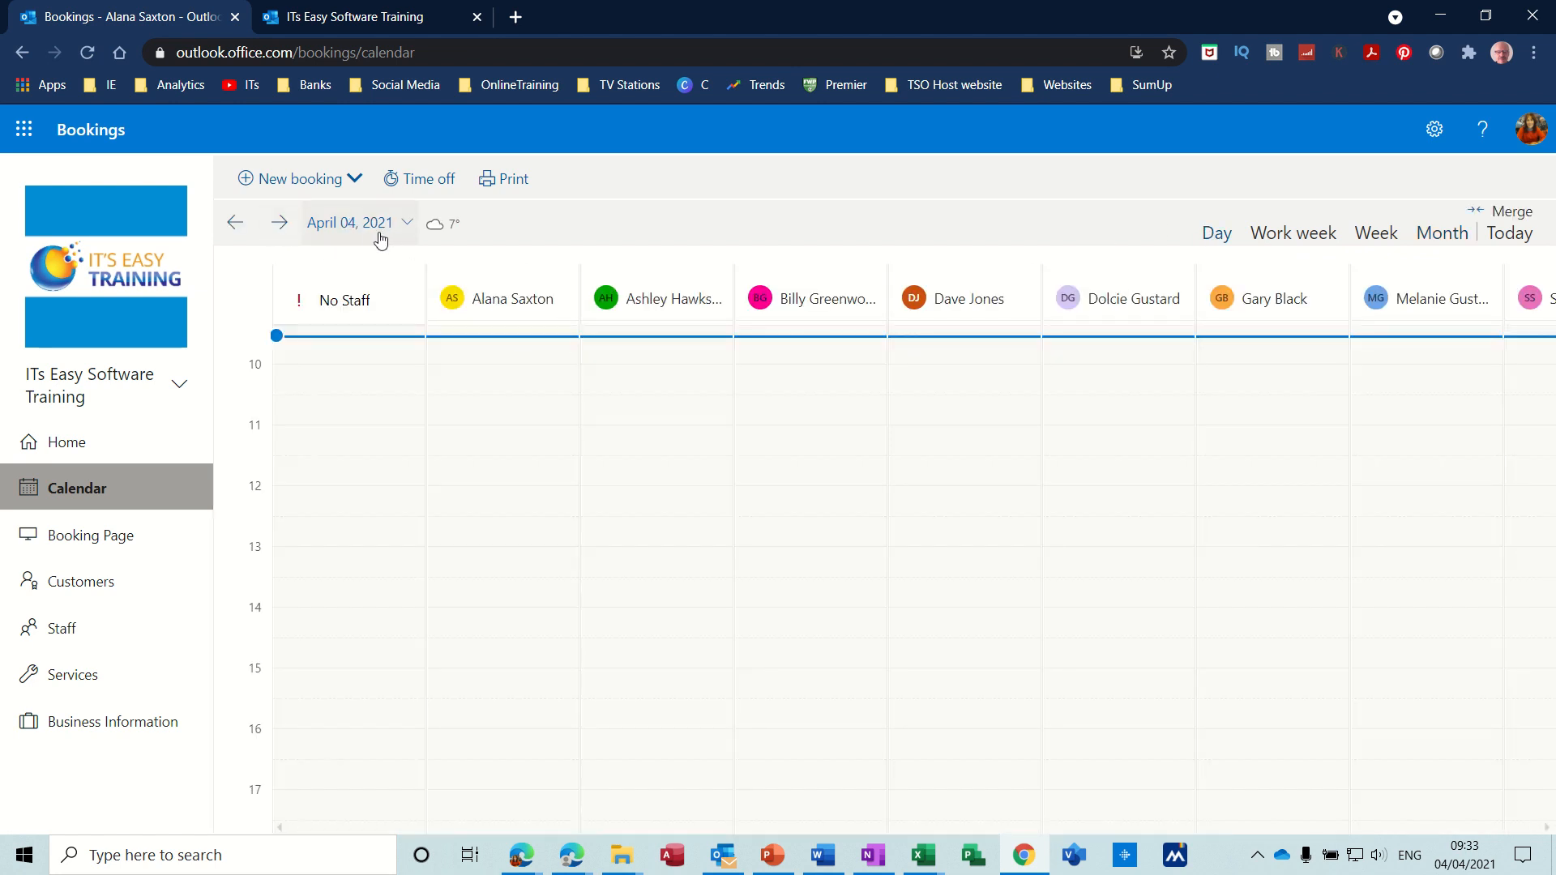
left_click(278, 222)
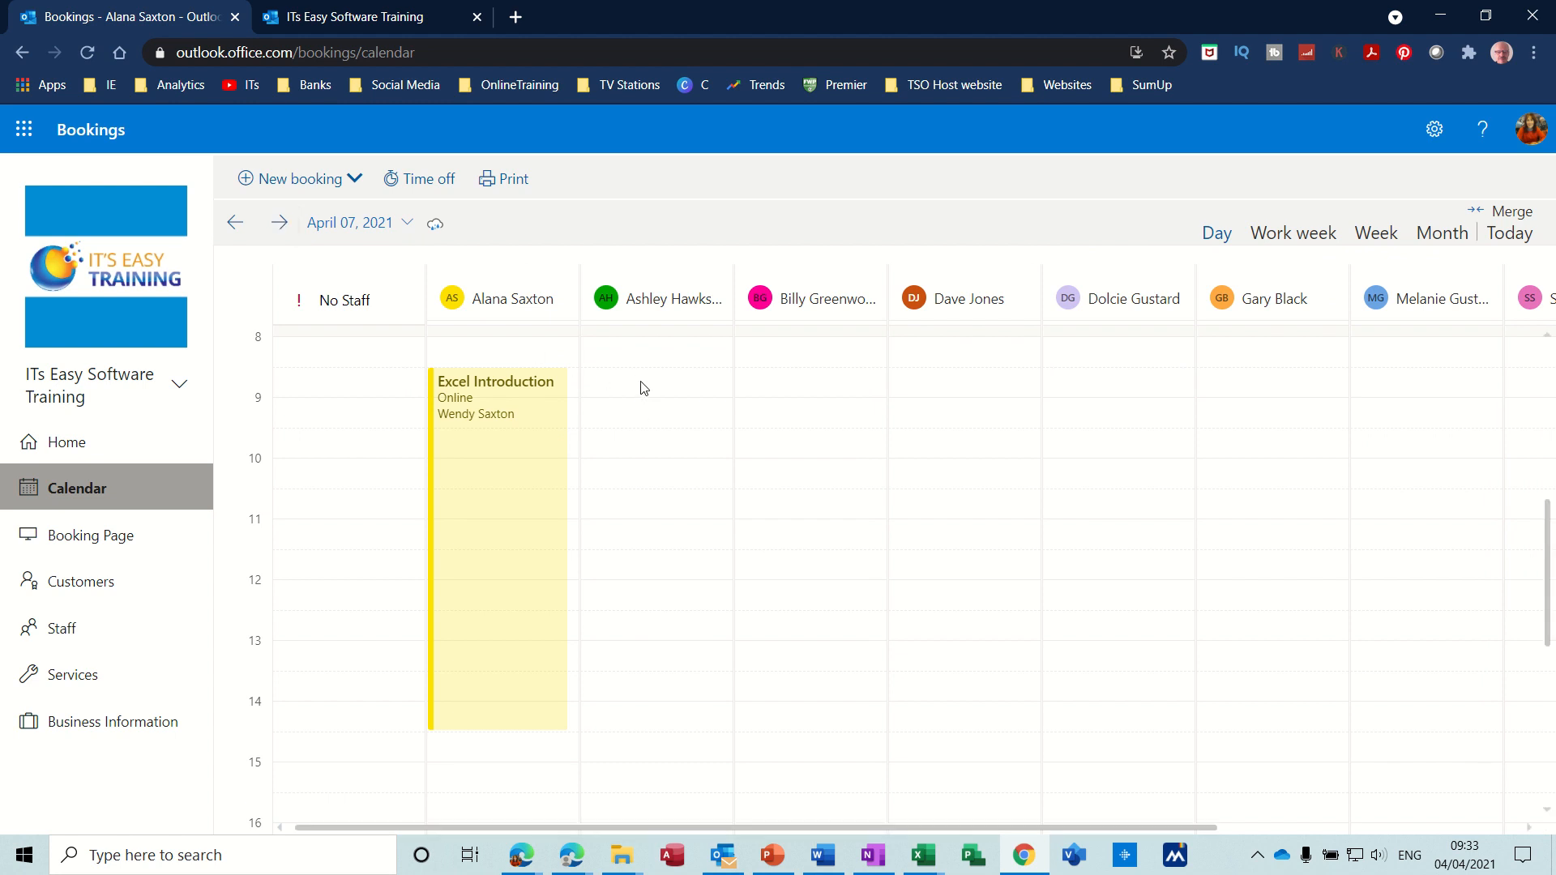
left_click(496, 397)
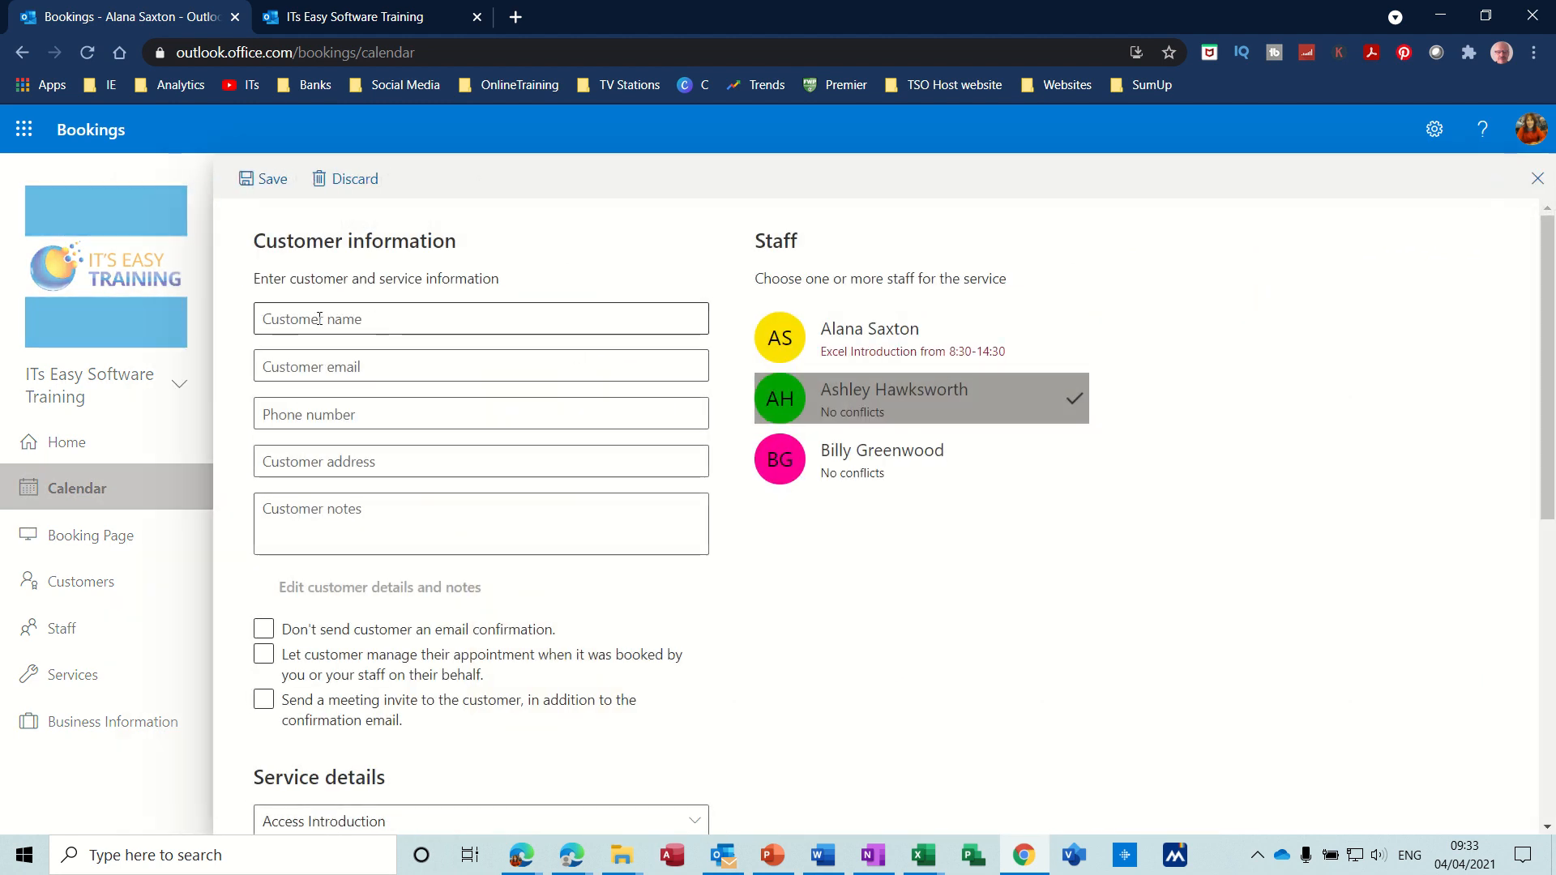
type("s")
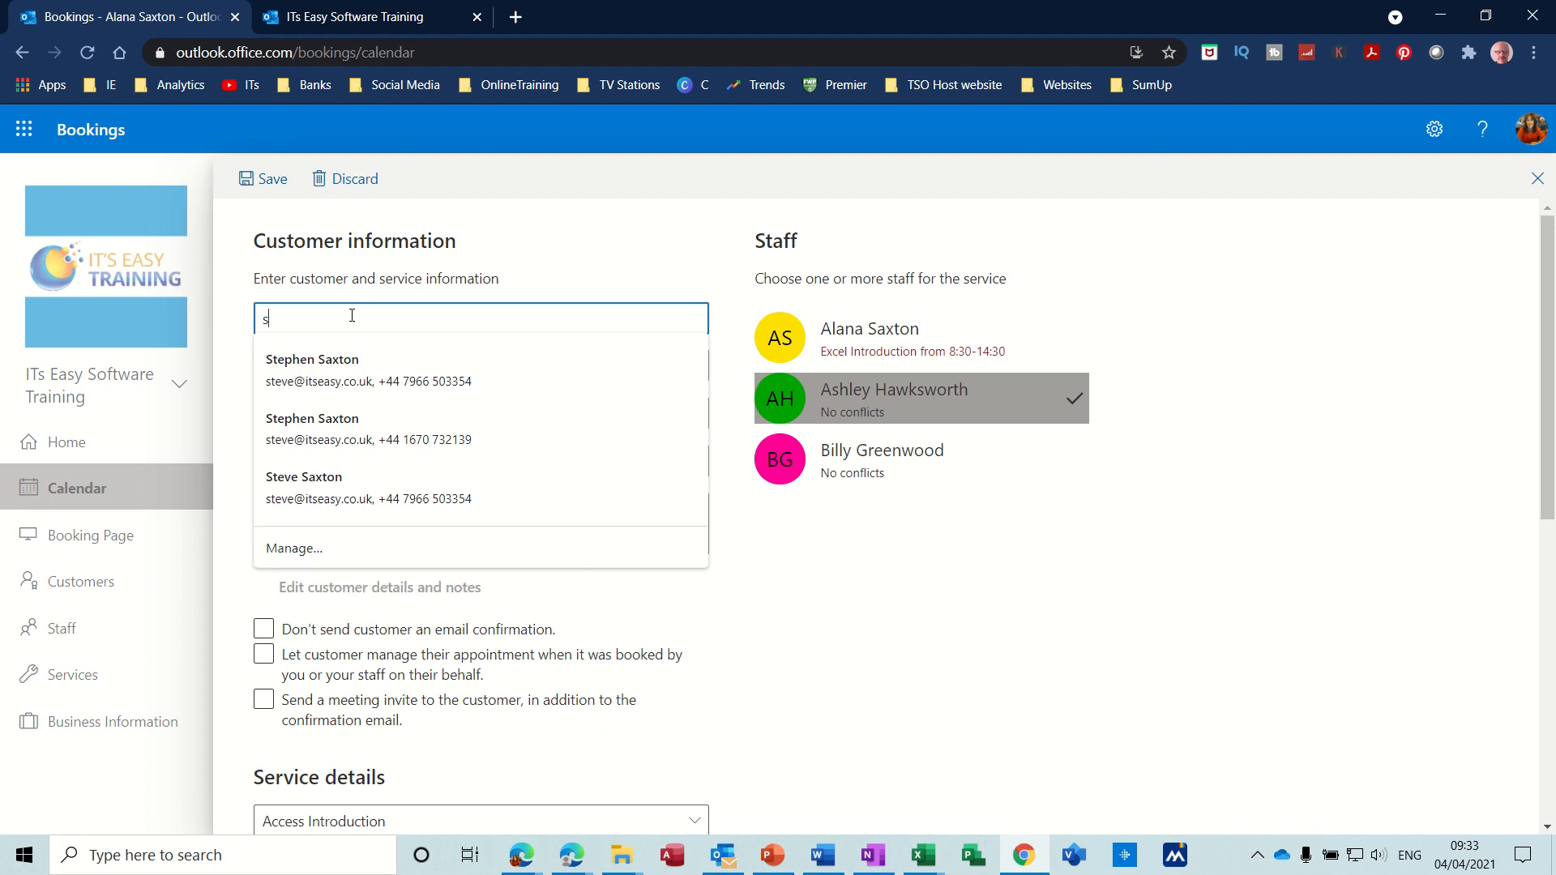
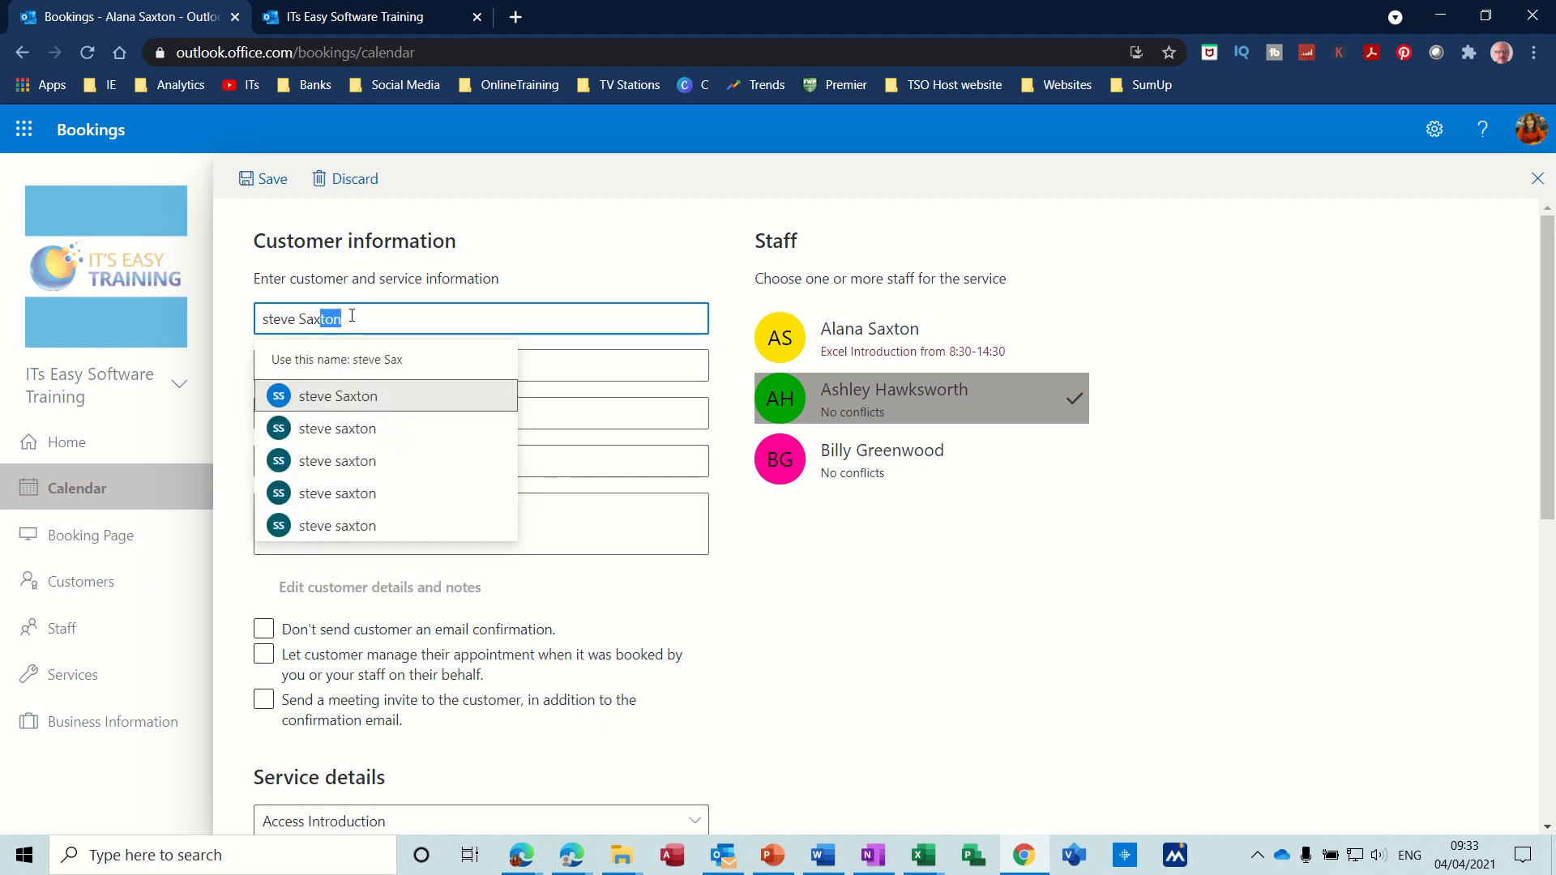
left_click(1536, 178)
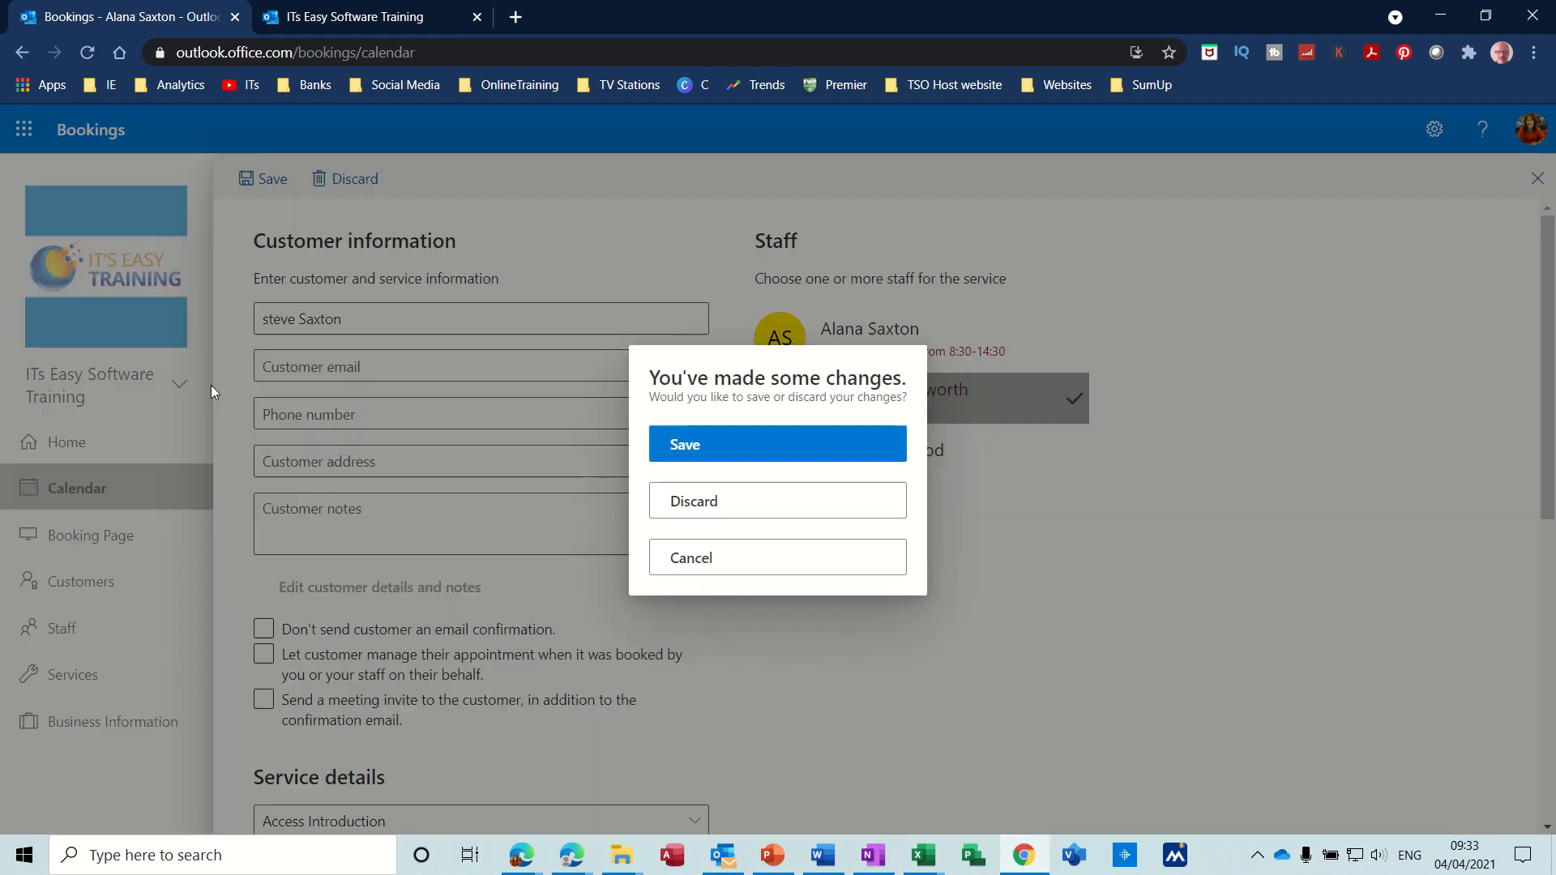
mouse_move(731, 529)
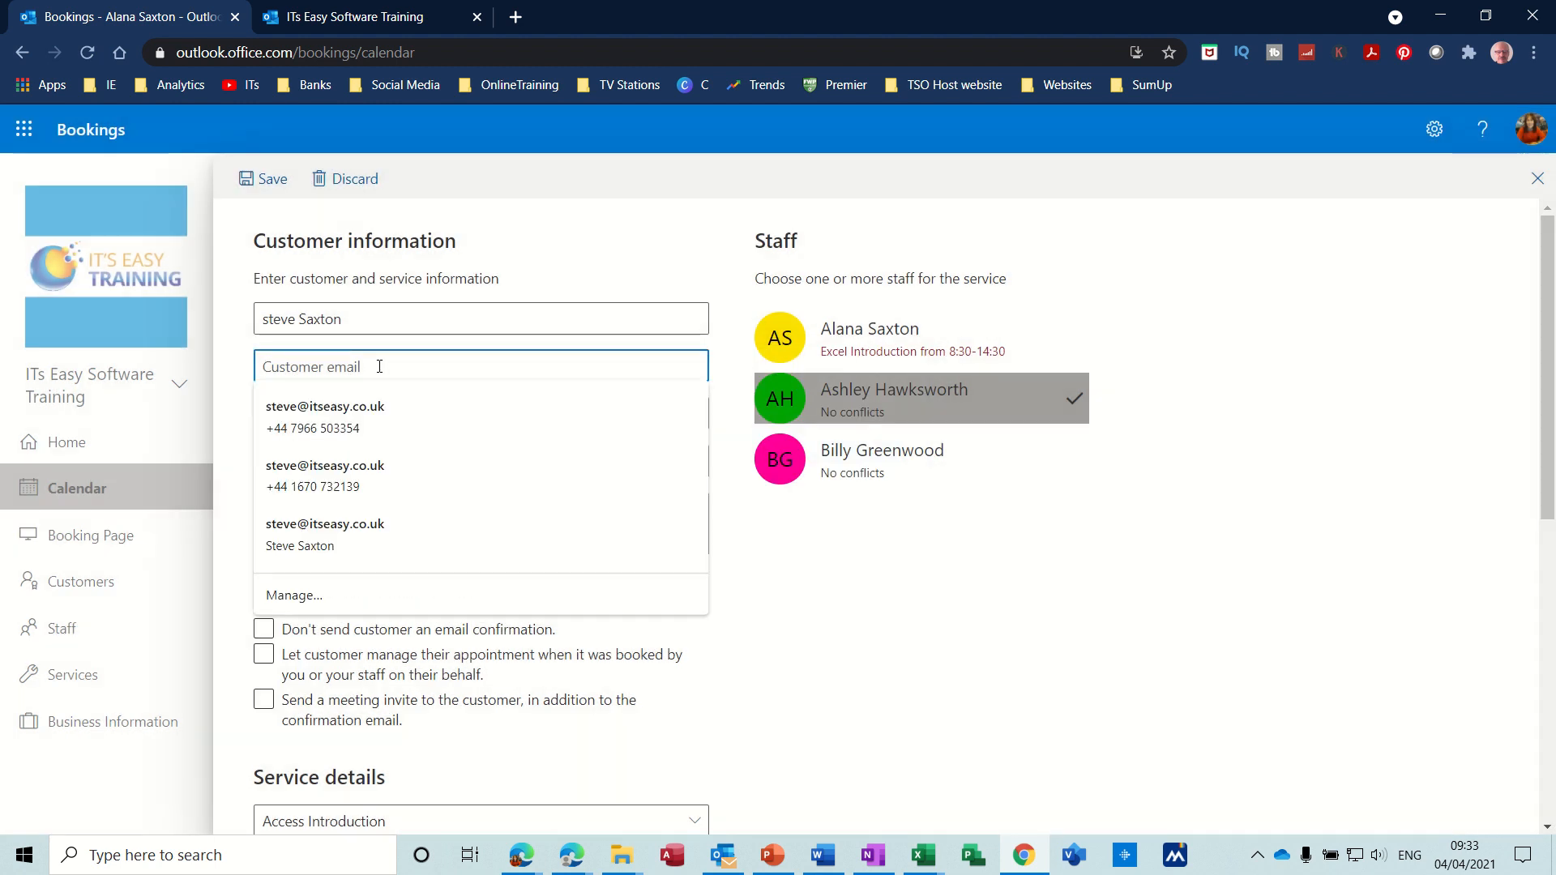
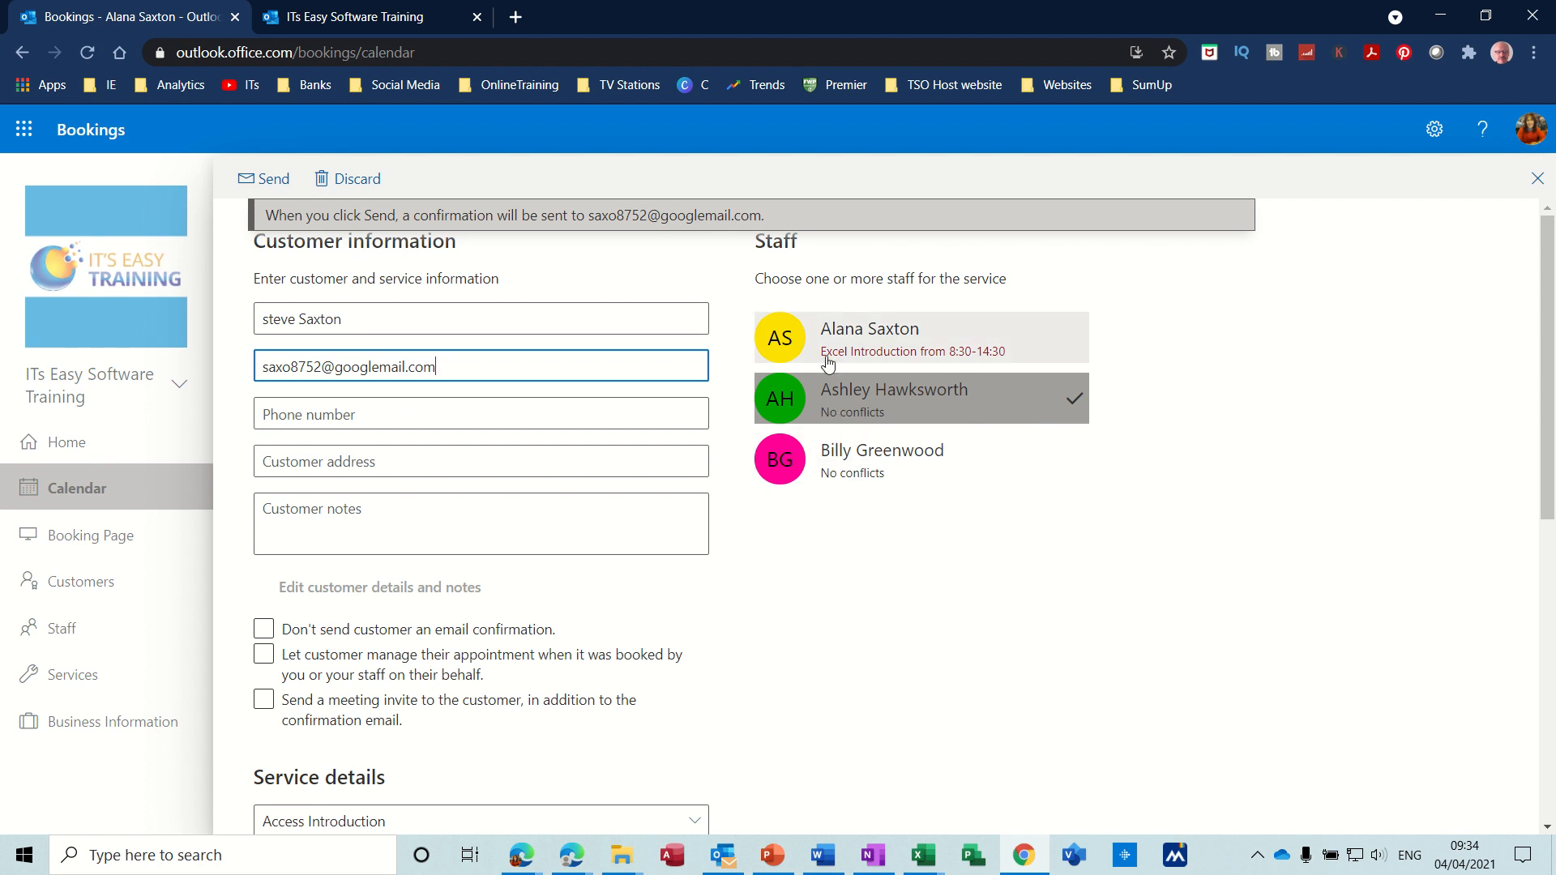
mouse_move(971, 360)
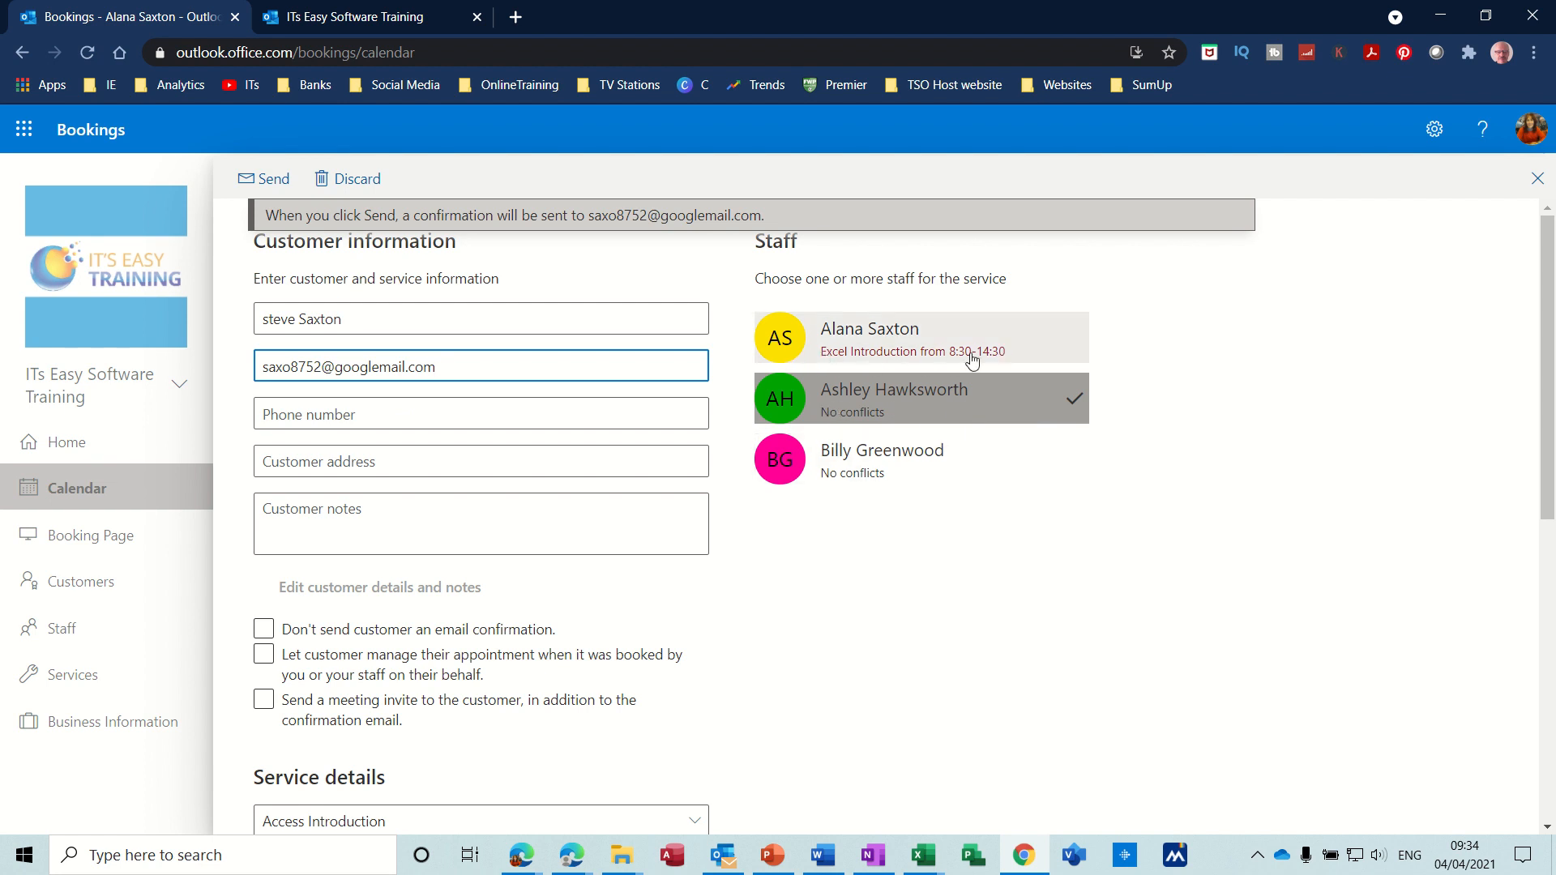
mouse_move(922, 344)
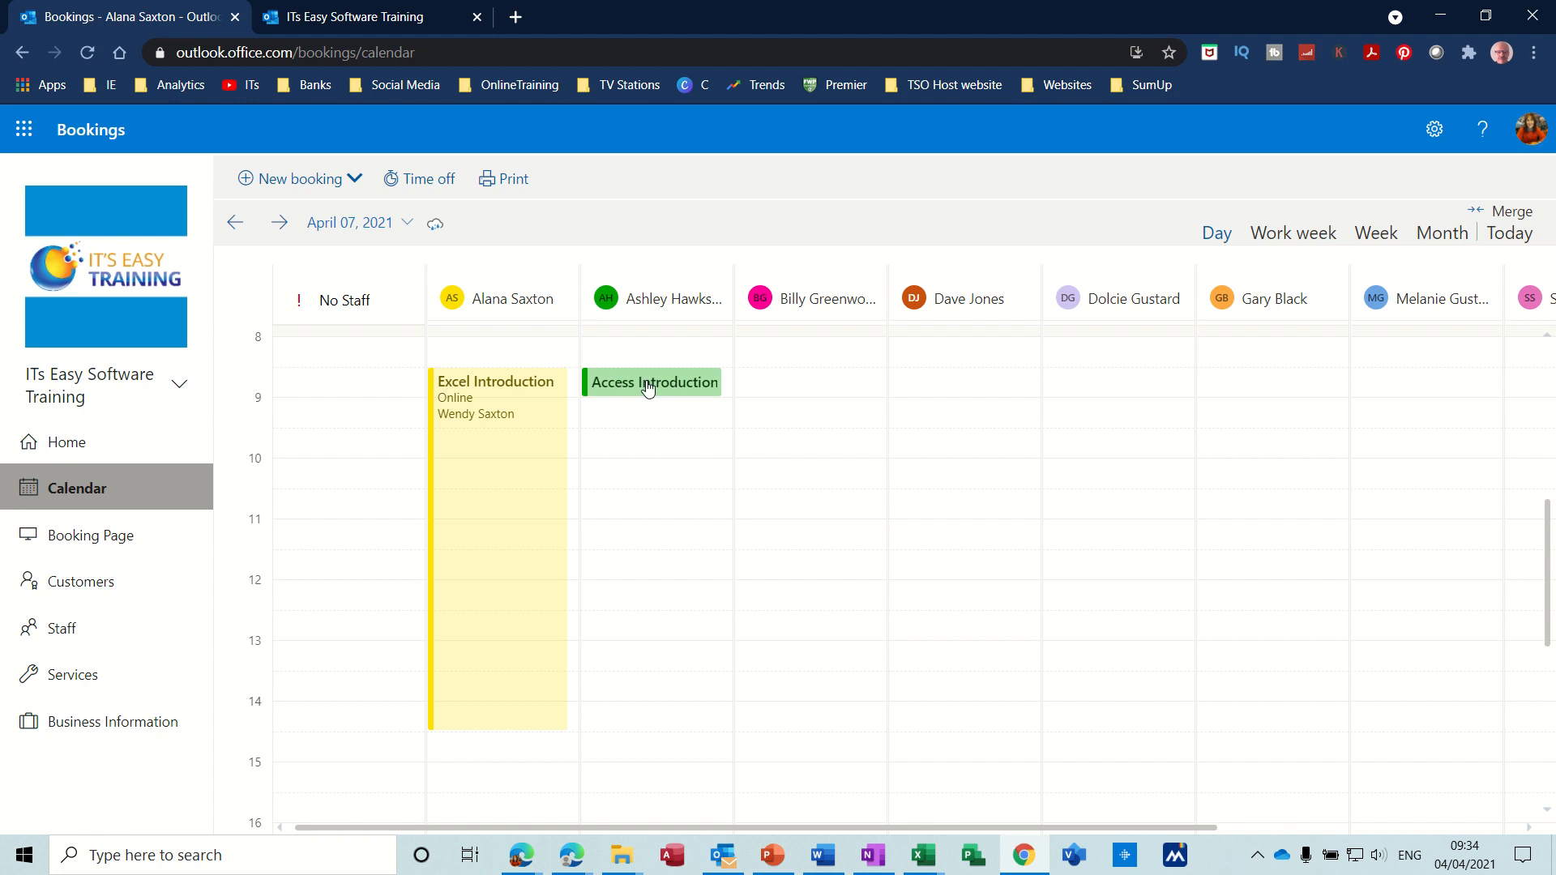
mouse_move(651, 382)
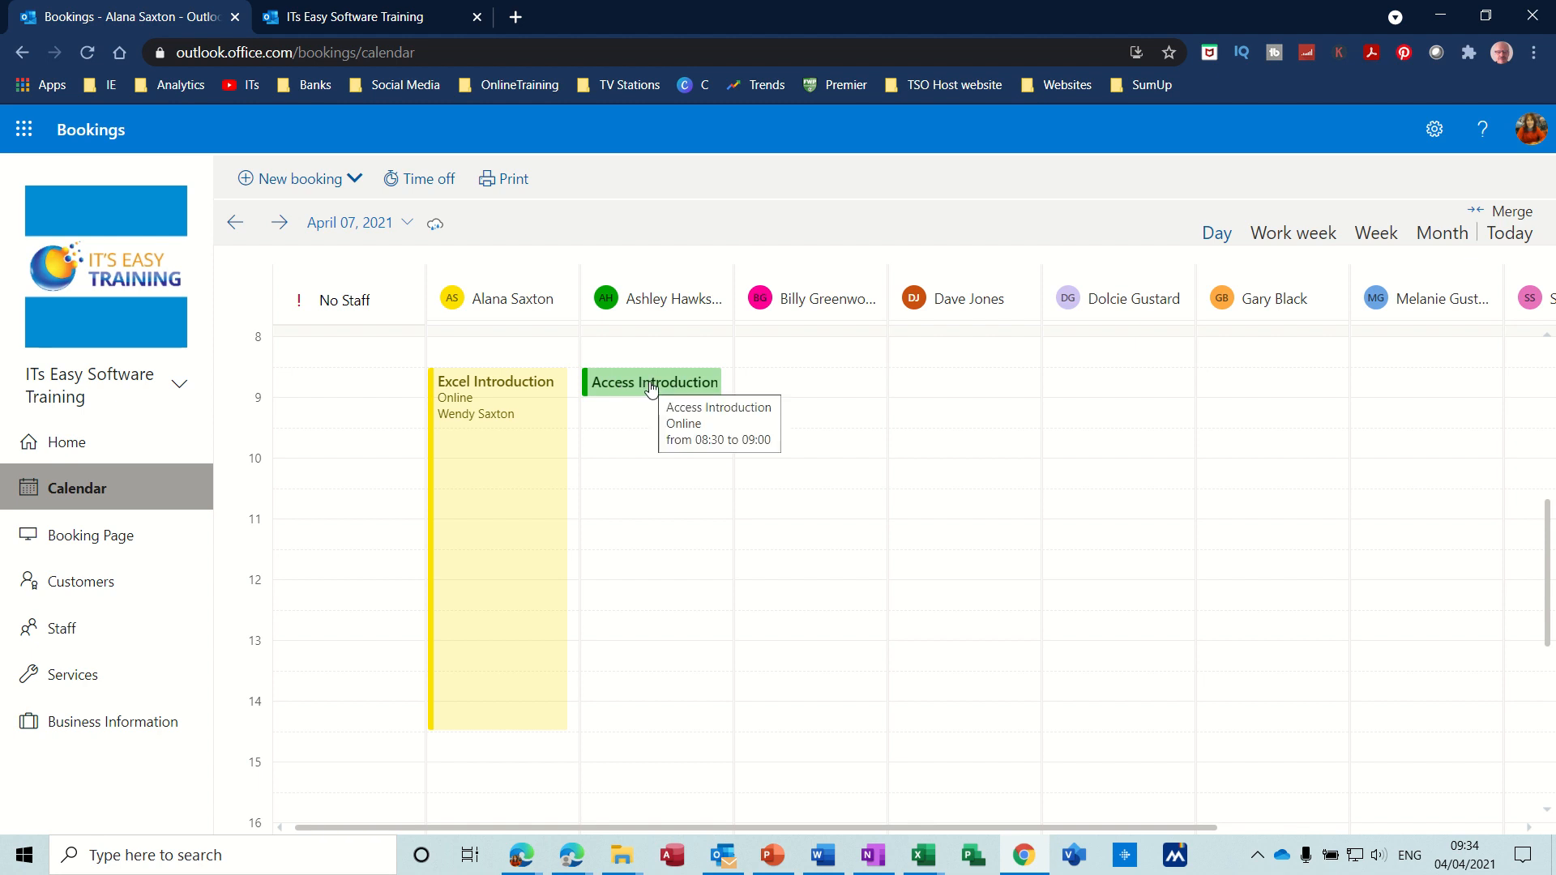
mouse_move(611, 389)
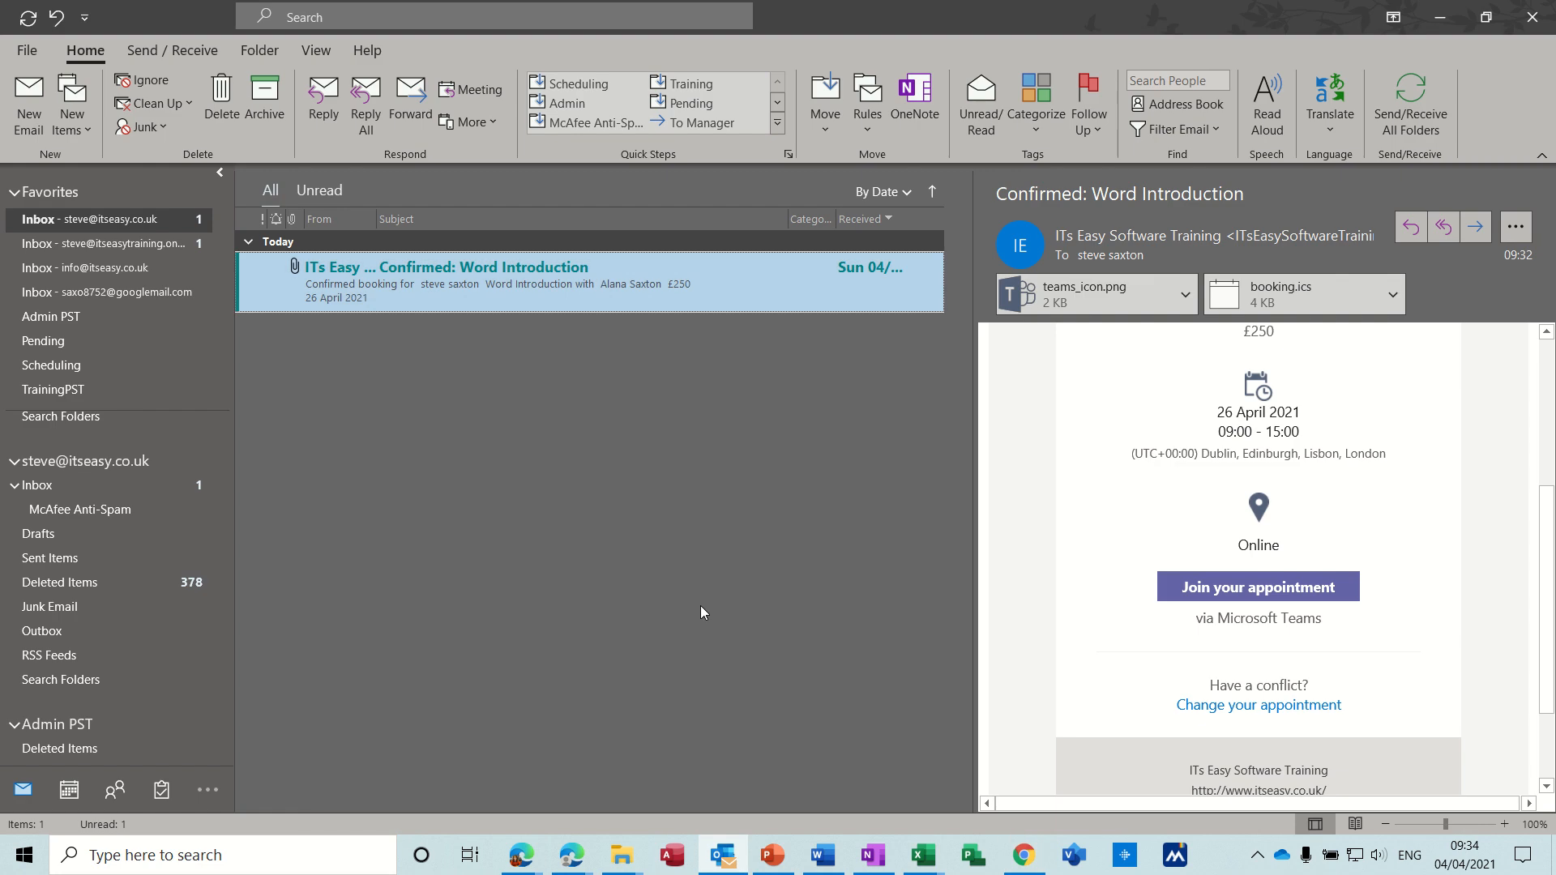
Run Send/Receive All Folders in desktop Outlook.
left_click(1408, 99)
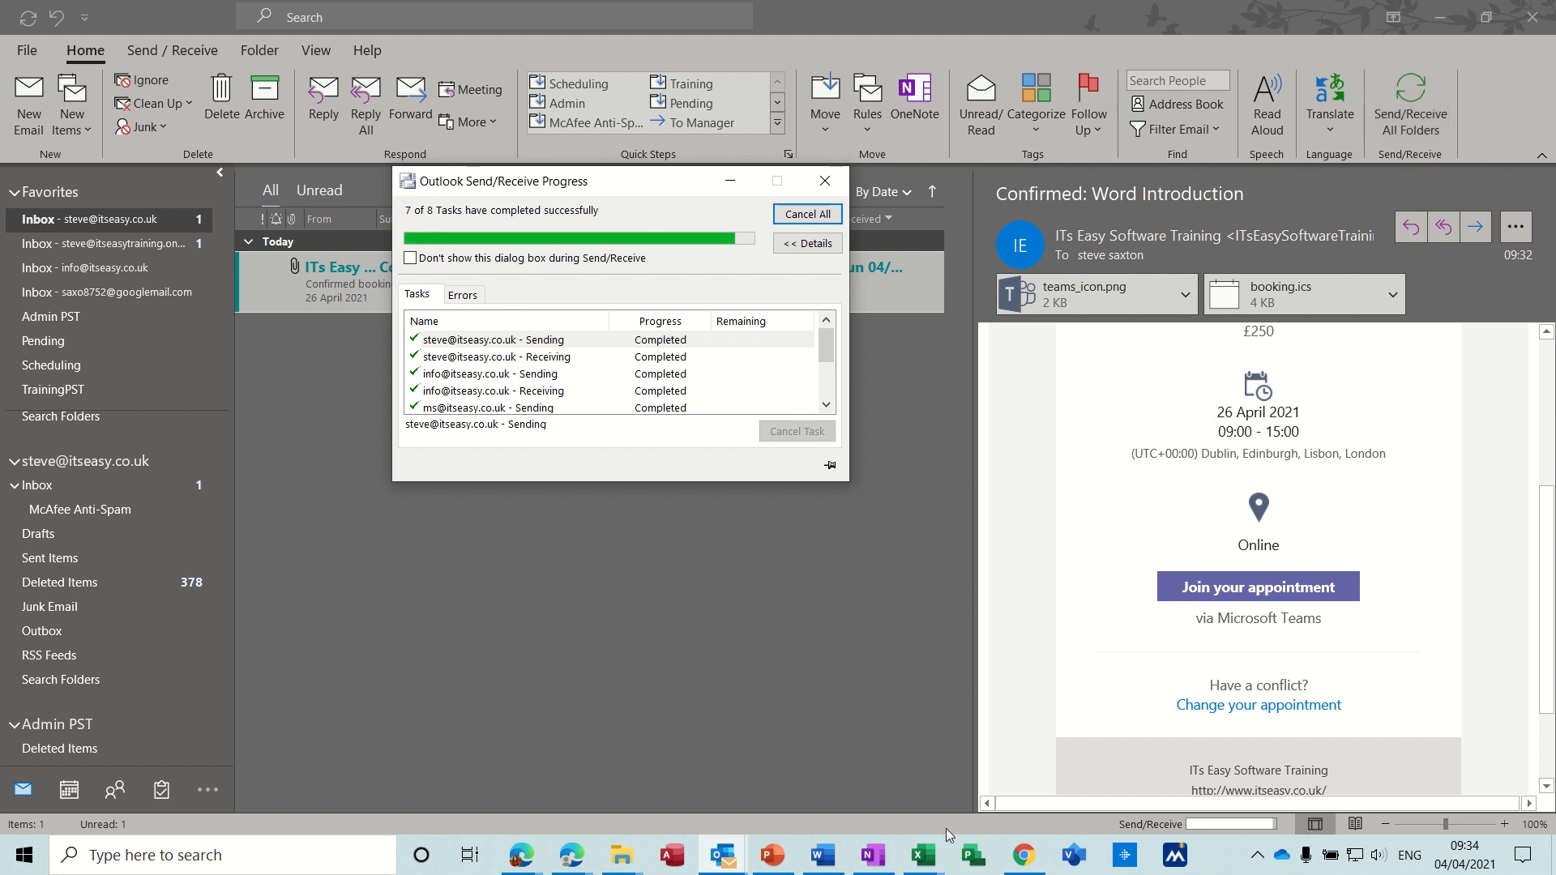
mouse_move(1023, 855)
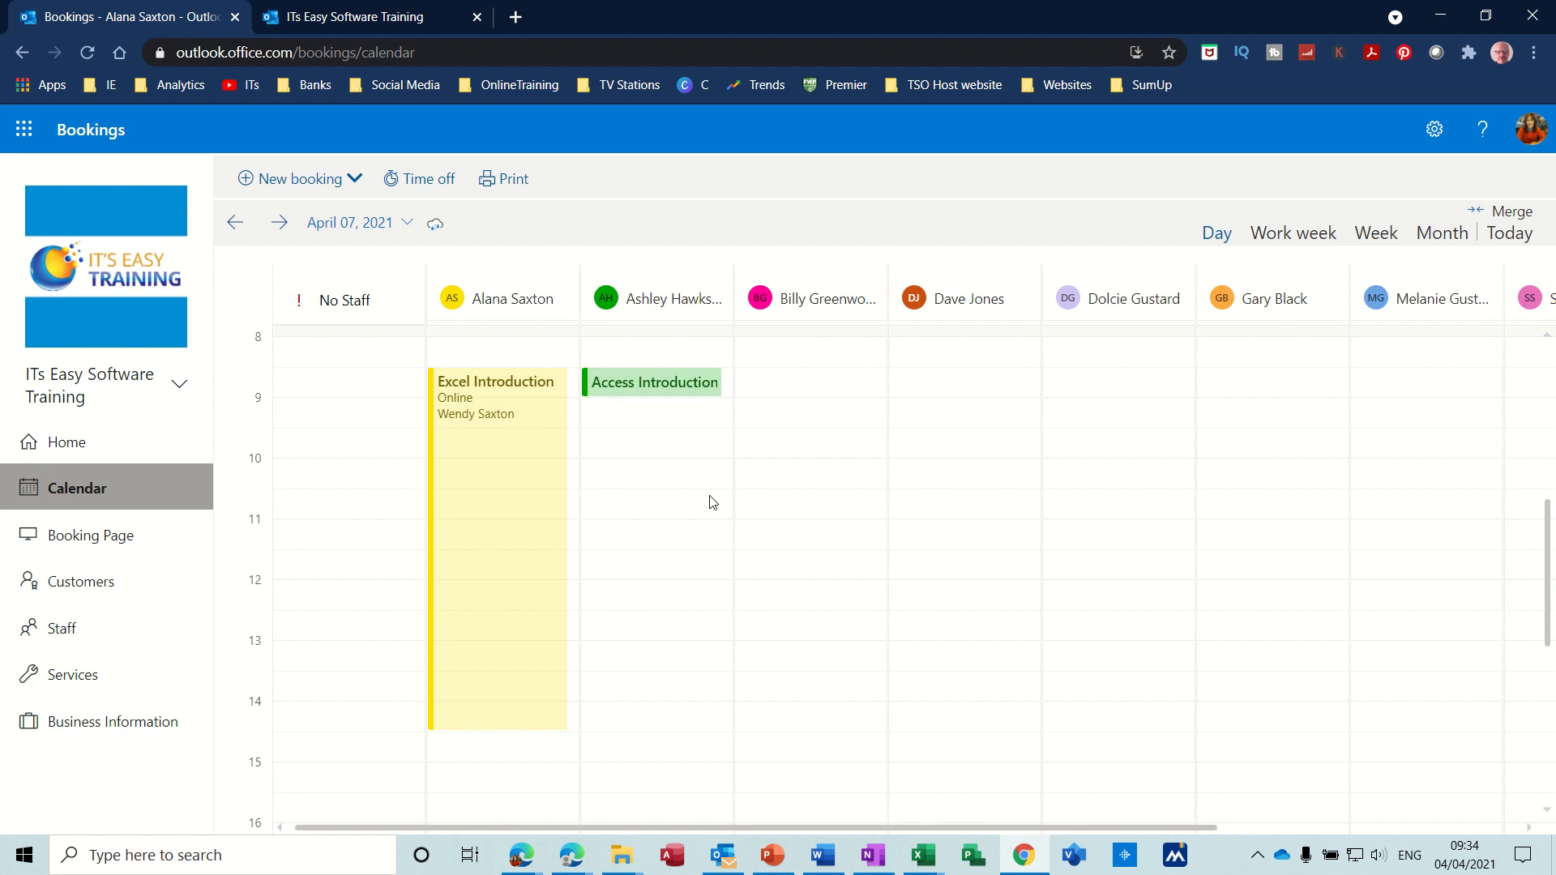
left_click(298, 178)
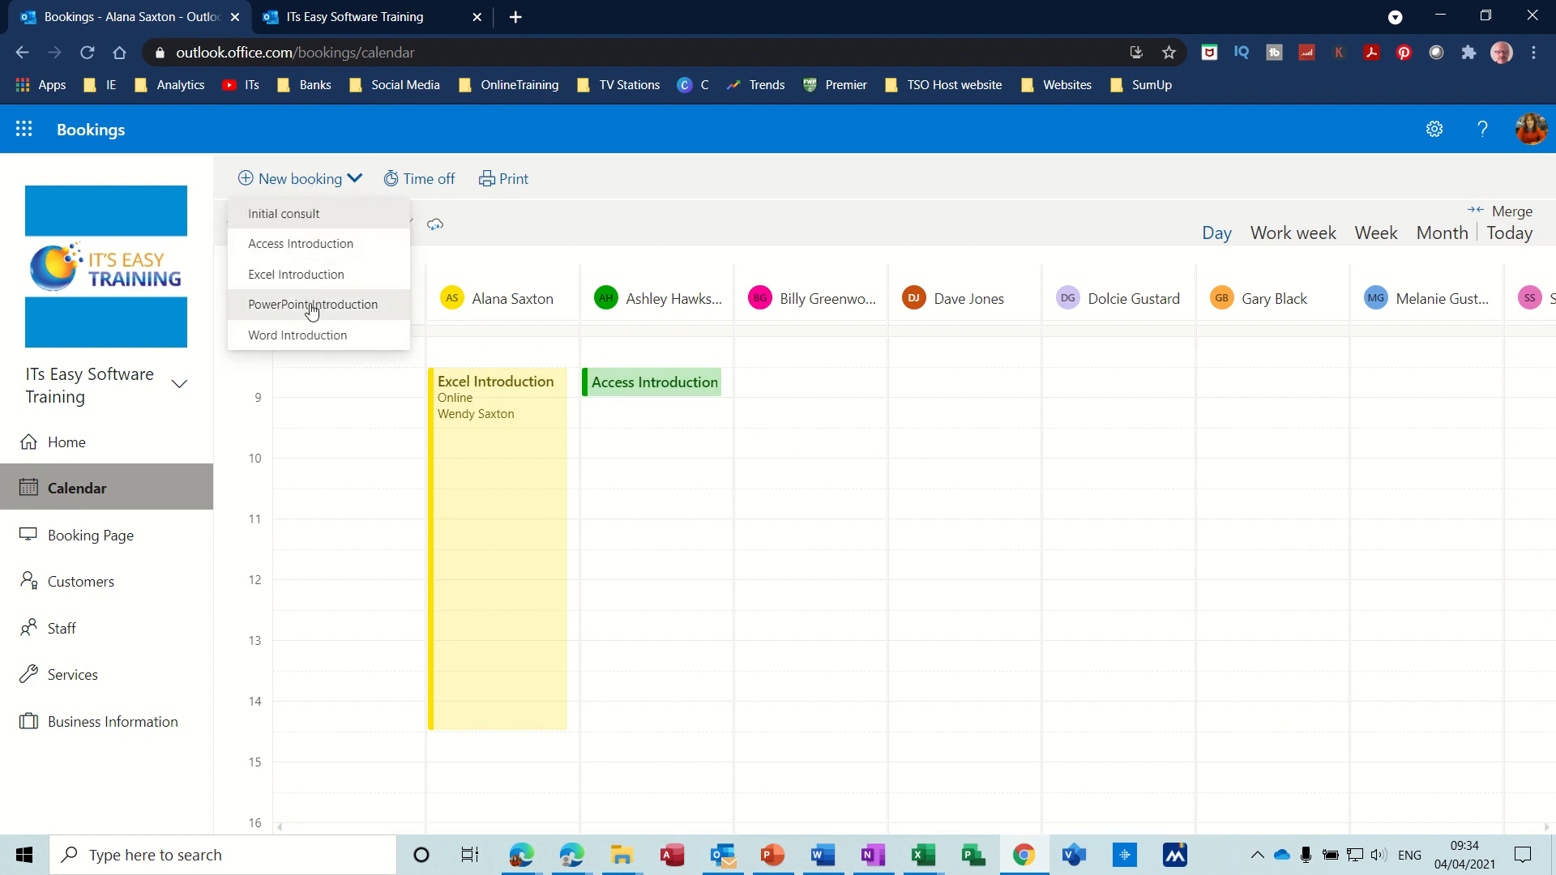
left_click(313, 304)
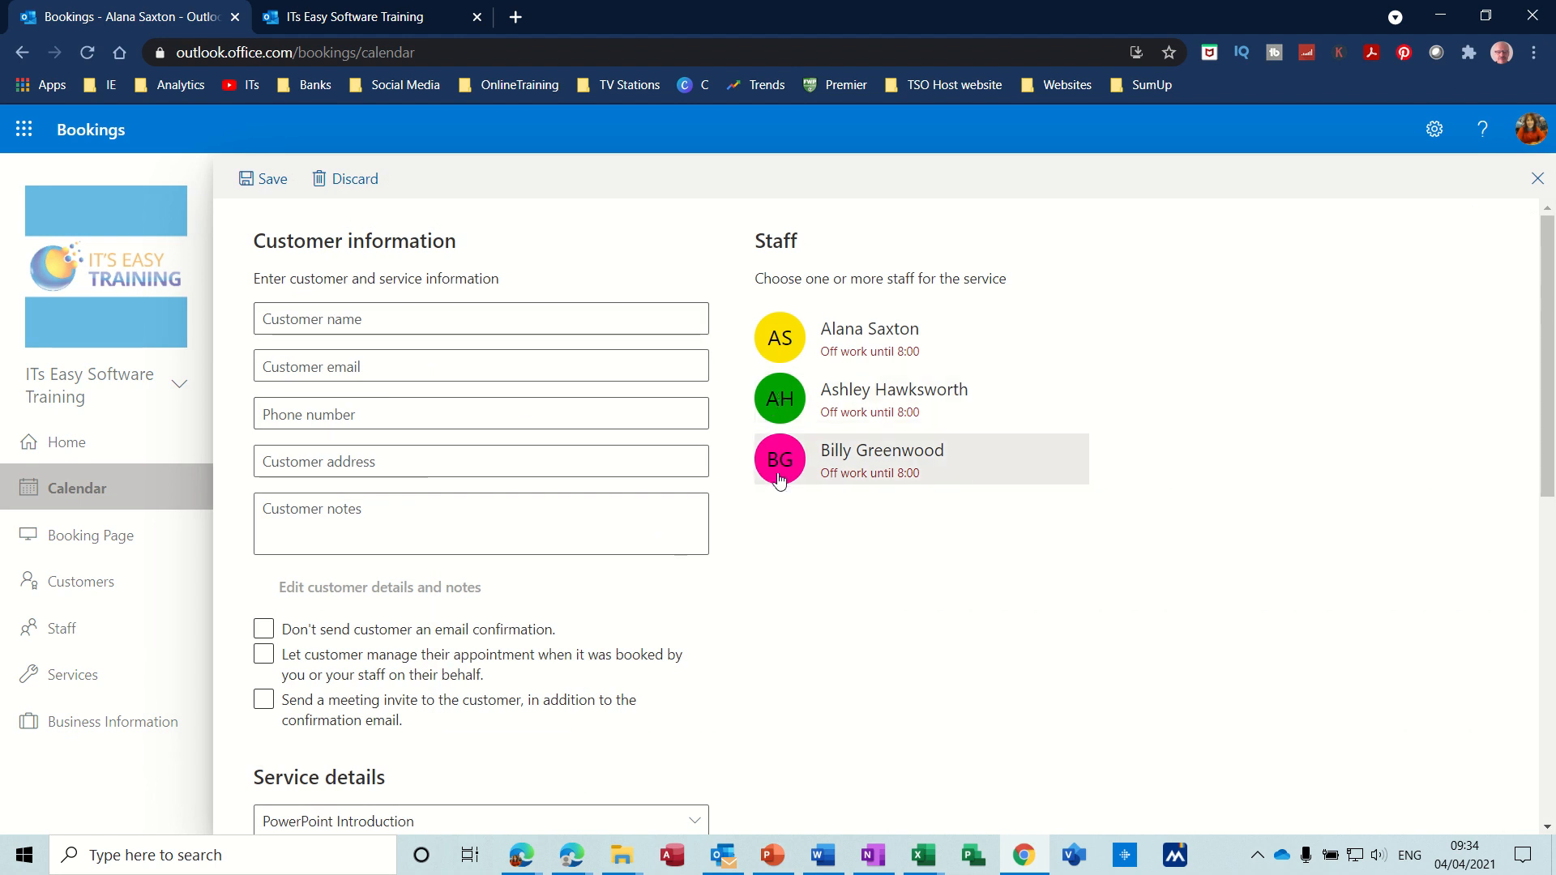
mouse_move(810, 386)
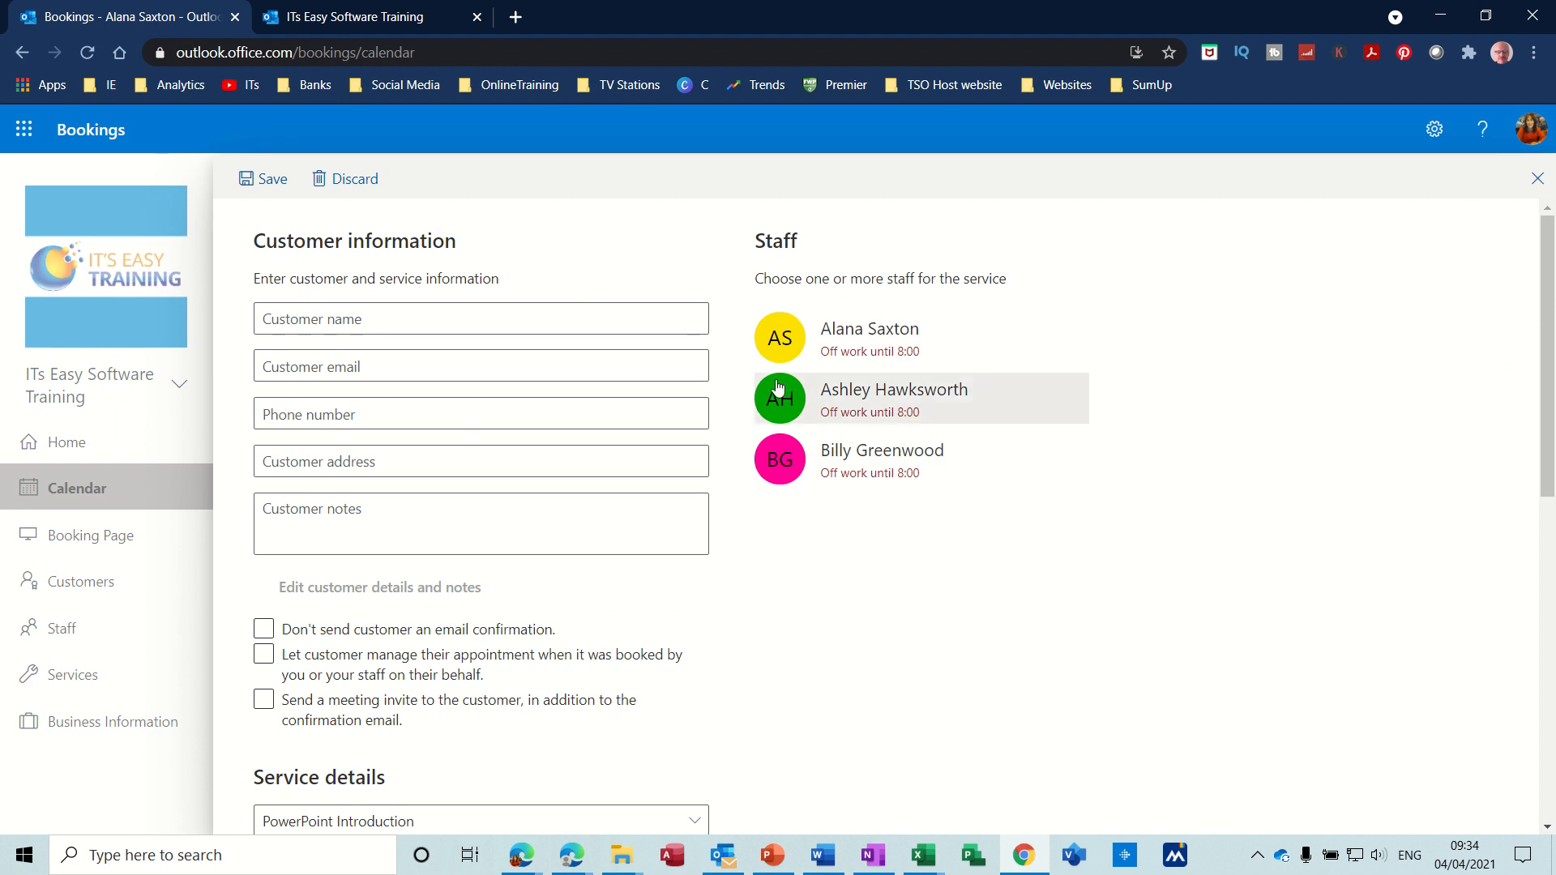
left_click(353, 178)
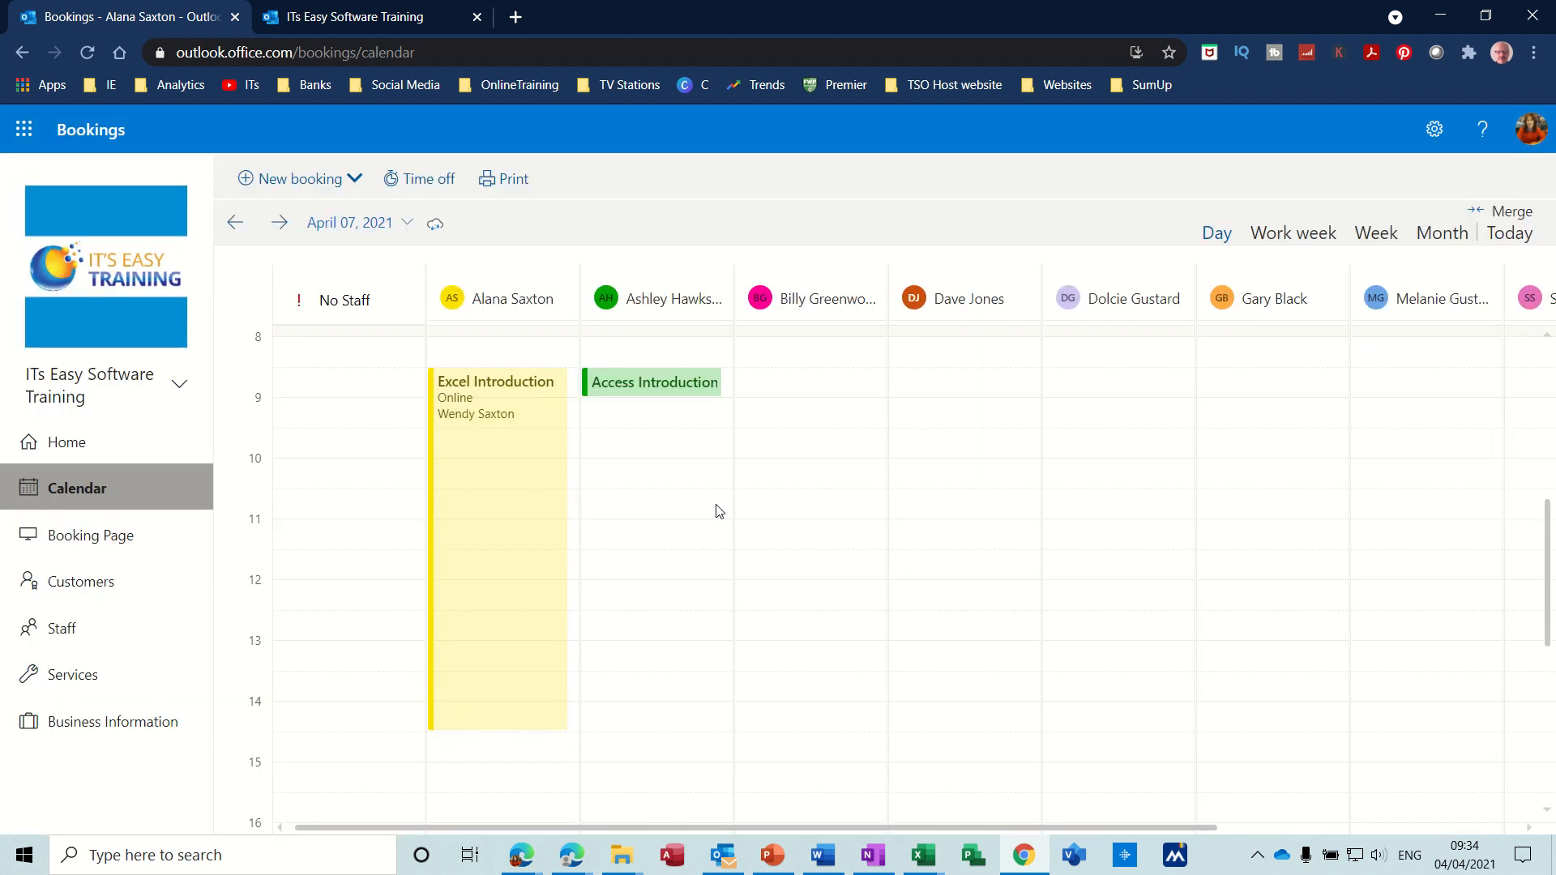
mouse_move(764, 410)
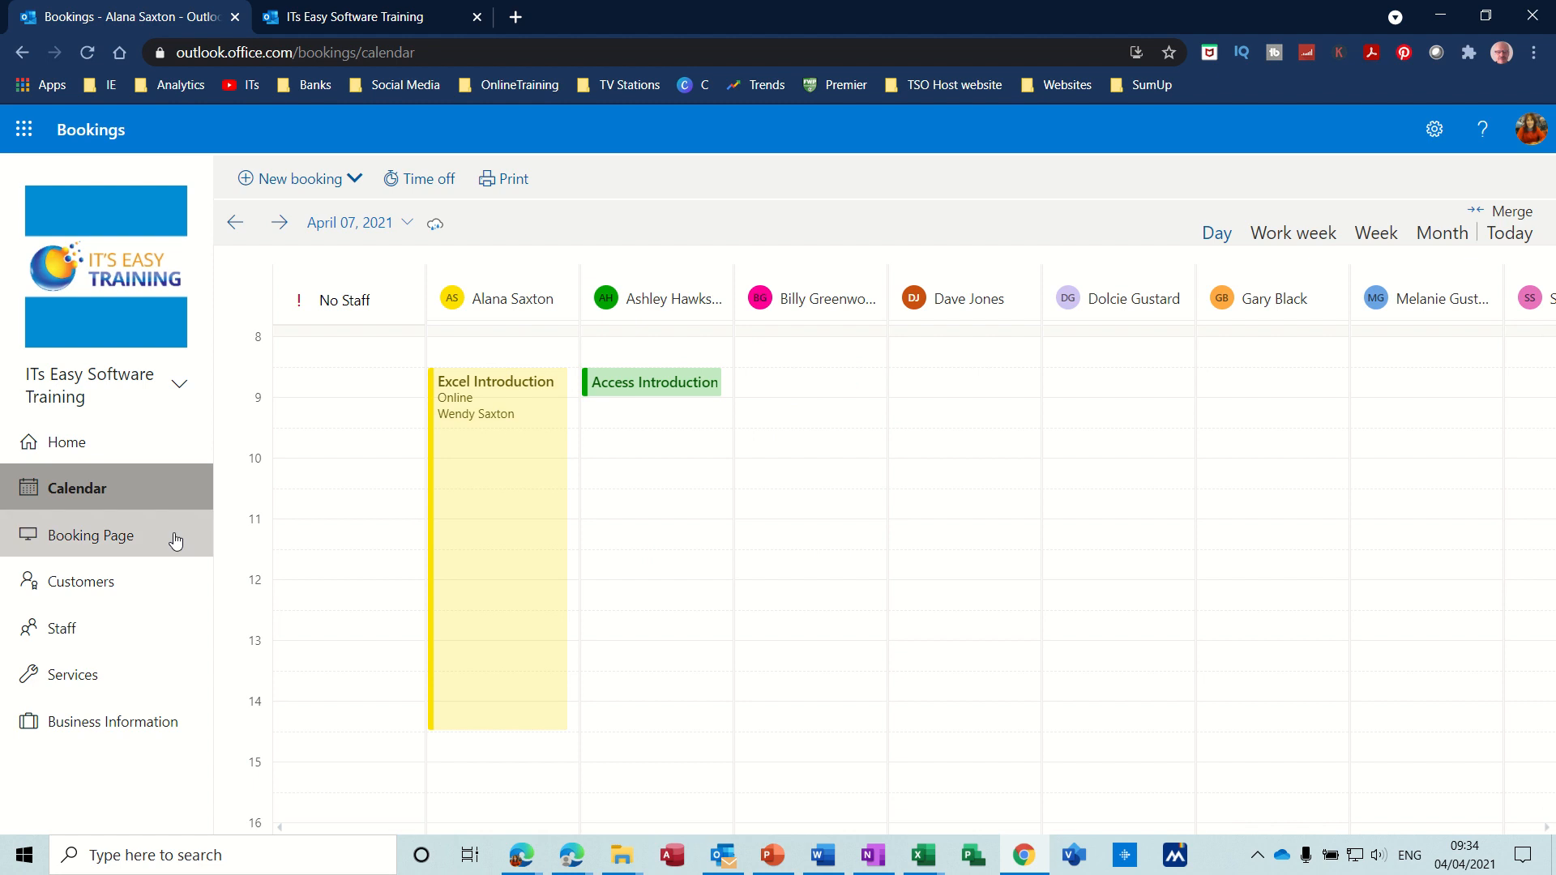
Open the published booking page listing the five services, then return to the 7 April day calendar.
left_click(91, 535)
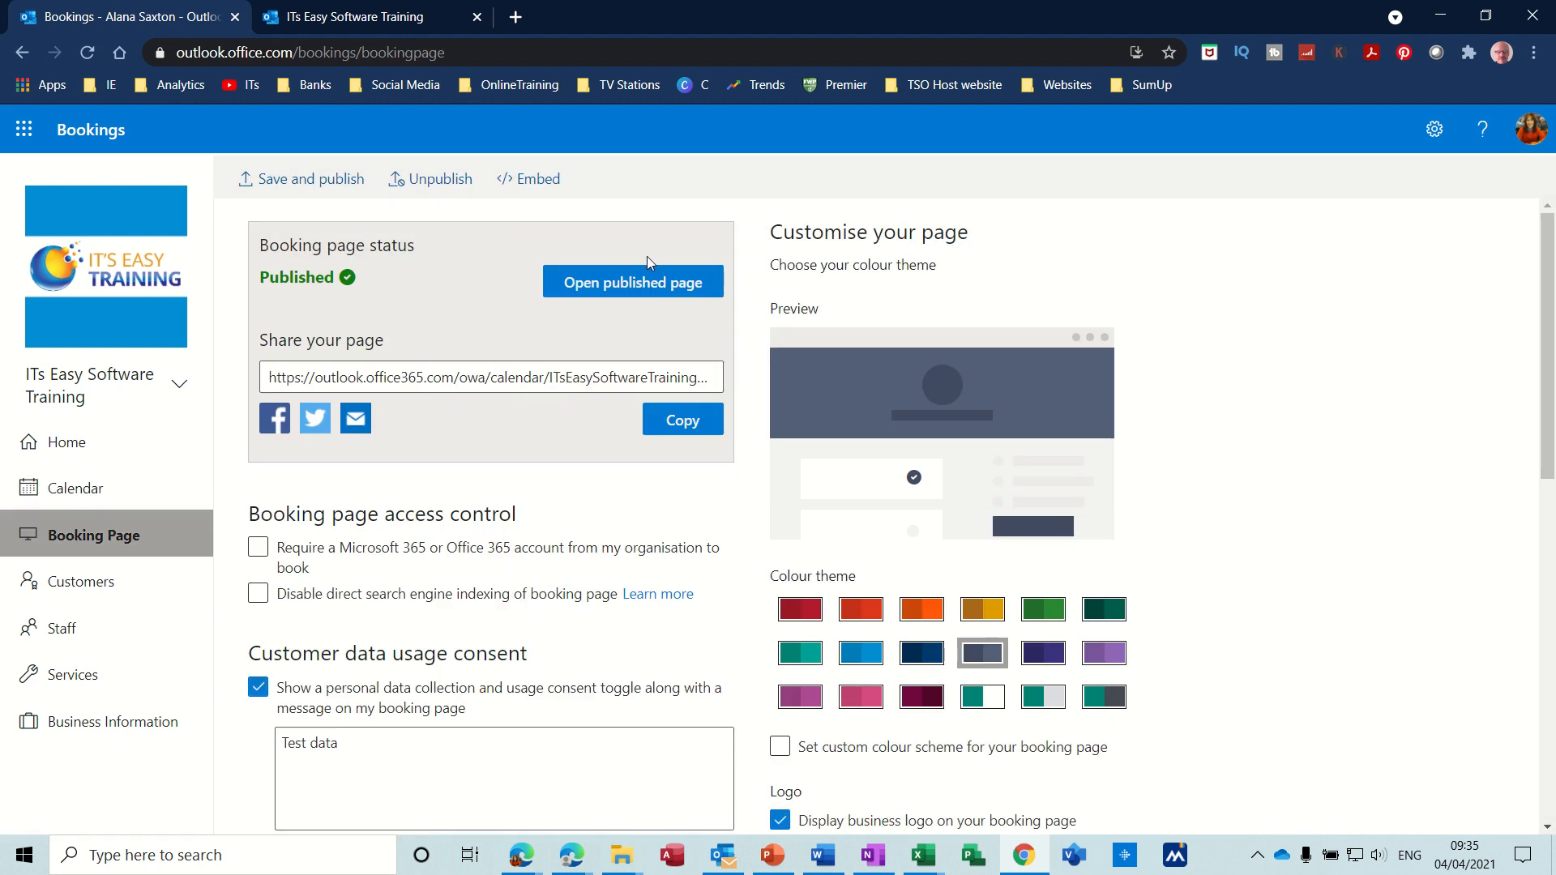
mouse_move(585, 219)
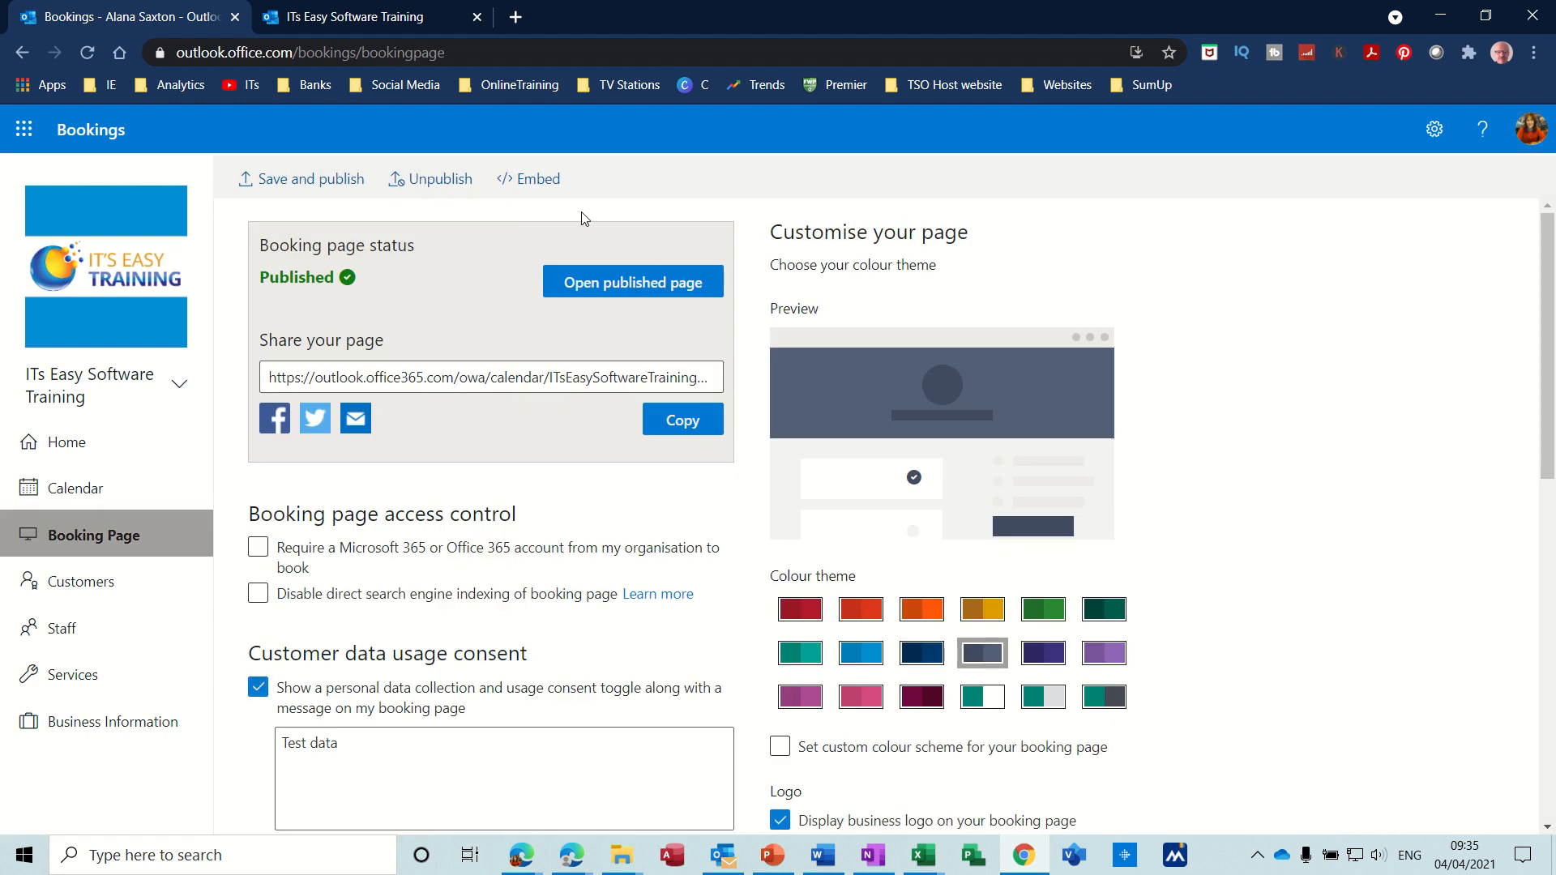
left_click(632, 282)
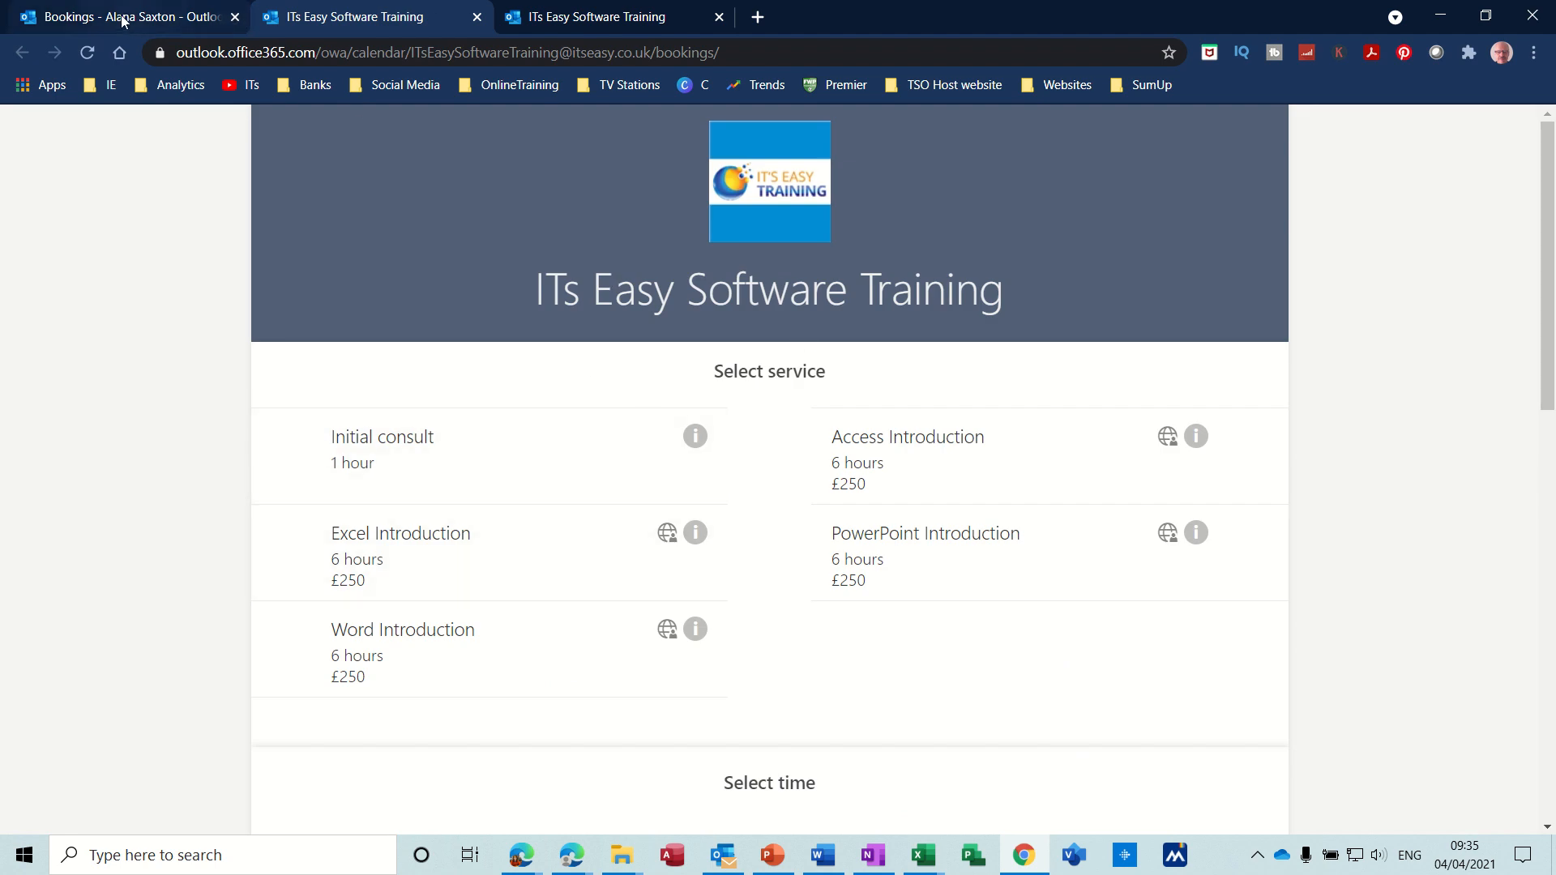
left_click(118, 16)
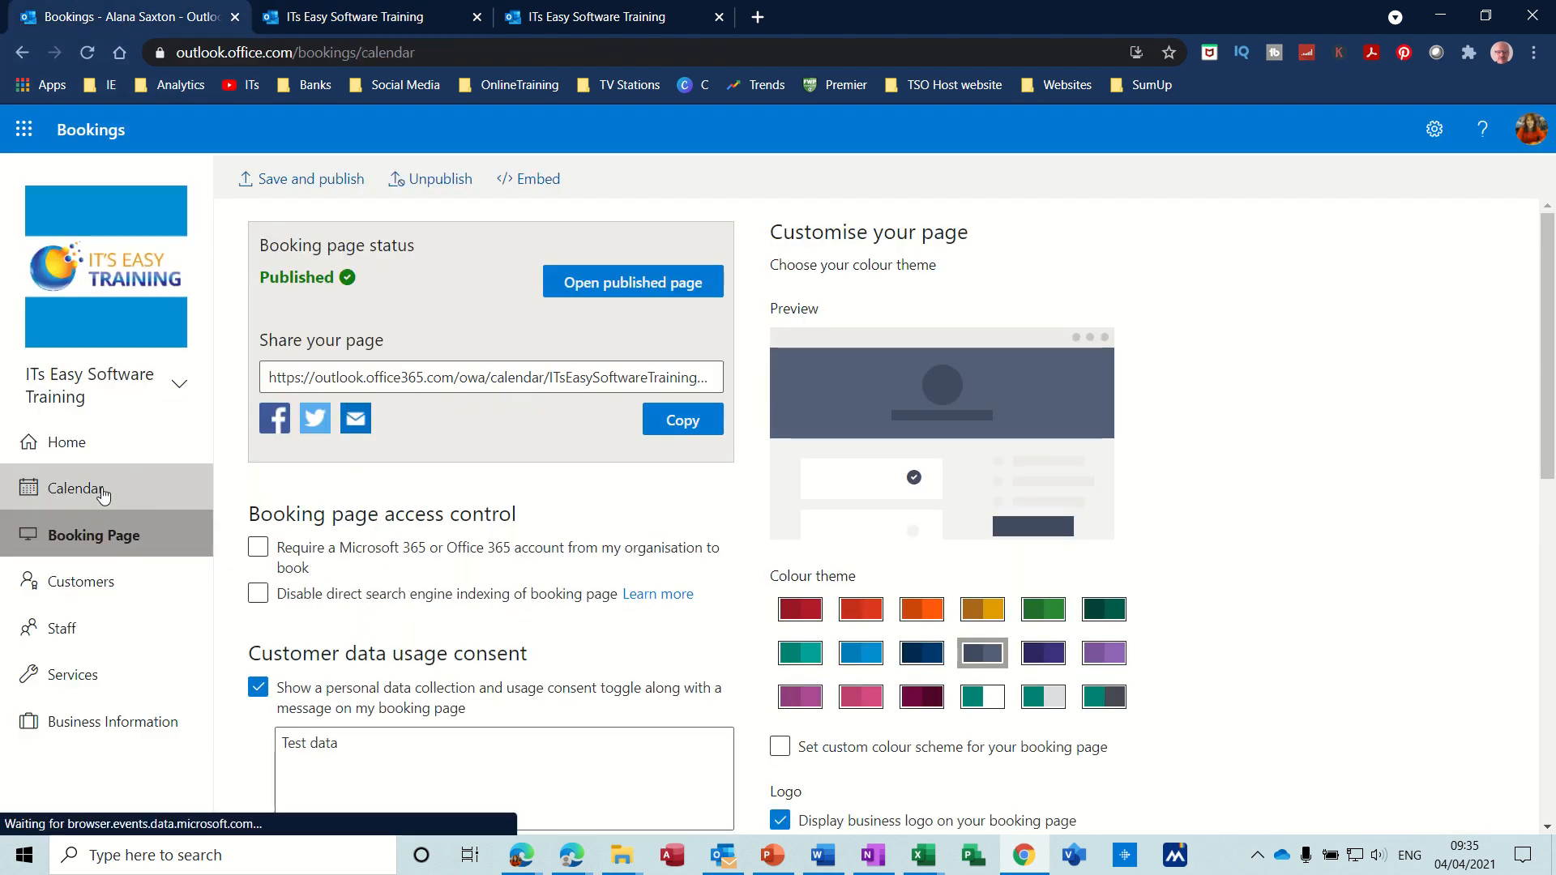
left_click(76, 488)
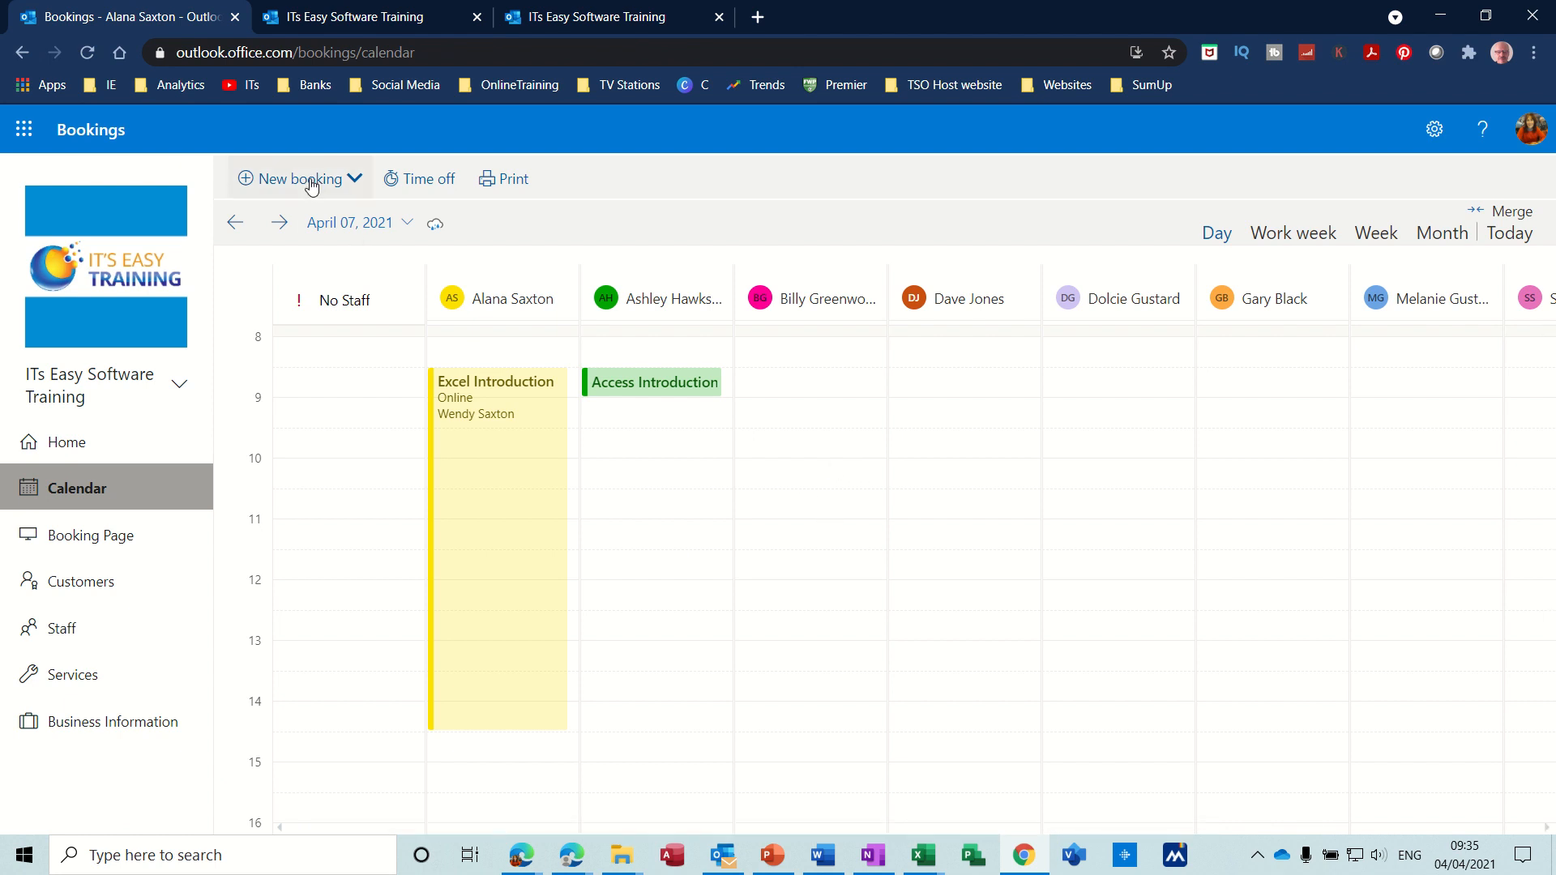
mouse_move(968, 360)
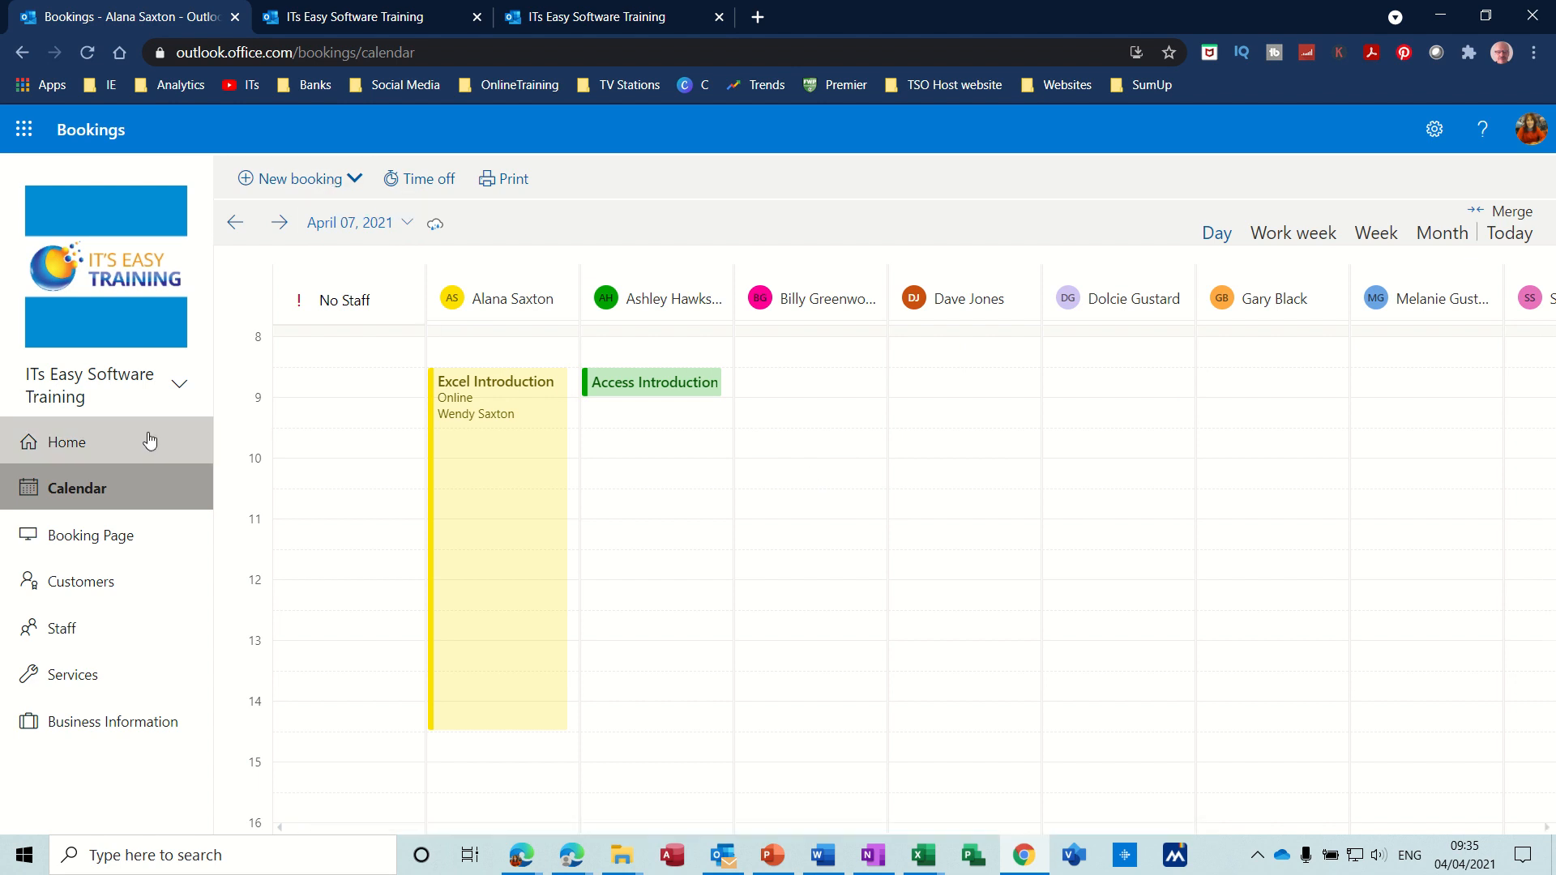
Review Home booking activity (4 bookings, £0 revenue, 2 customers) and page the tips carousel forward and back.
left_click(68, 441)
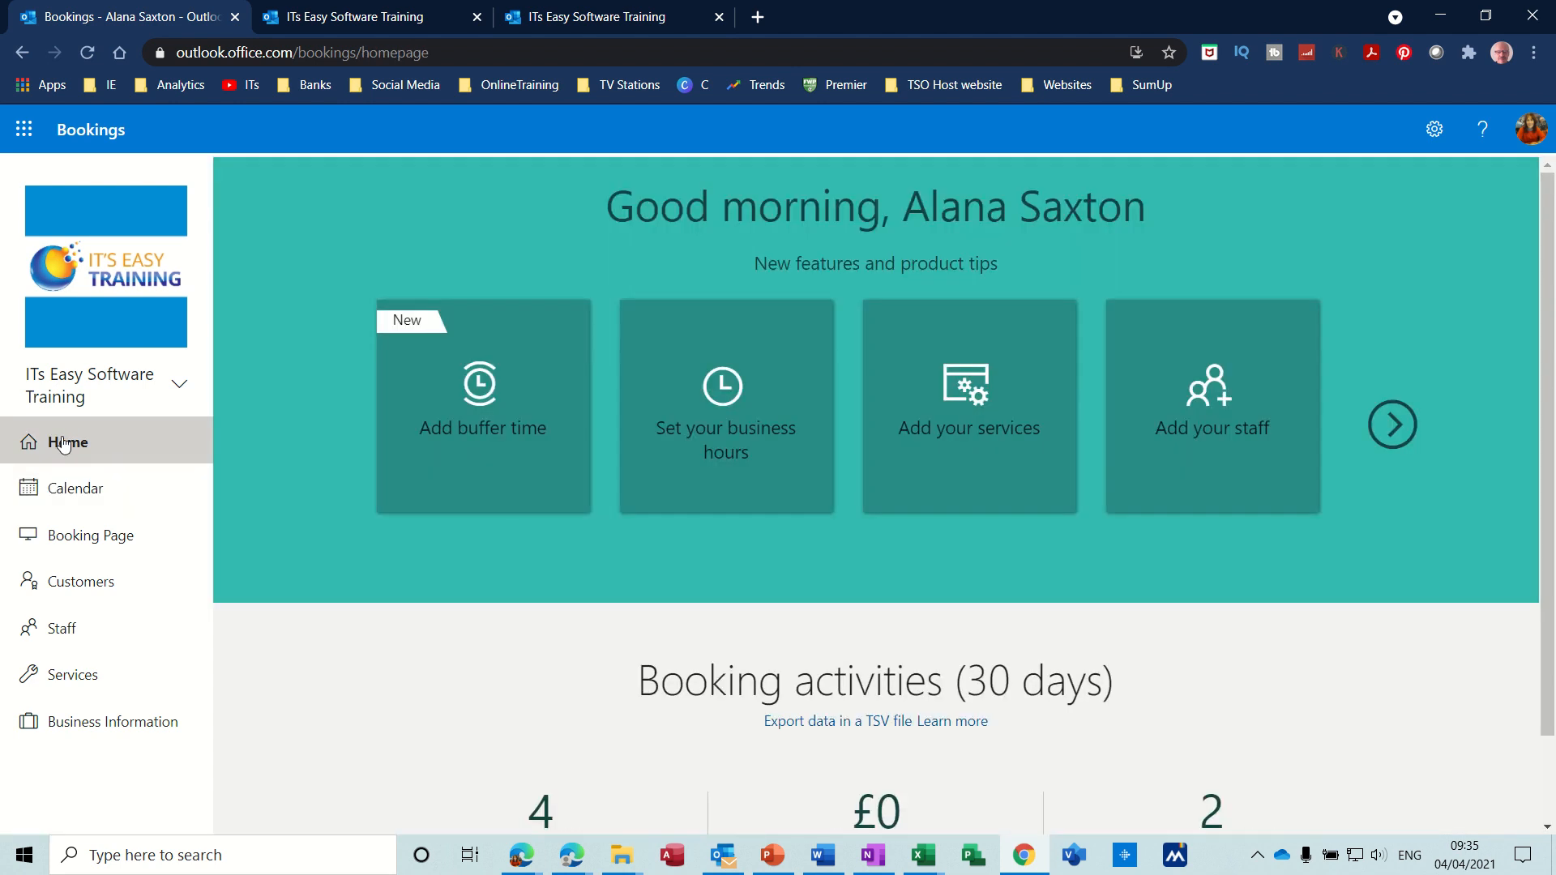
scroll("down", 3)
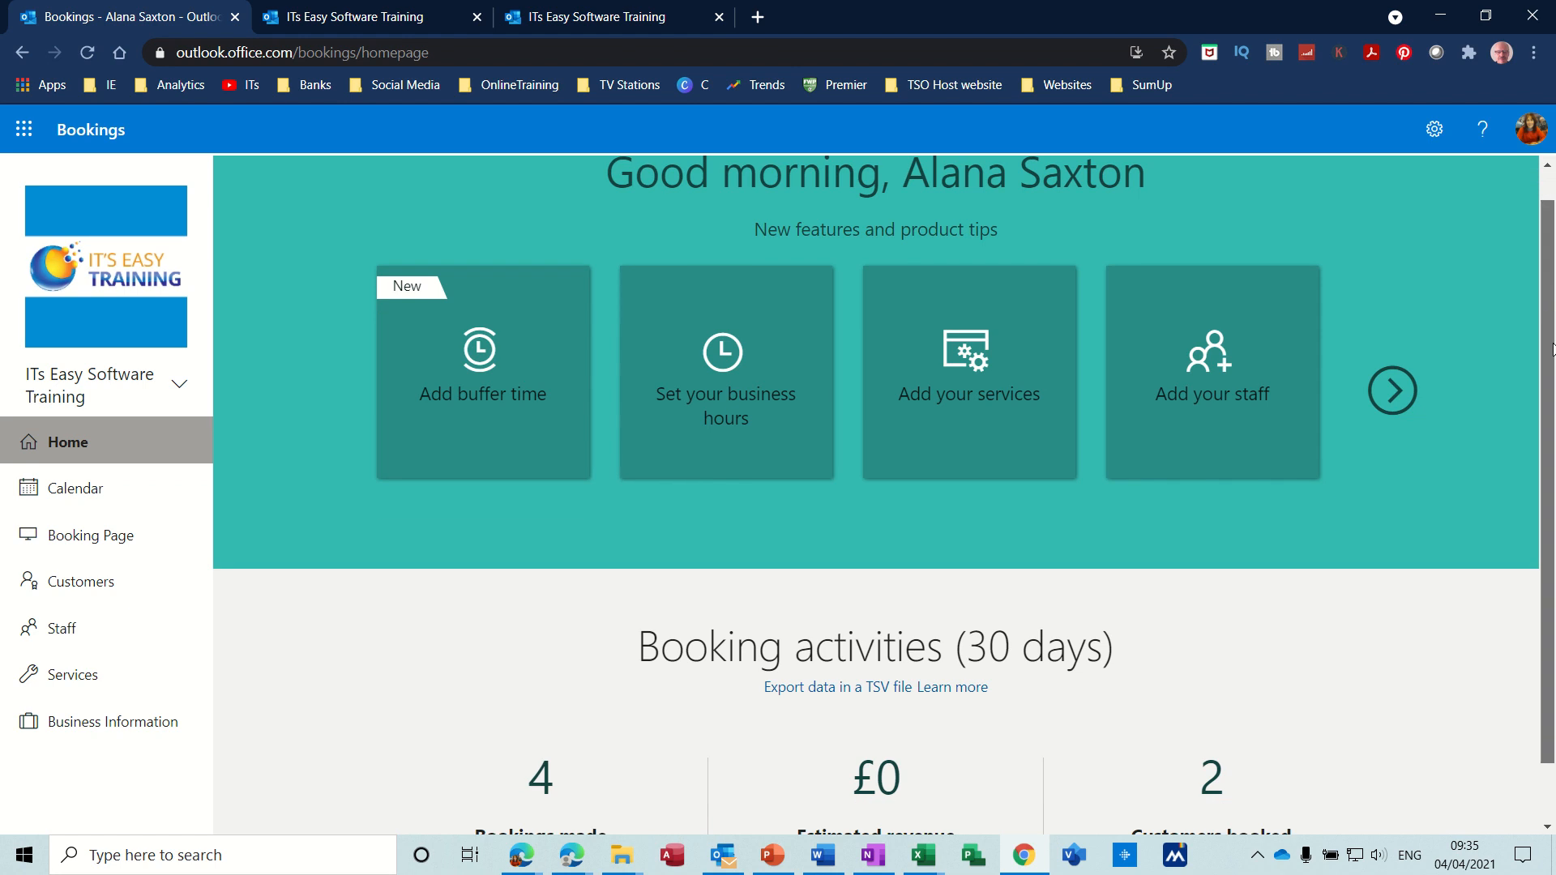
scroll("down", 3)
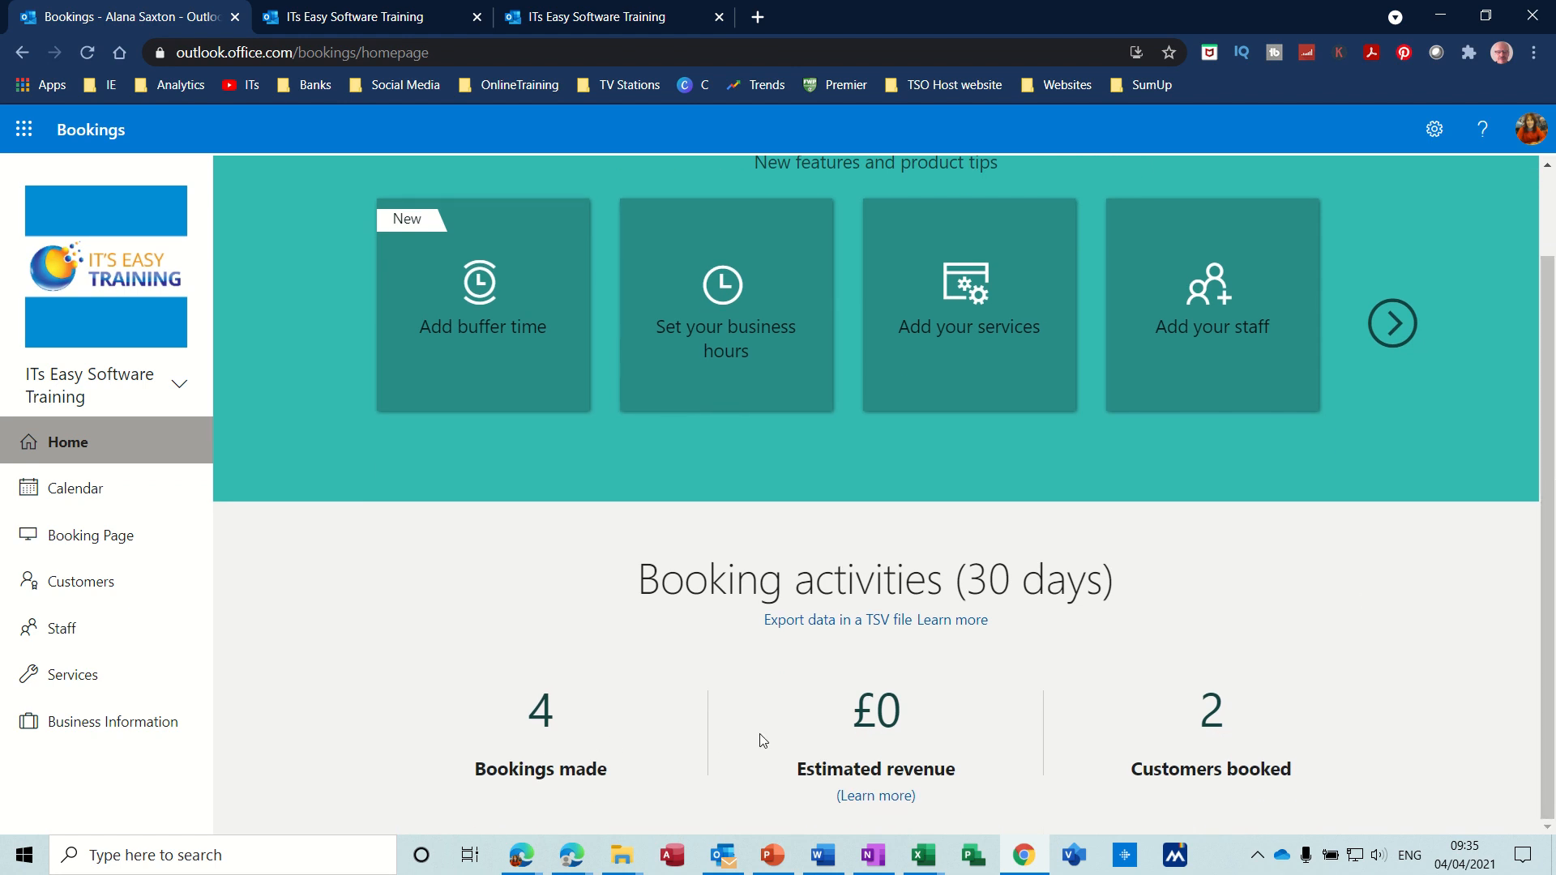
mouse_move(869, 713)
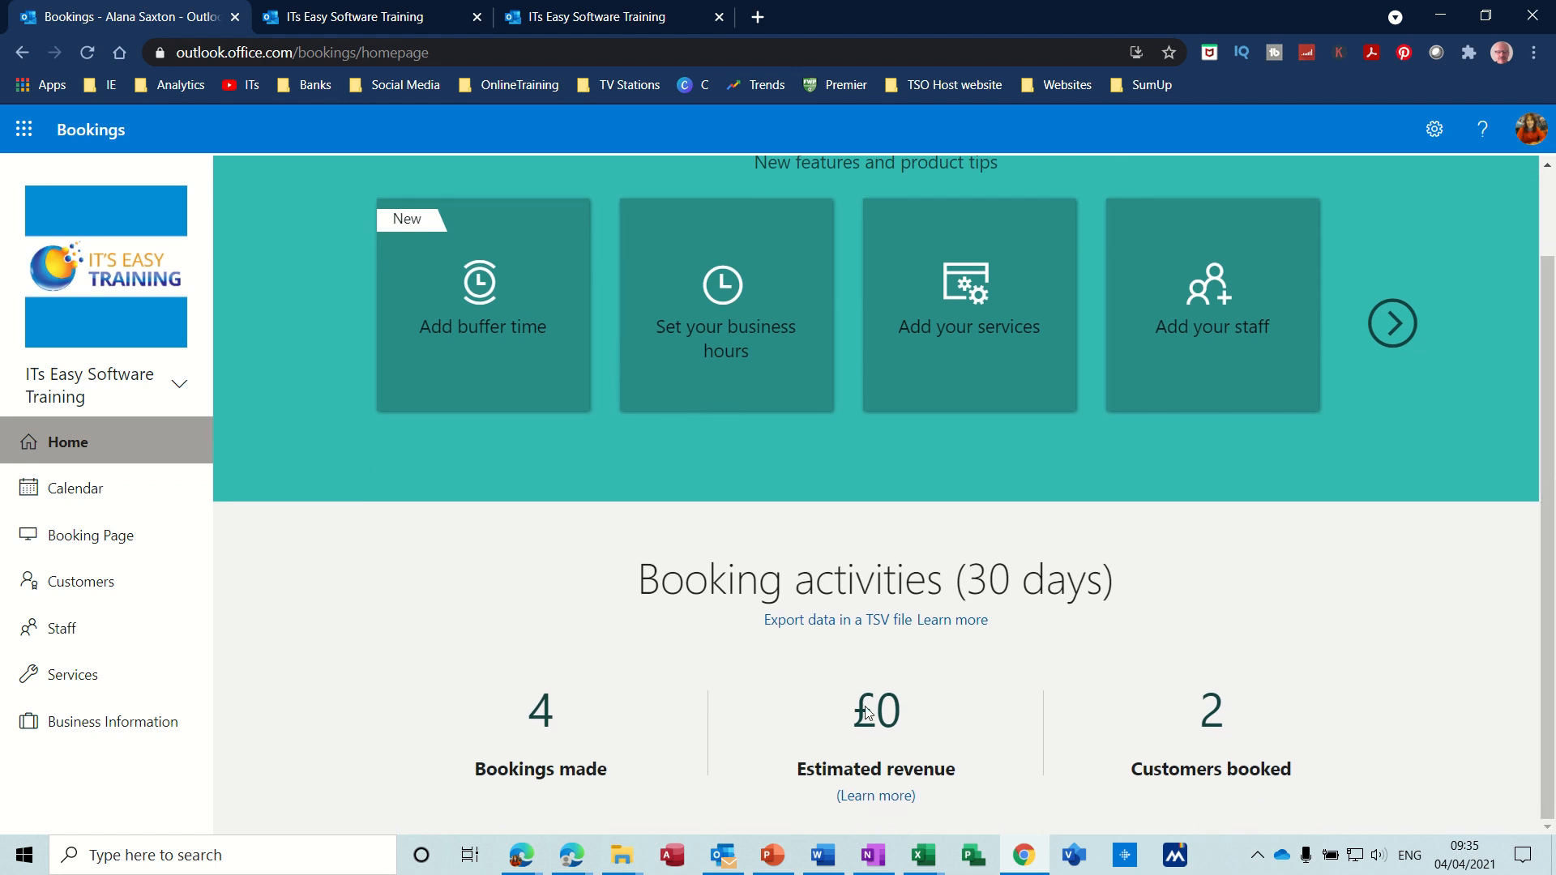
mouse_move(1297, 628)
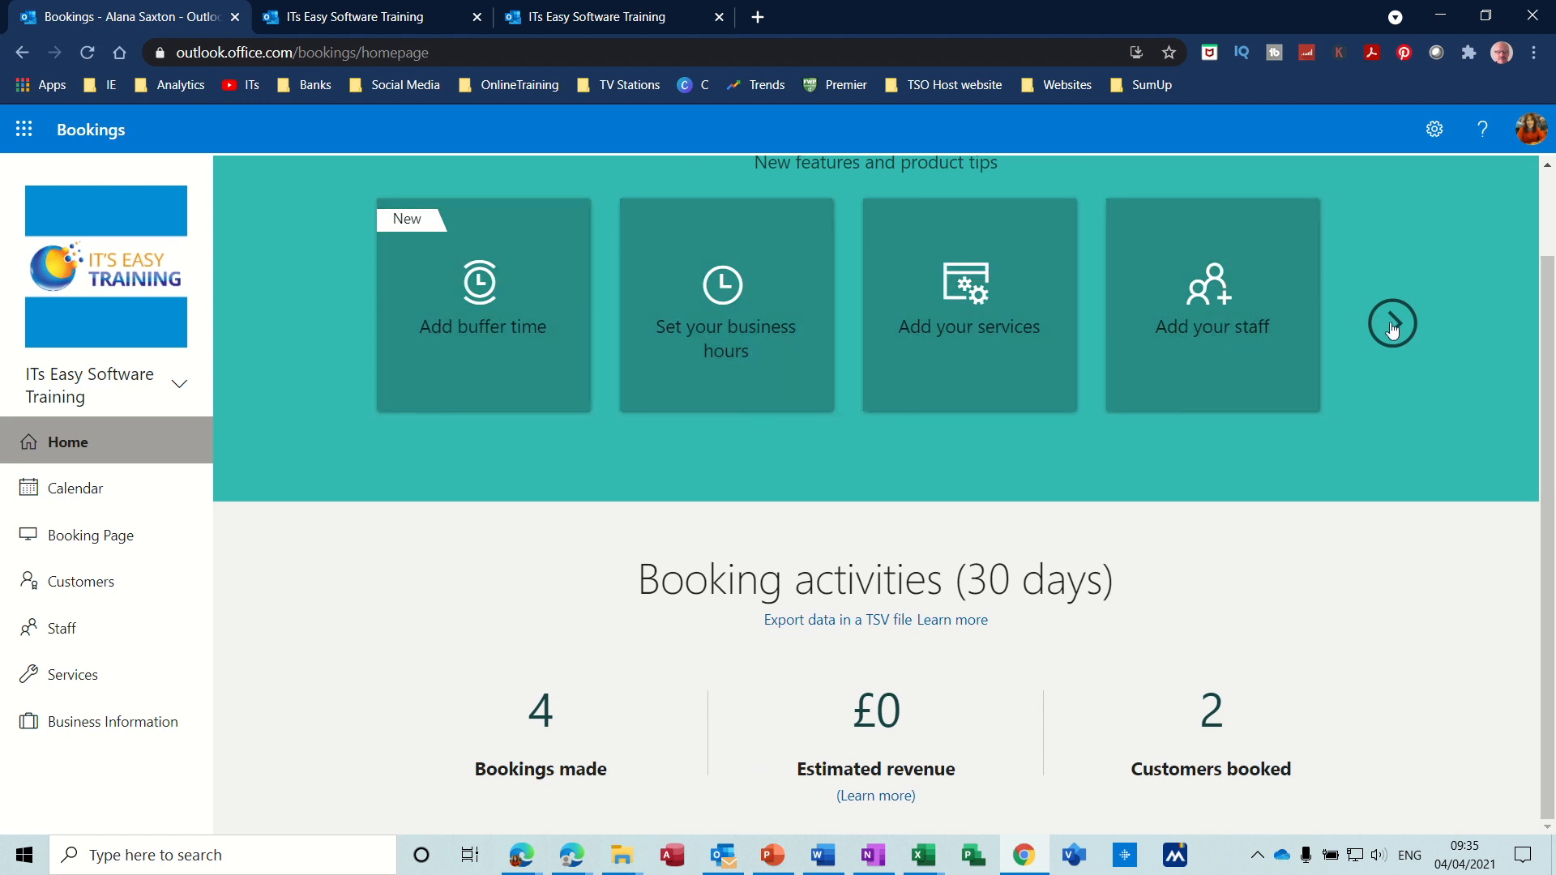
left_click(1392, 324)
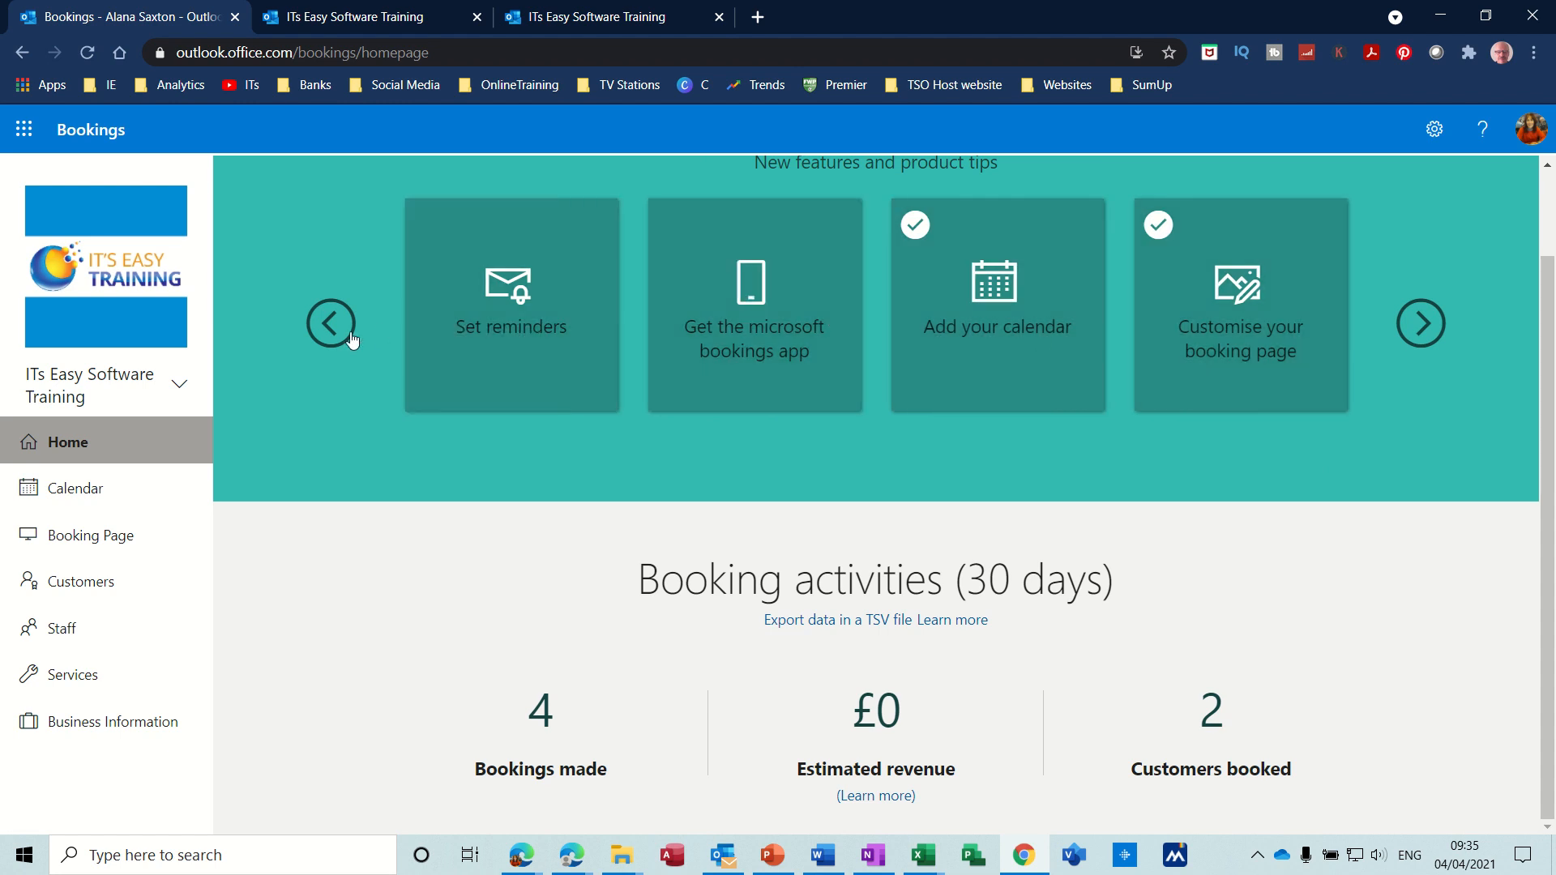
left_click(330, 322)
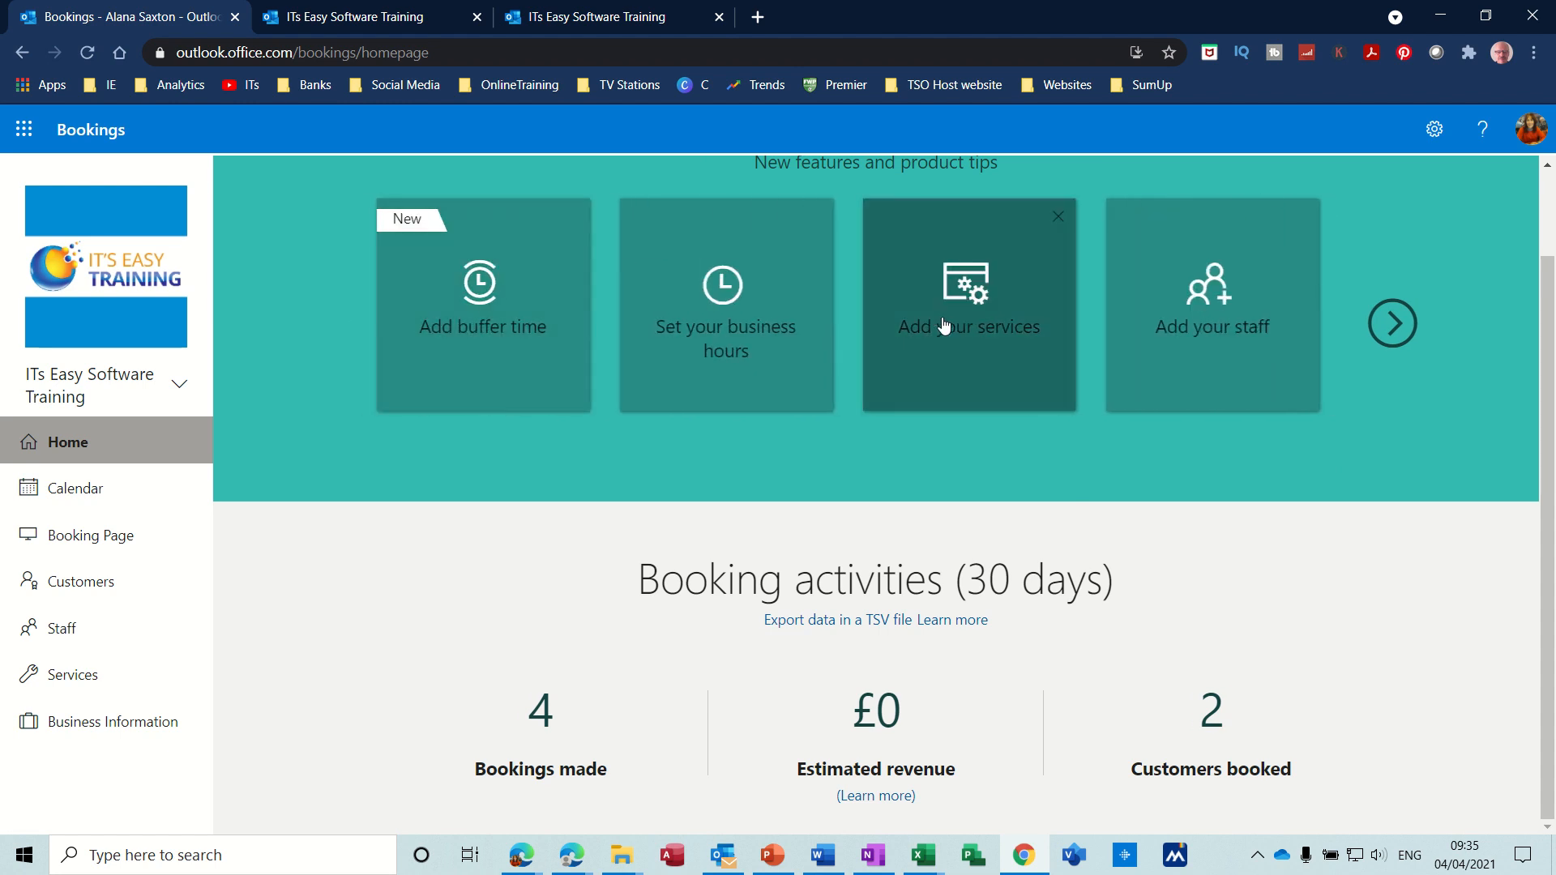
mouse_move(1209, 308)
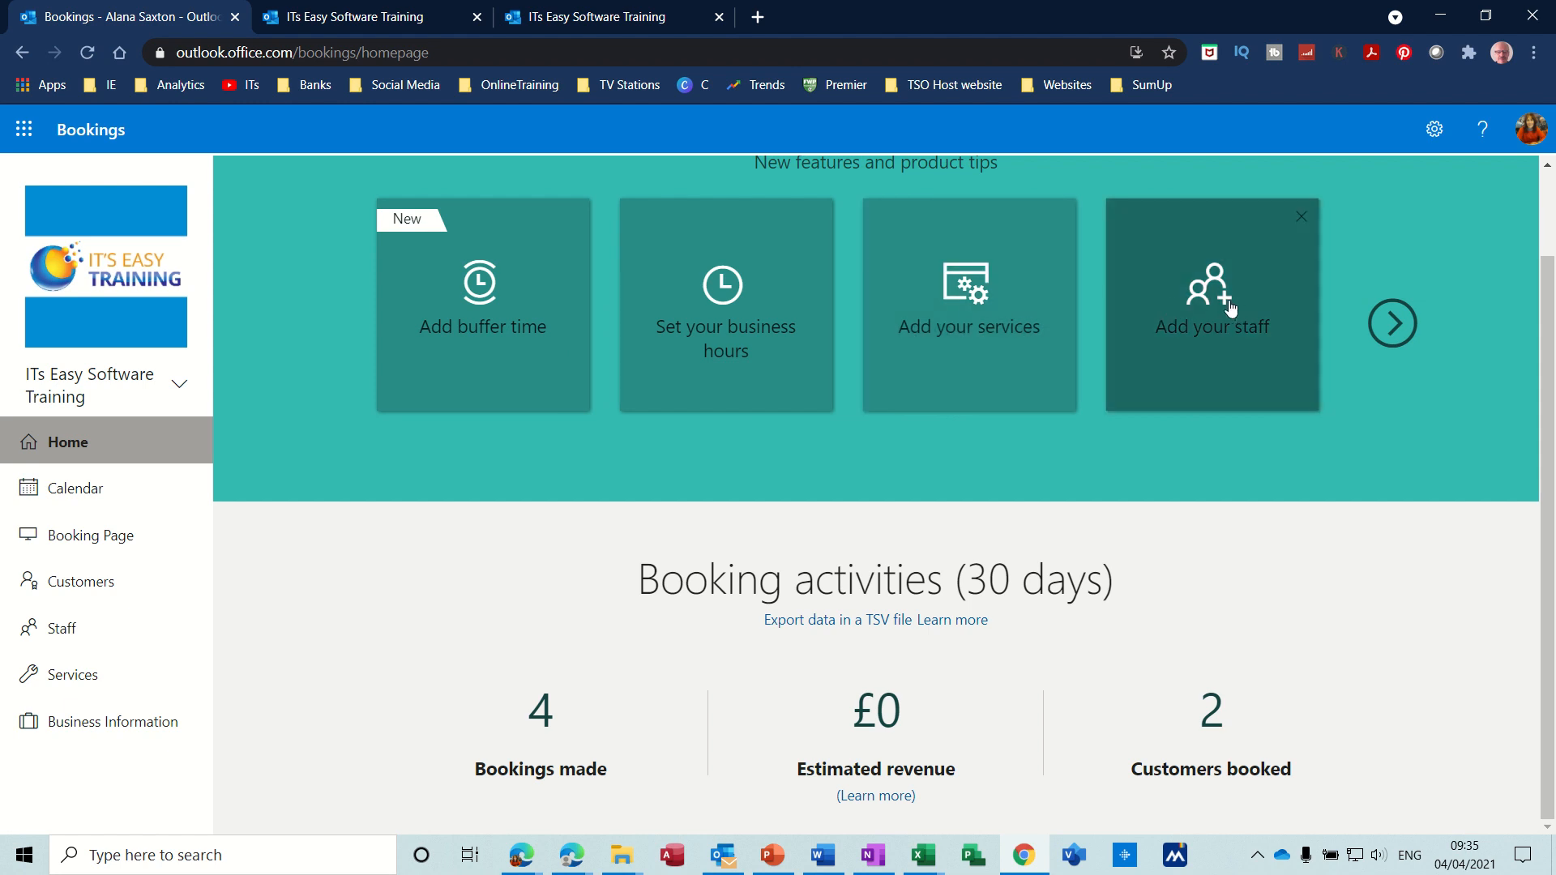
mouse_move(724, 299)
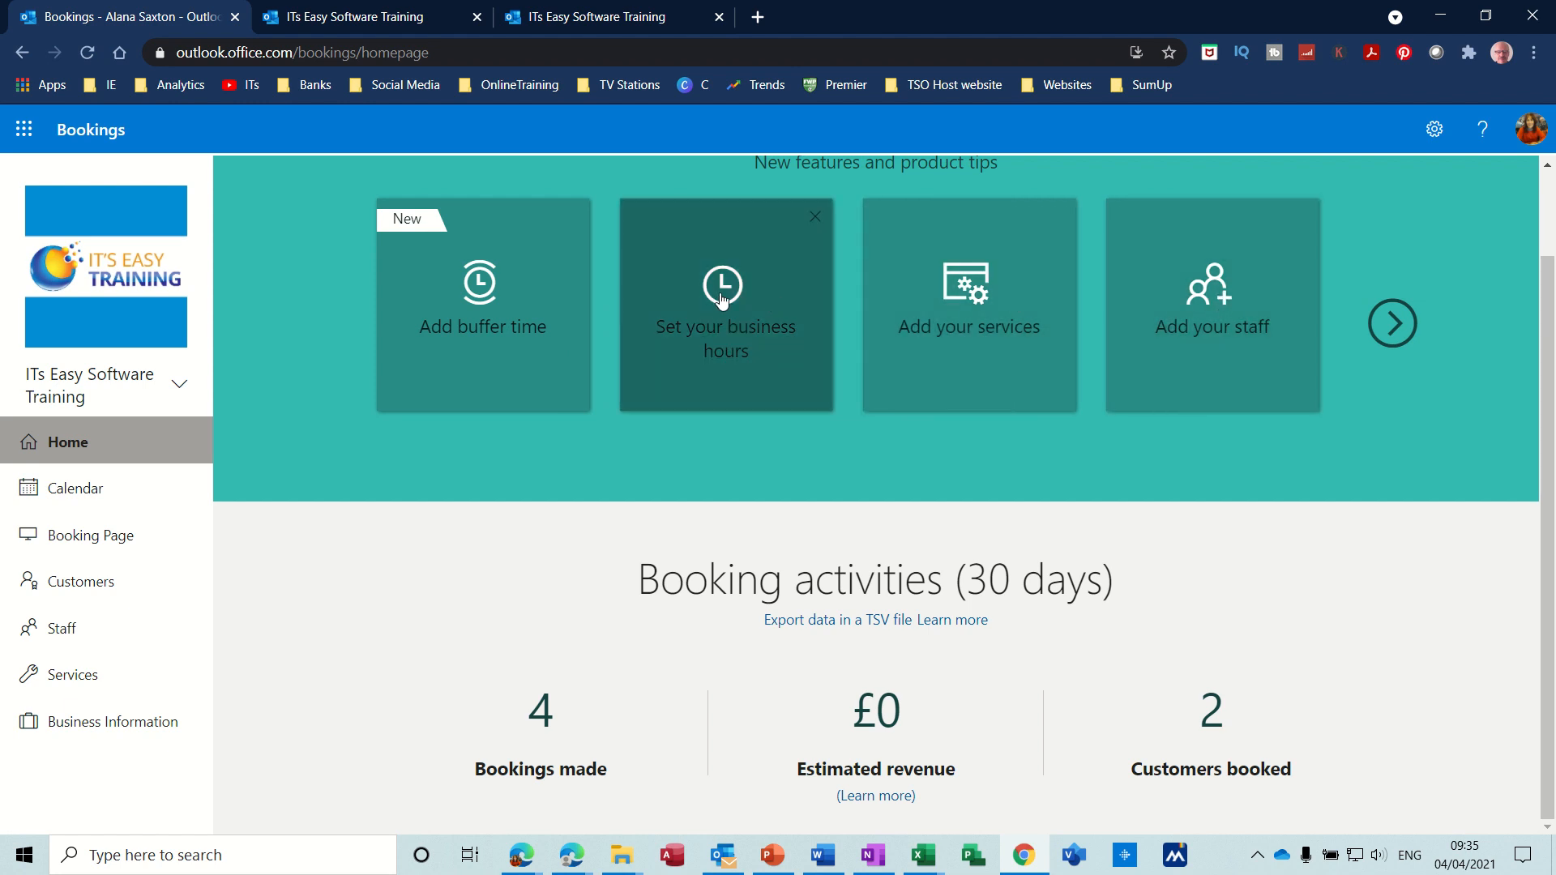